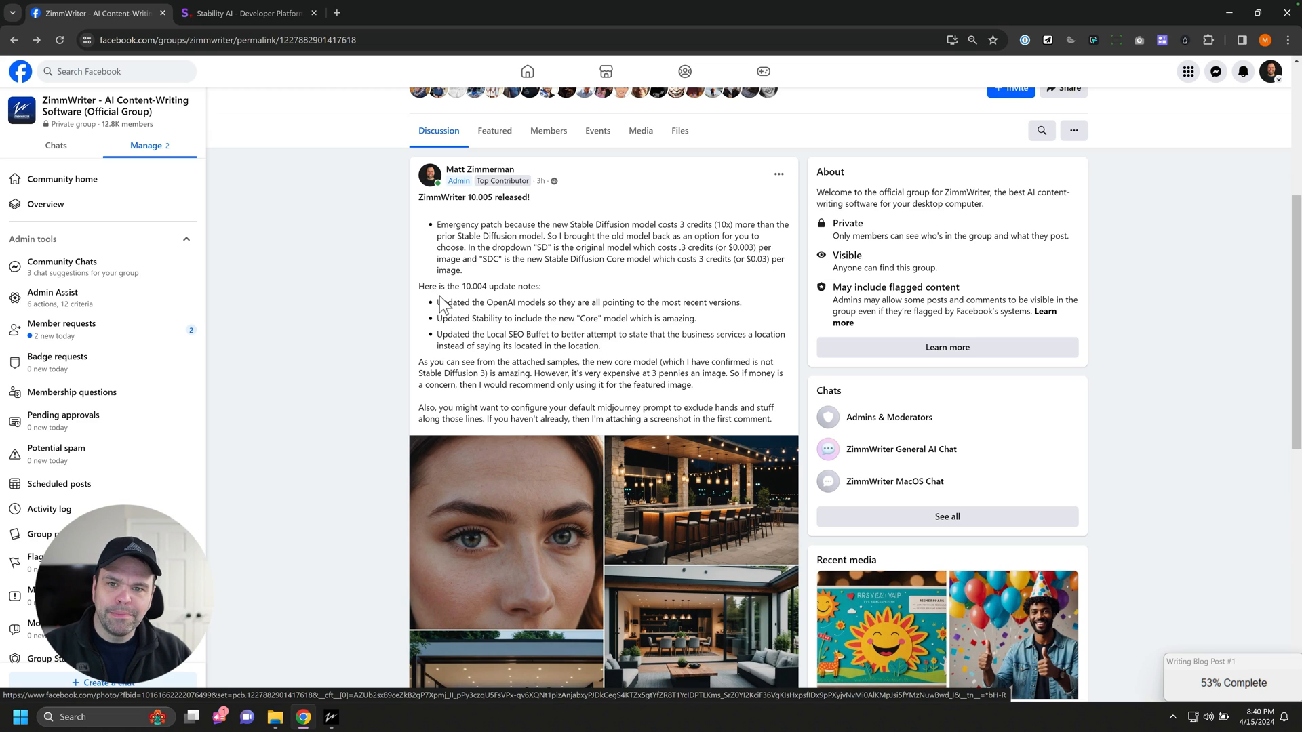
mouse_move(784, 262)
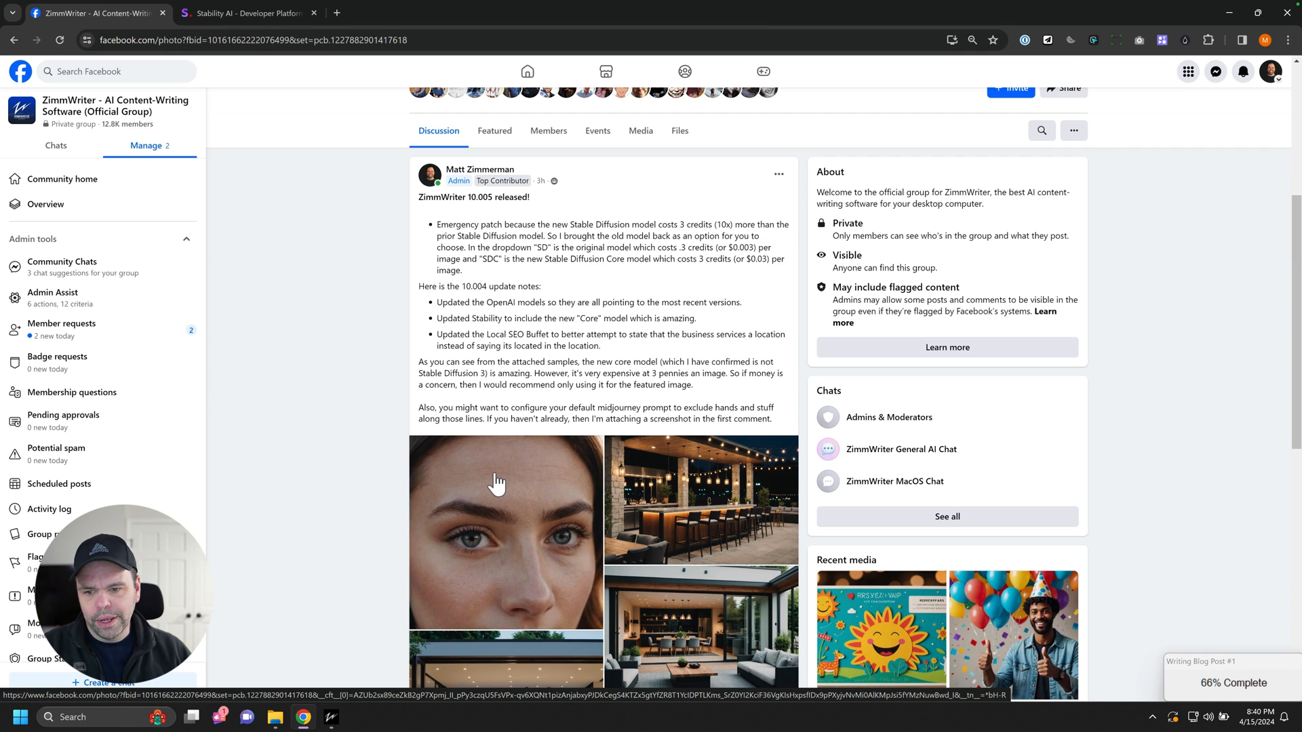
Step: View the first attached sample photo full-size and advance to the trading-chart monitor photo
left_click(505, 532)
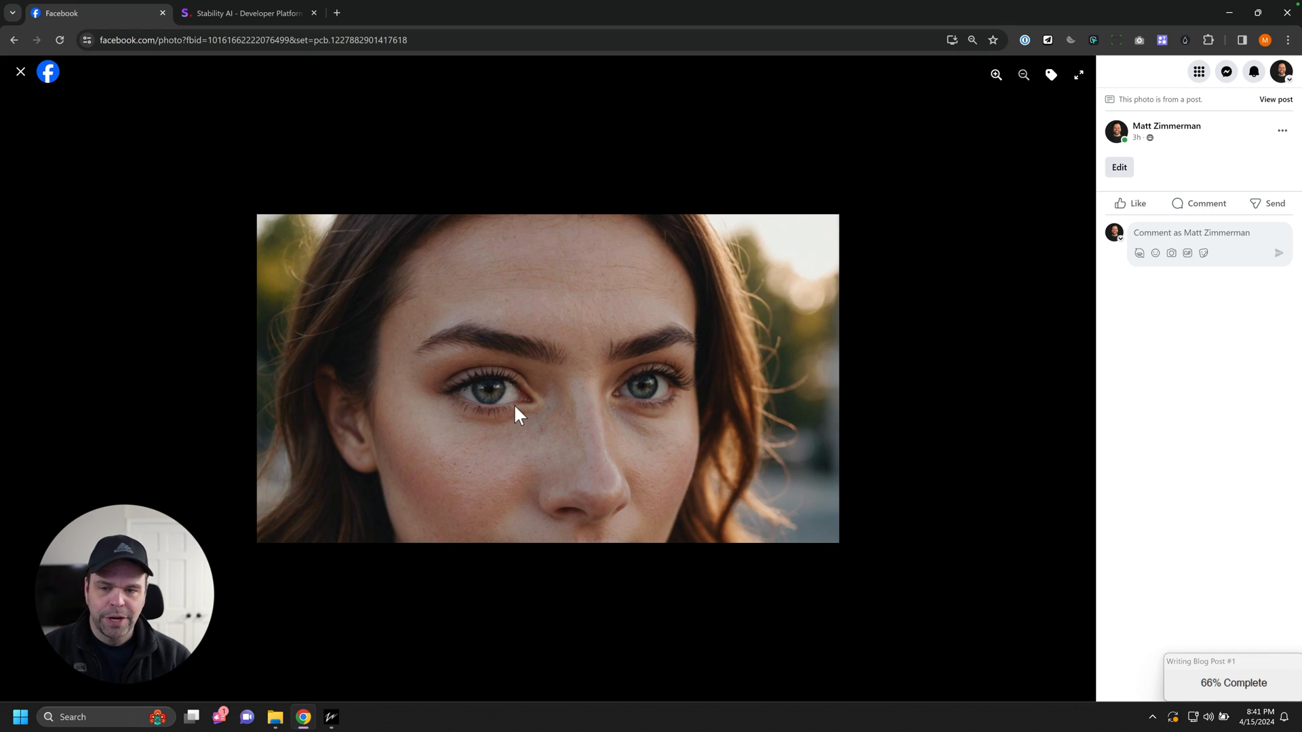
left_click(1071, 378)
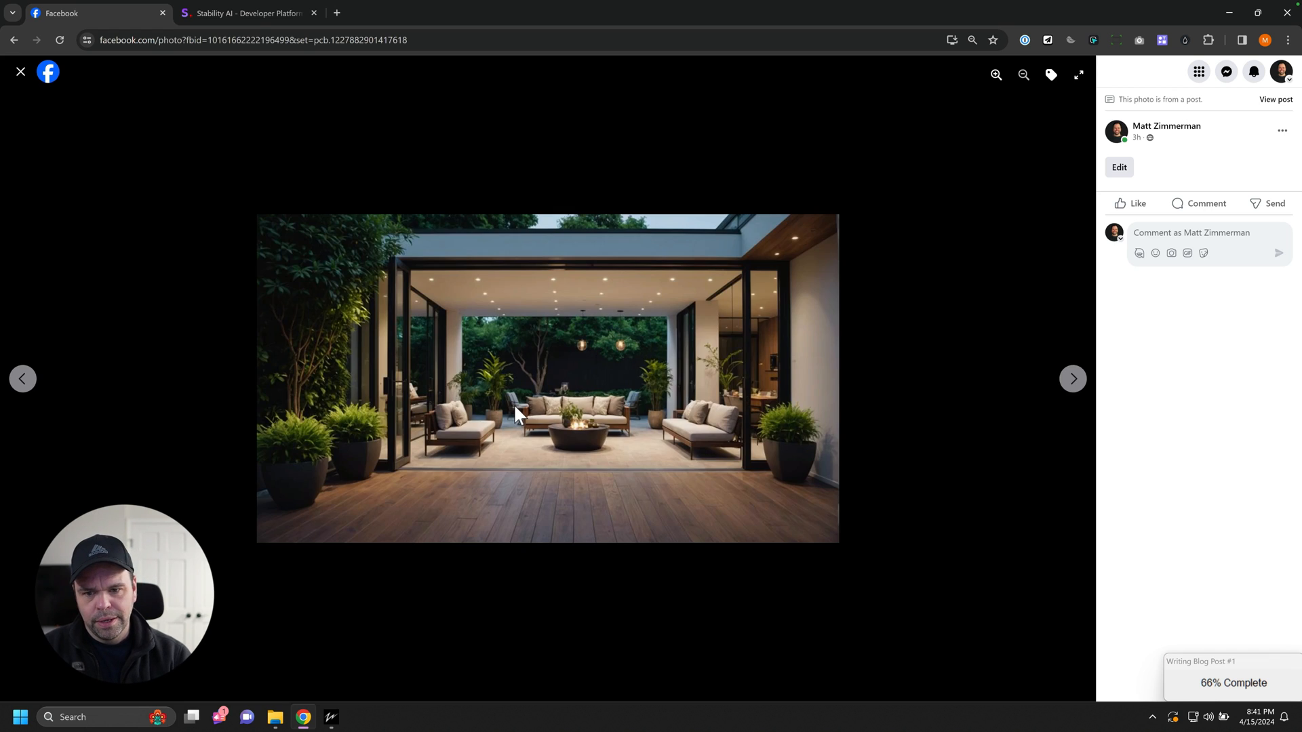
left_click(1071, 378)
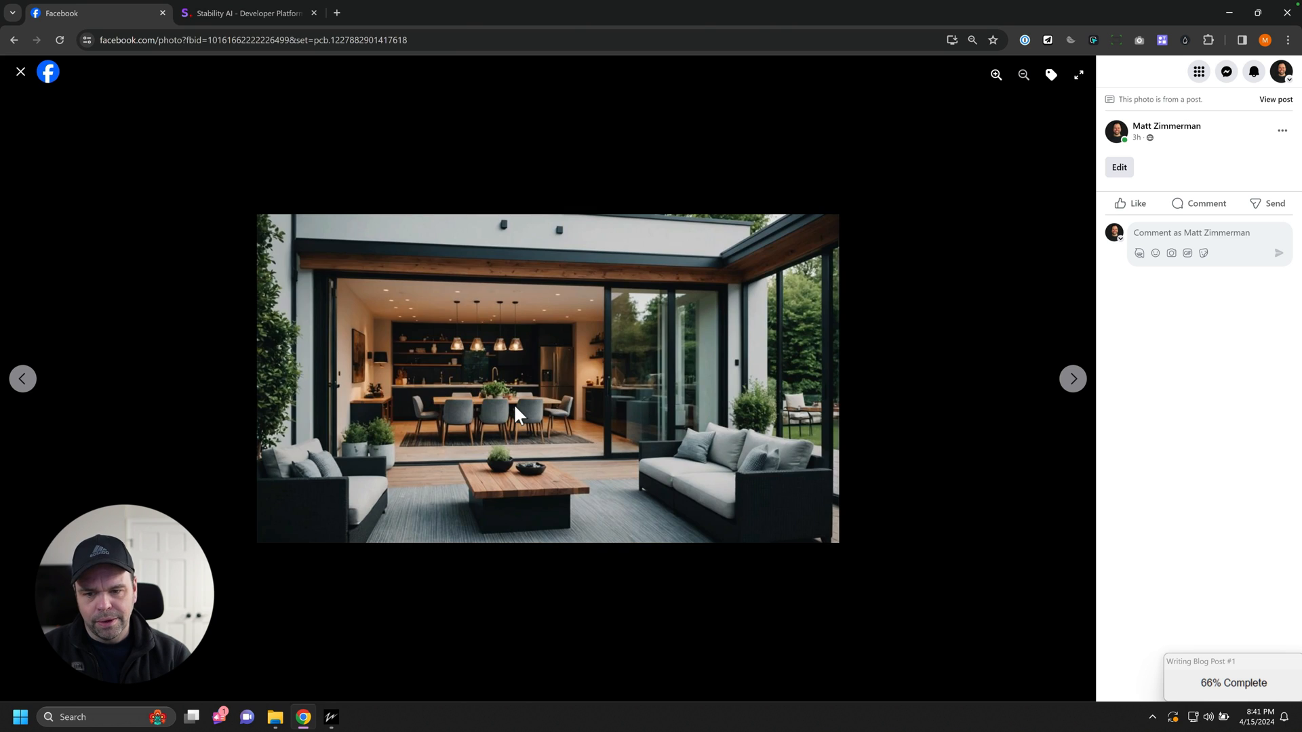
left_click(1072, 378)
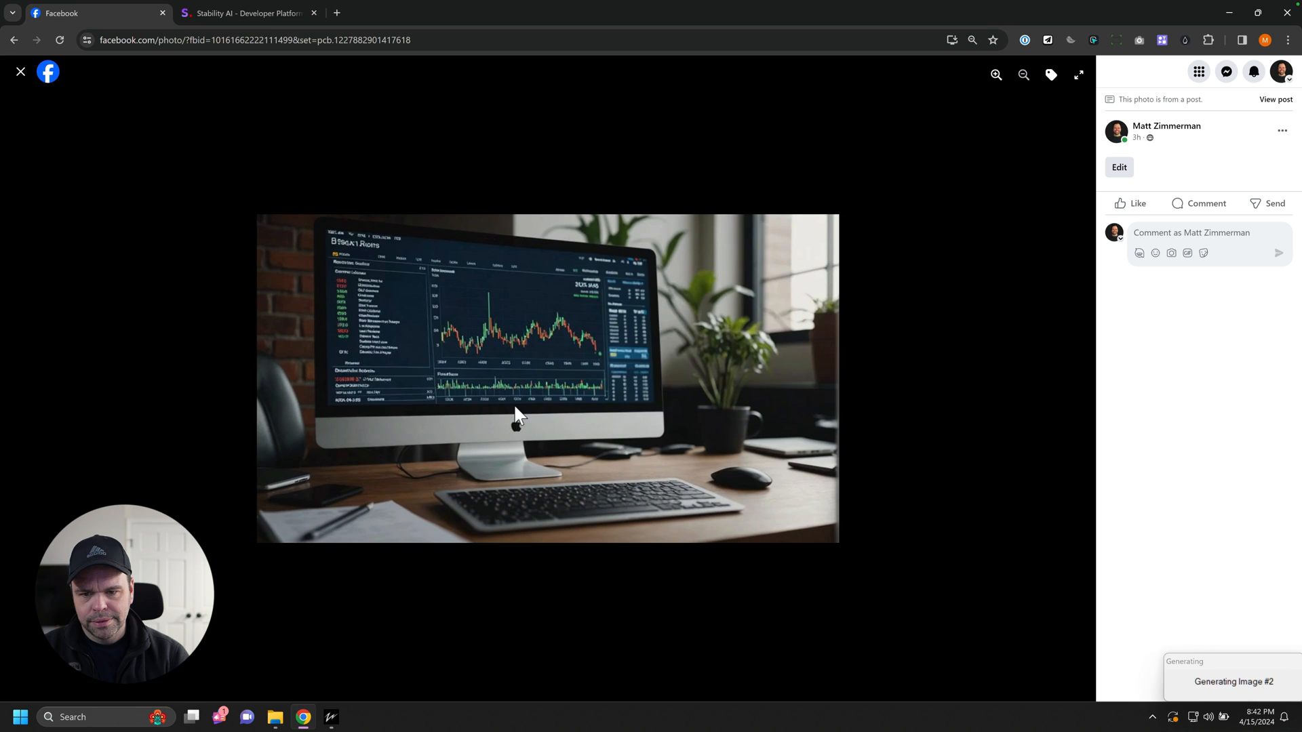
Step: Advance past the parent-and-baby sample photos until the sliced cucumber photo shows
left_click(1071, 378)
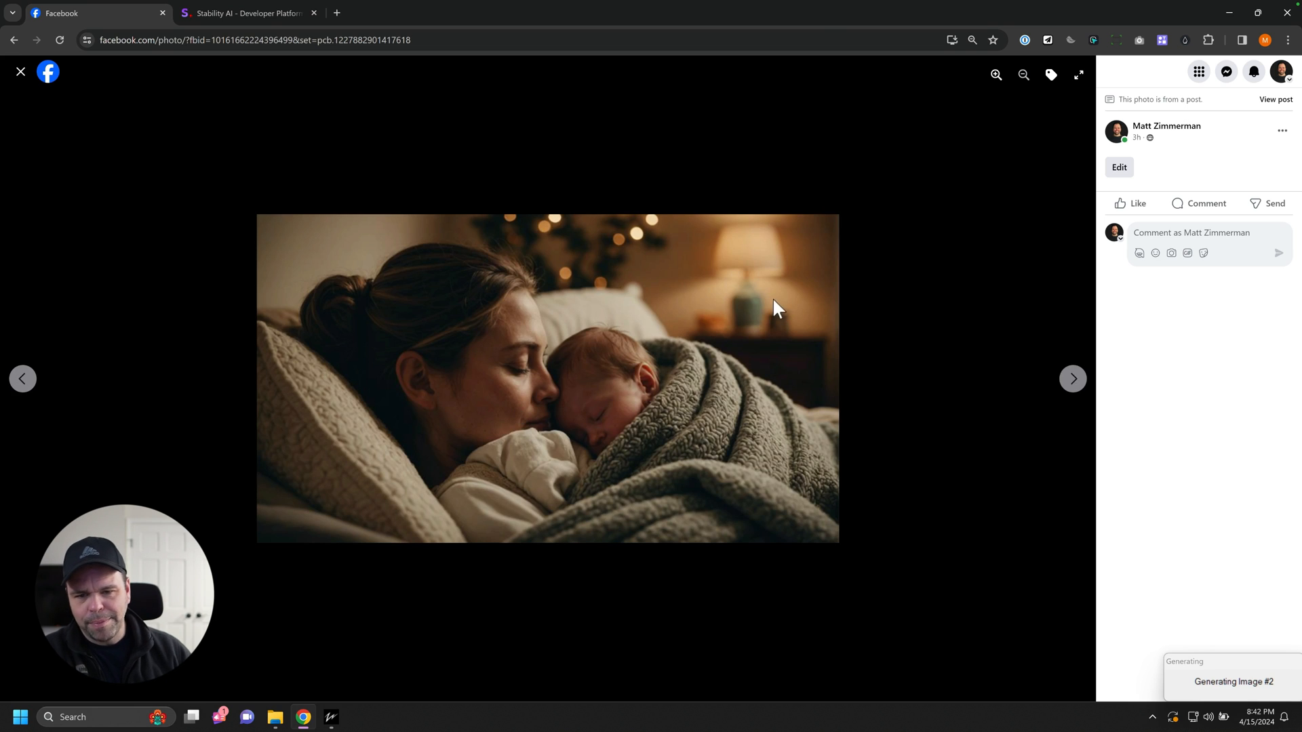
left_click(1071, 378)
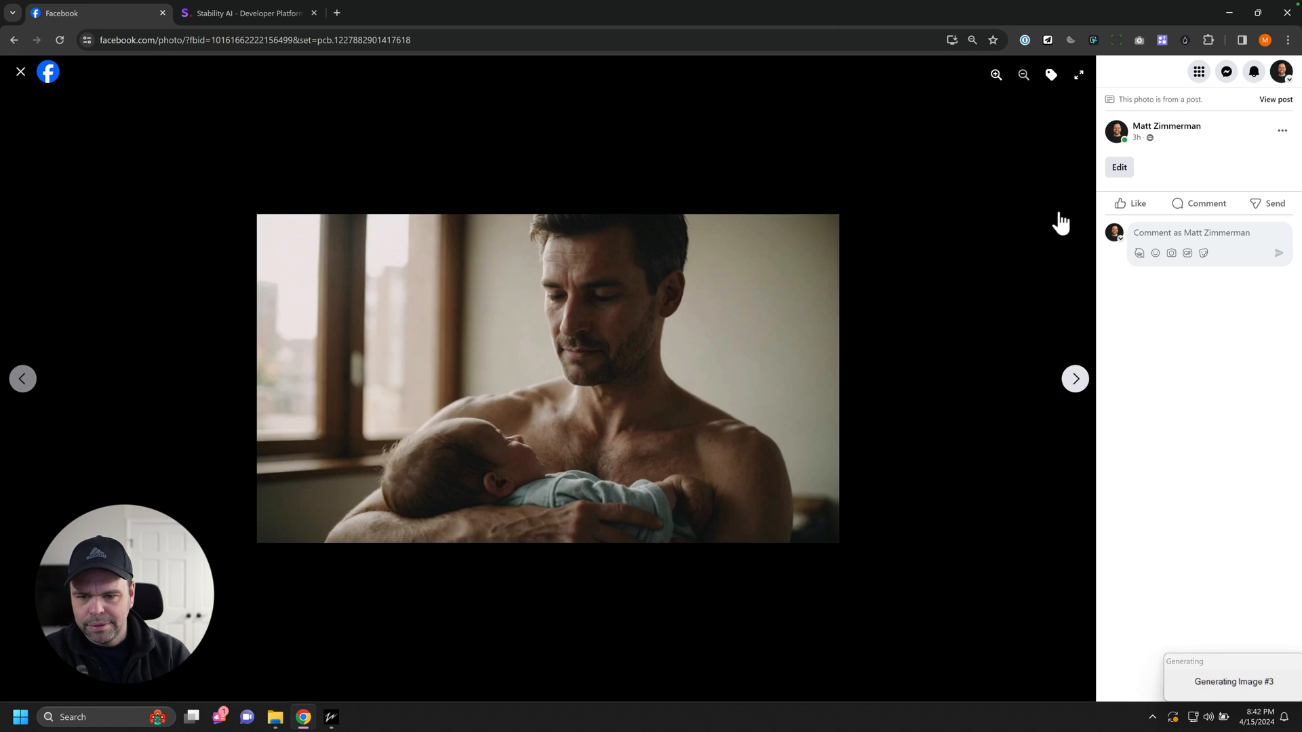
left_click(1074, 378)
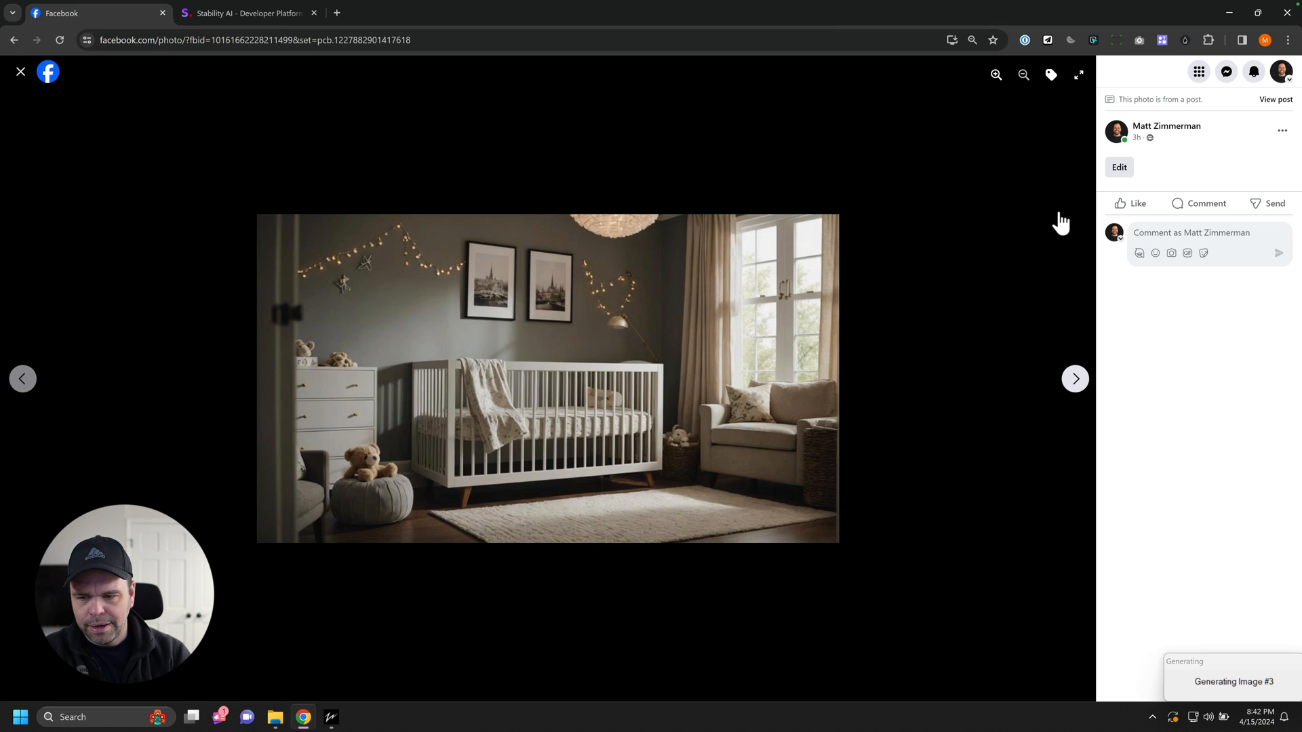
left_click(1074, 378)
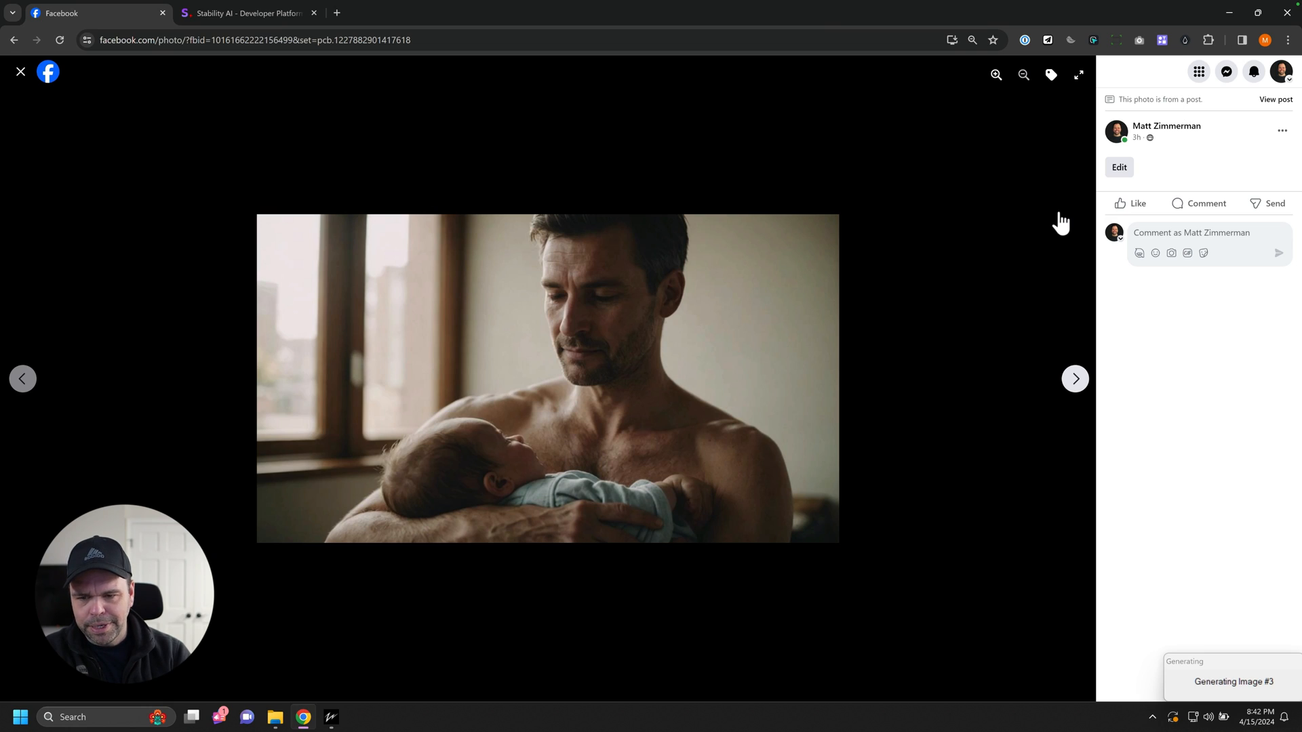
left_click(1074, 378)
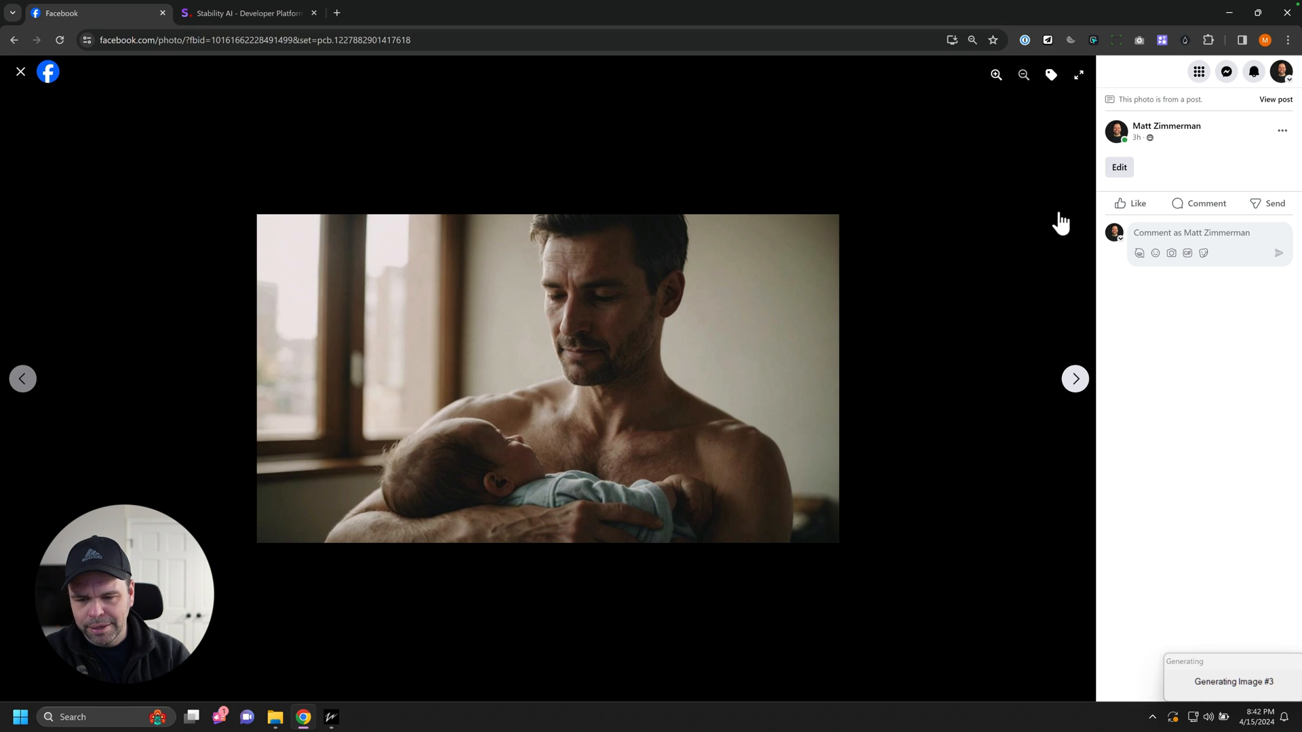
left_click(1074, 379)
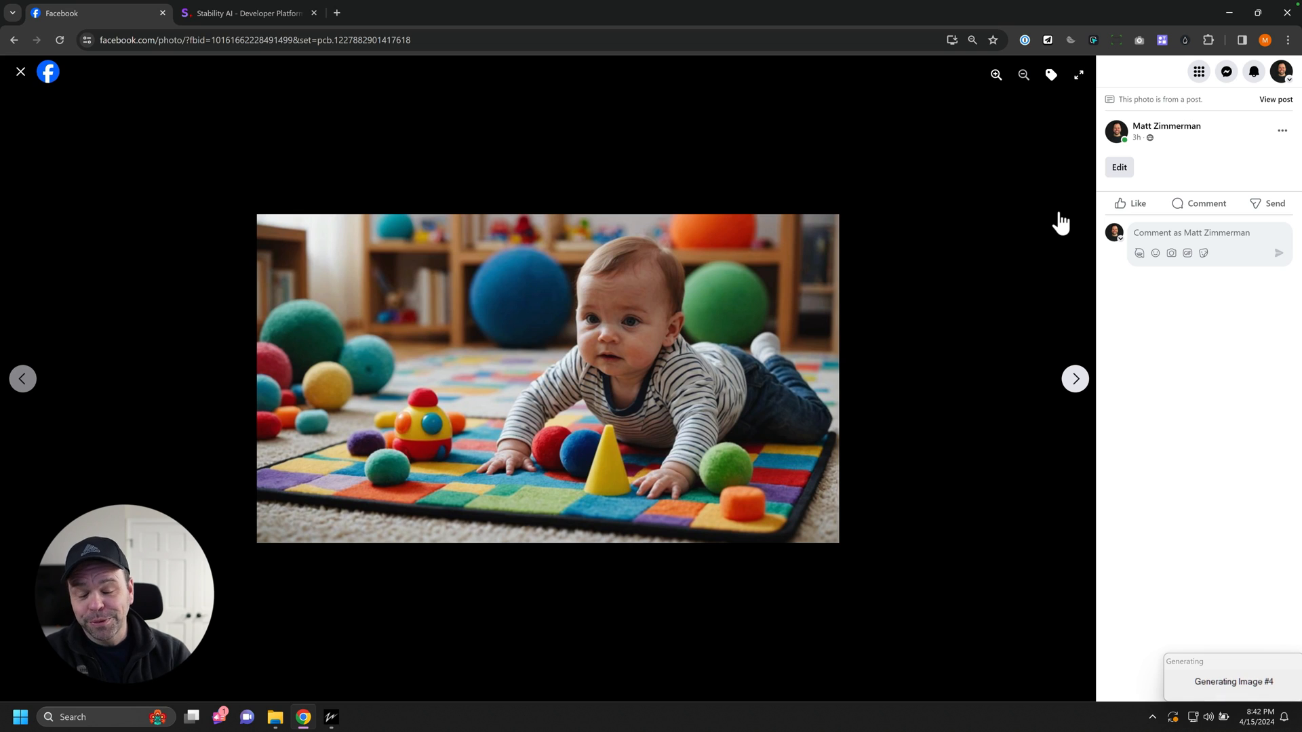
left_click(1074, 378)
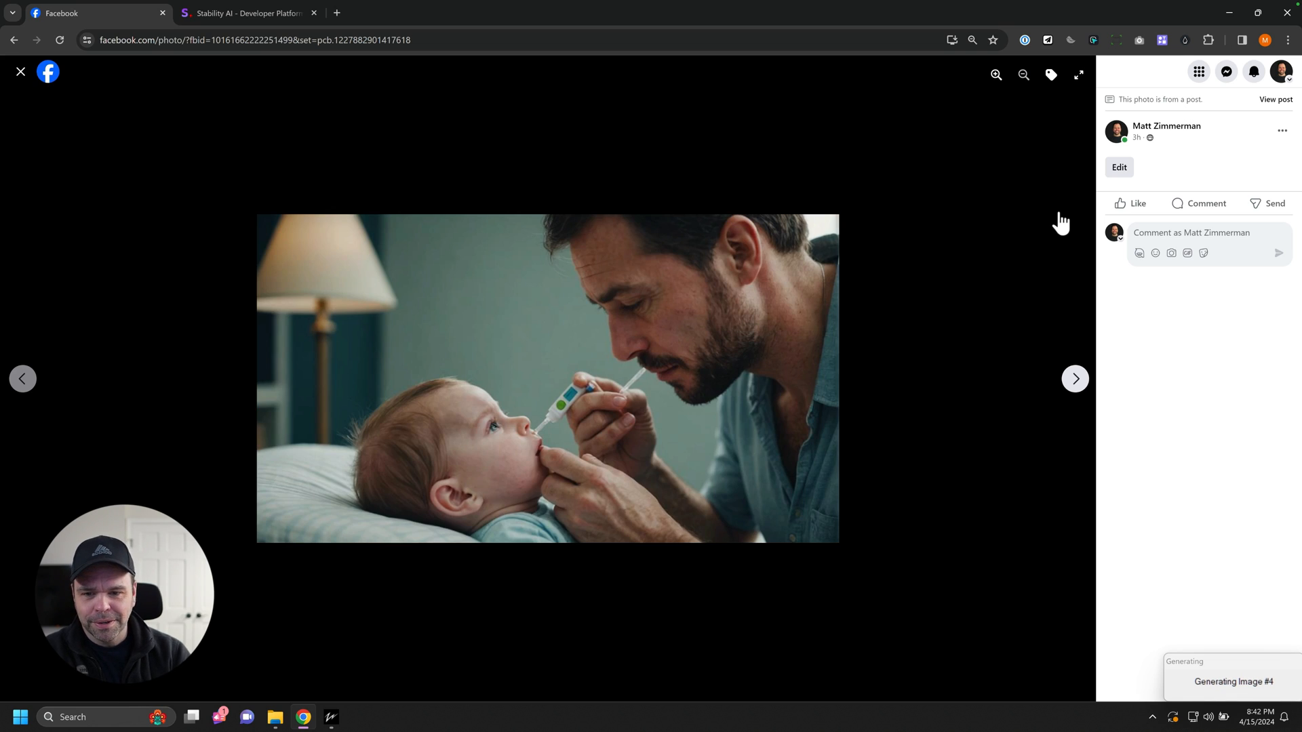
mouse_move(756, 339)
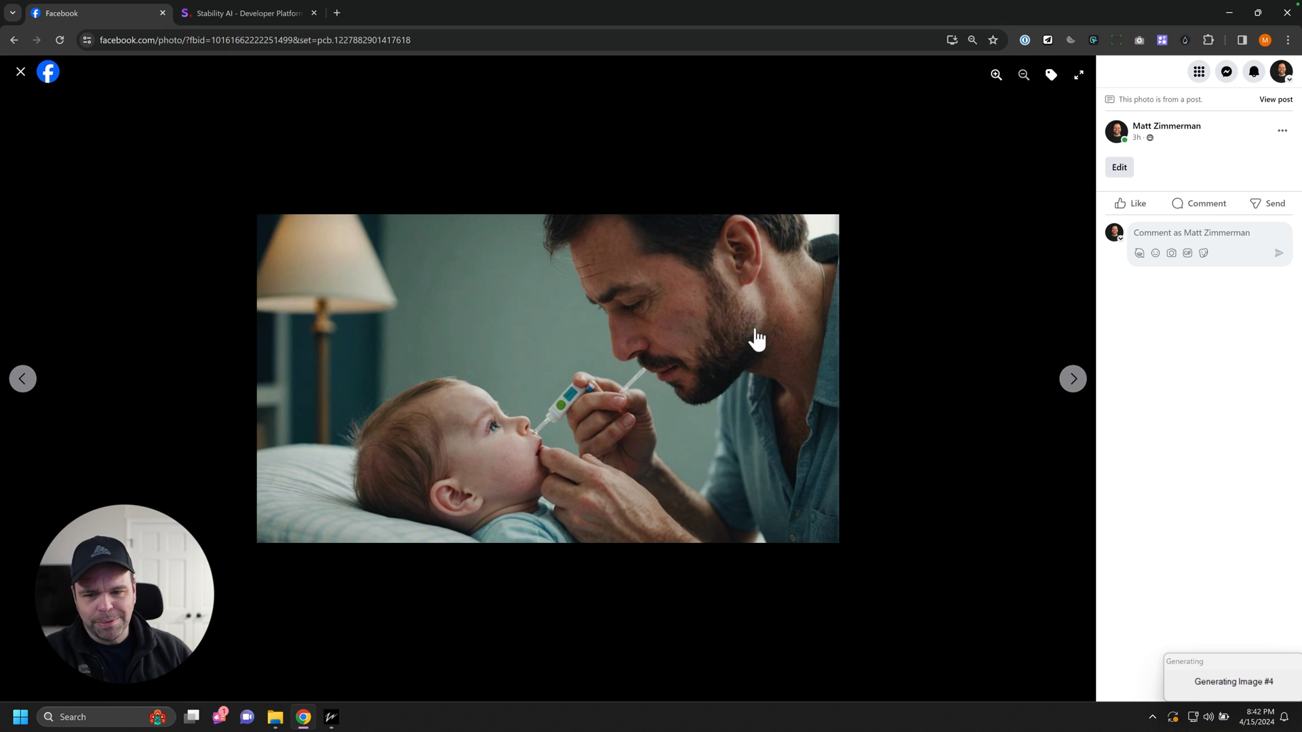
mouse_move(649, 382)
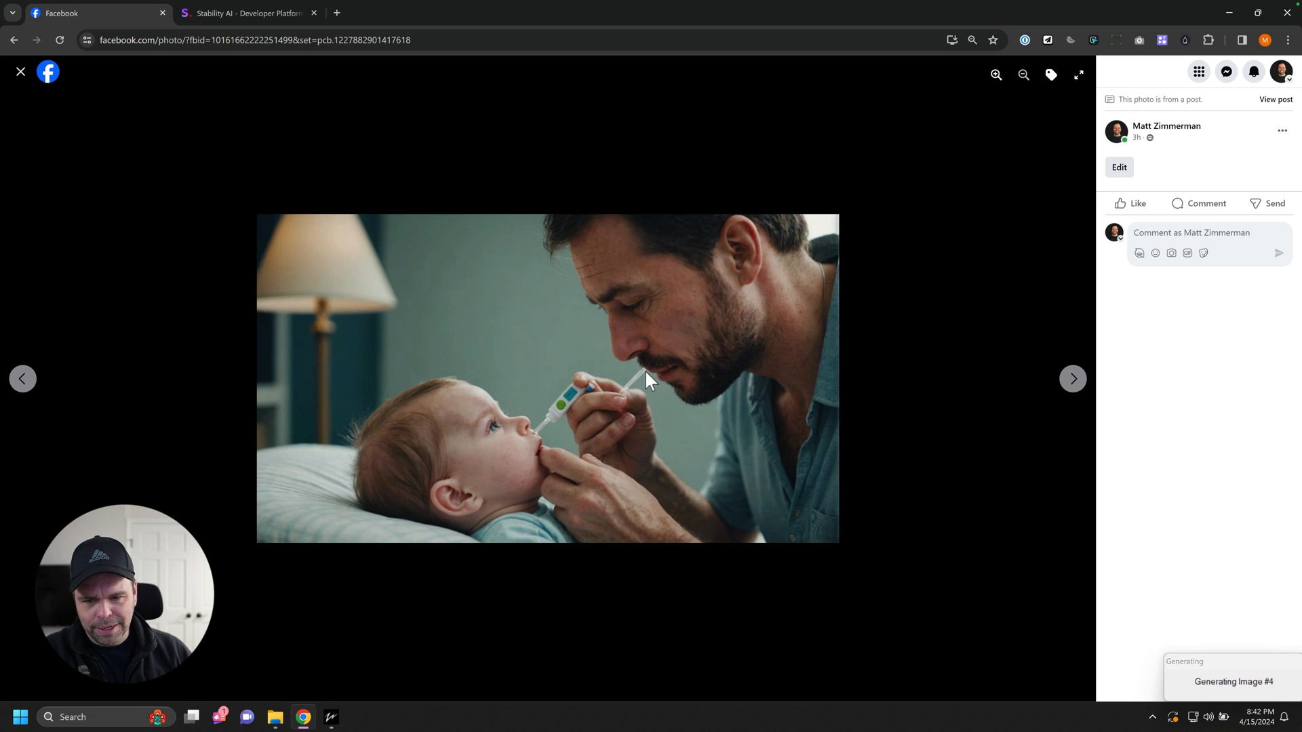
mouse_move(540, 440)
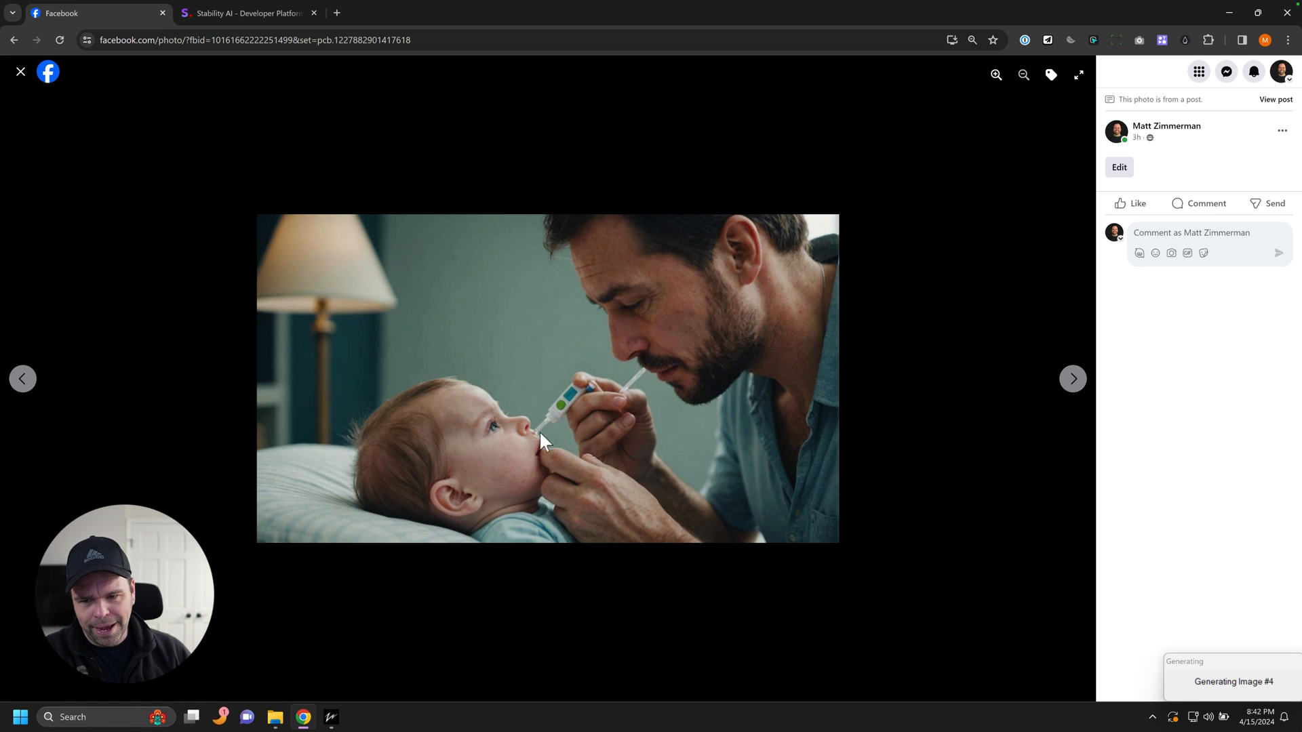
left_click(1071, 379)
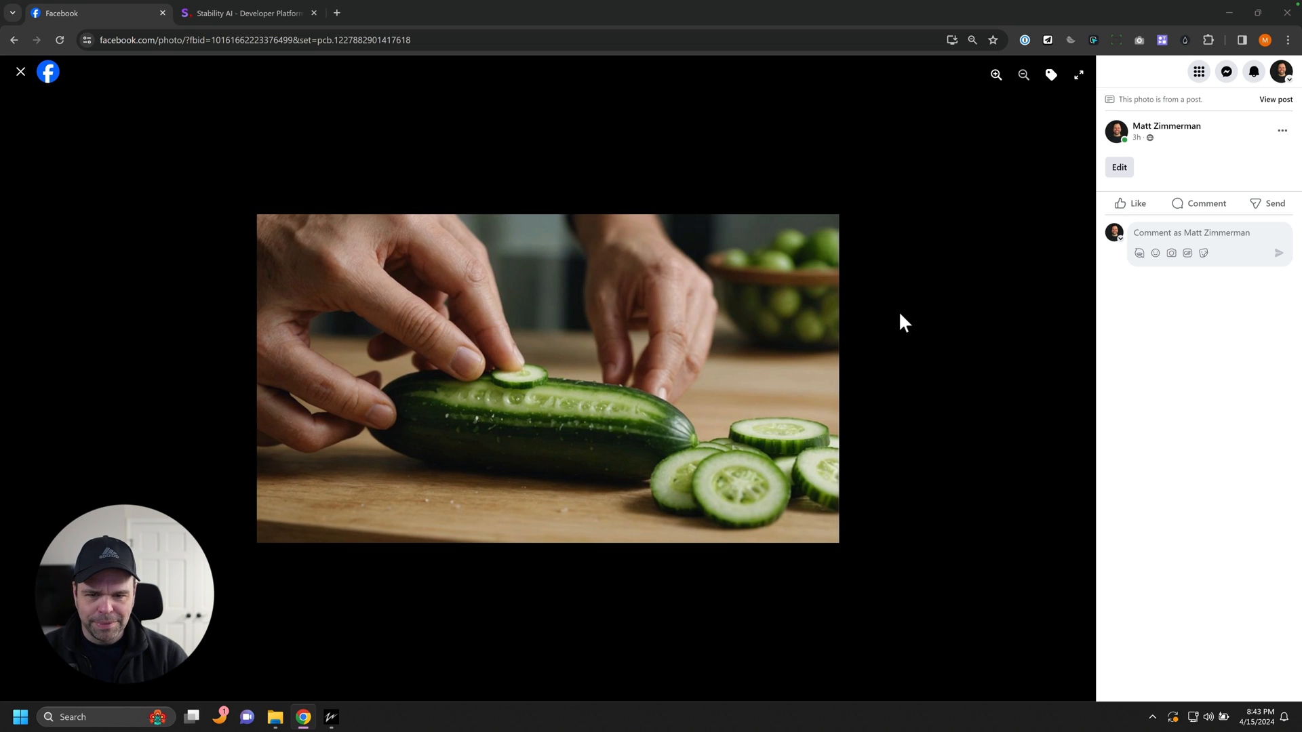
Step: Flip forward through the next run of attached sample images in the viewer
left_click(1075, 378)
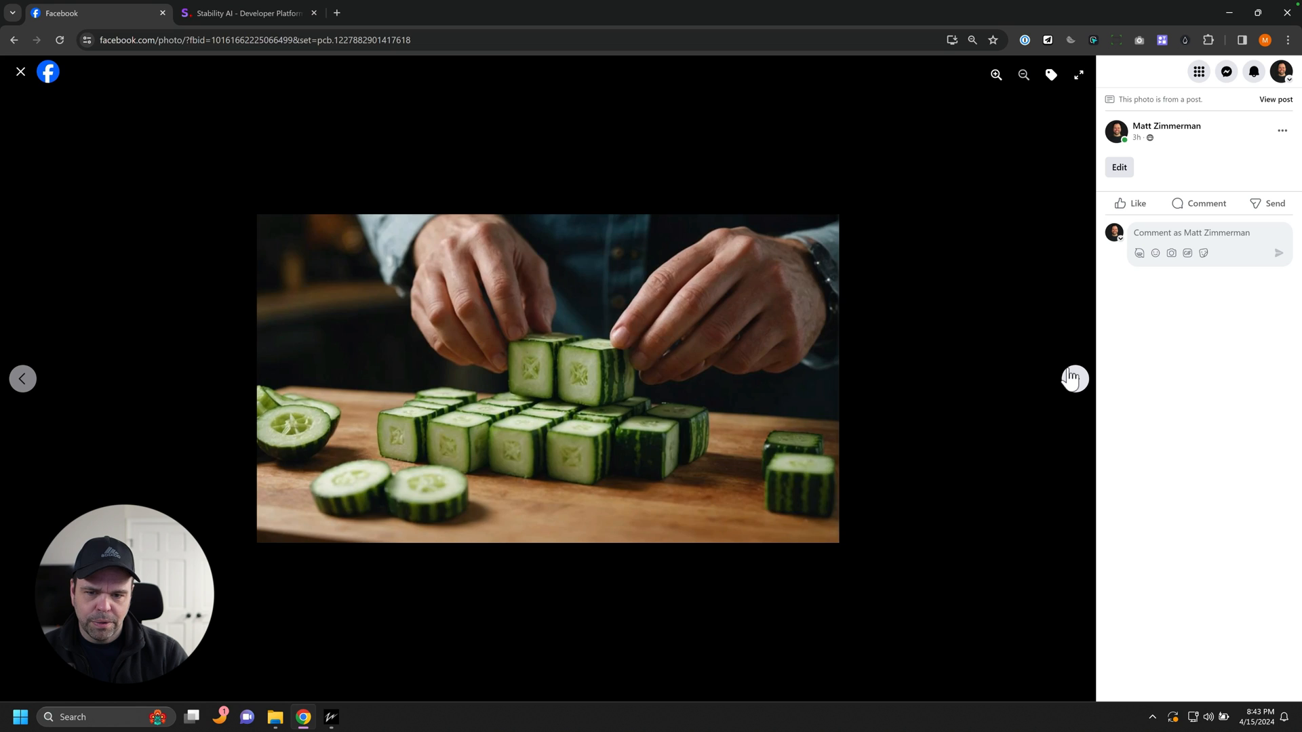
left_click(1074, 379)
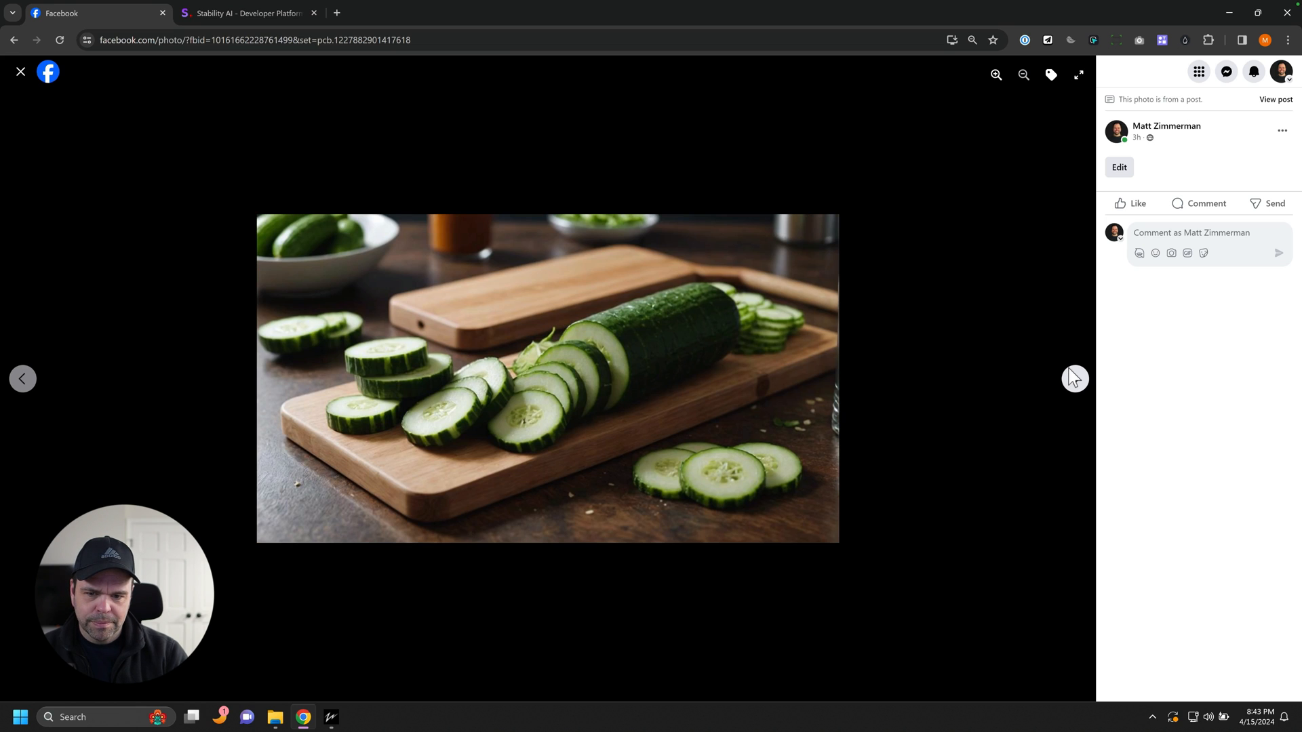
left_click(1074, 379)
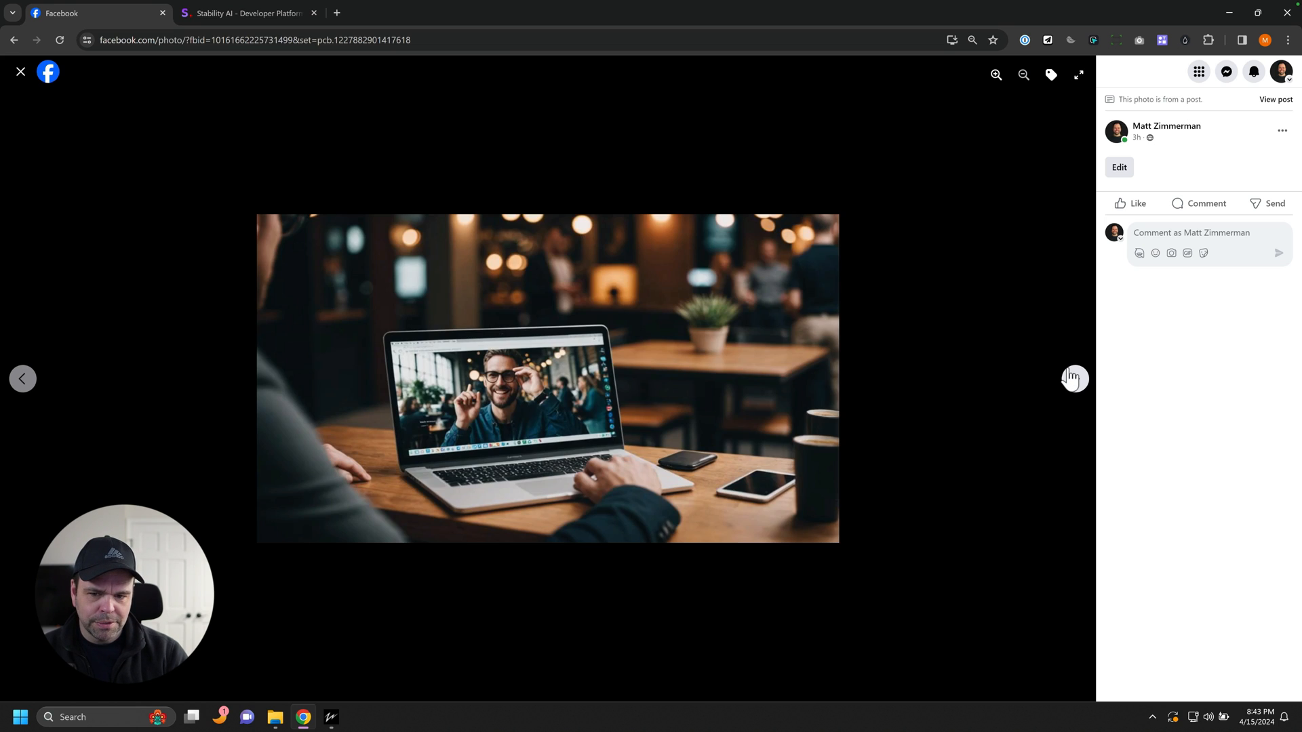
left_click(1074, 378)
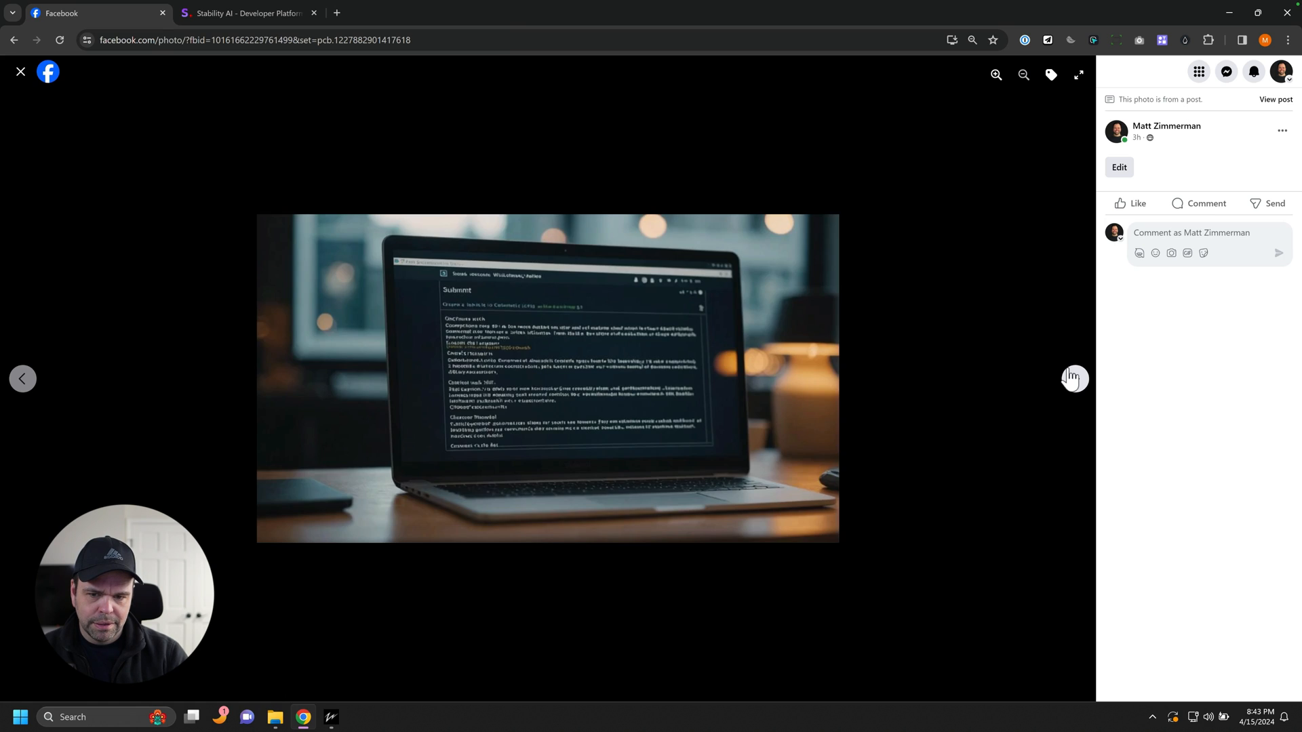
left_click(1074, 378)
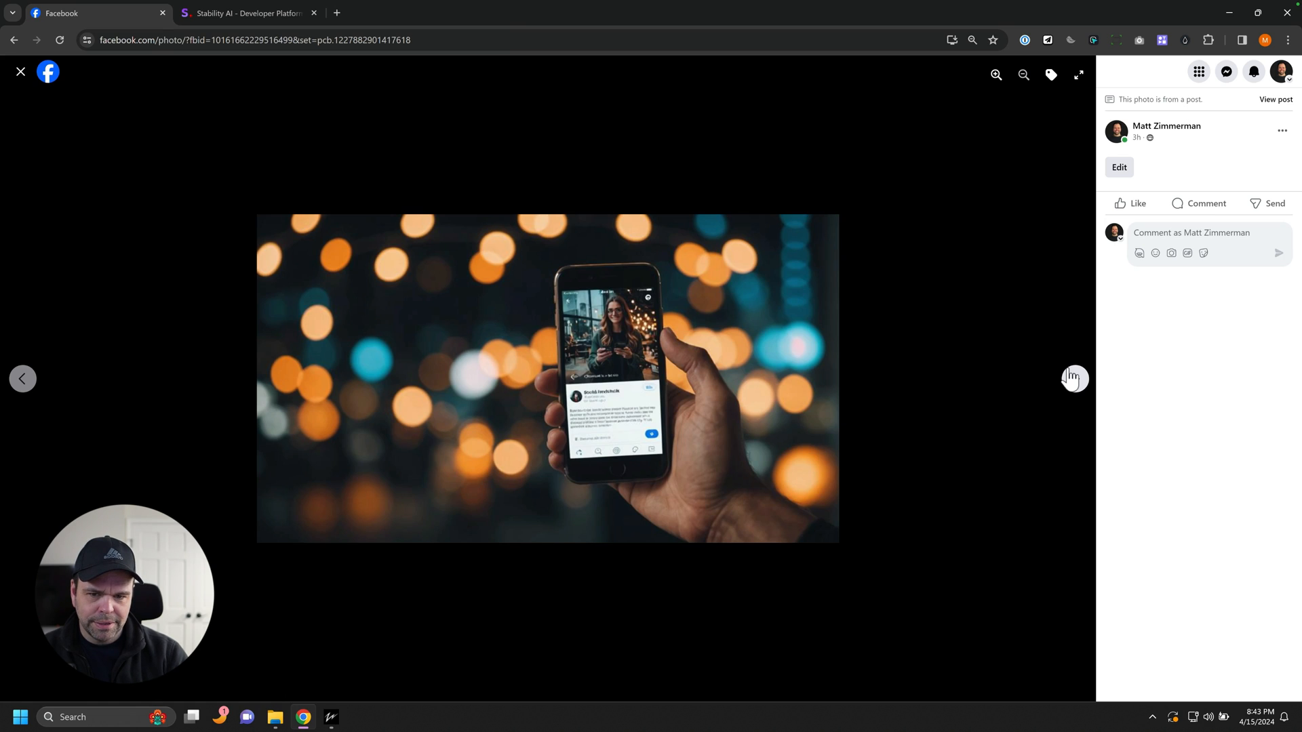
left_click(1074, 379)
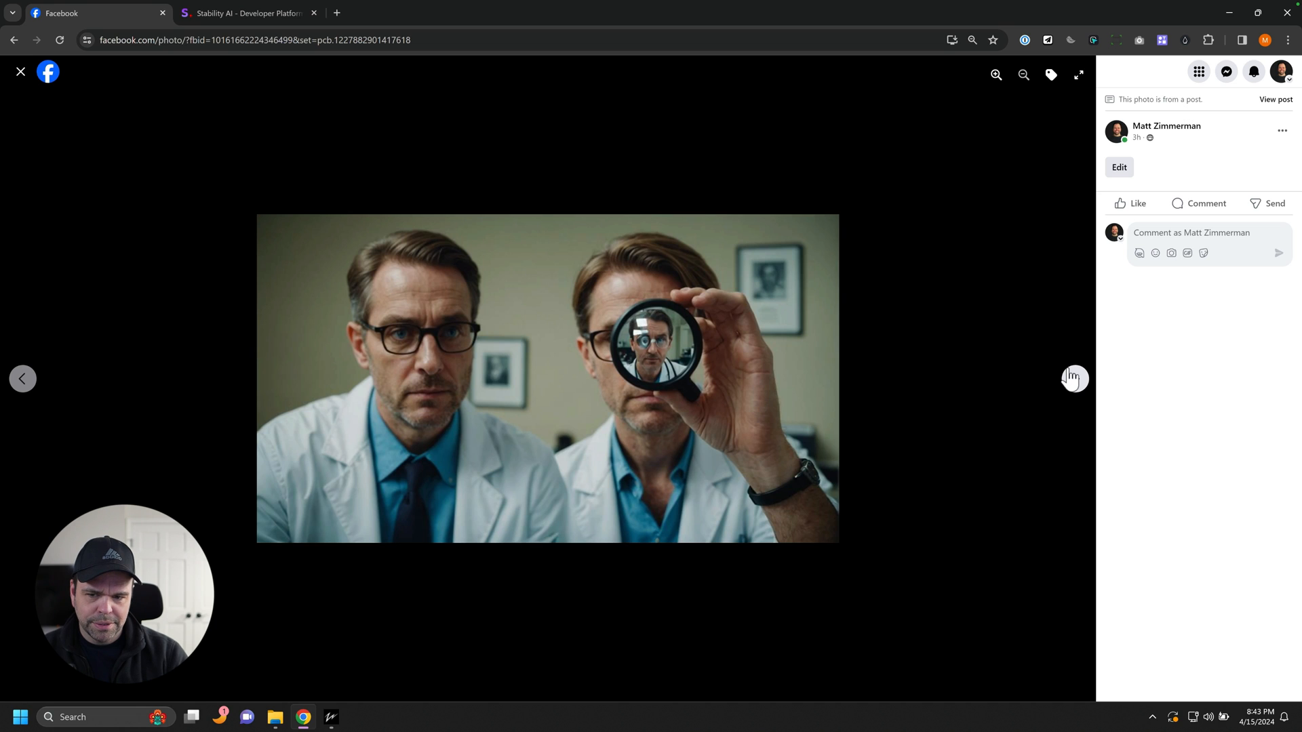
left_click(1074, 378)
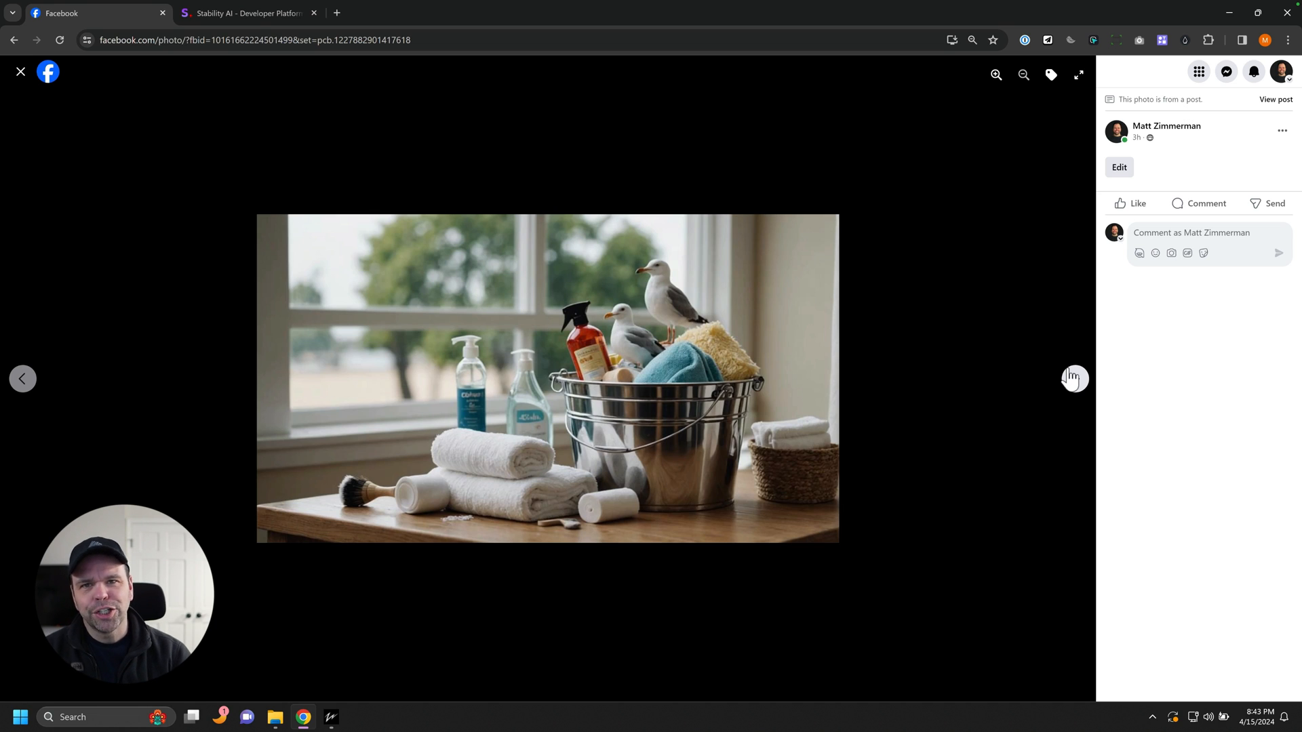
left_click(1074, 378)
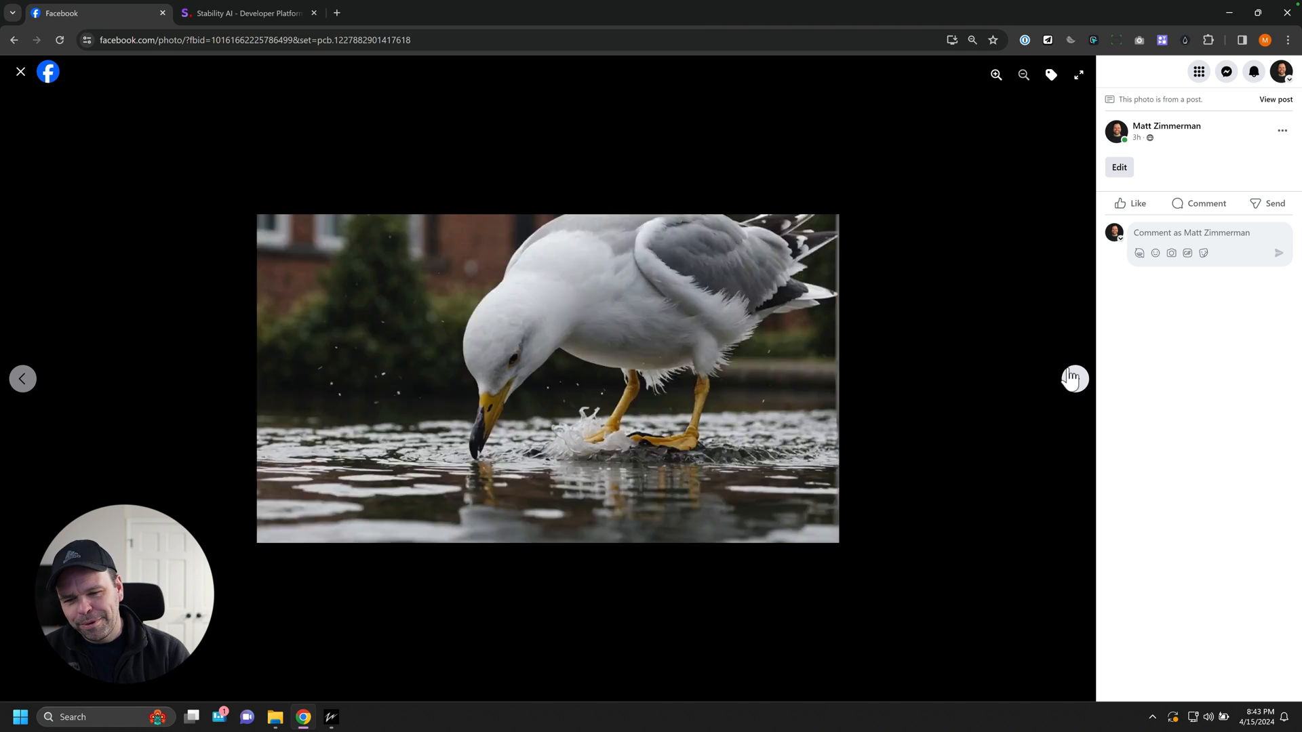
left_click(1075, 378)
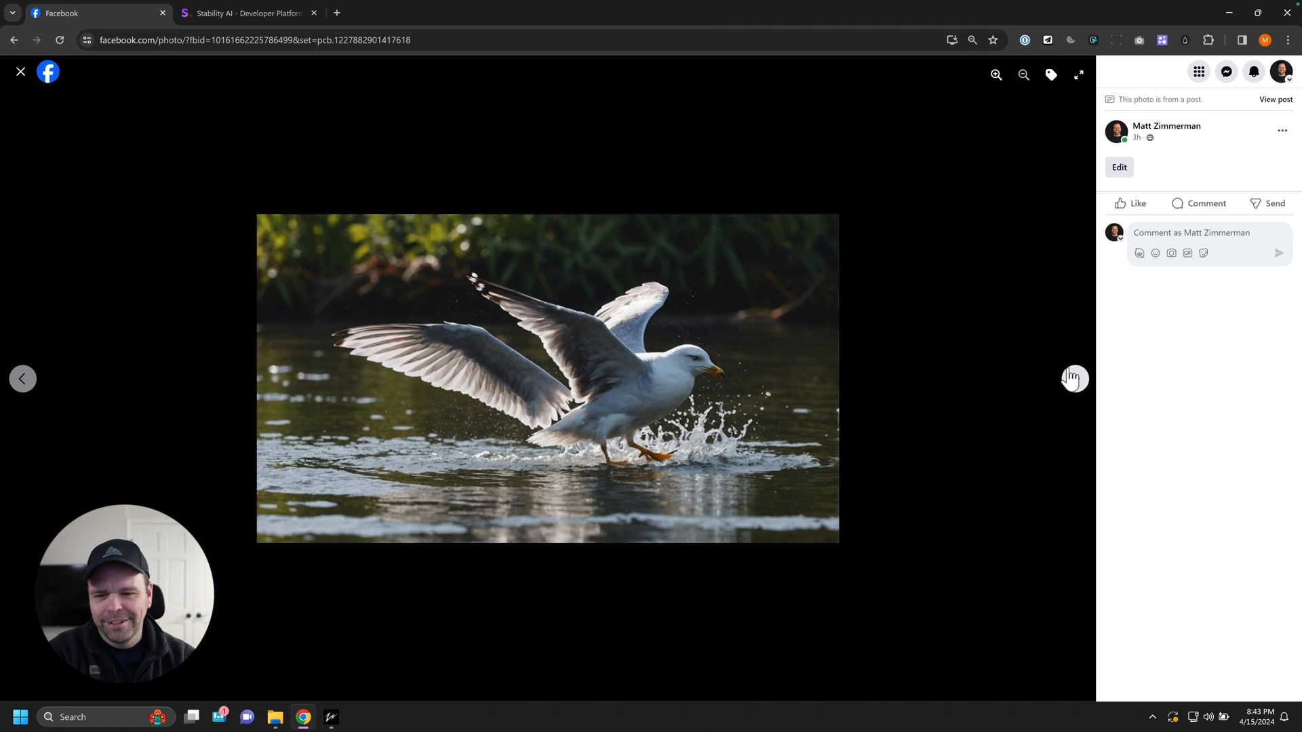
mouse_move(641, 286)
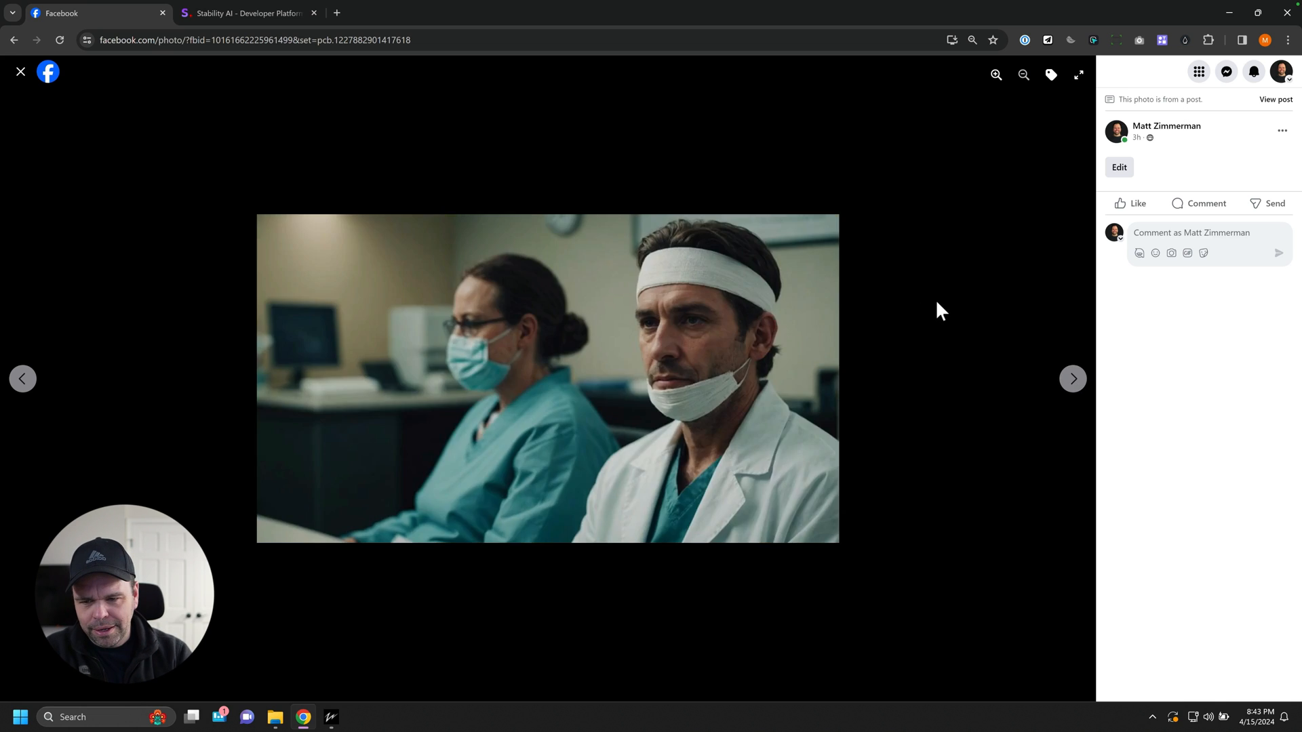
left_click(1072, 379)
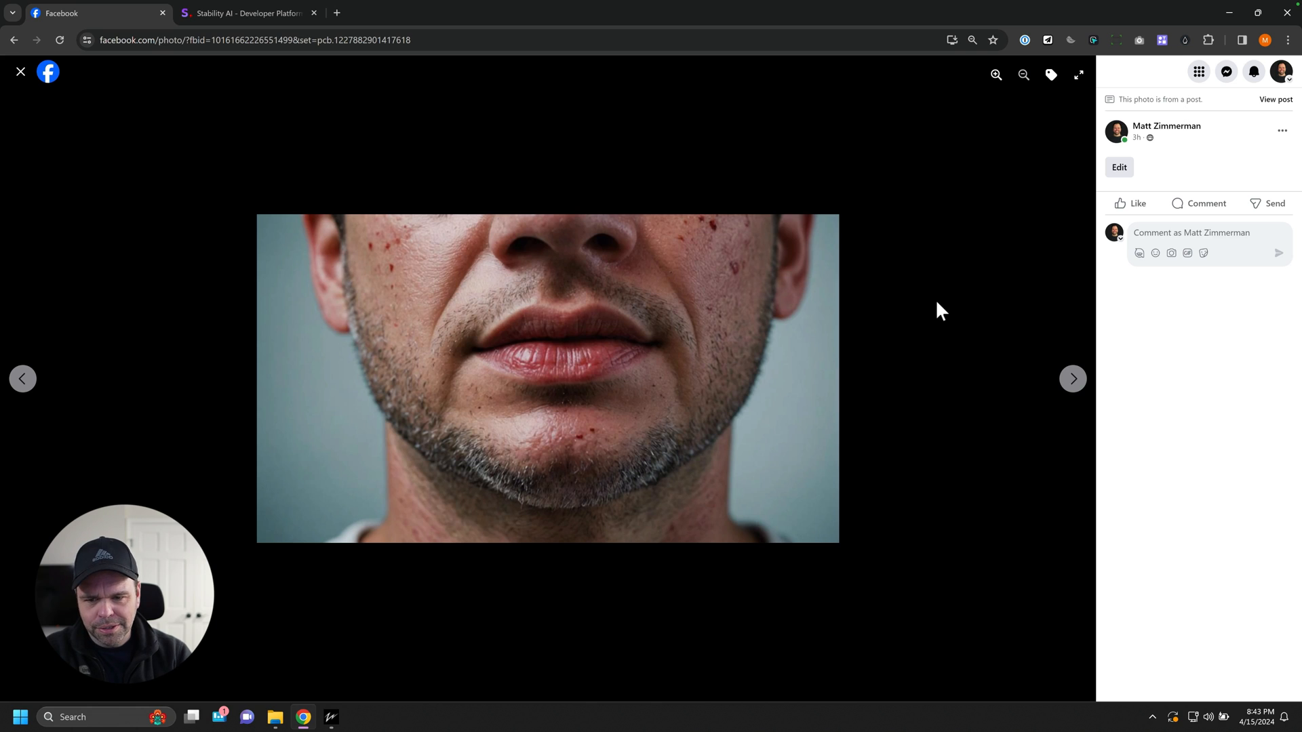
left_click(1071, 378)
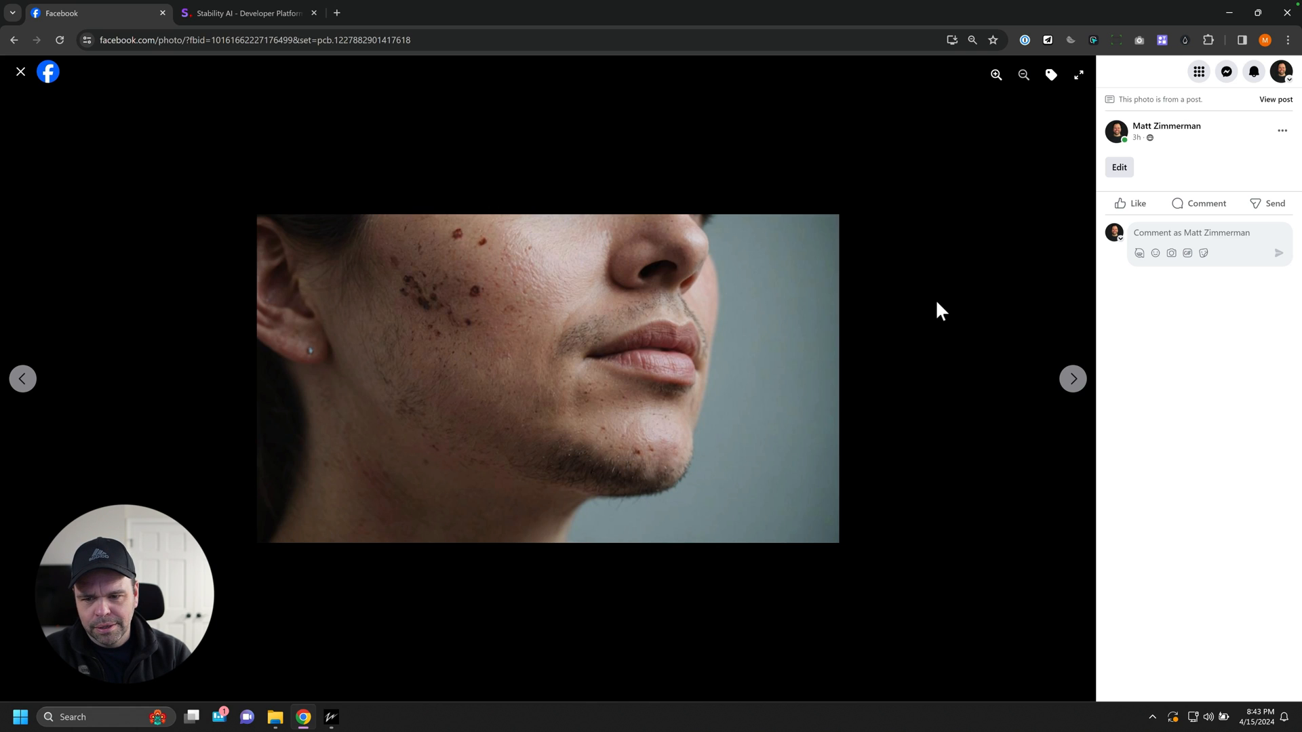
left_click(1071, 378)
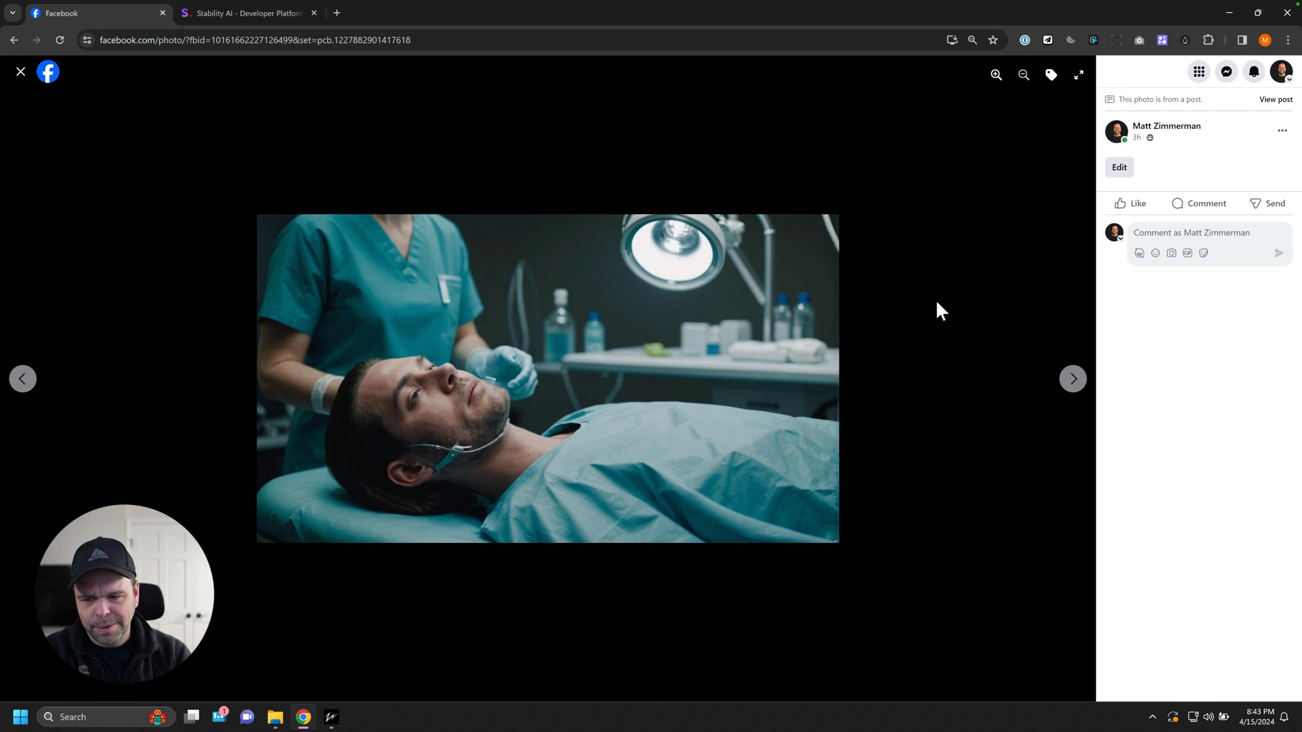
left_click(1071, 378)
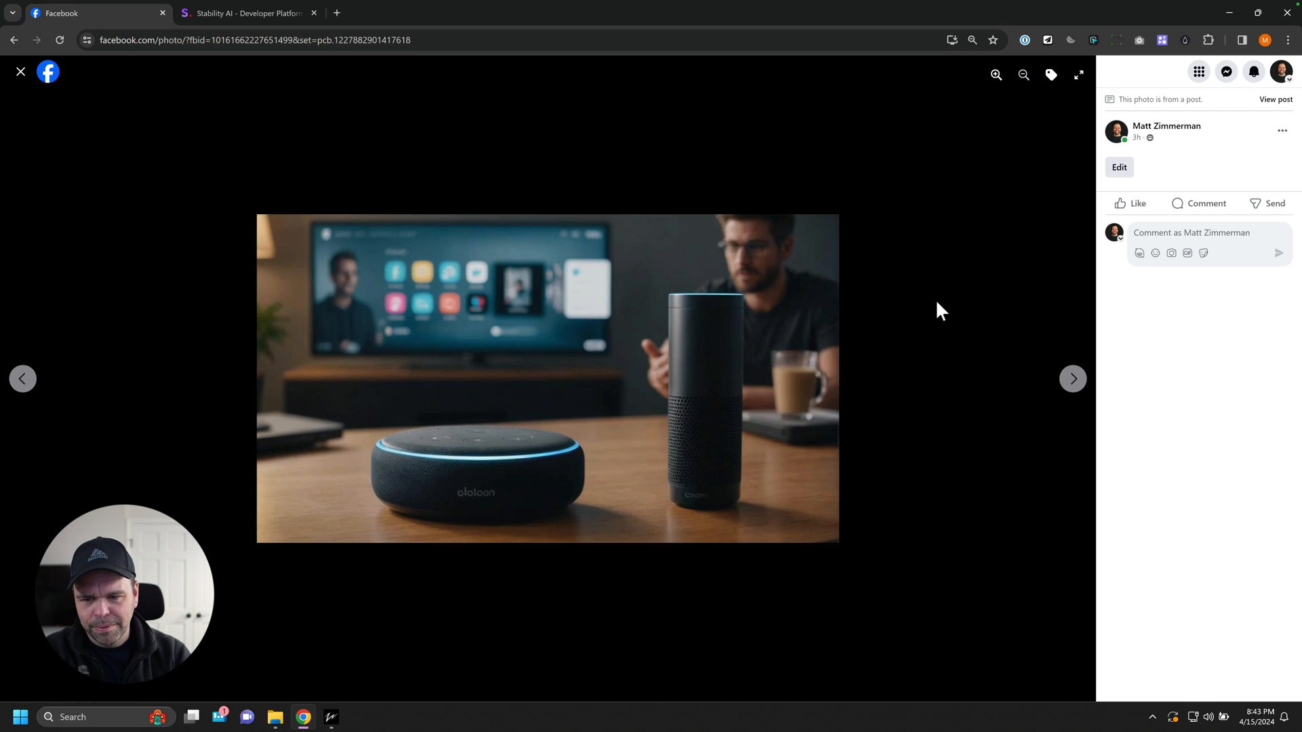
left_click(1072, 378)
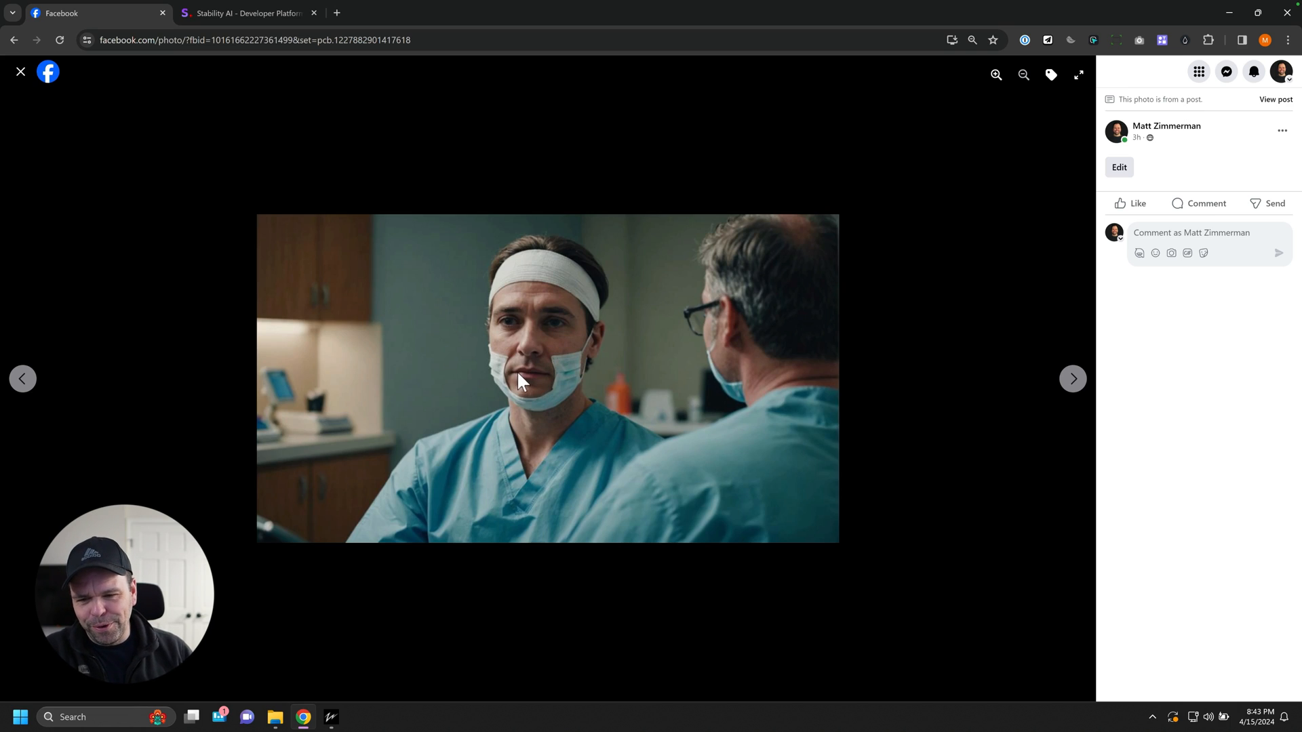
mouse_move(565, 390)
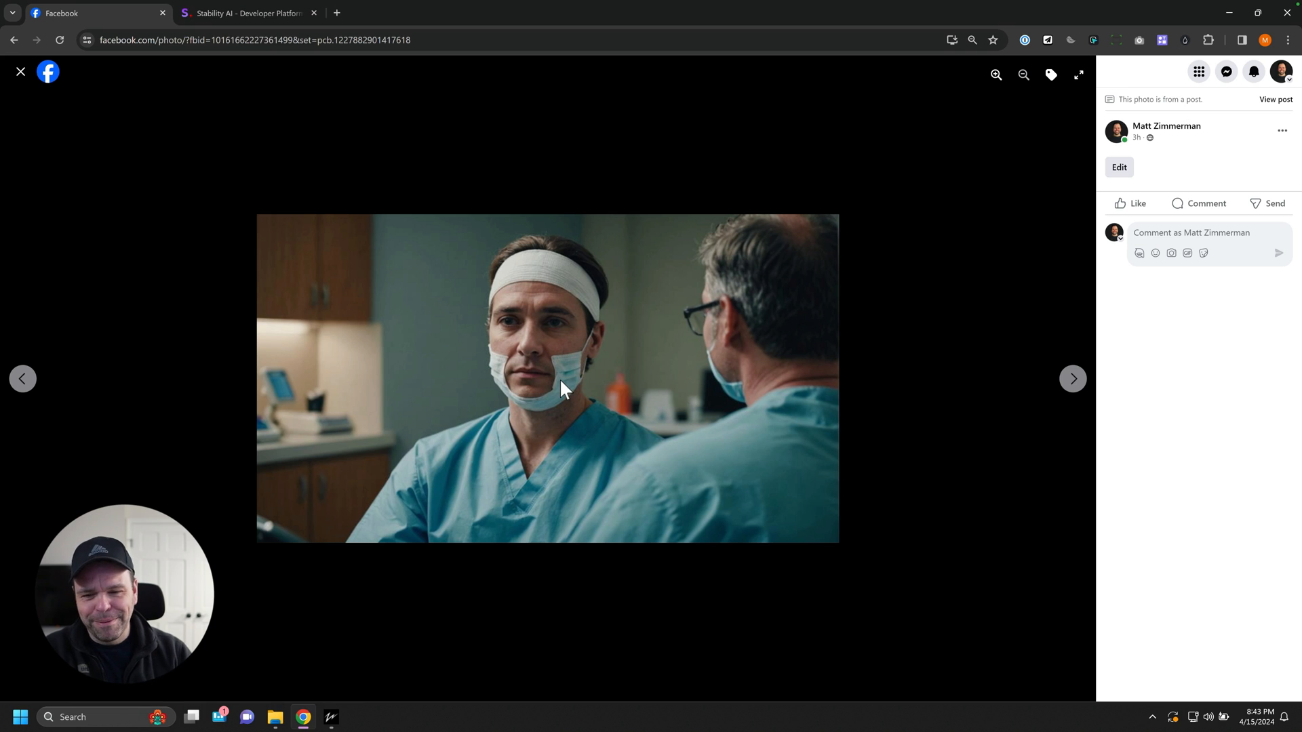
mouse_move(1004, 299)
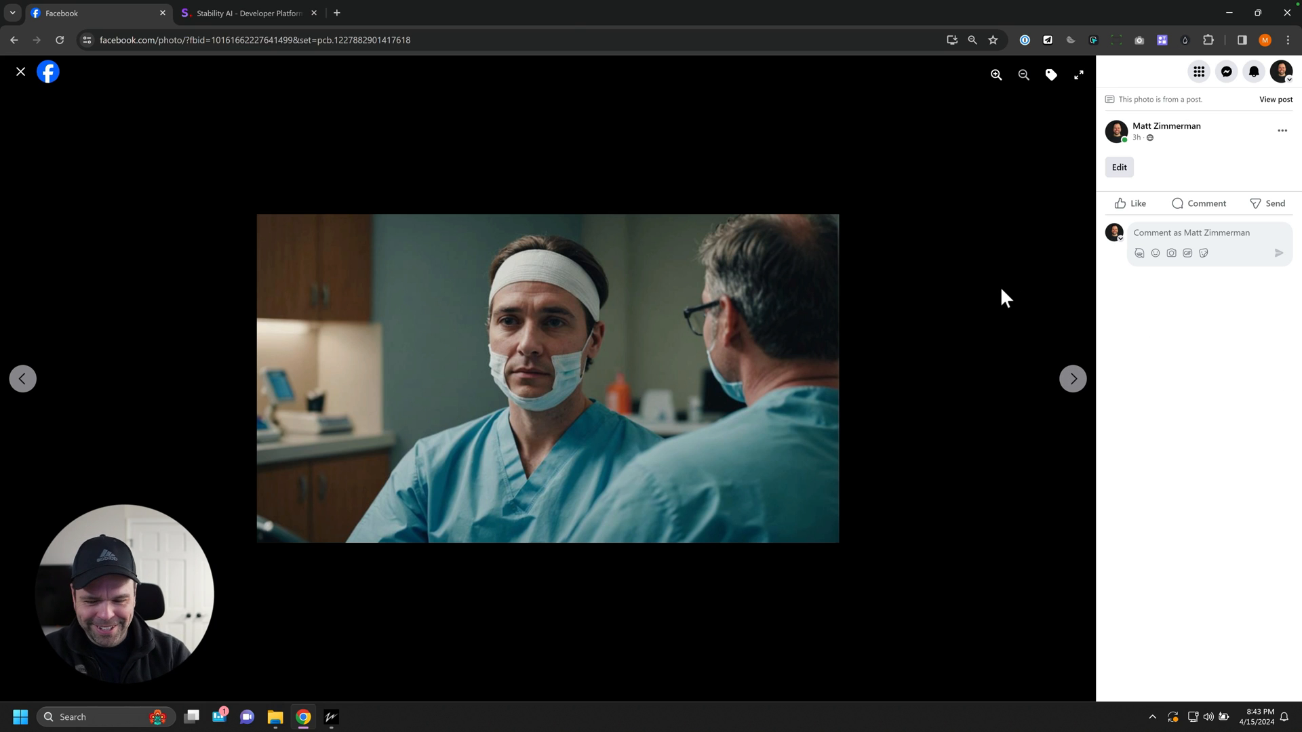
left_click(1072, 378)
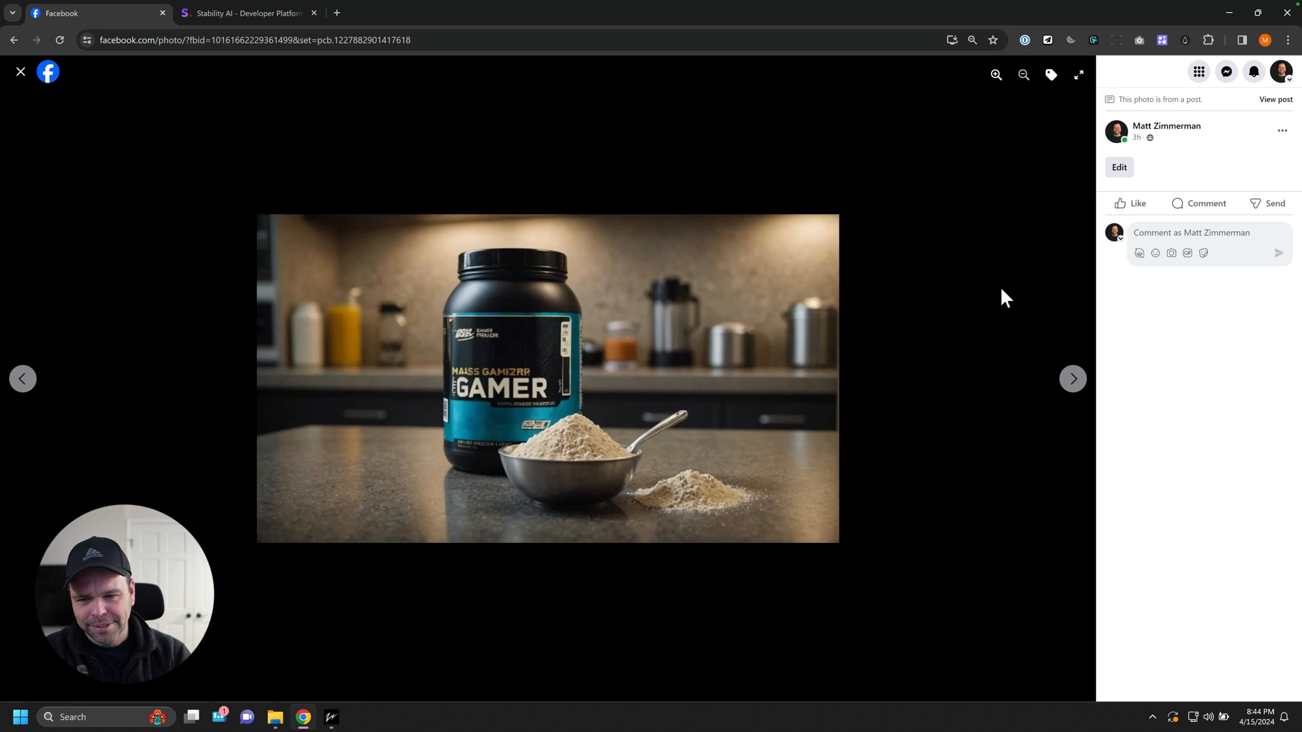
left_click(1071, 379)
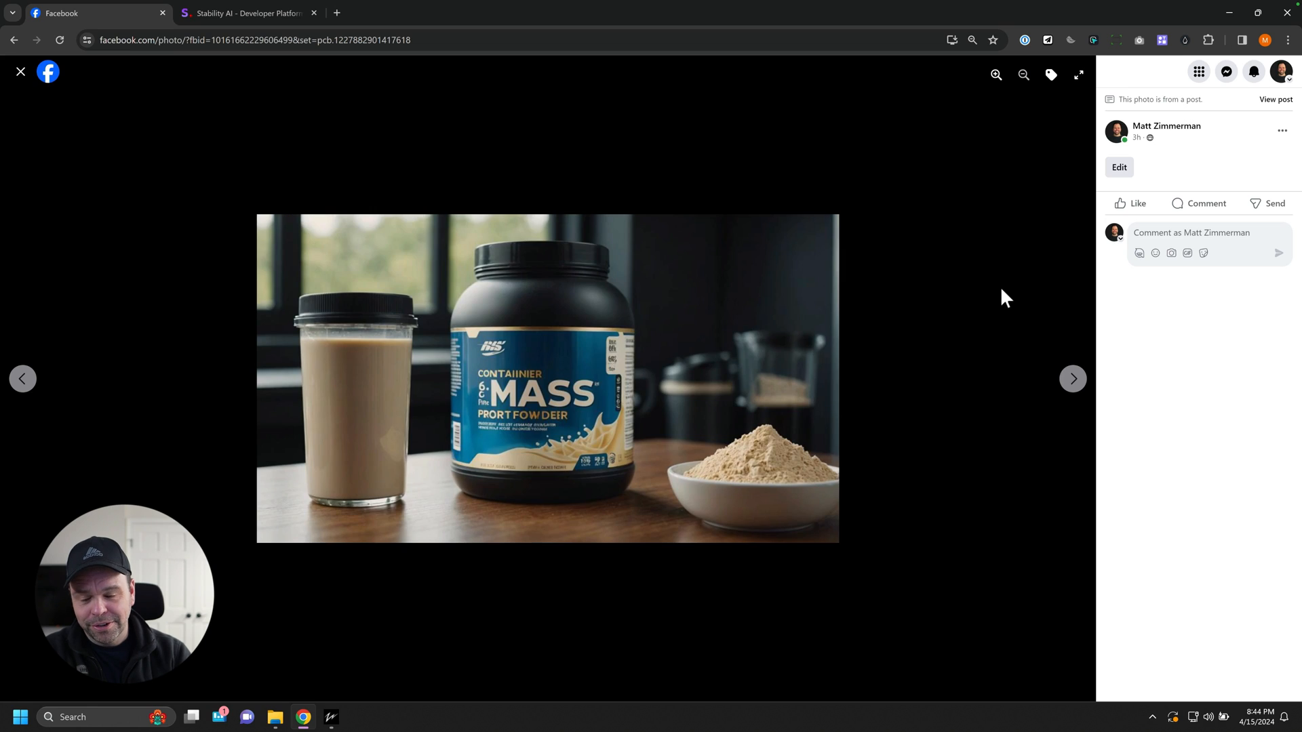
mouse_move(673, 335)
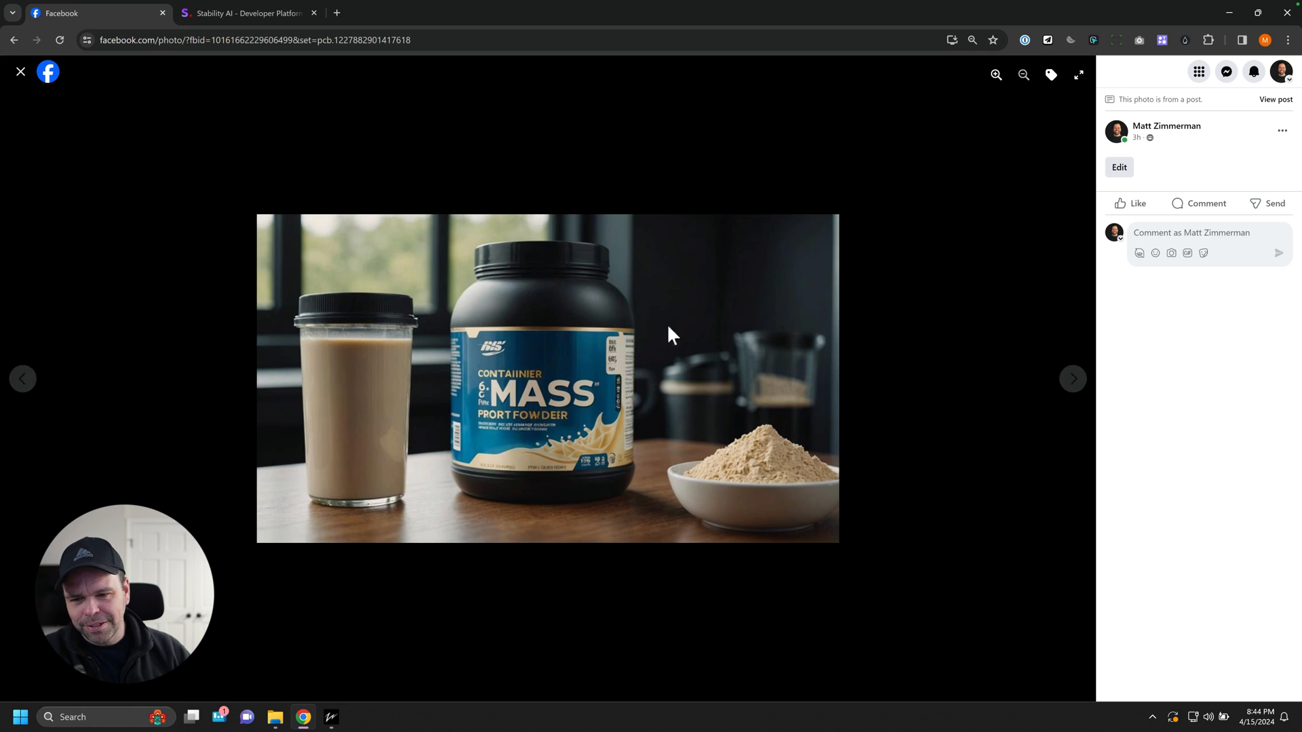
mouse_move(530, 431)
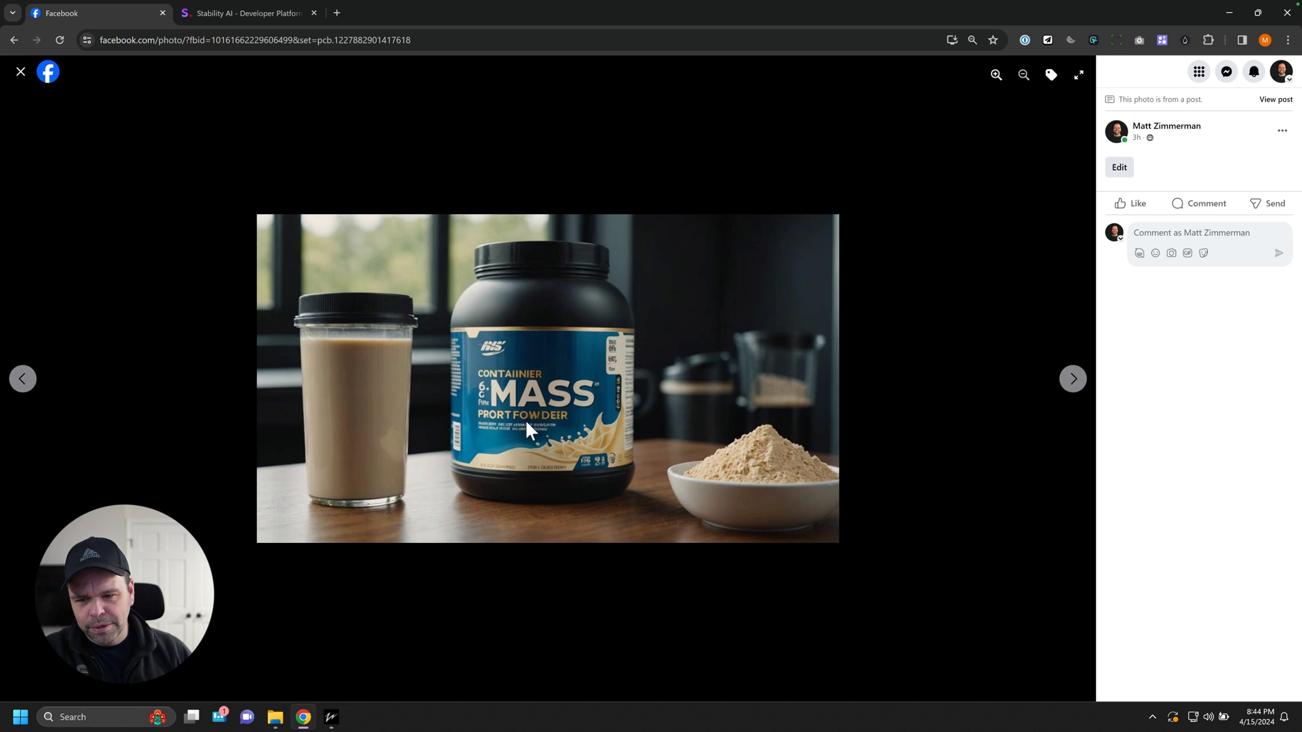
mouse_move(761, 287)
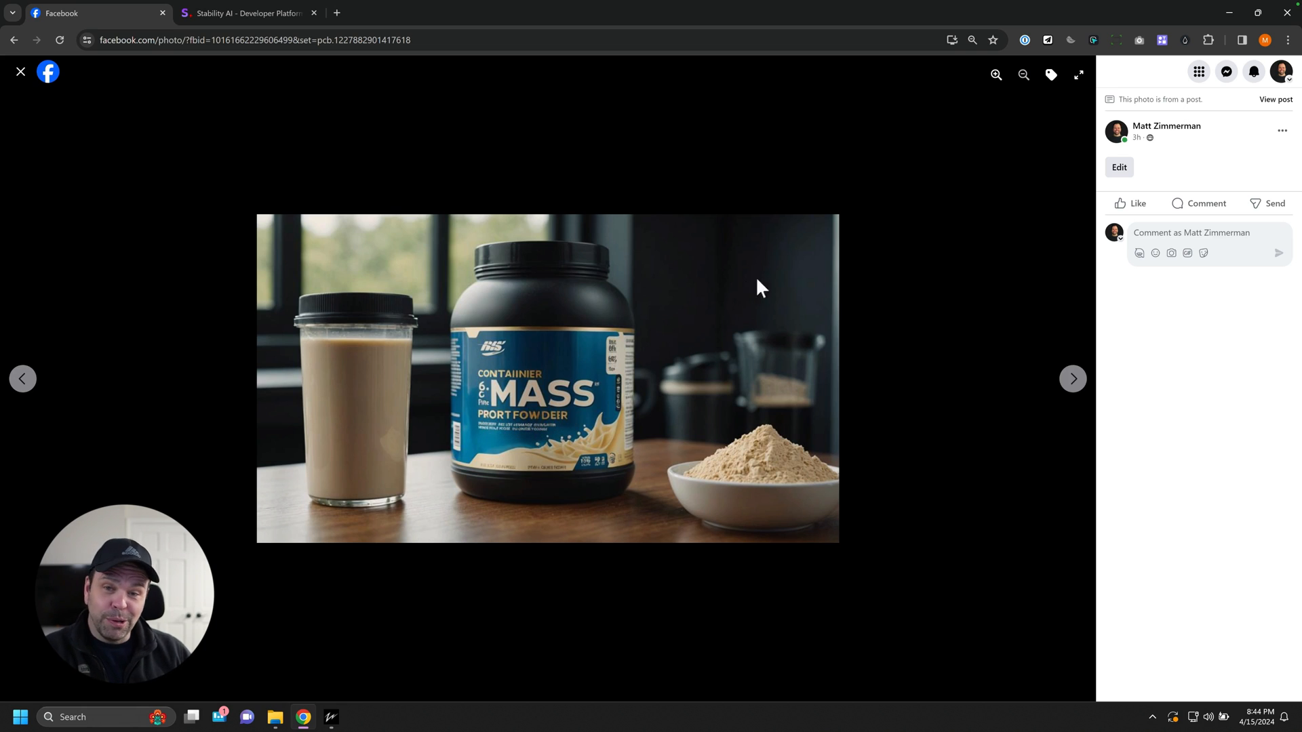
Step: Continue through the protein-powder and couple images, then return to the group post
left_click(1072, 379)
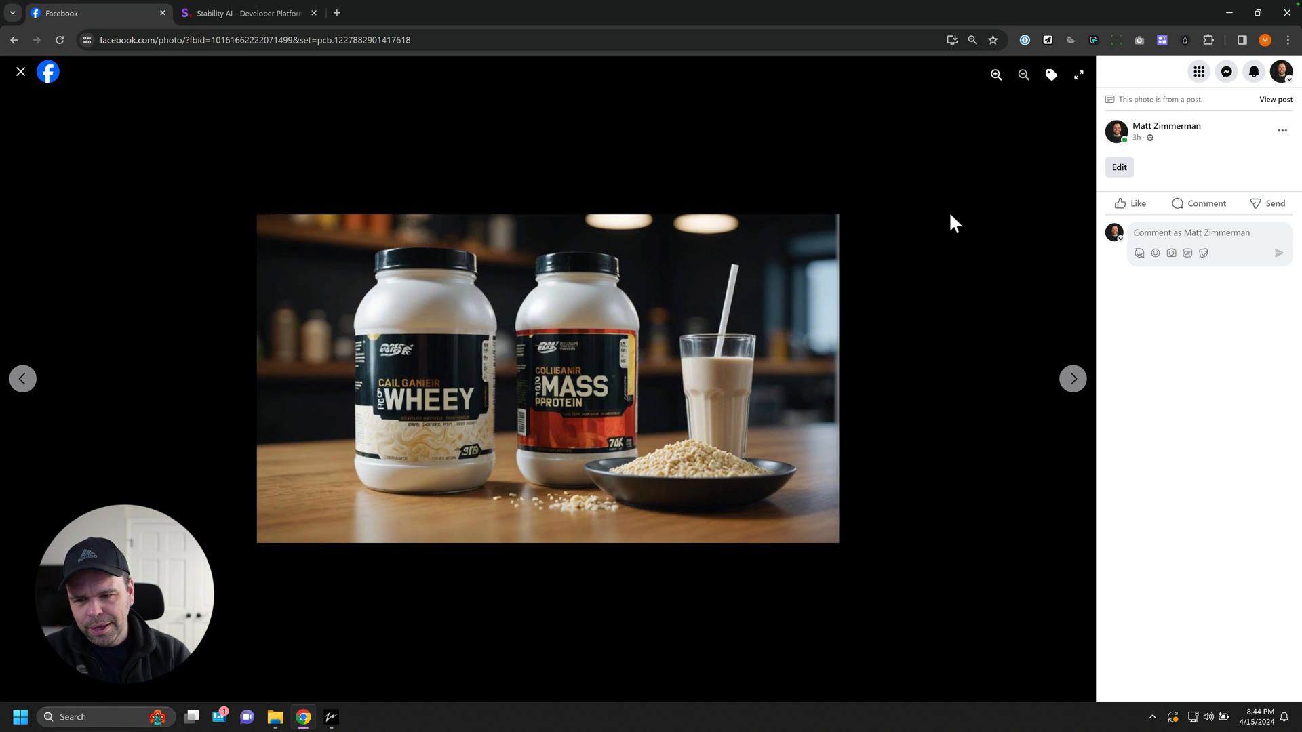
left_click(1072, 379)
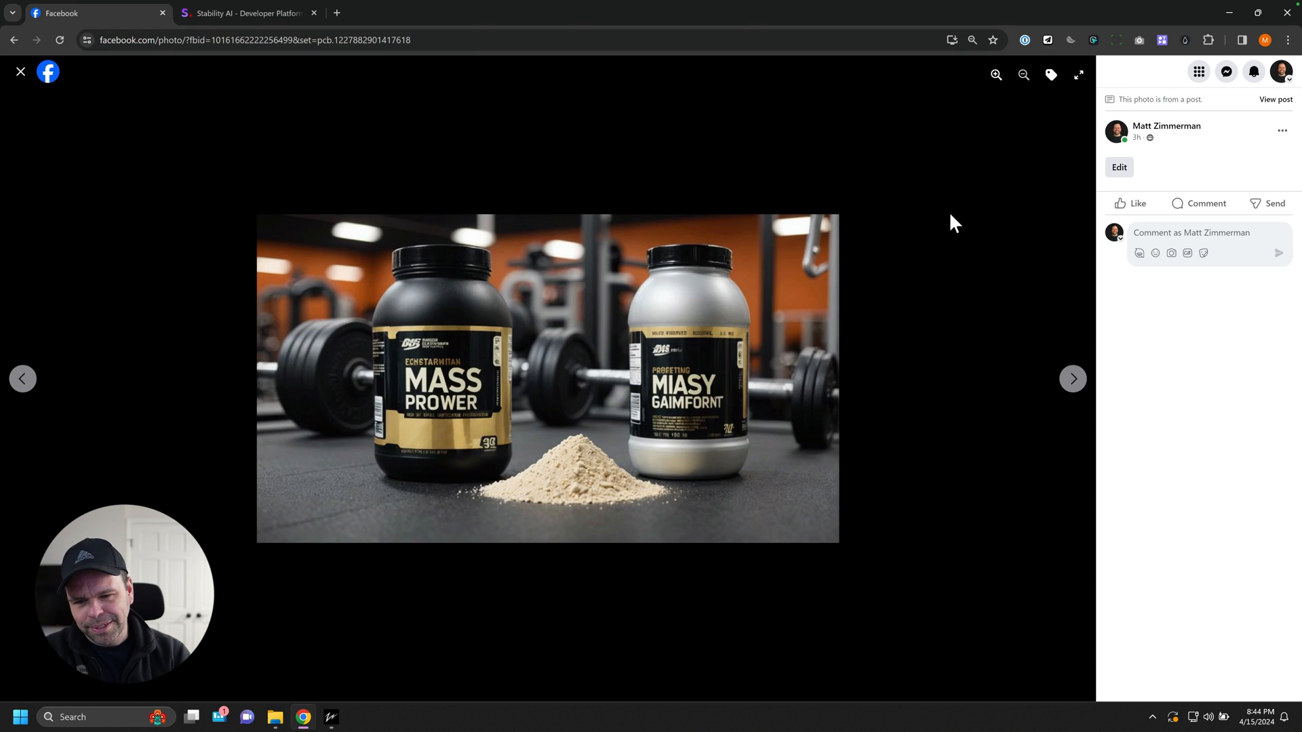
left_click(1071, 379)
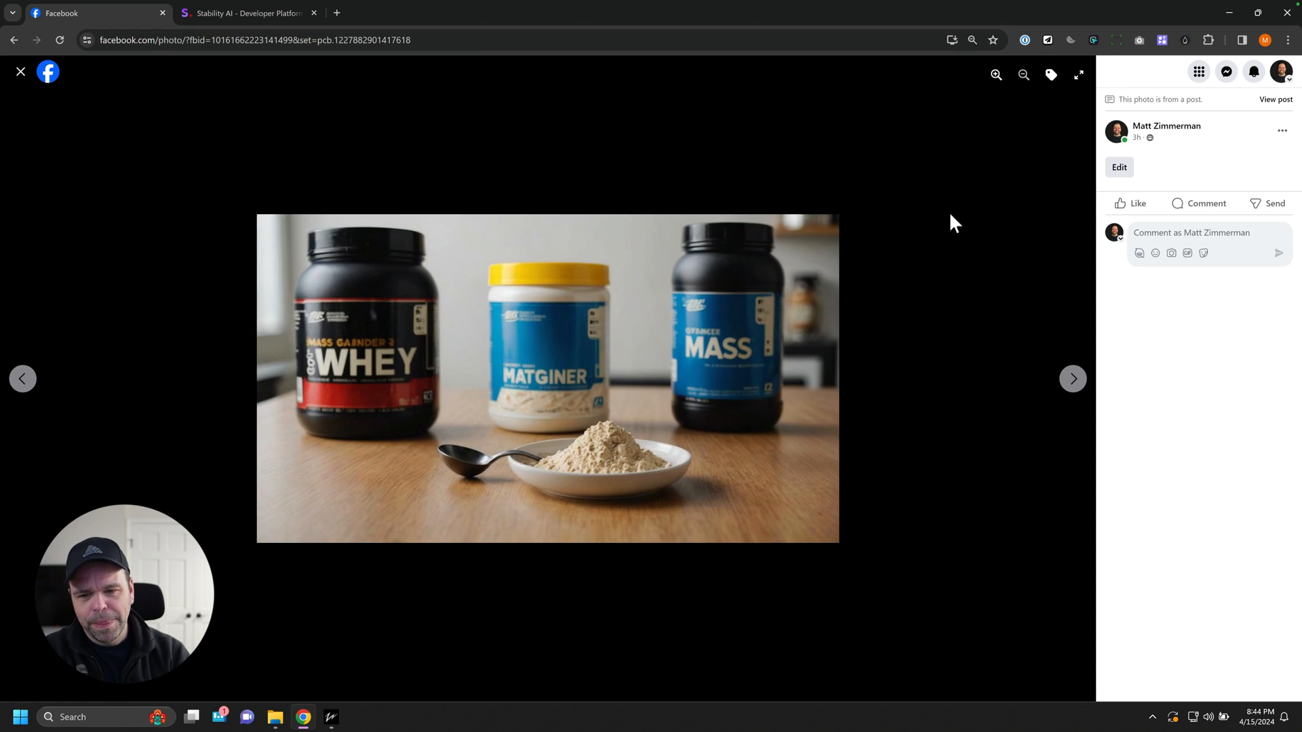
mouse_move(474, 409)
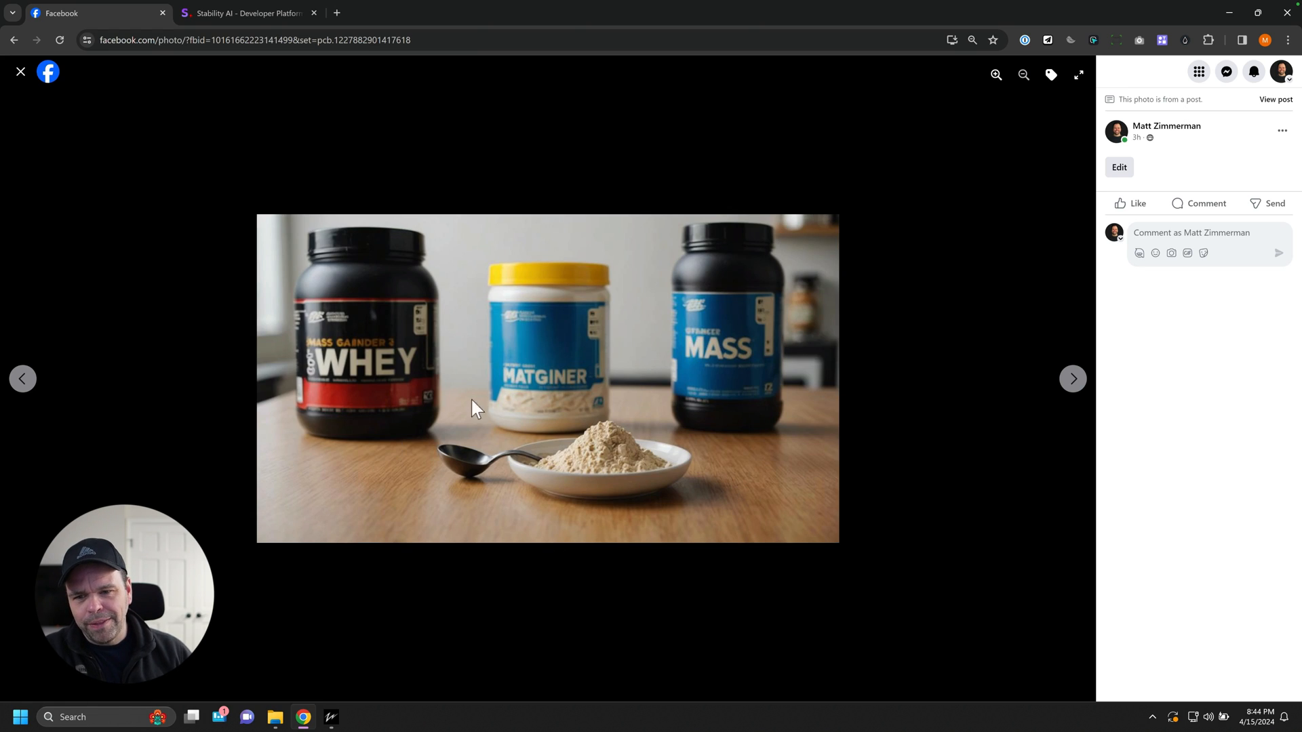
mouse_move(461, 430)
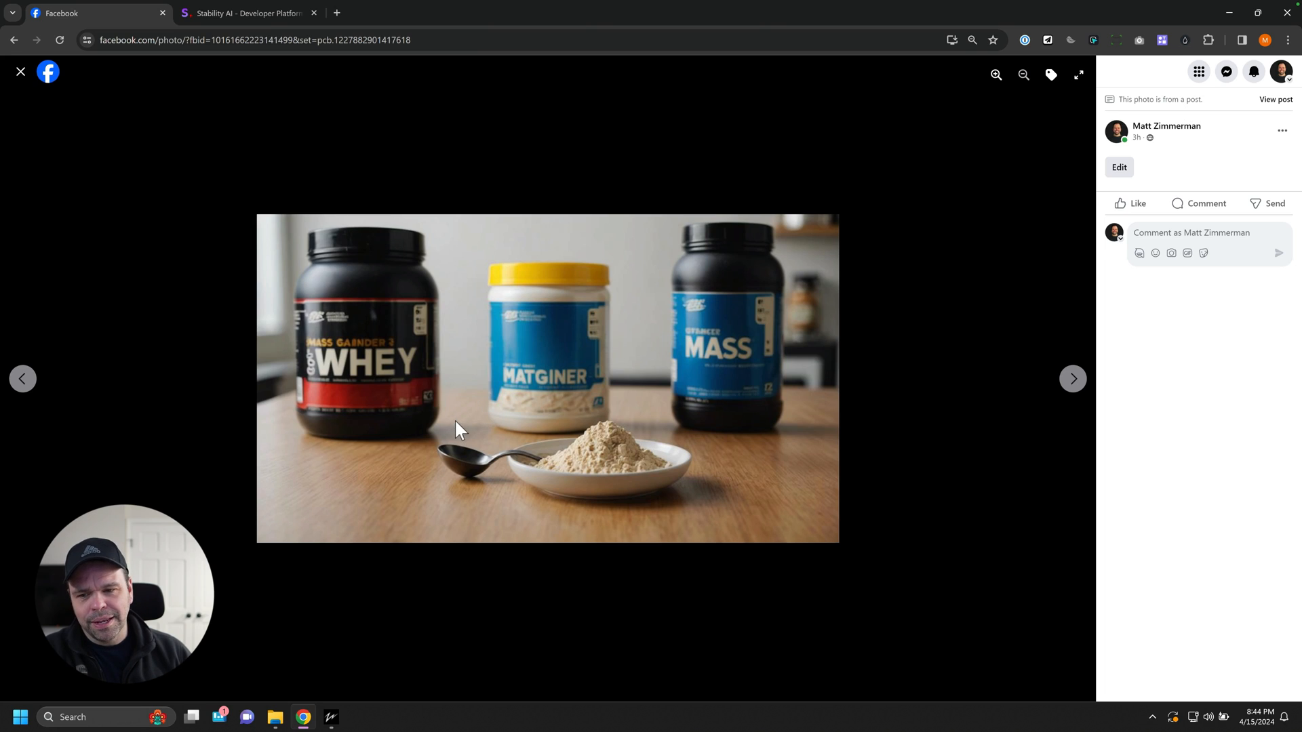
mouse_move(454, 366)
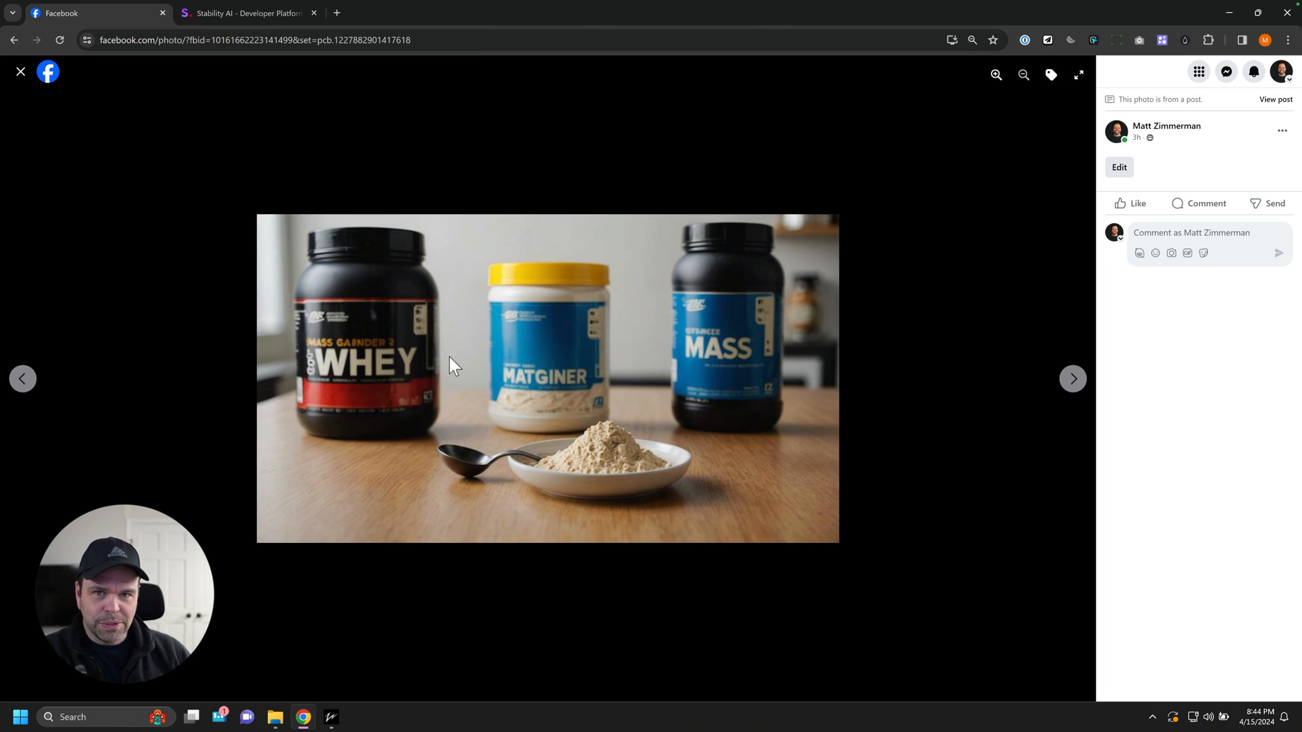
mouse_move(912, 325)
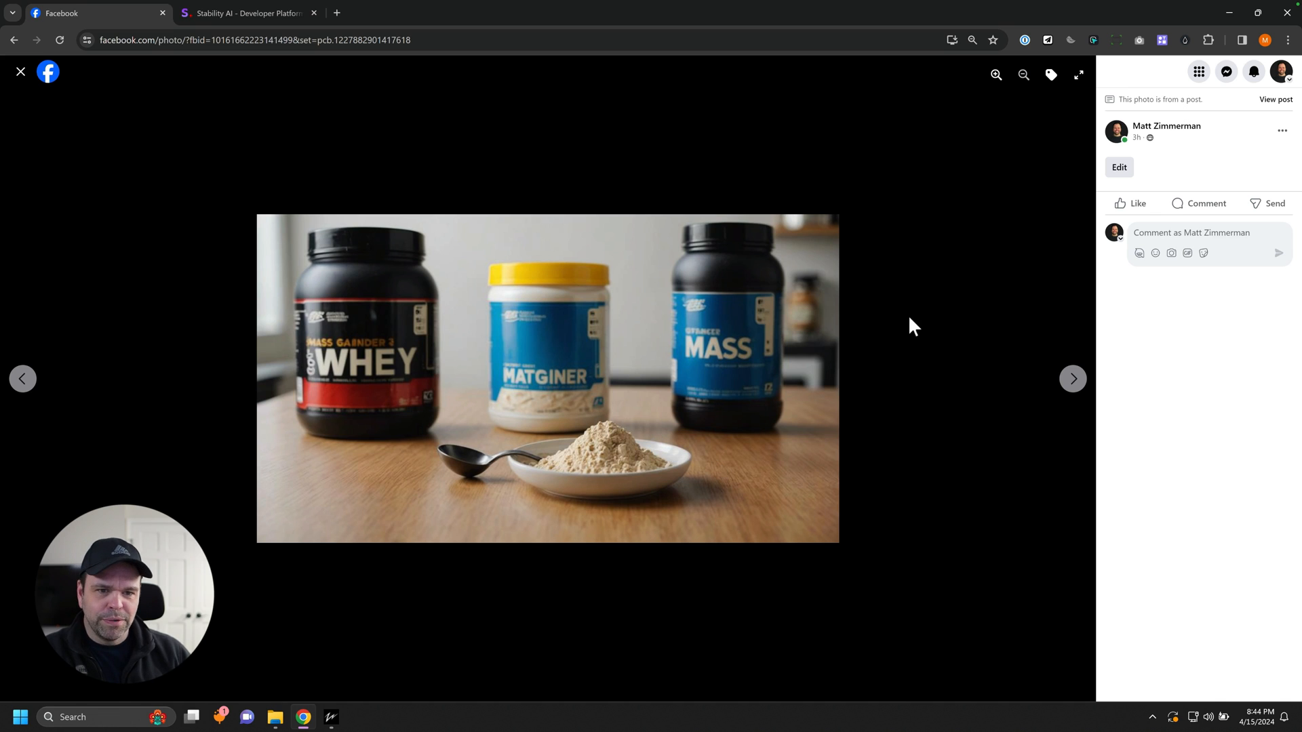
left_click(1072, 379)
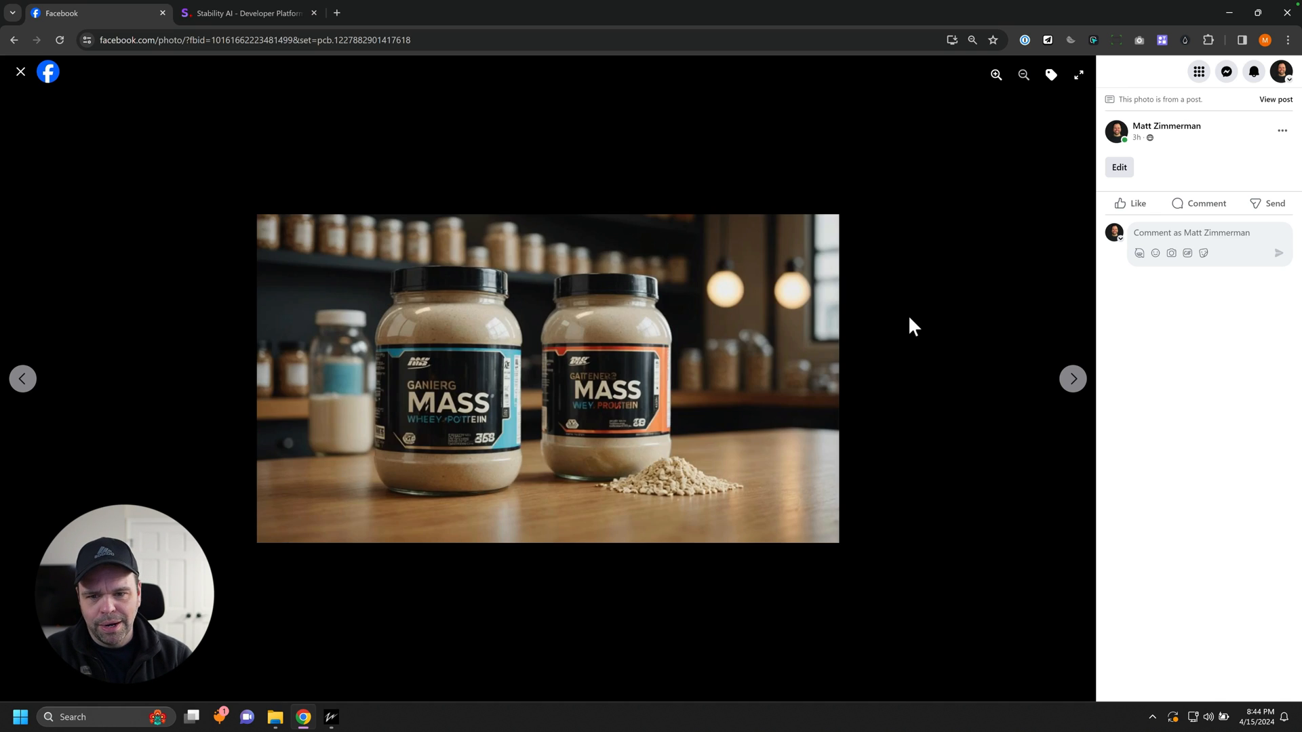
left_click(1071, 379)
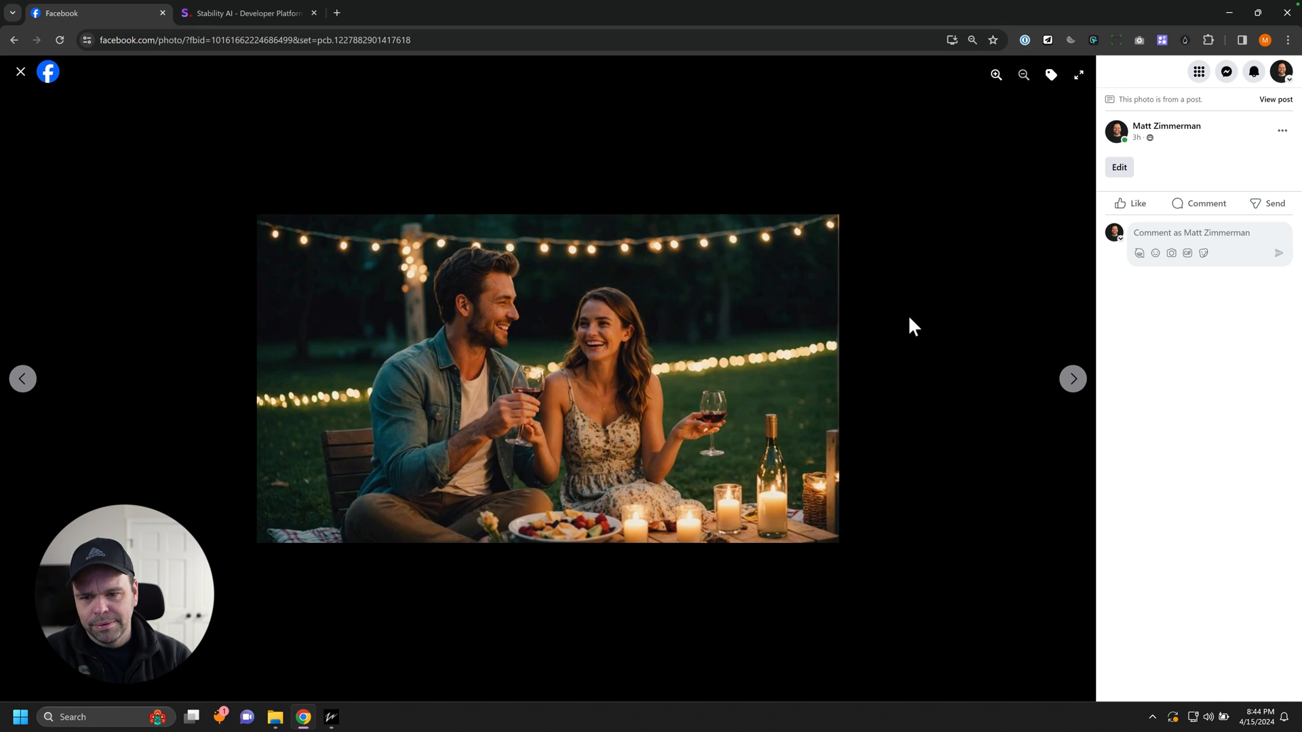
left_click(1071, 378)
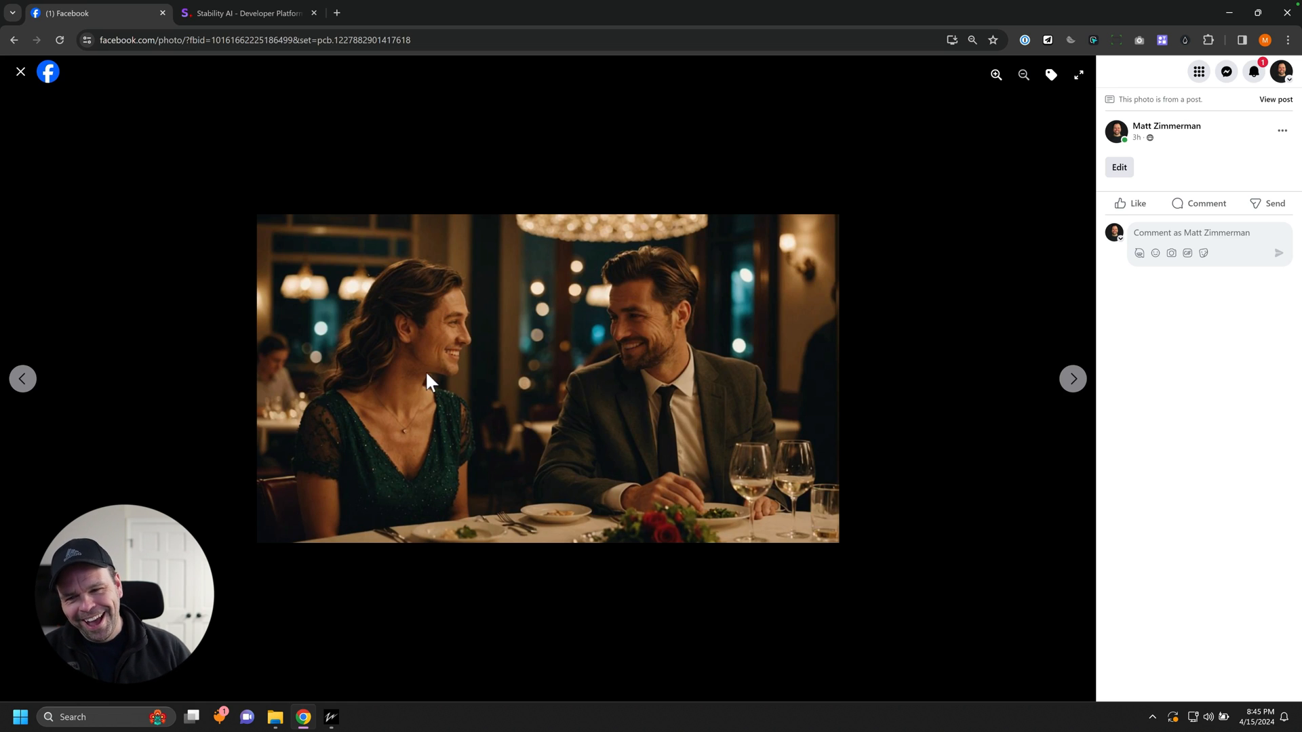
mouse_move(491, 378)
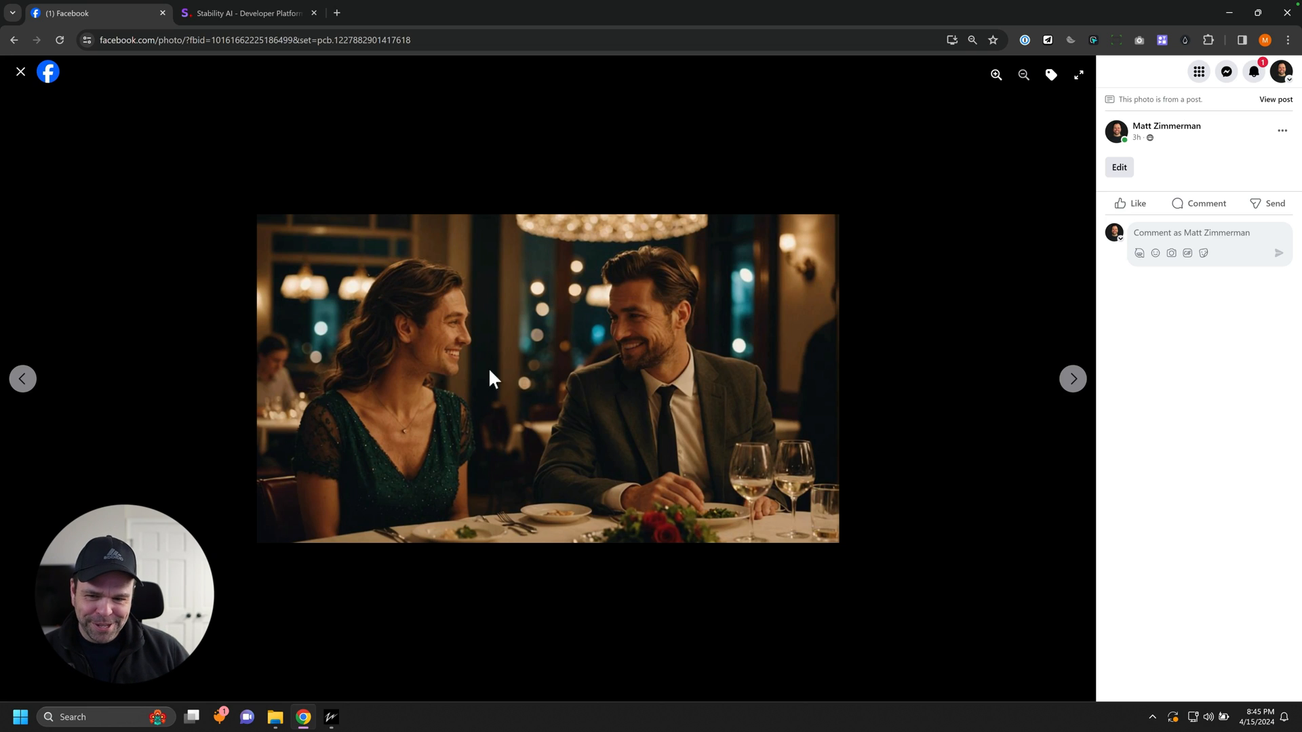
mouse_move(701, 440)
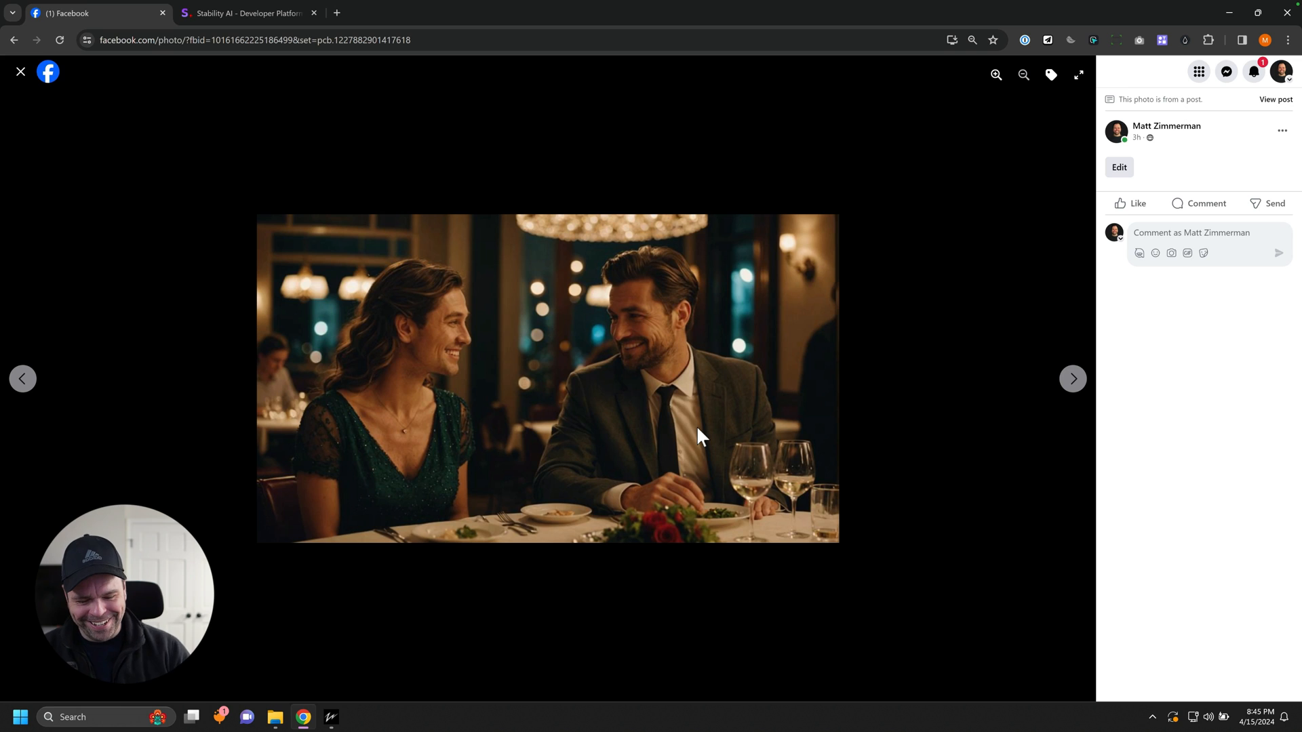
left_click(1072, 378)
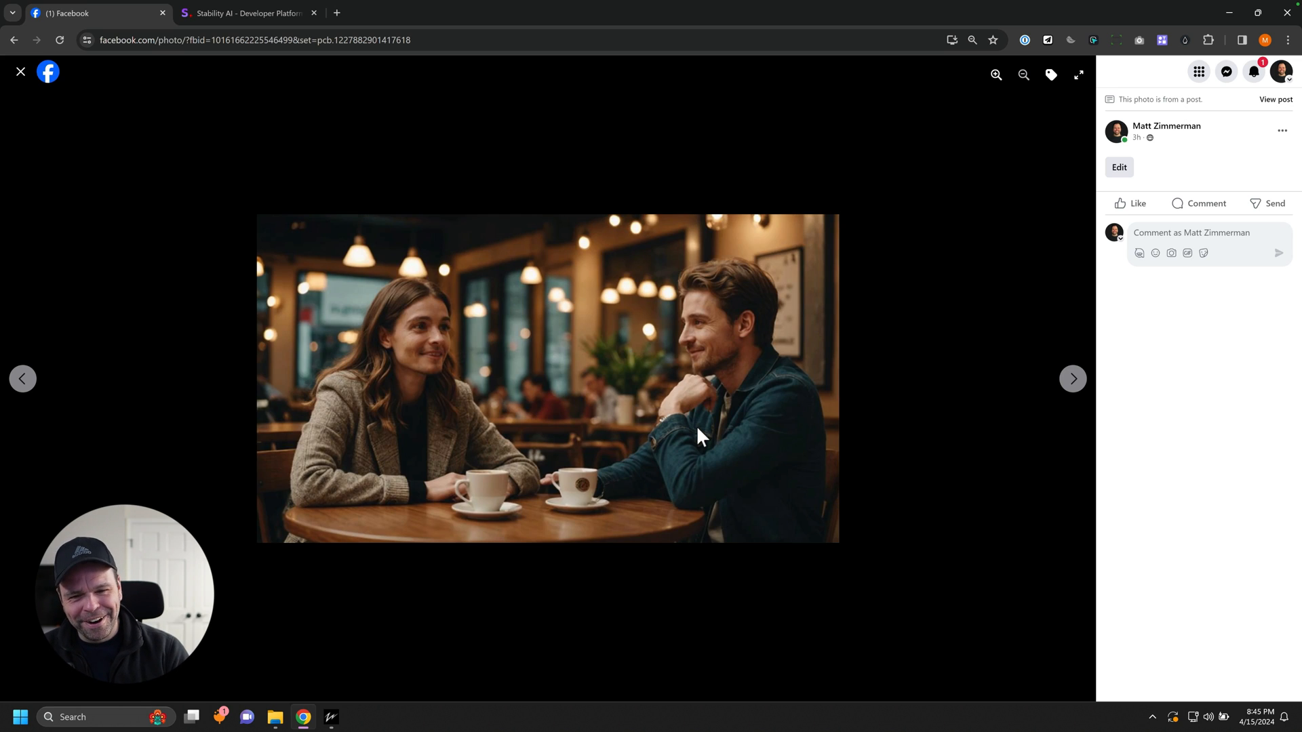
left_click(1072, 378)
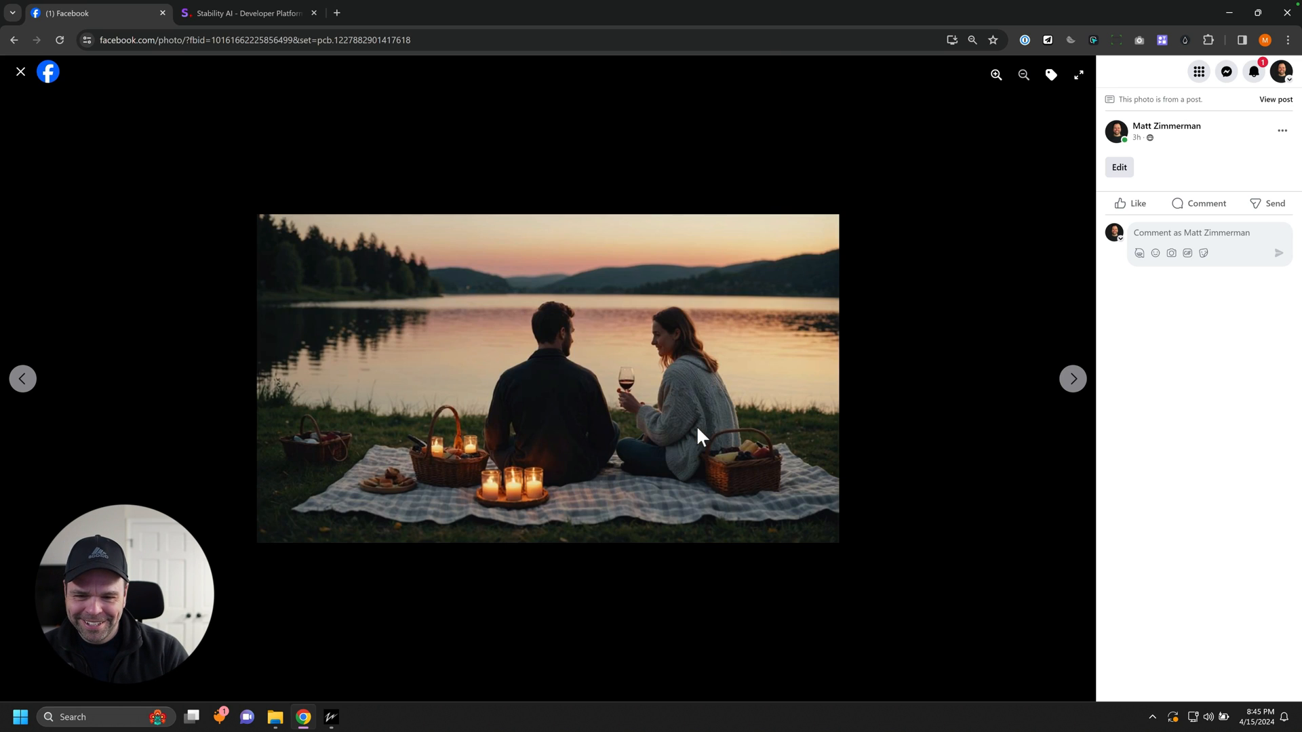
left_click(1071, 379)
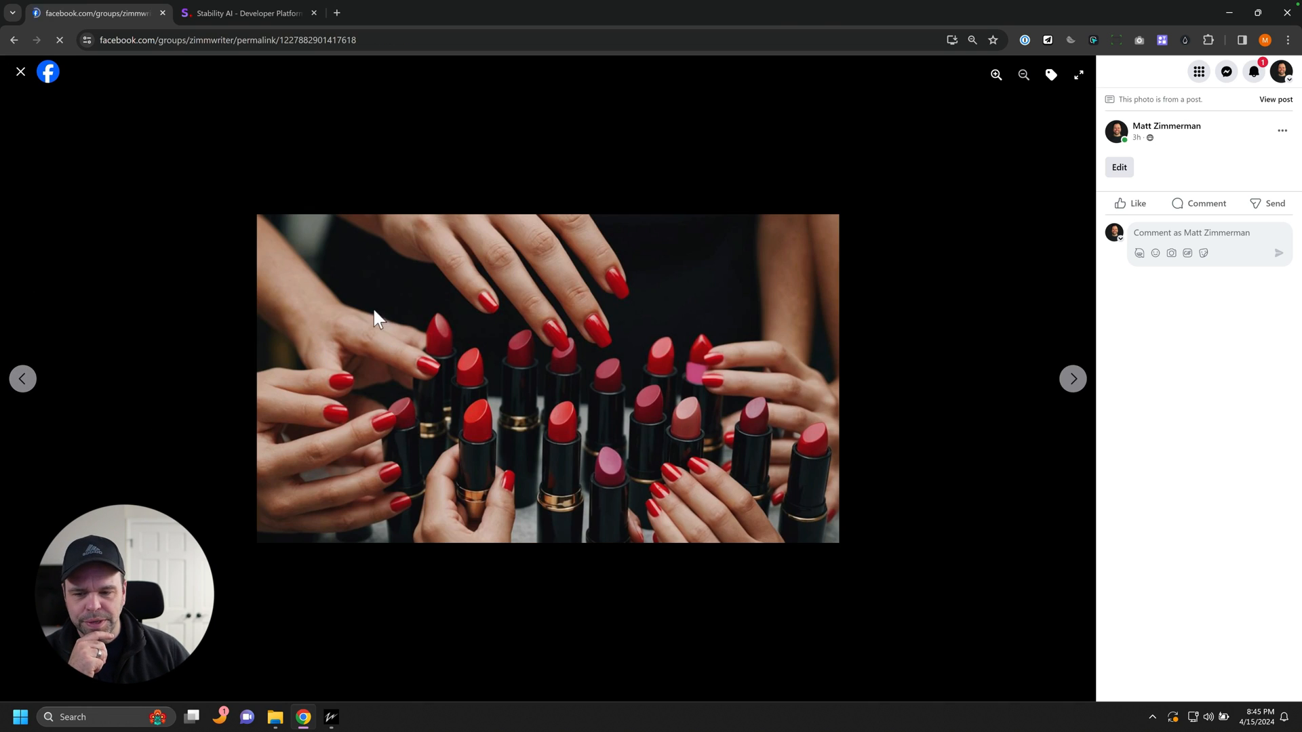
left_click(21, 71)
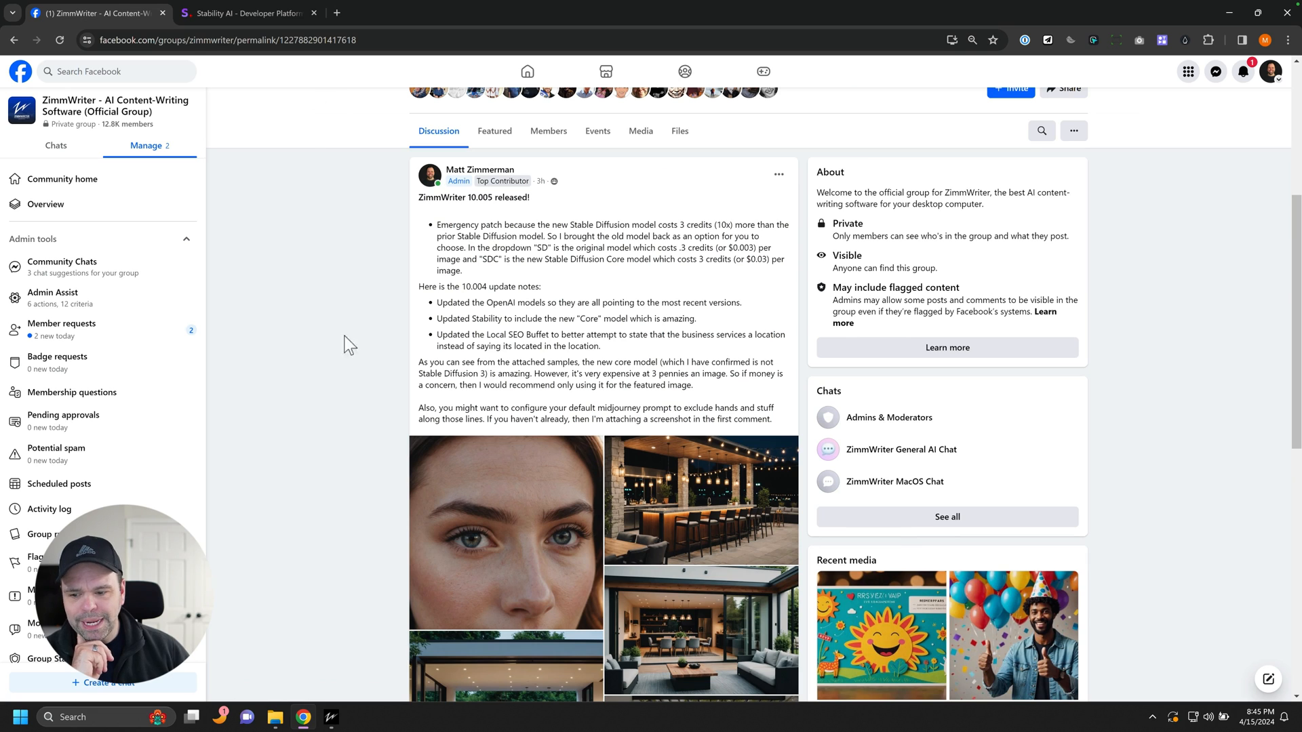
mouse_move(331, 718)
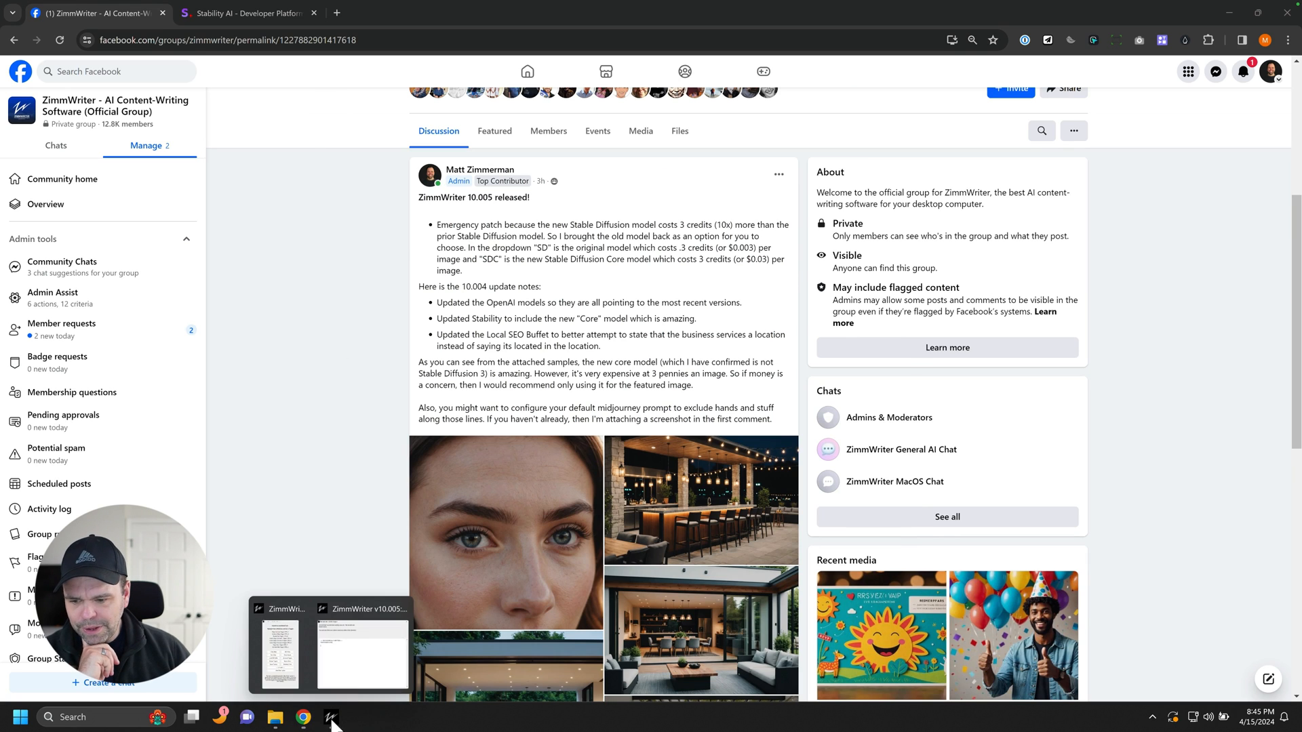
mouse_move(300, 560)
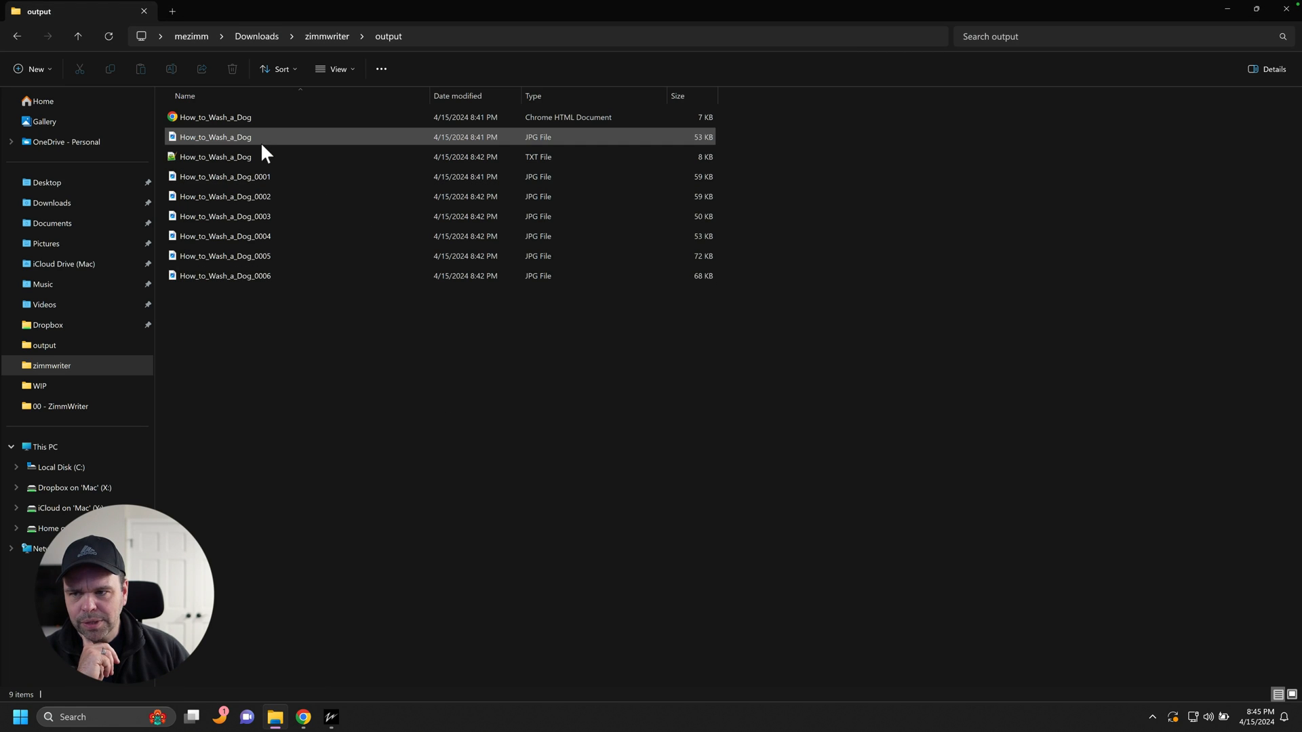
Step: View How_to_Wash_a_Dog.jpg from the output folder, confirming the app to open it
left_click(215, 137)
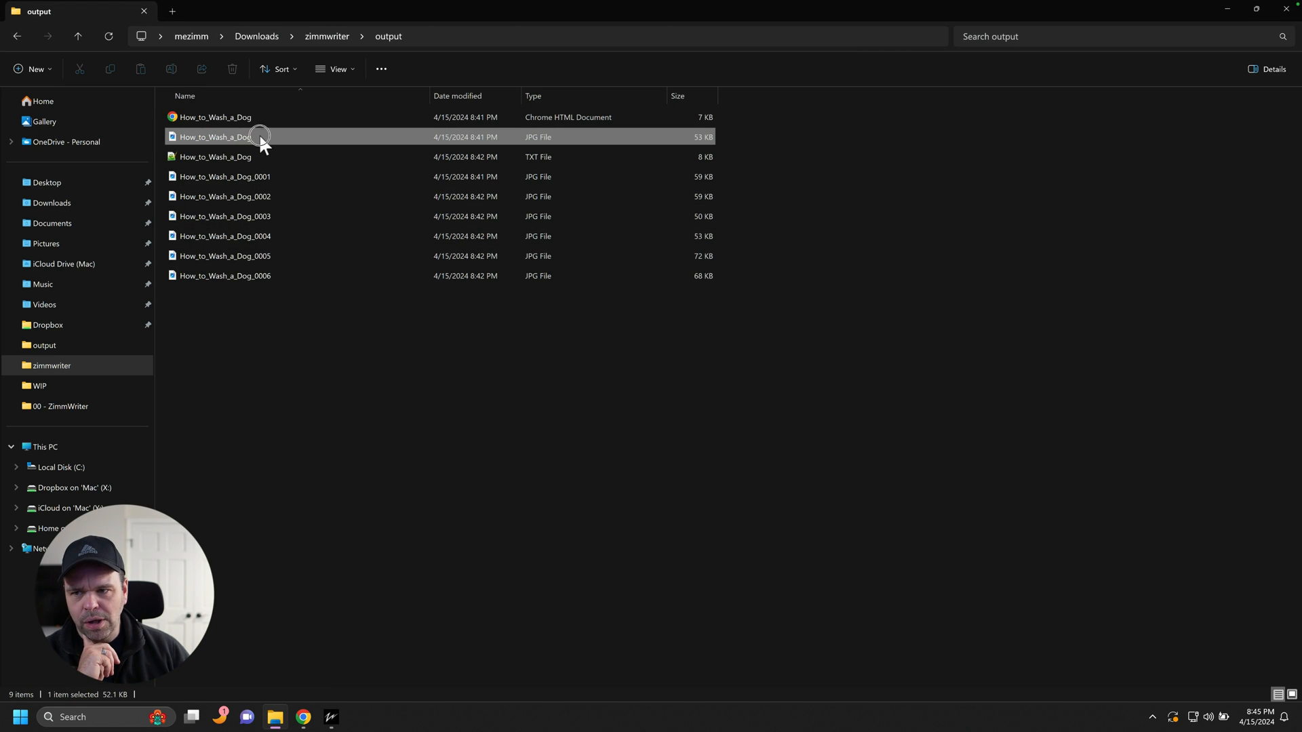
double_click(214, 137)
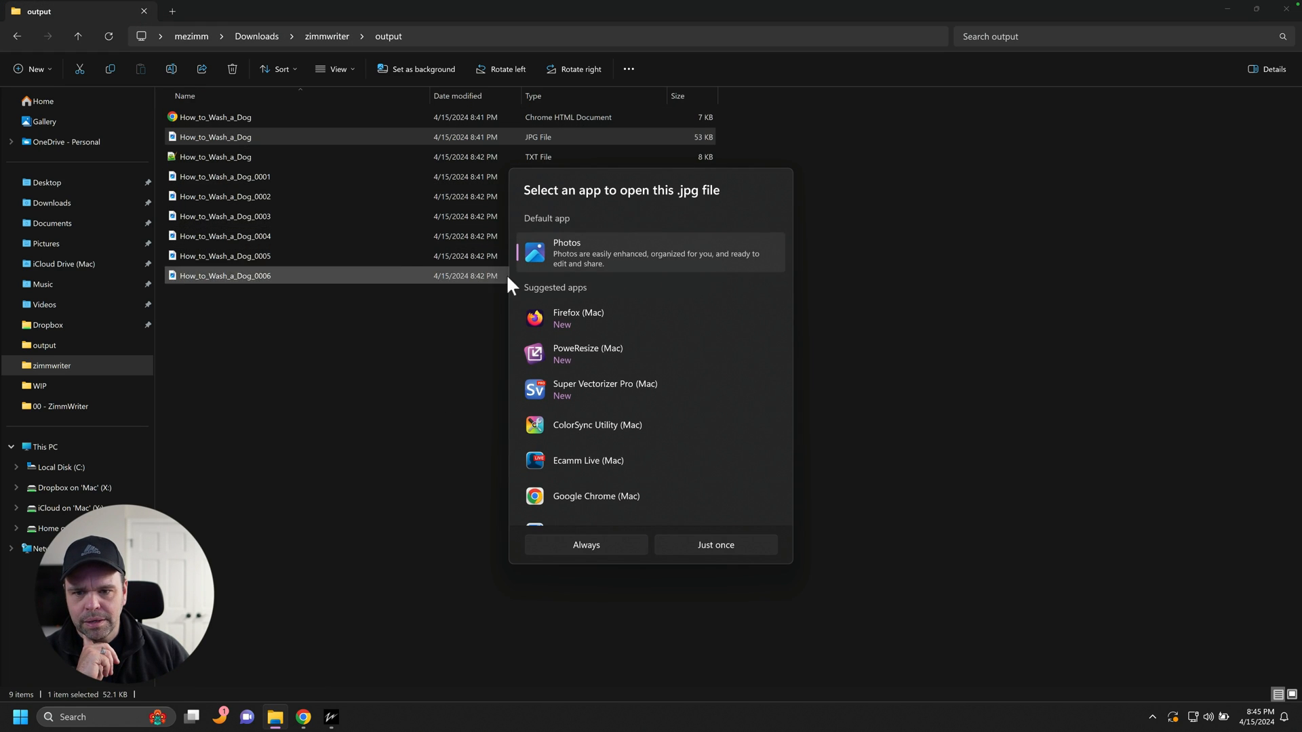
left_click(715, 545)
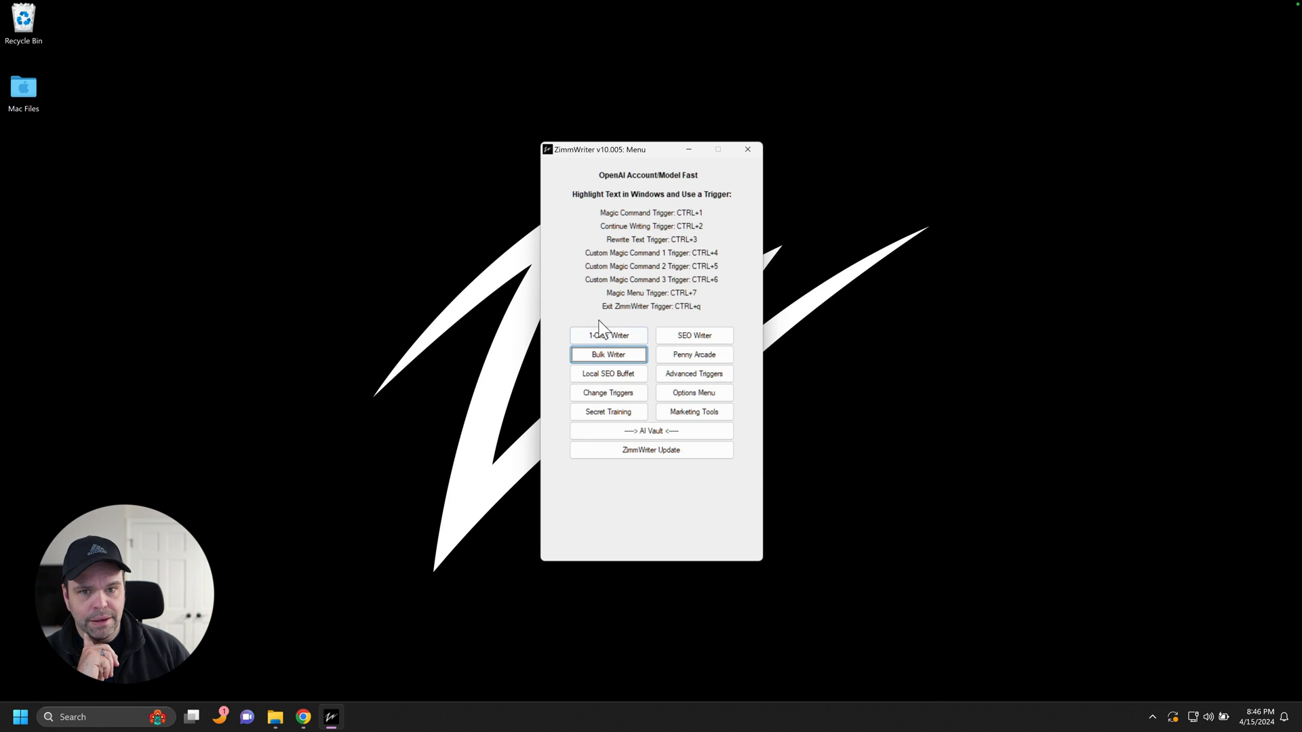
Step: Set Subheading Images to Every Other H2 using the SD photographic $.003/img model
left_click(607, 354)
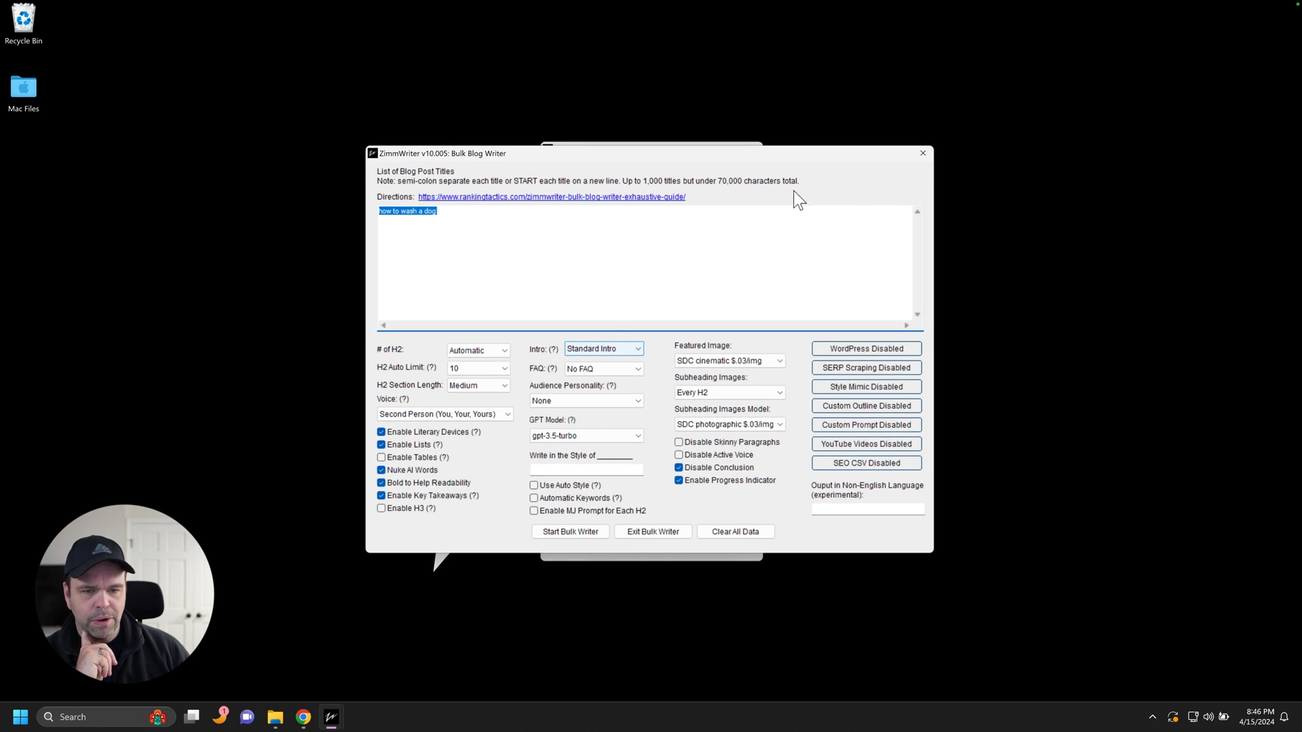
left_click(652, 532)
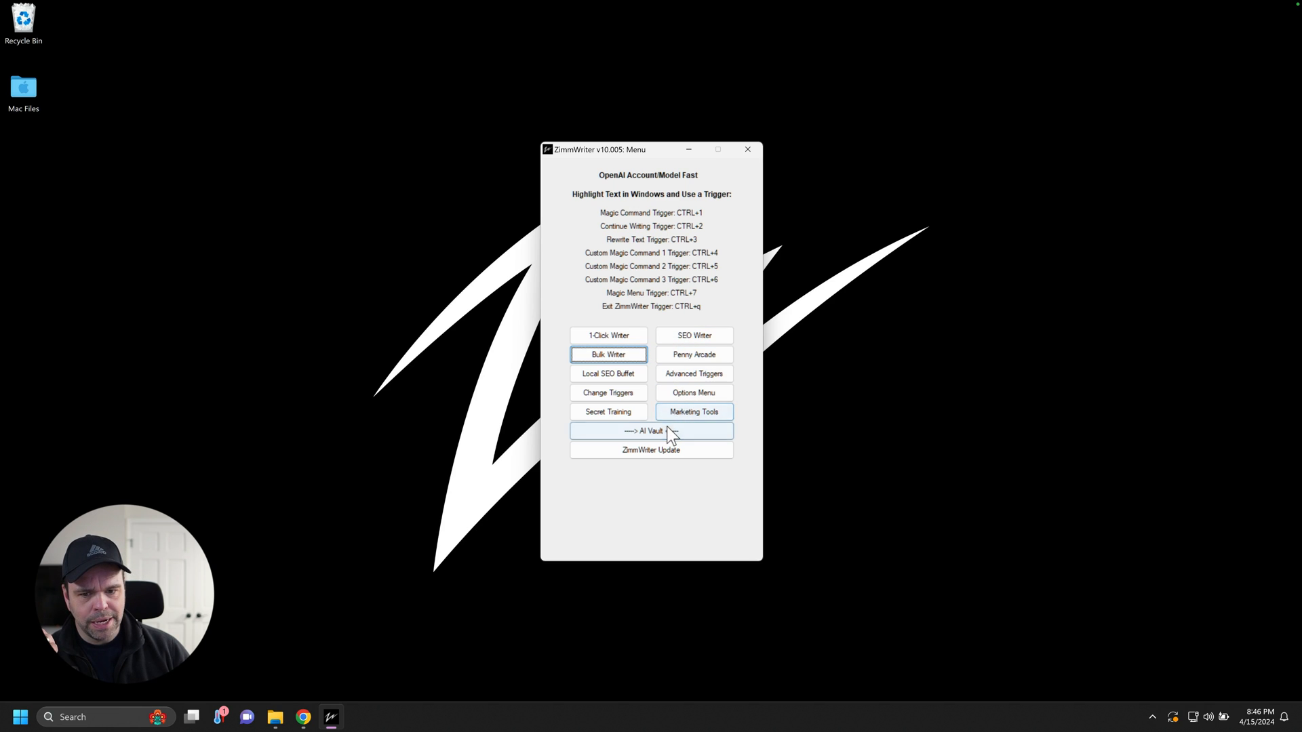
left_click(651, 430)
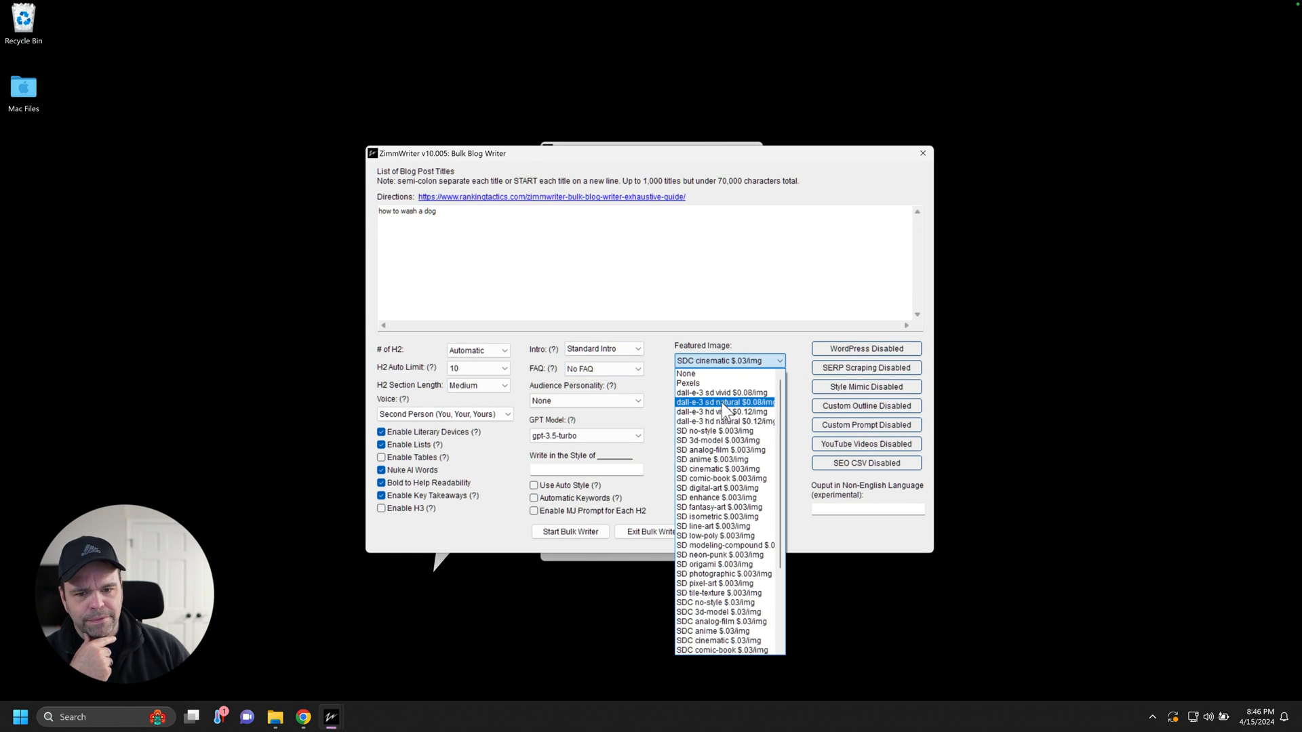
mouse_move(719, 382)
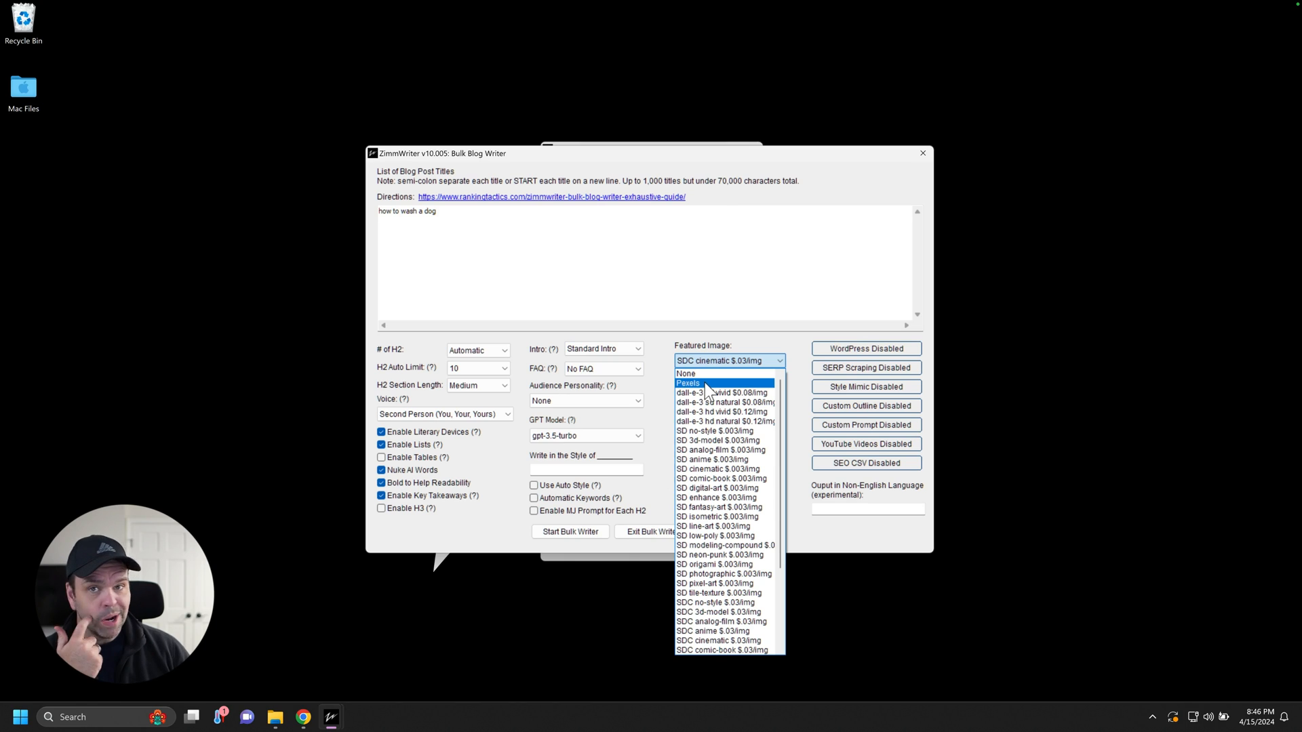
mouse_move(724, 403)
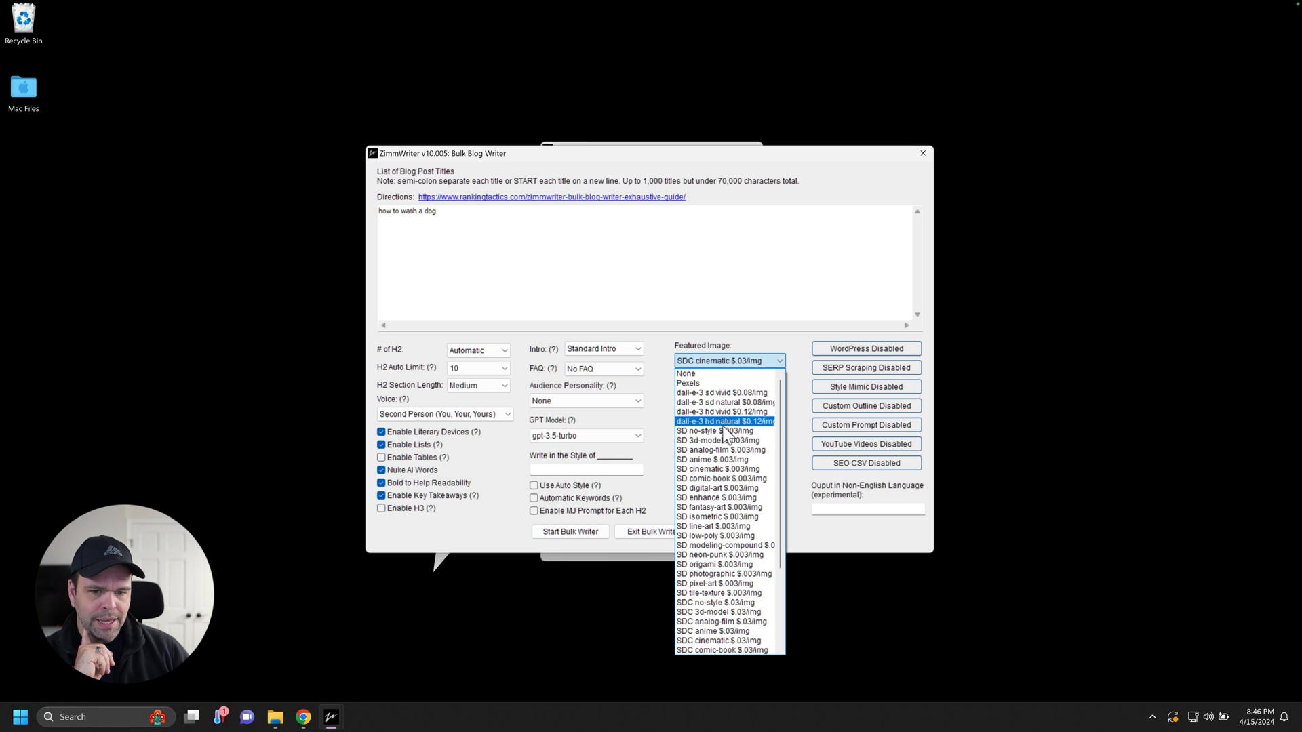
mouse_move(727, 631)
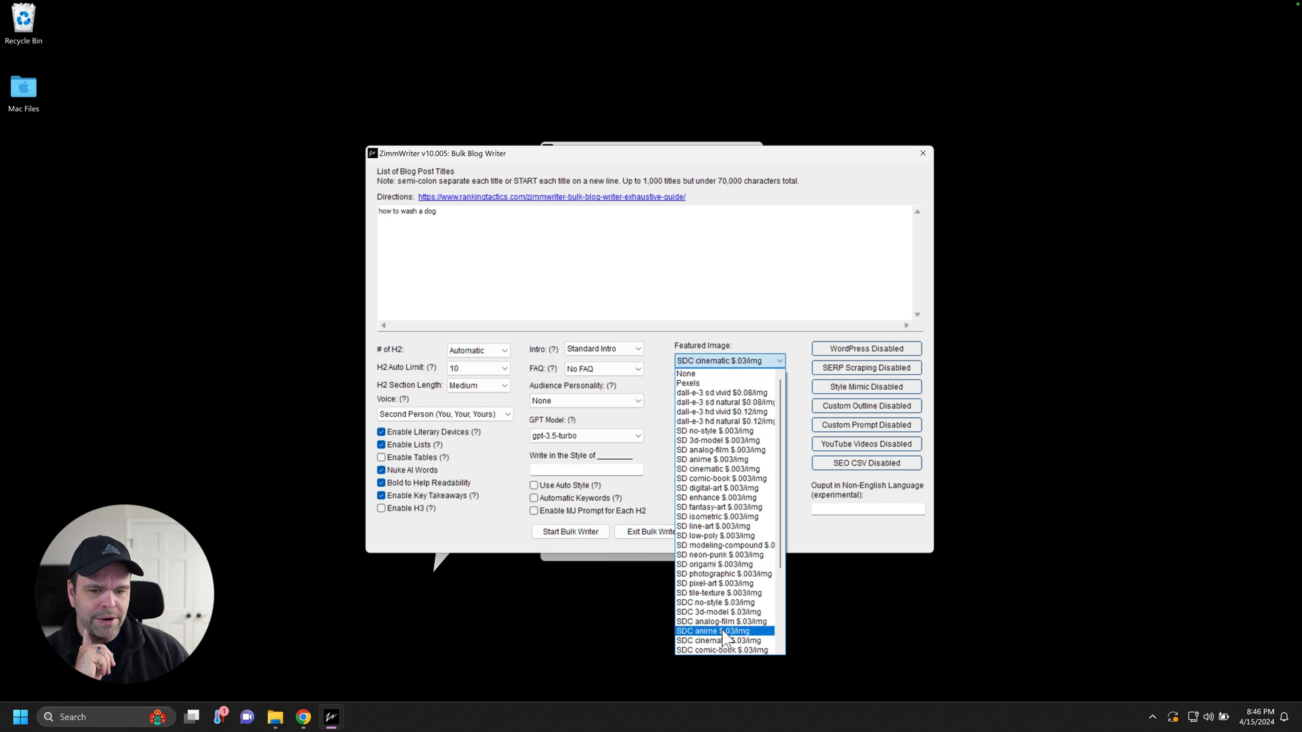
mouse_move(731, 469)
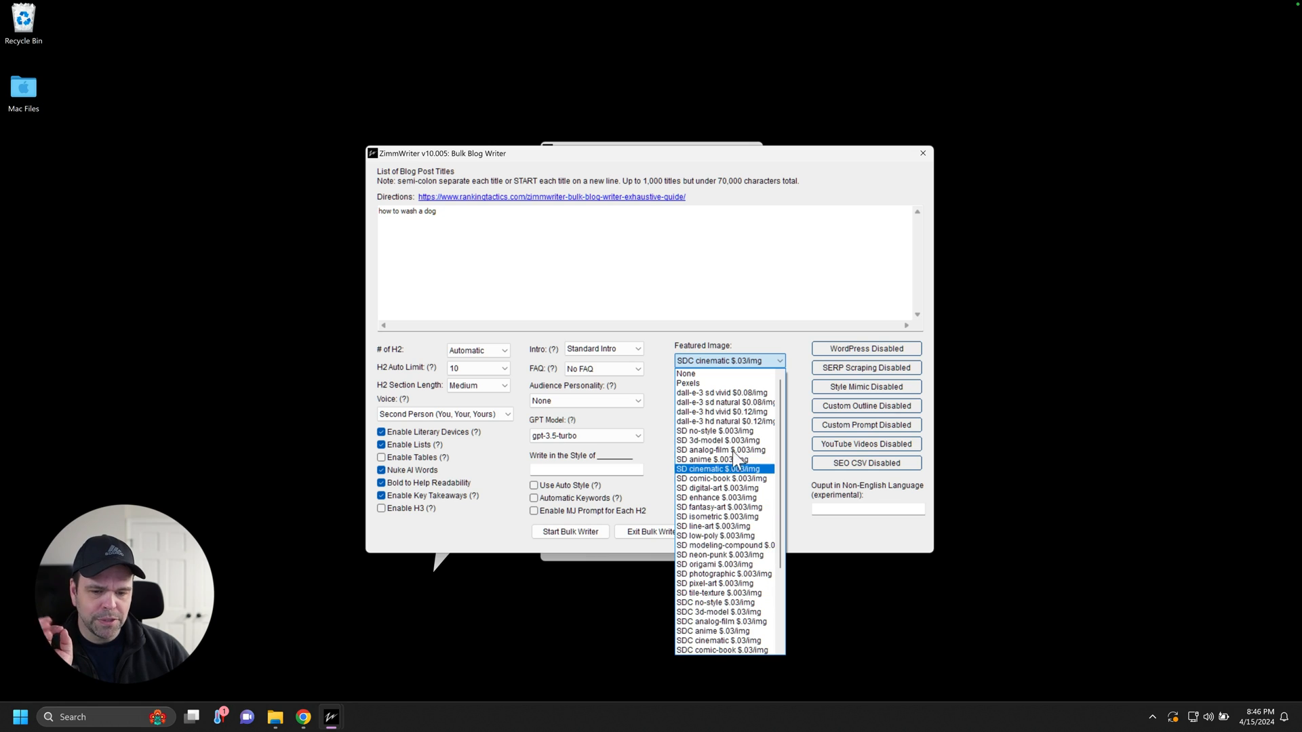
mouse_move(727, 422)
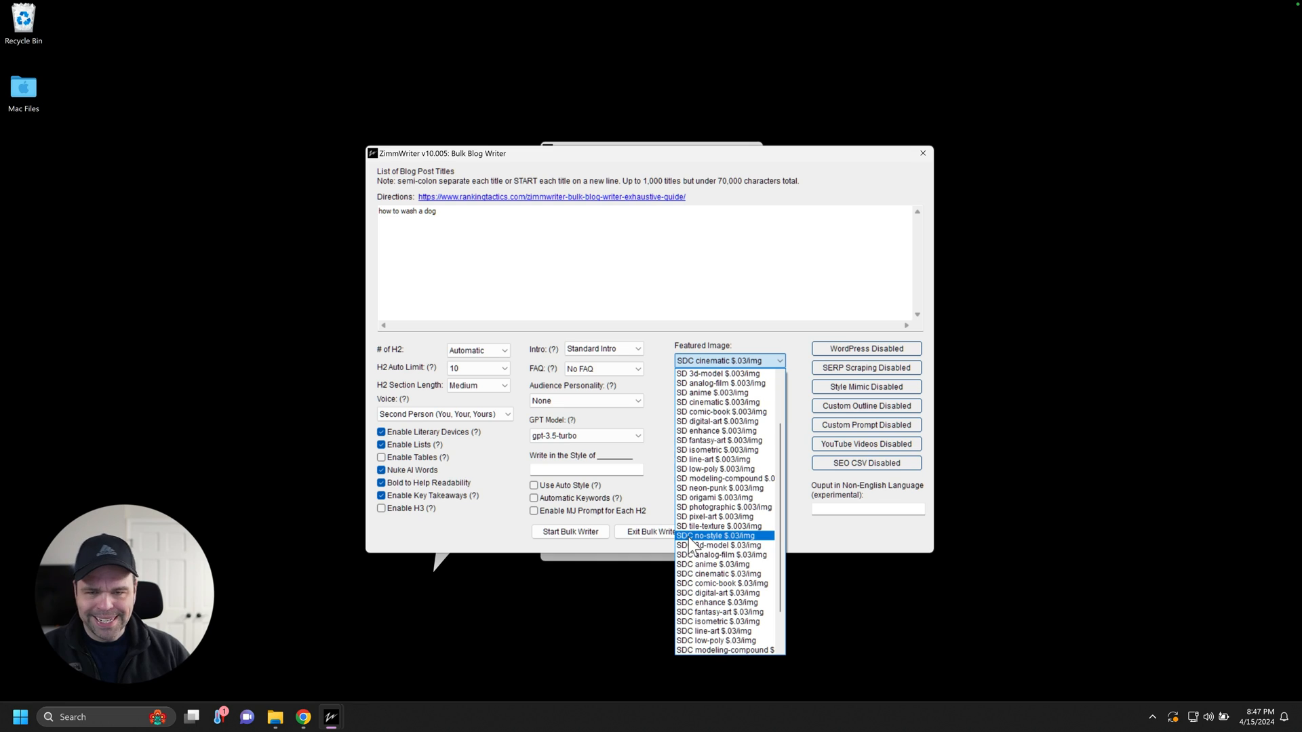
mouse_move(685, 548)
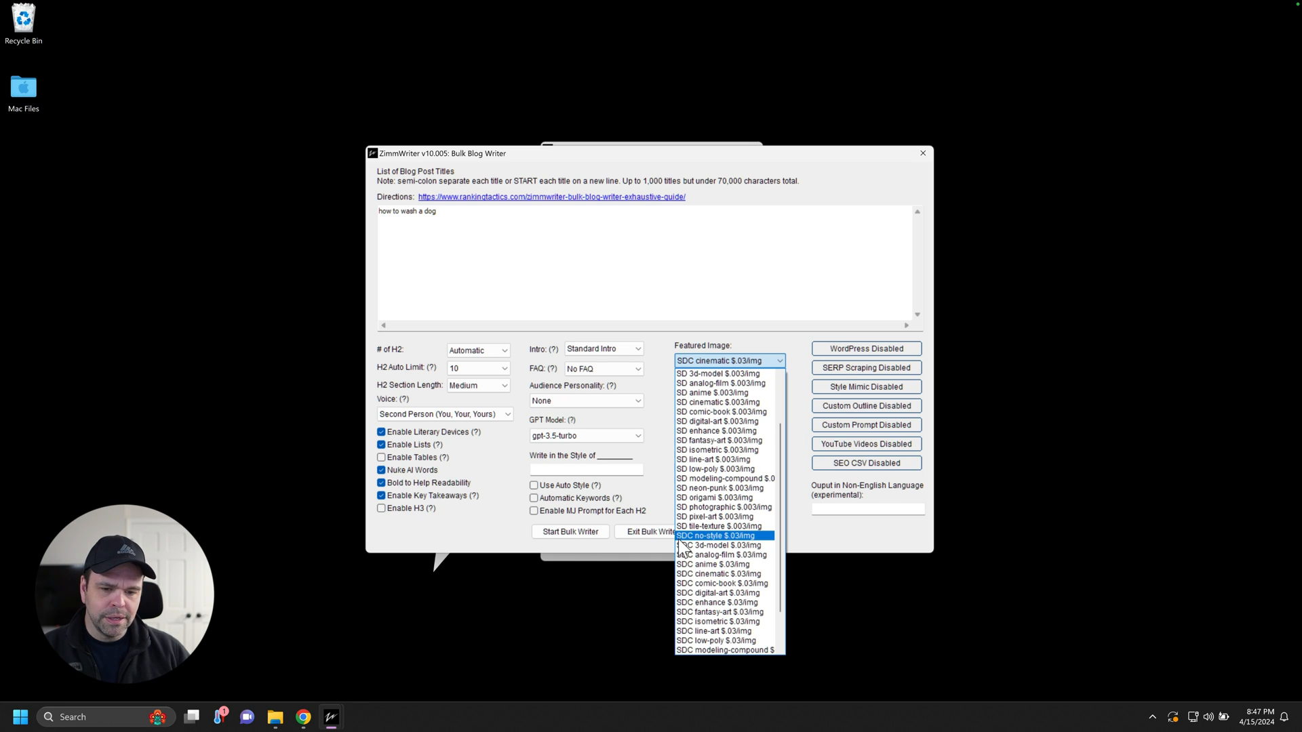
mouse_move(719, 545)
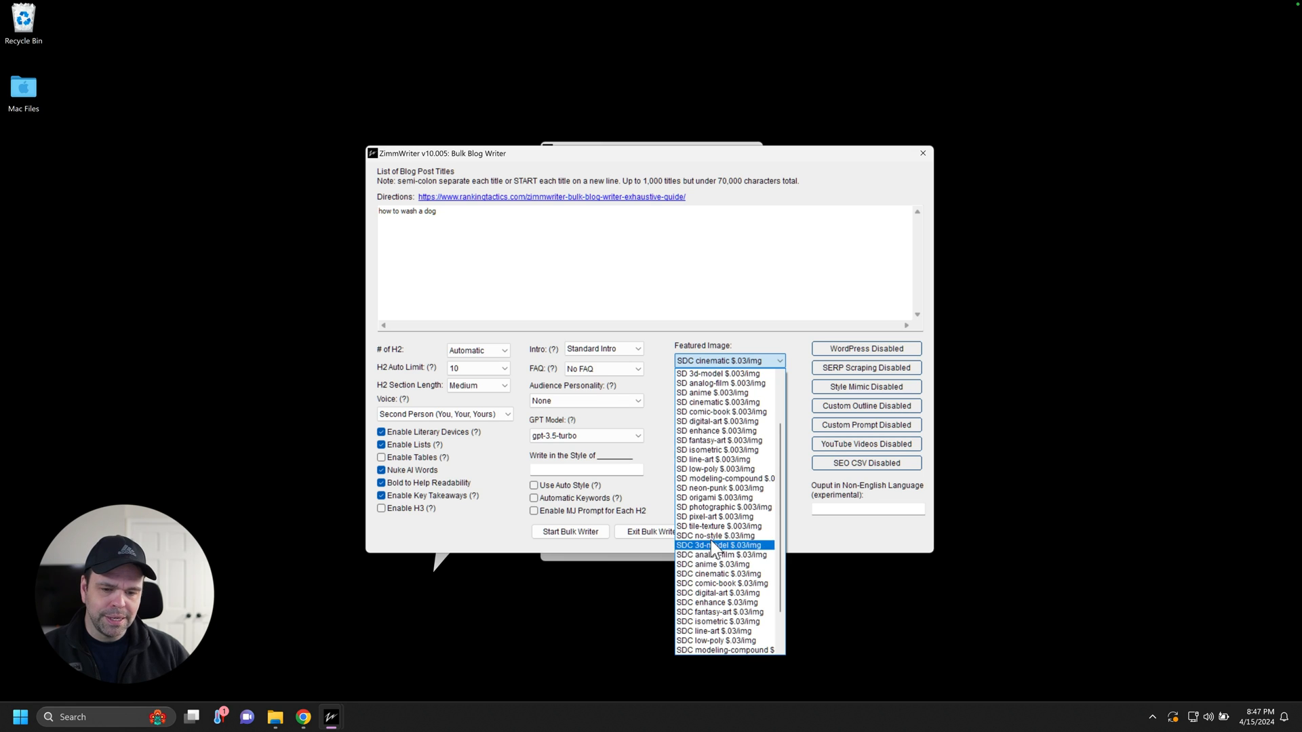
scroll("down", 3)
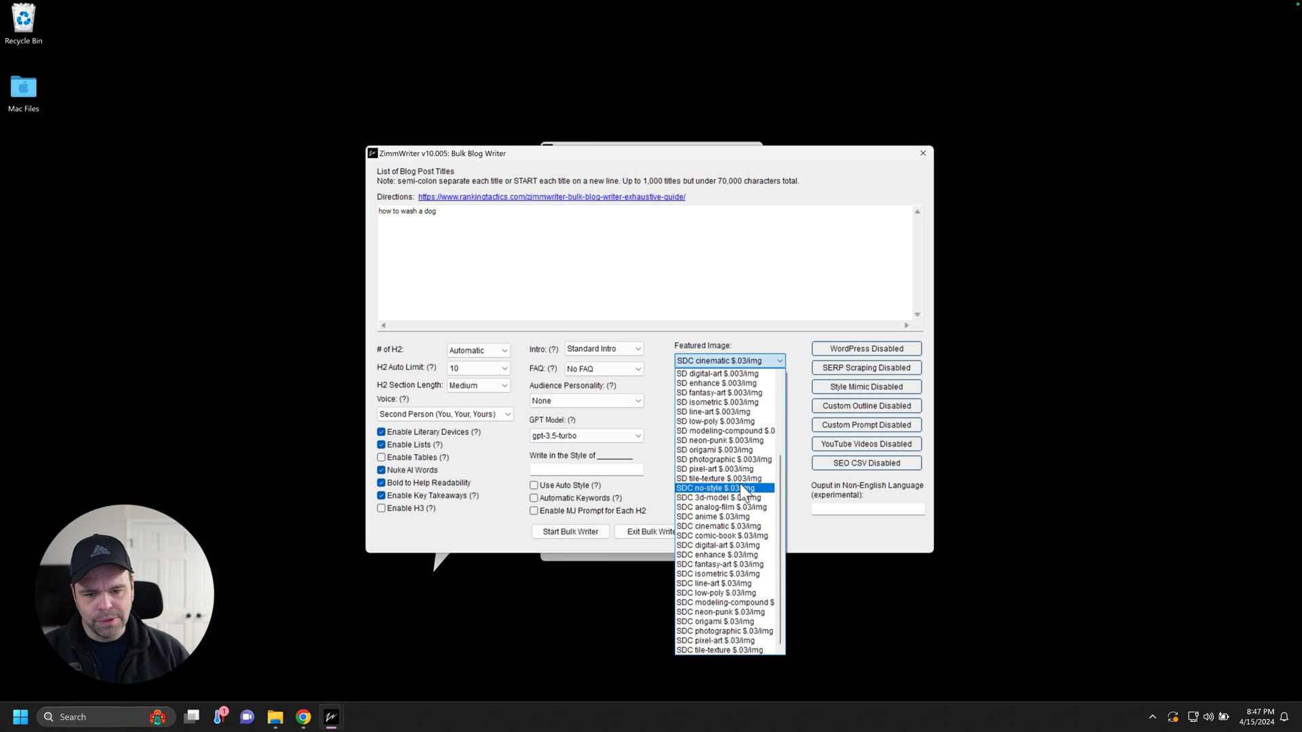
mouse_move(743, 507)
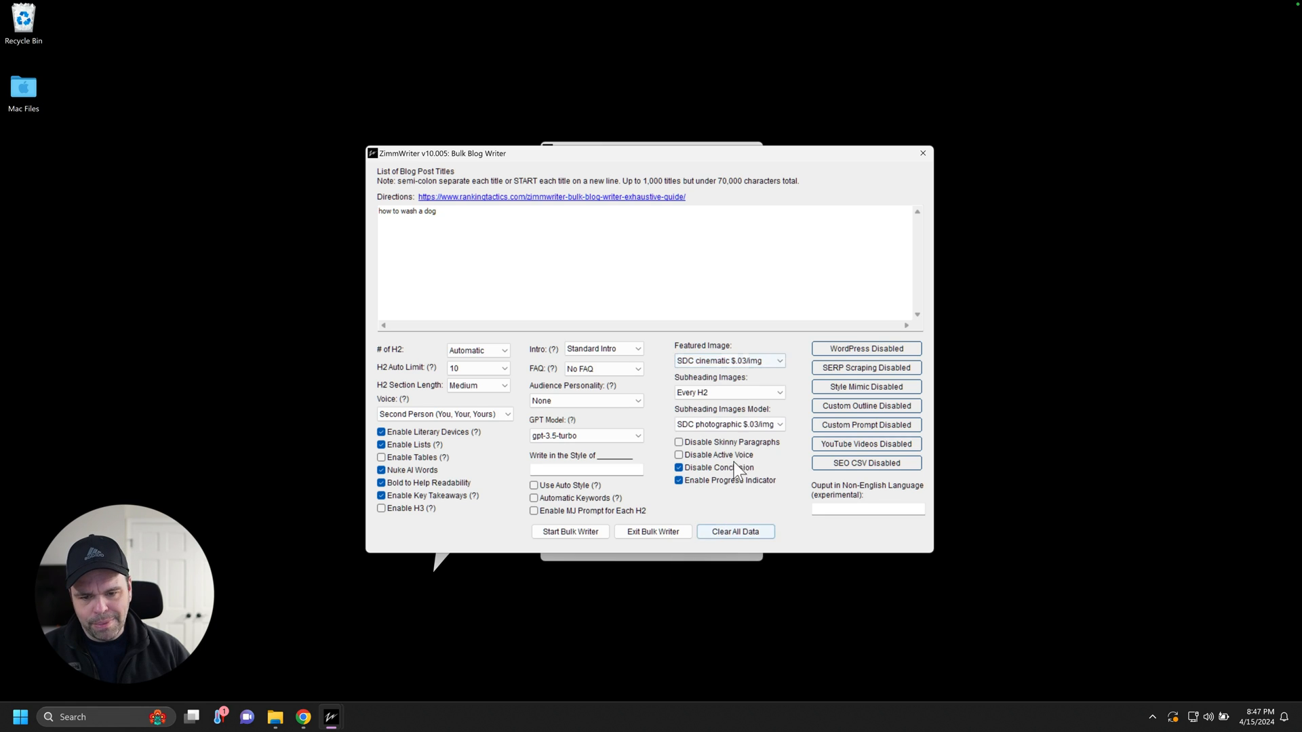
mouse_move(720, 424)
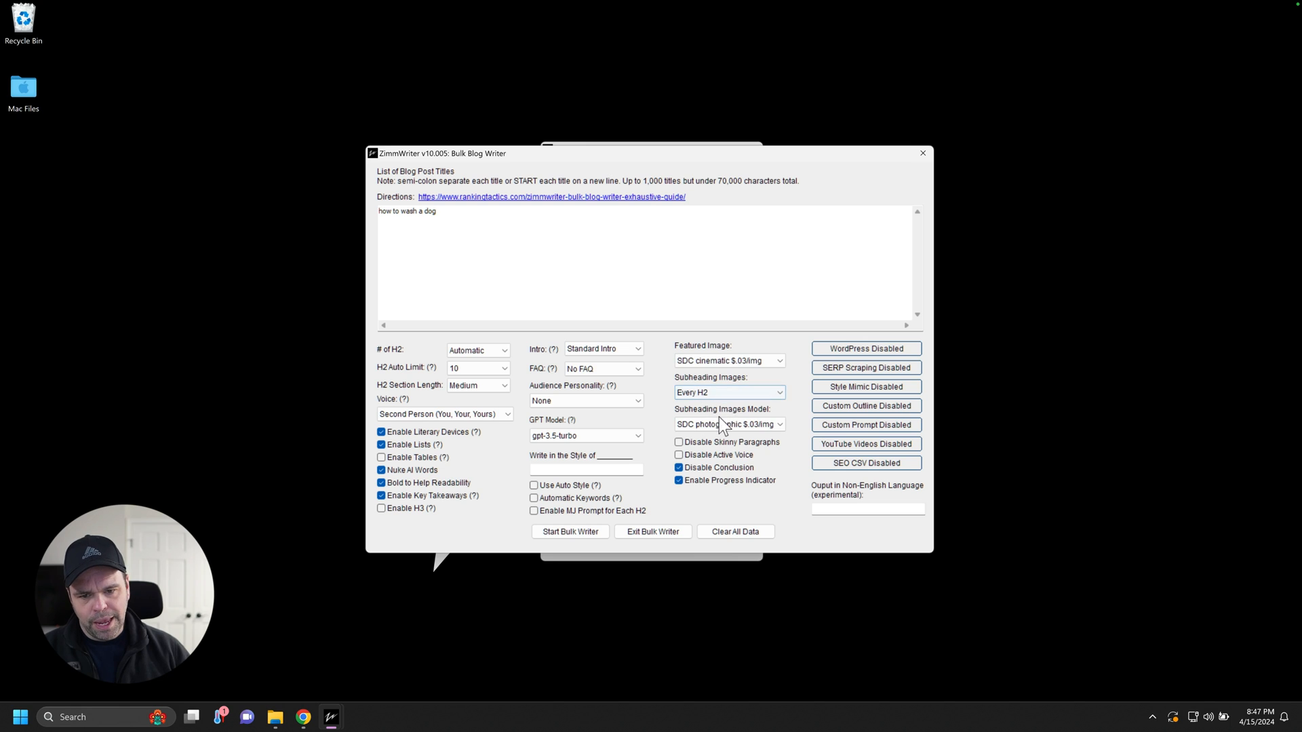
left_click(779, 424)
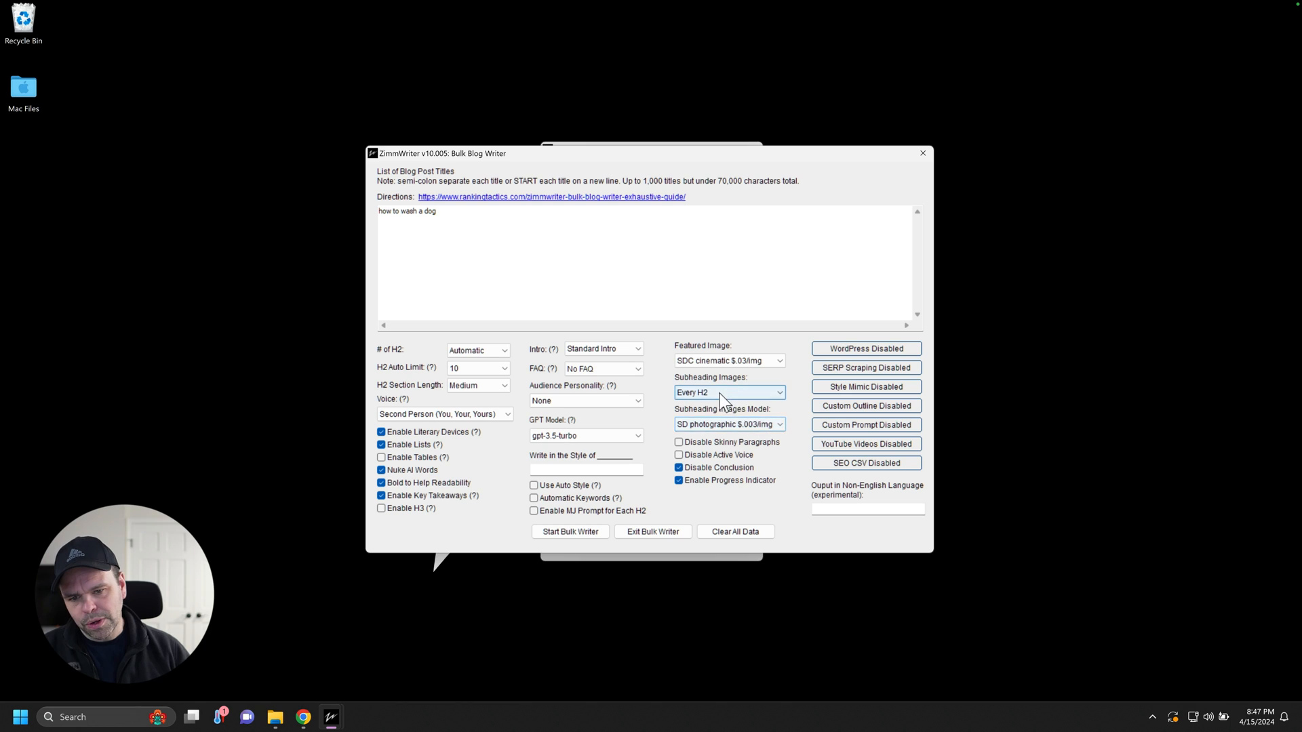
left_click(730, 392)
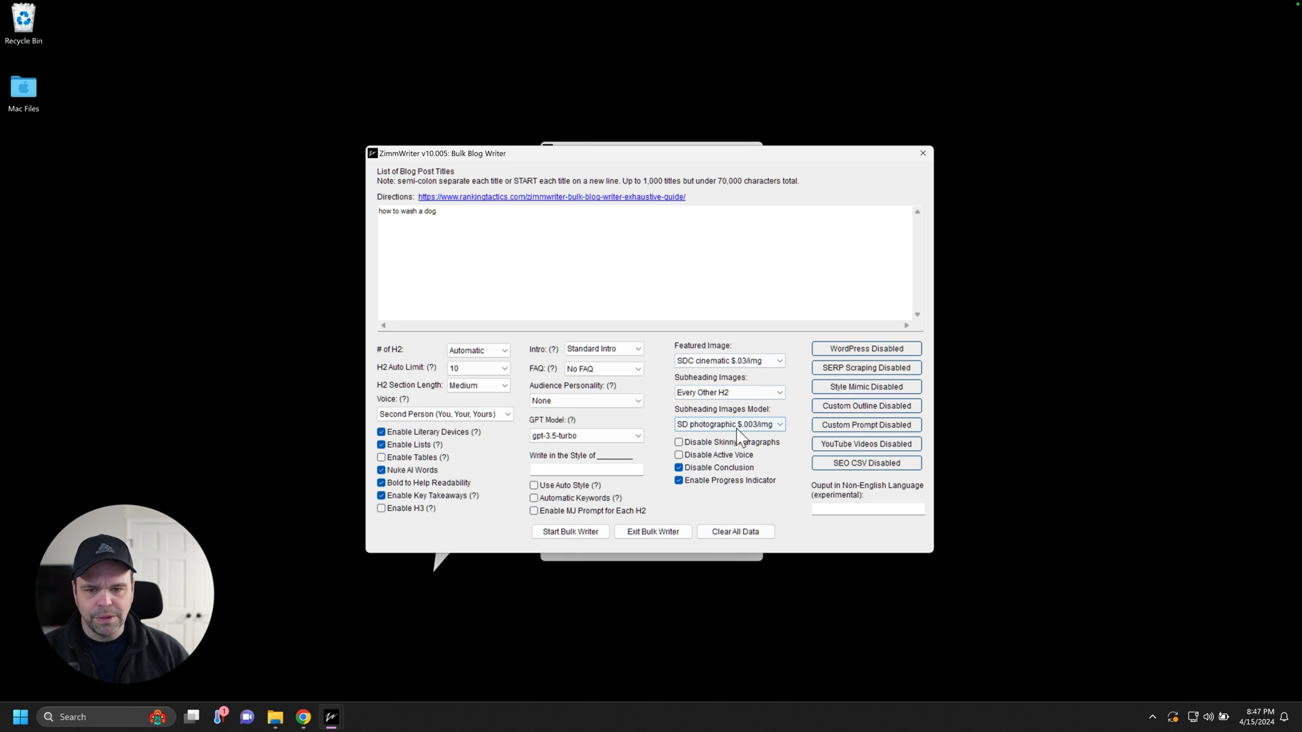
mouse_move(719, 380)
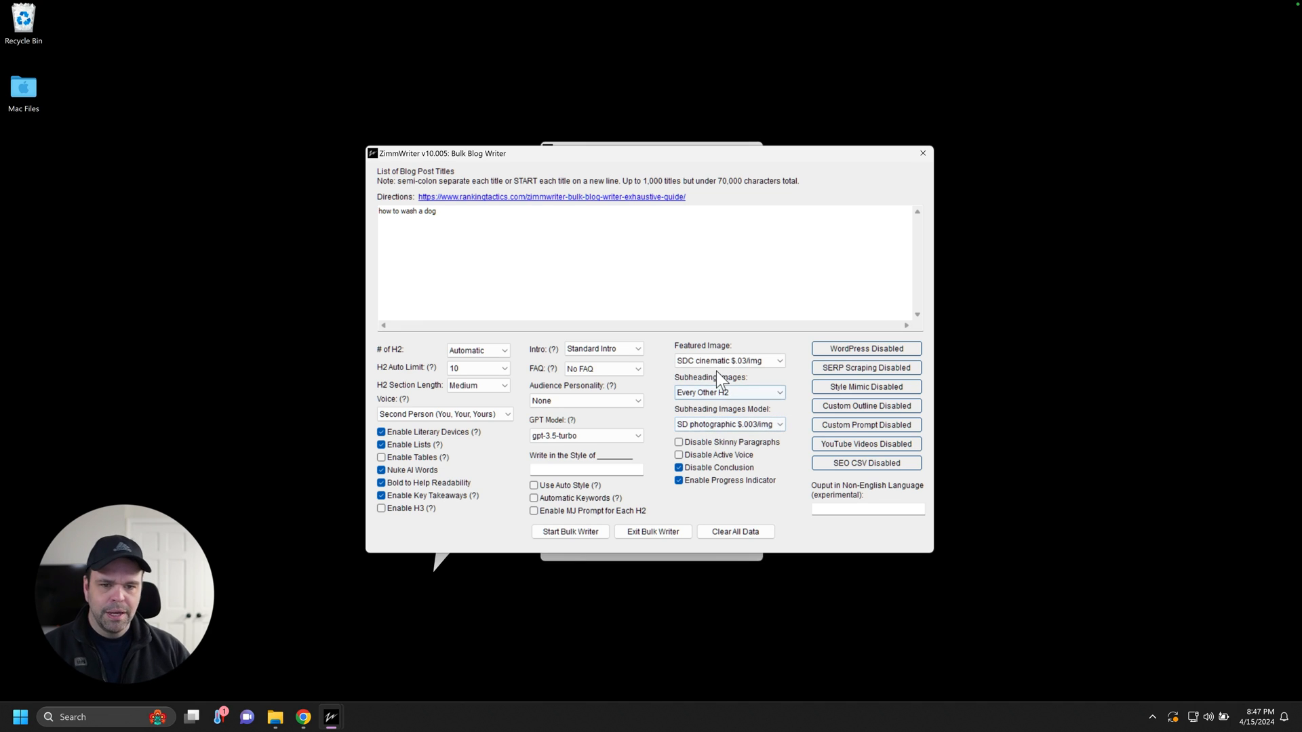
mouse_move(905, 172)
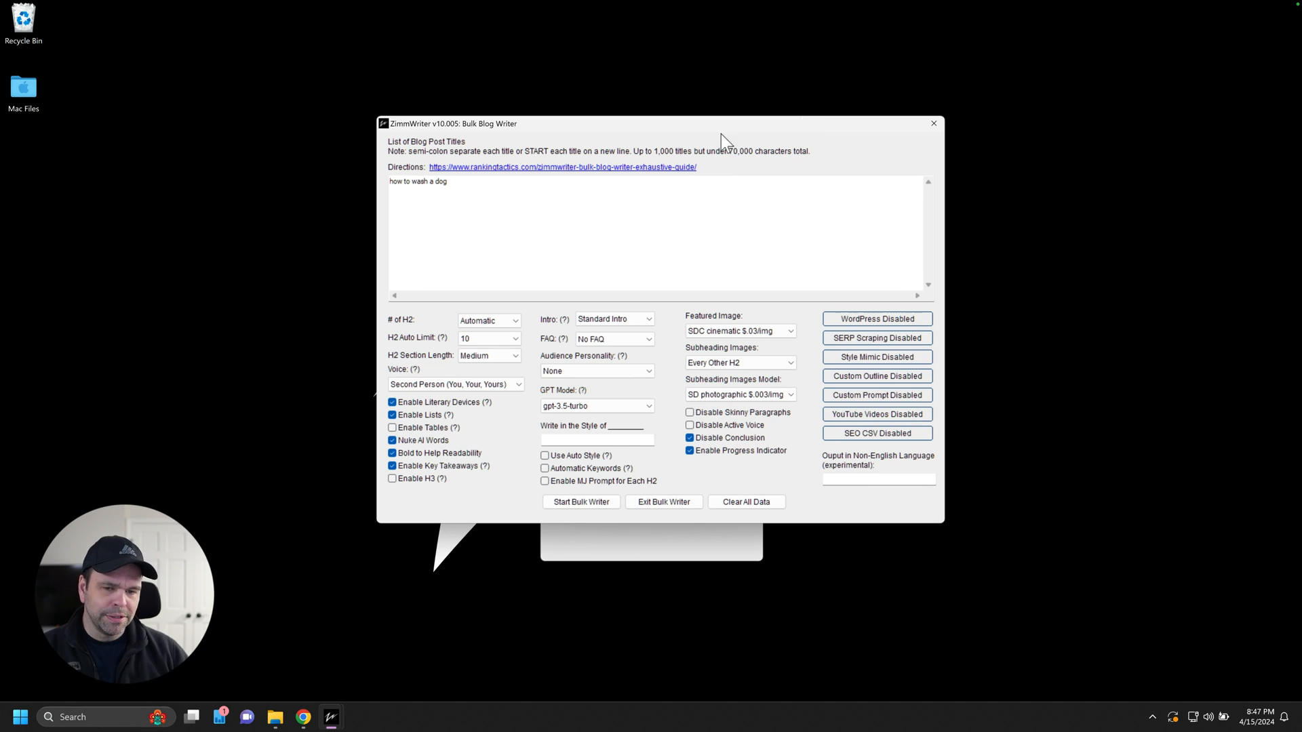
mouse_move(725, 162)
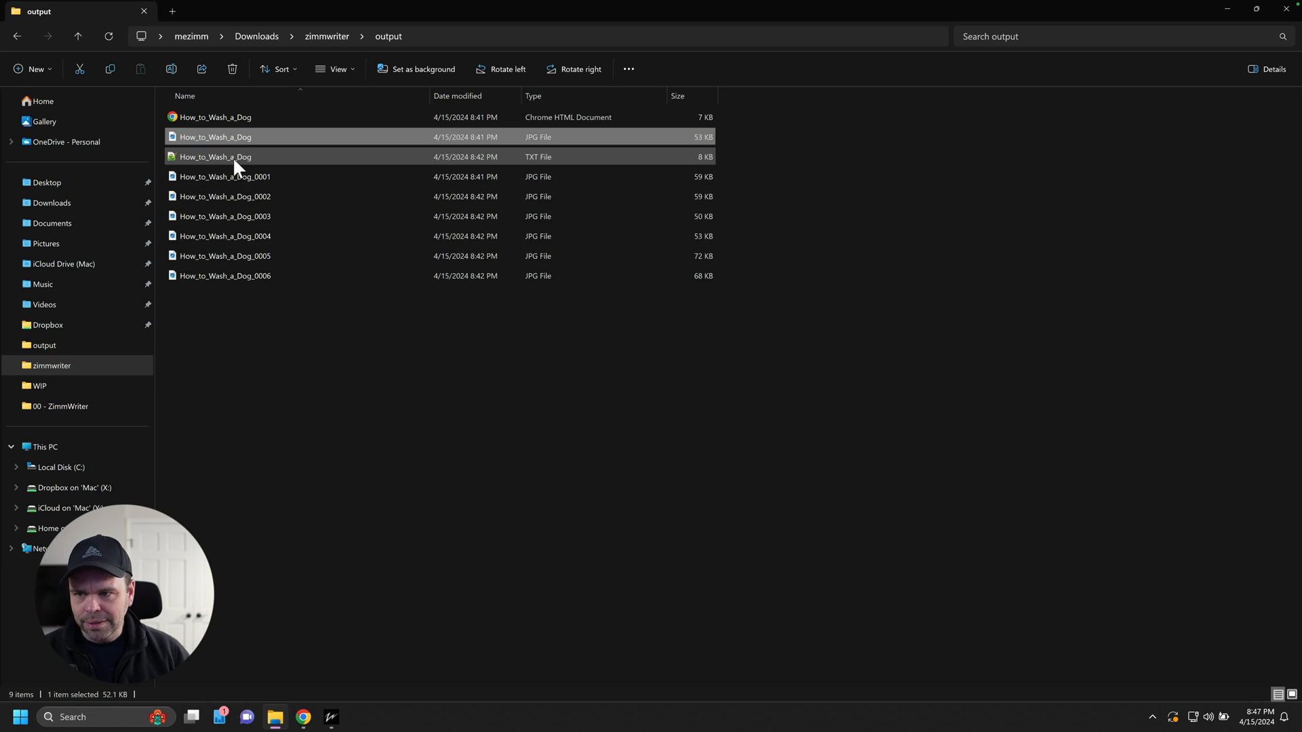
Step: Review How_to_Wash_a_Dog.txt in Notepad++ beside the Bulk Blog Writer image settings
left_click(215, 157)
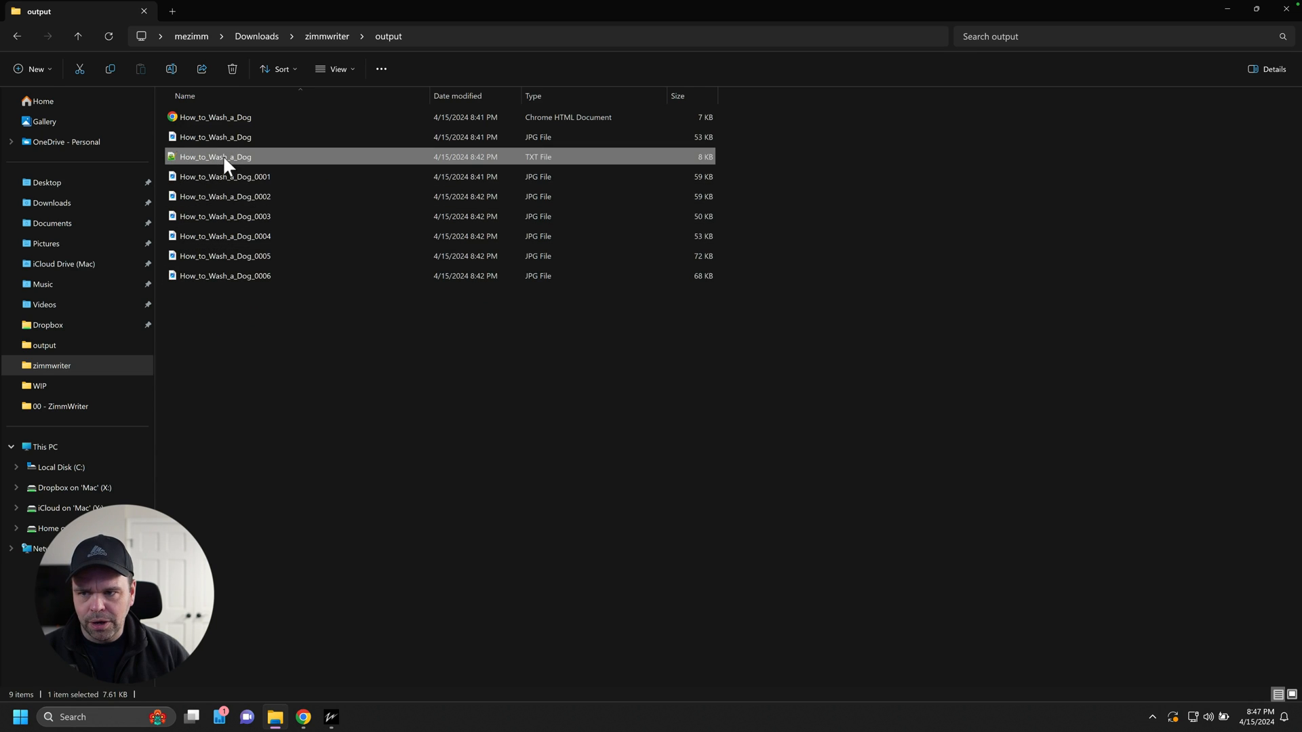
double_click(215, 157)
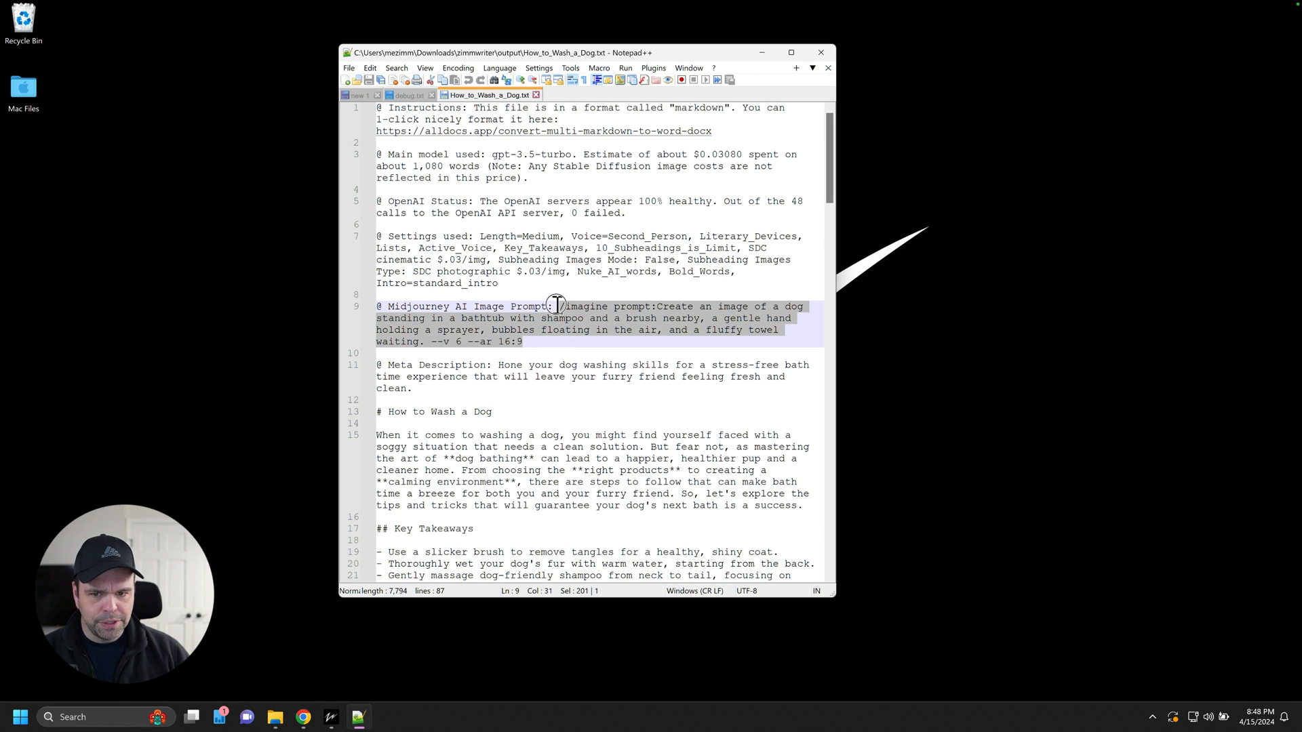
mouse_move(546, 340)
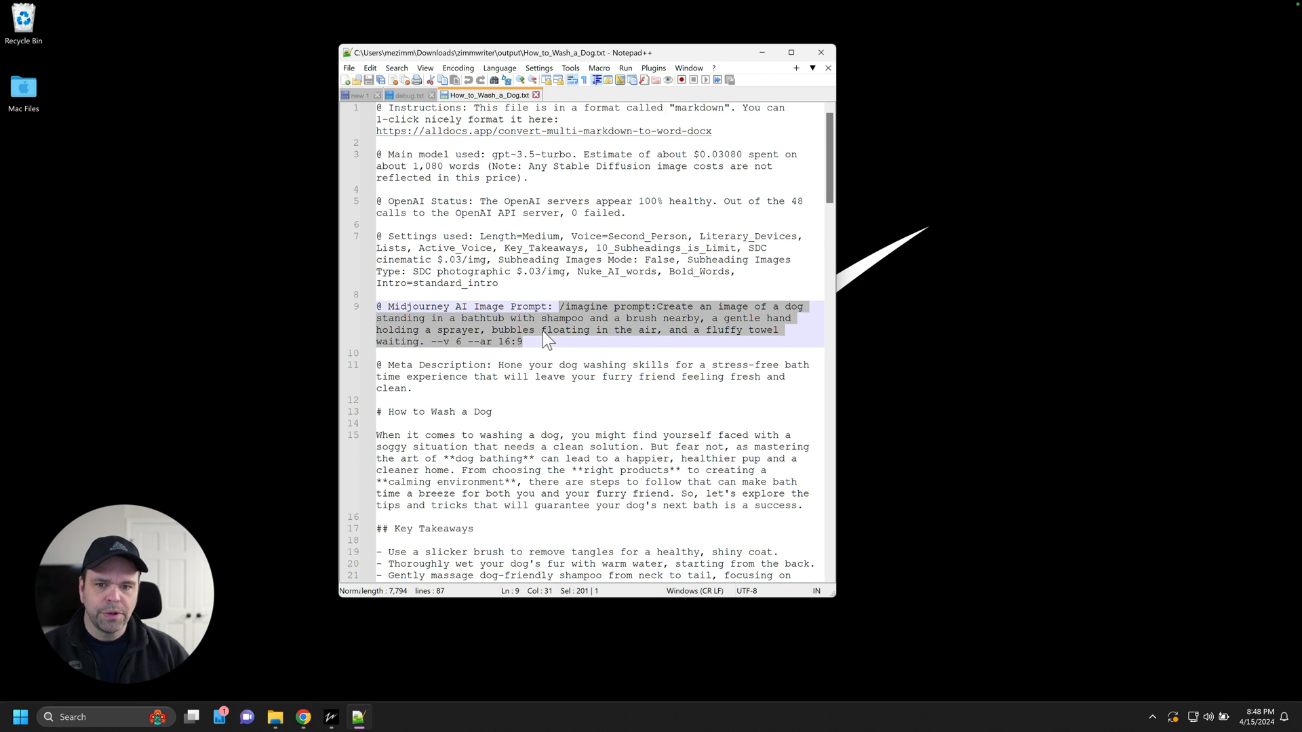
mouse_move(563, 334)
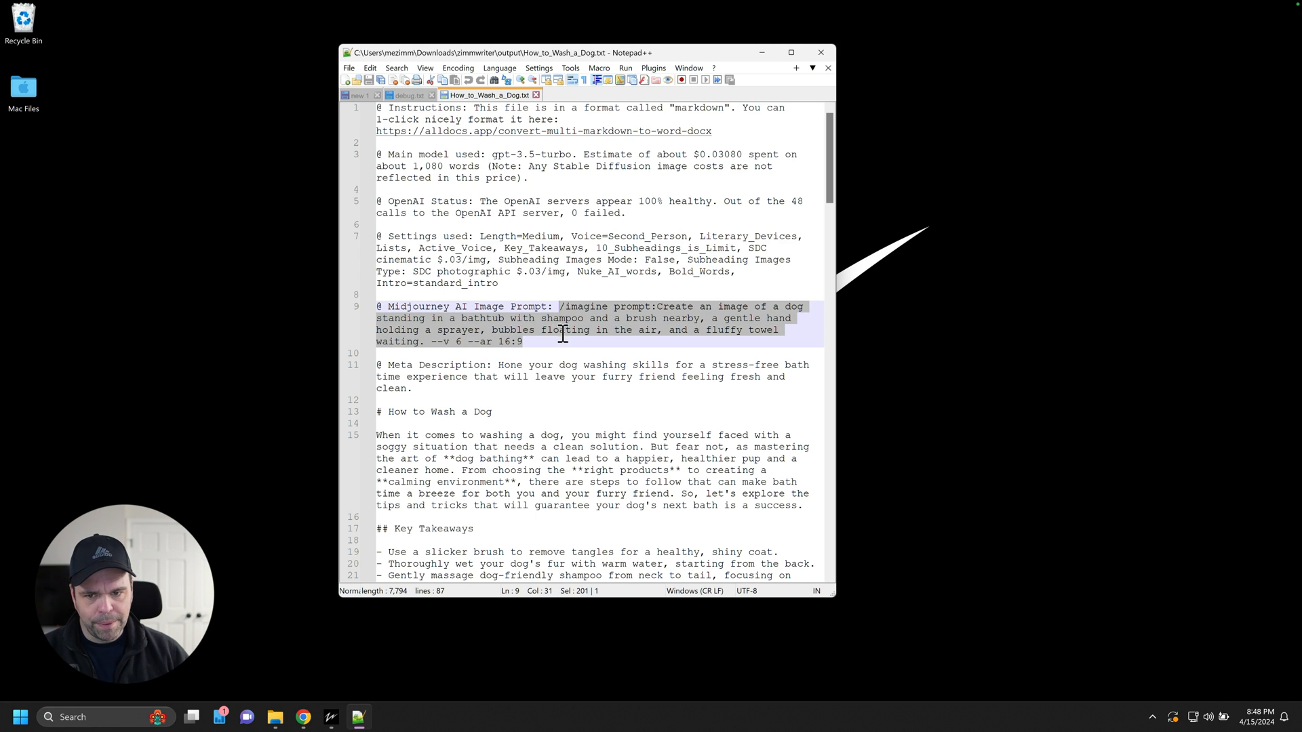
left_click(331, 716)
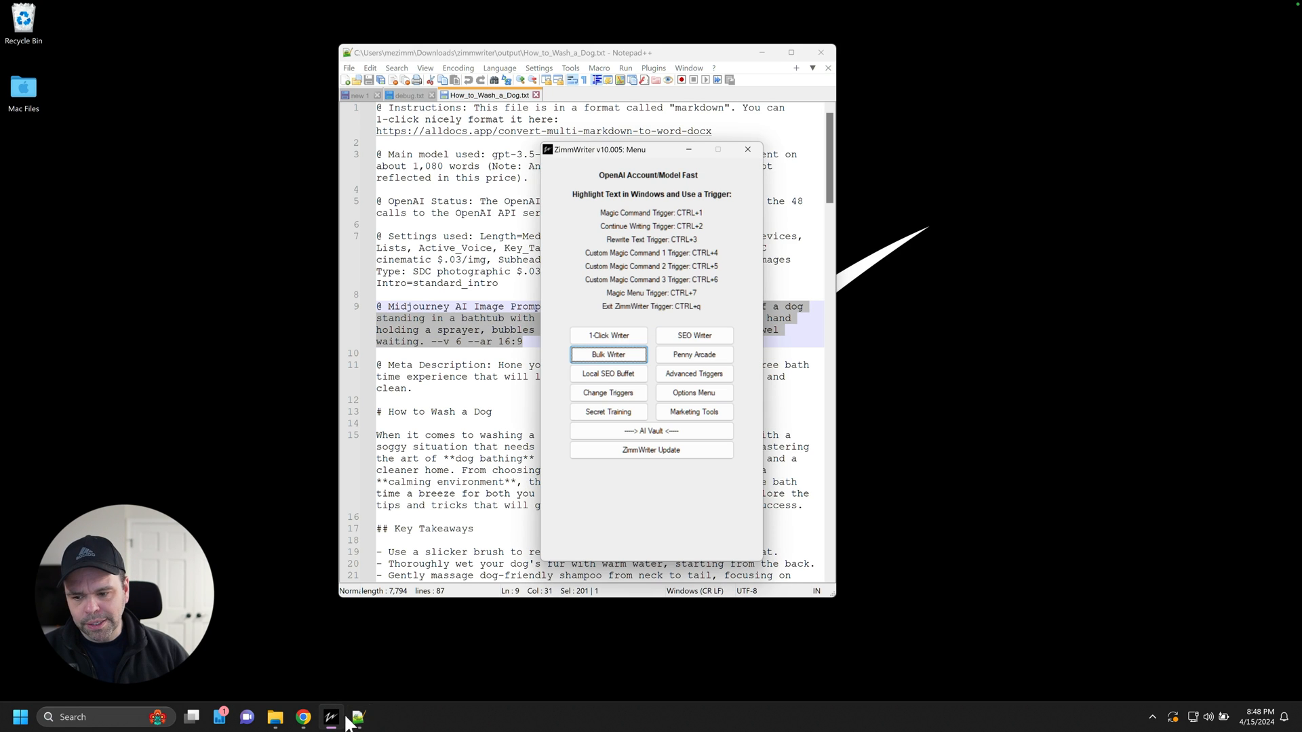
left_click(607, 354)
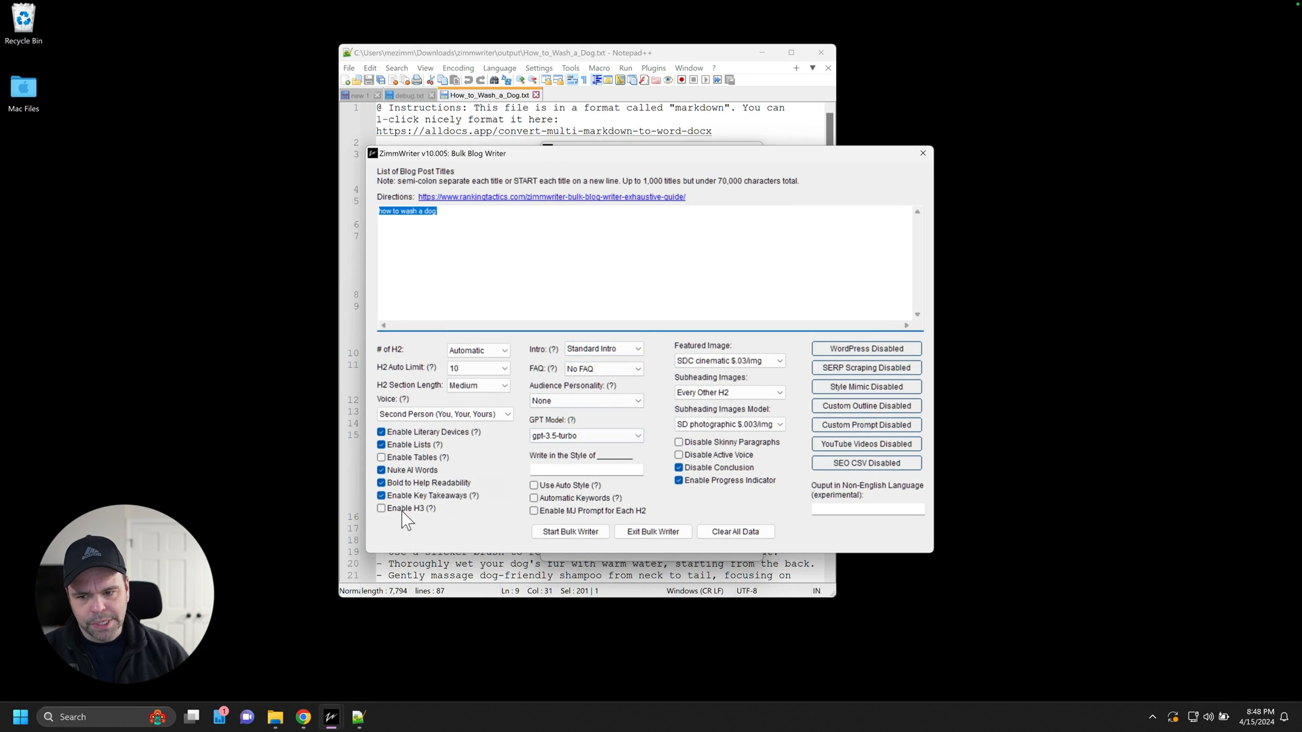
left_click(534, 510)
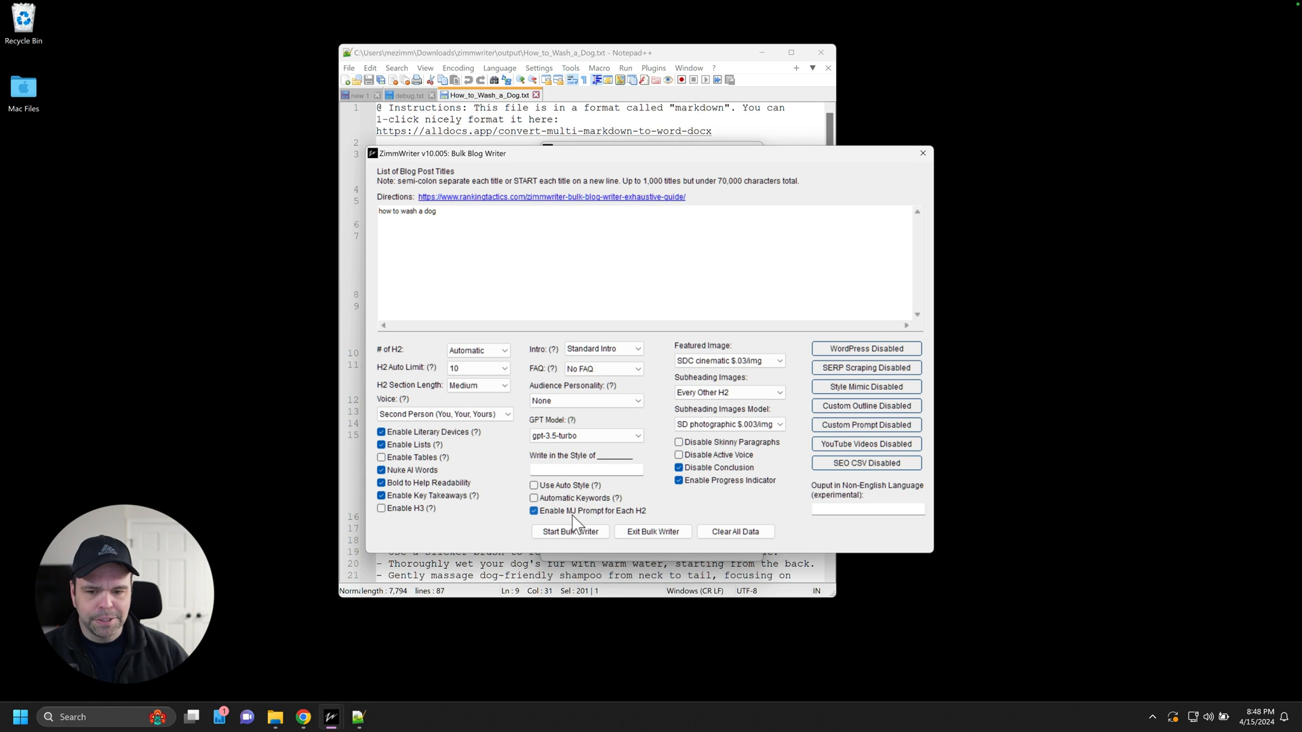
mouse_move(596, 521)
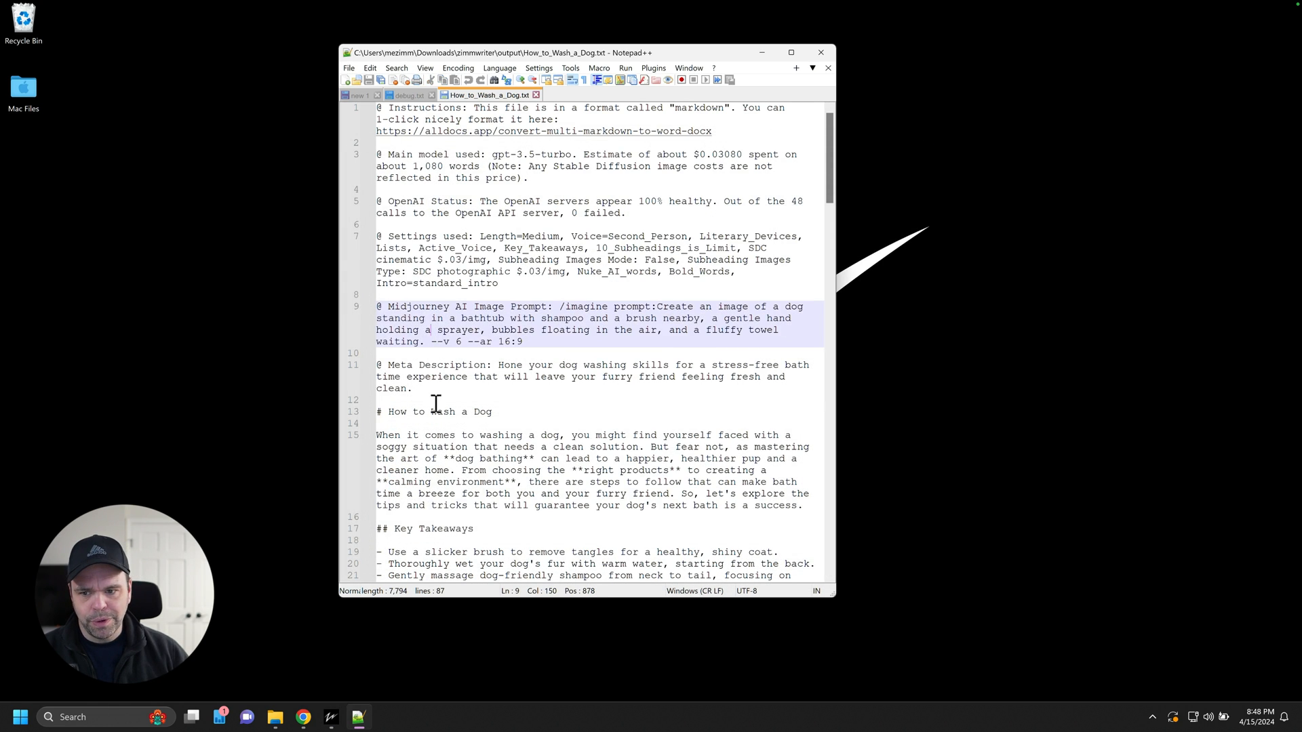
scroll("down", 3)
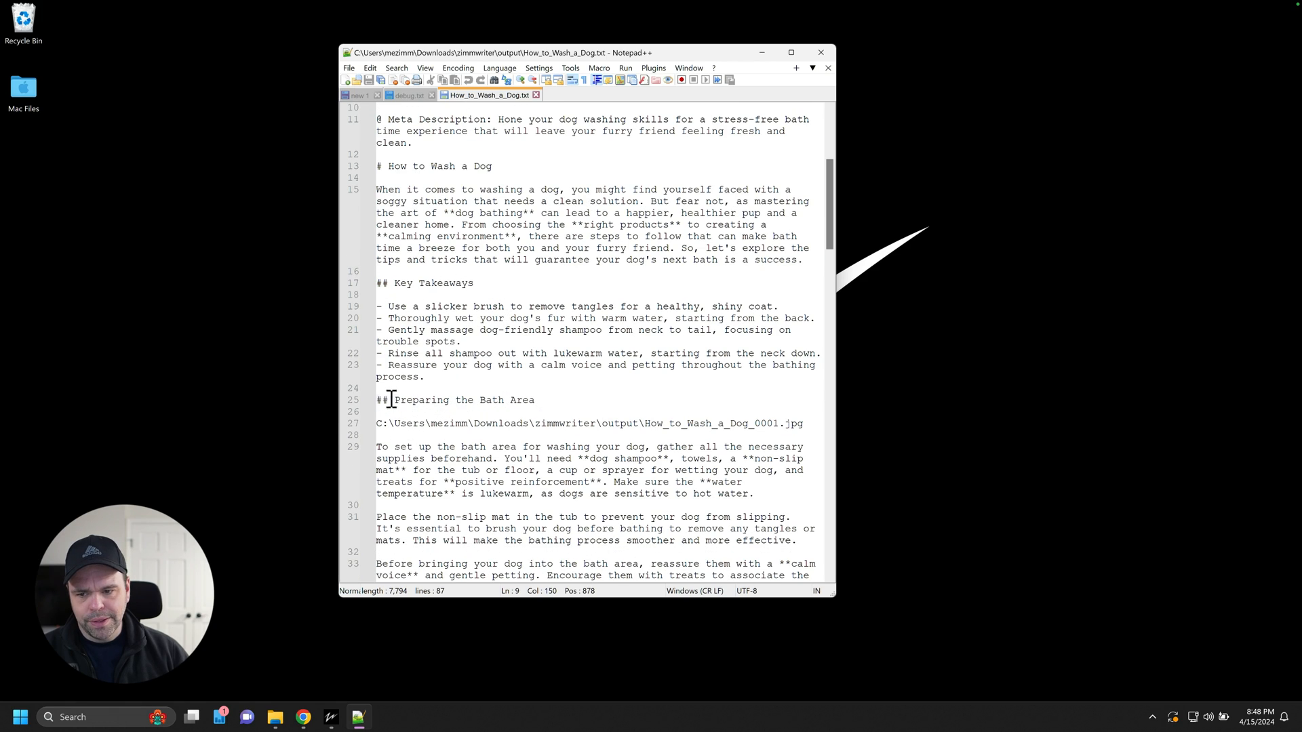
scroll("down", 3)
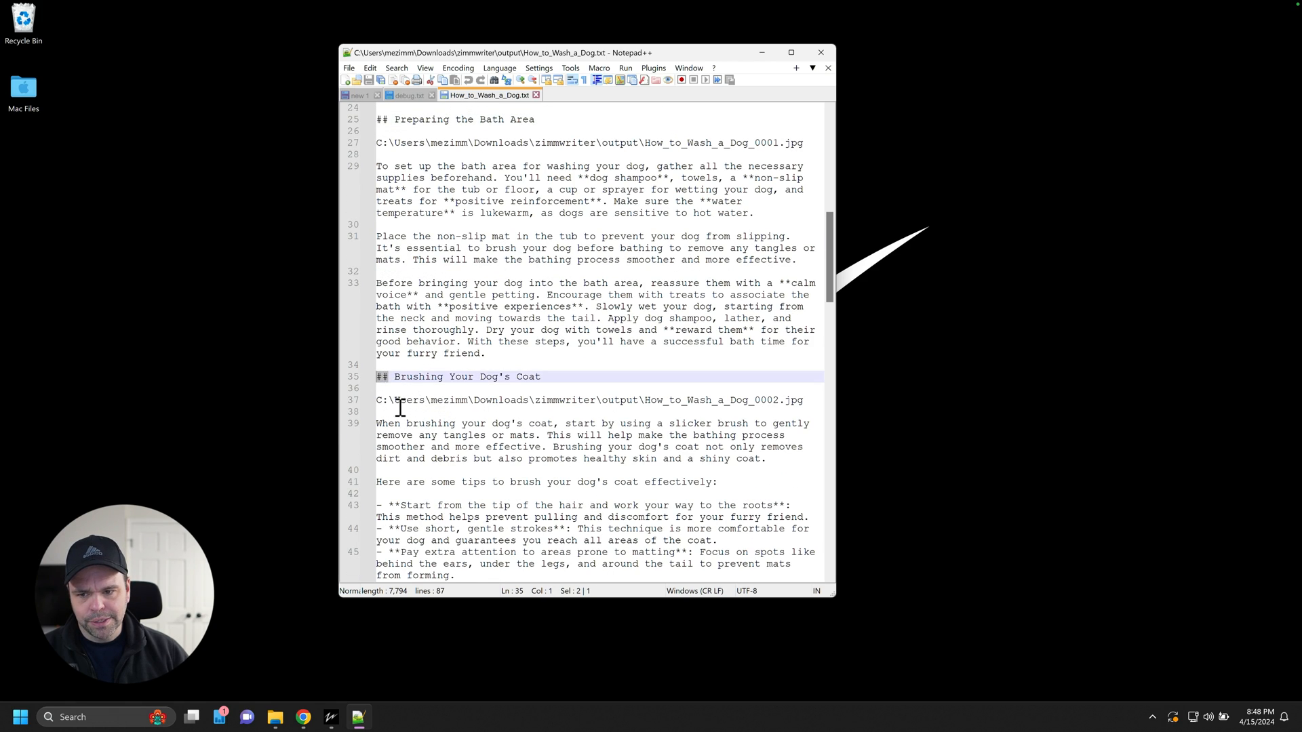
scroll("up", 3)
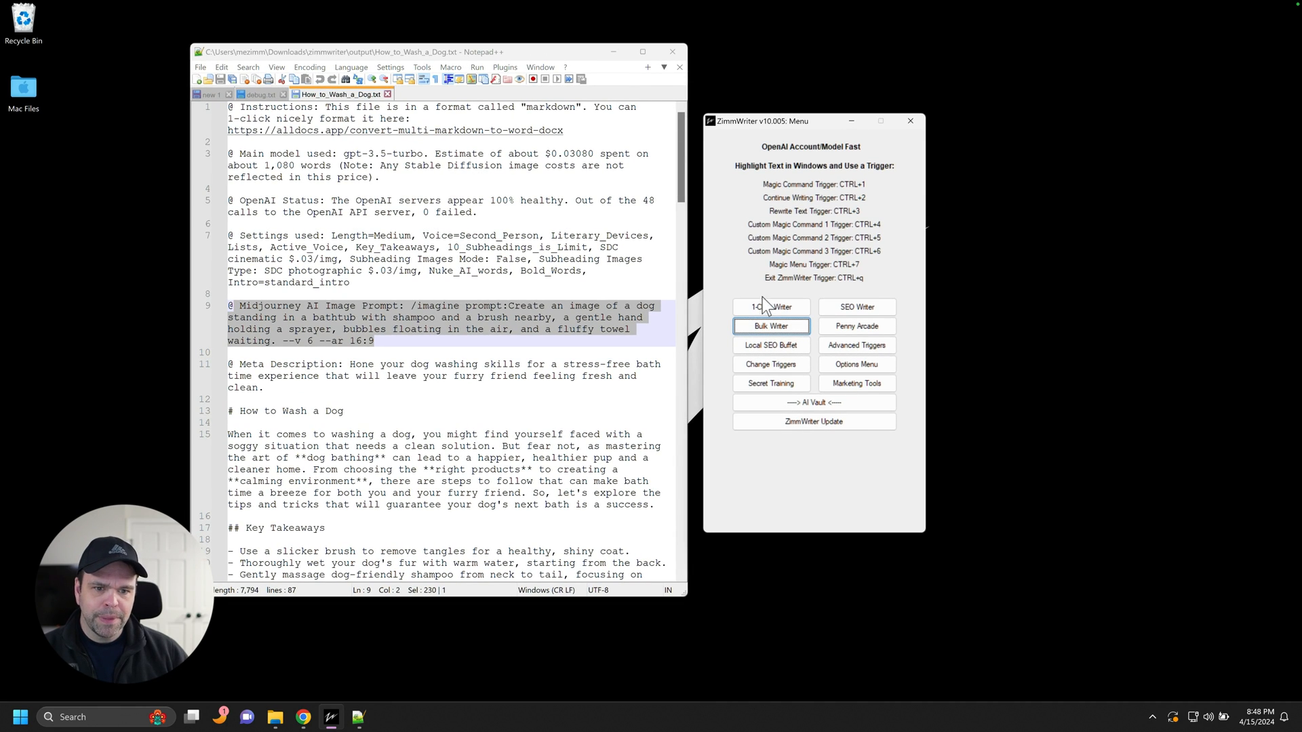
mouse_move(578, 340)
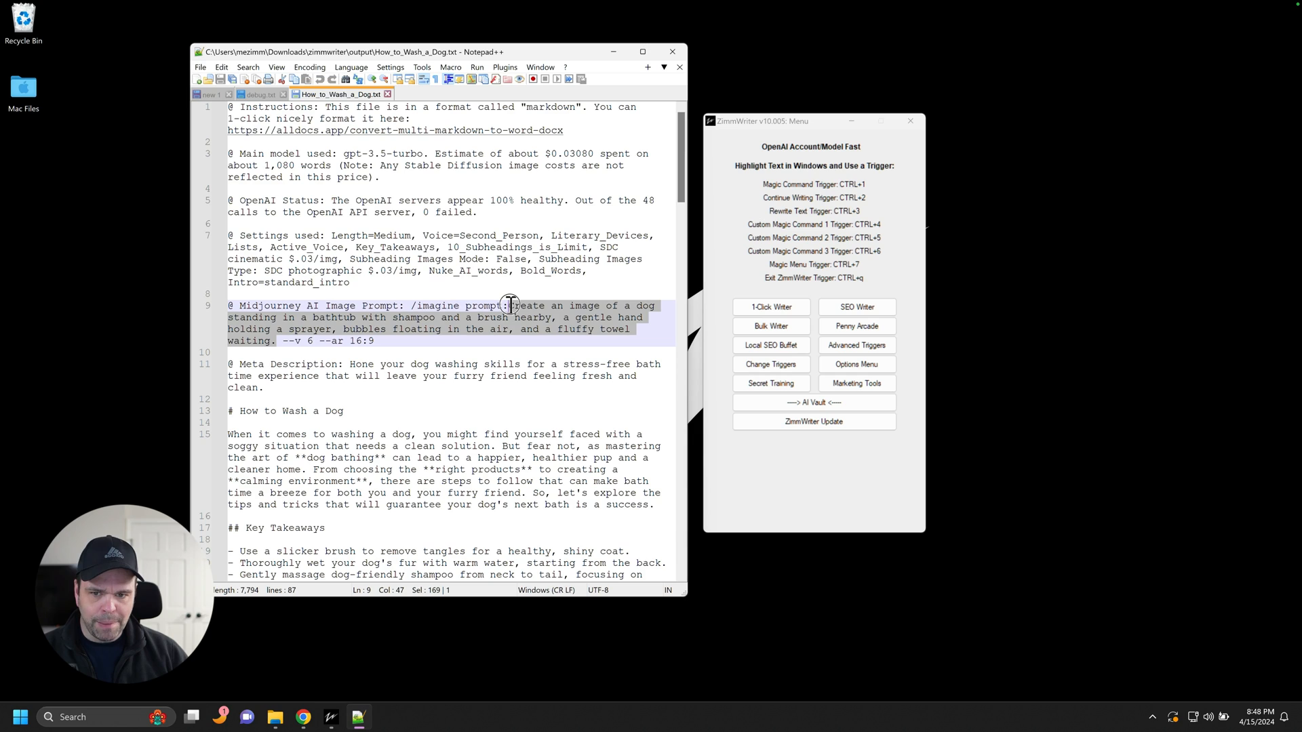
mouse_move(547, 335)
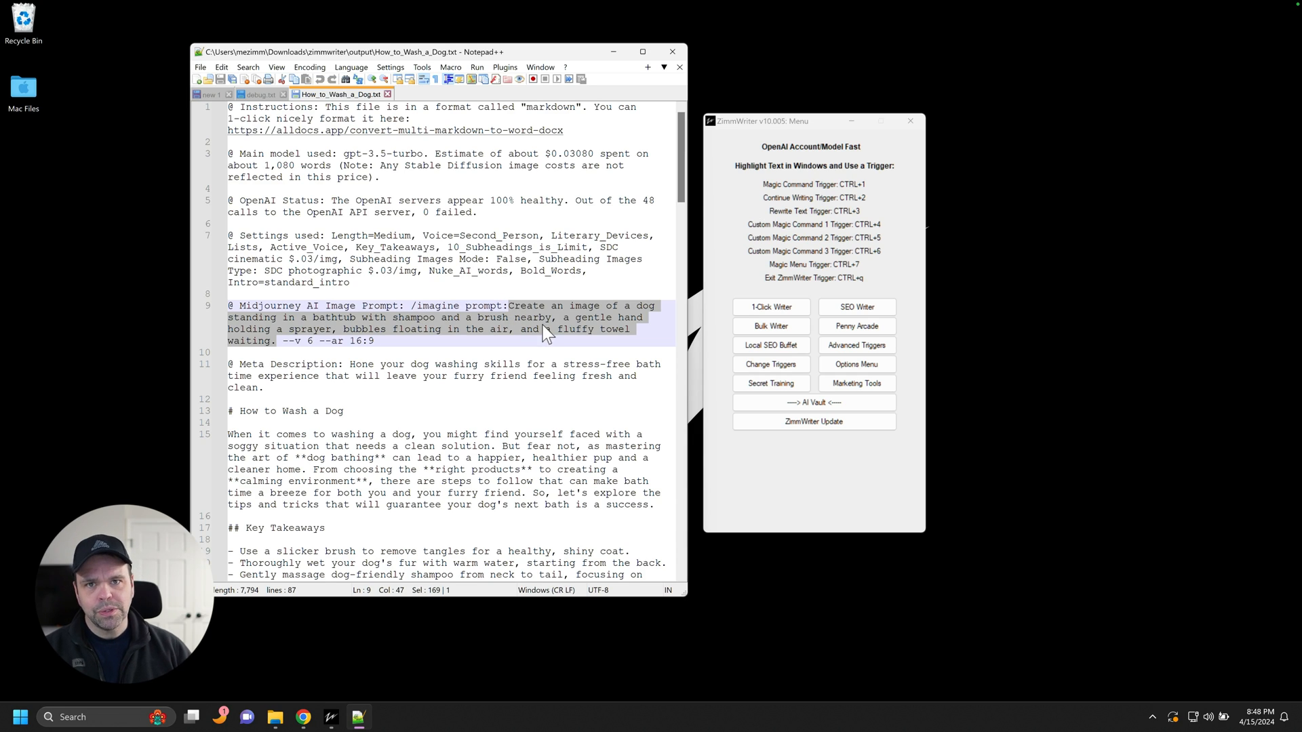
left_click(770, 325)
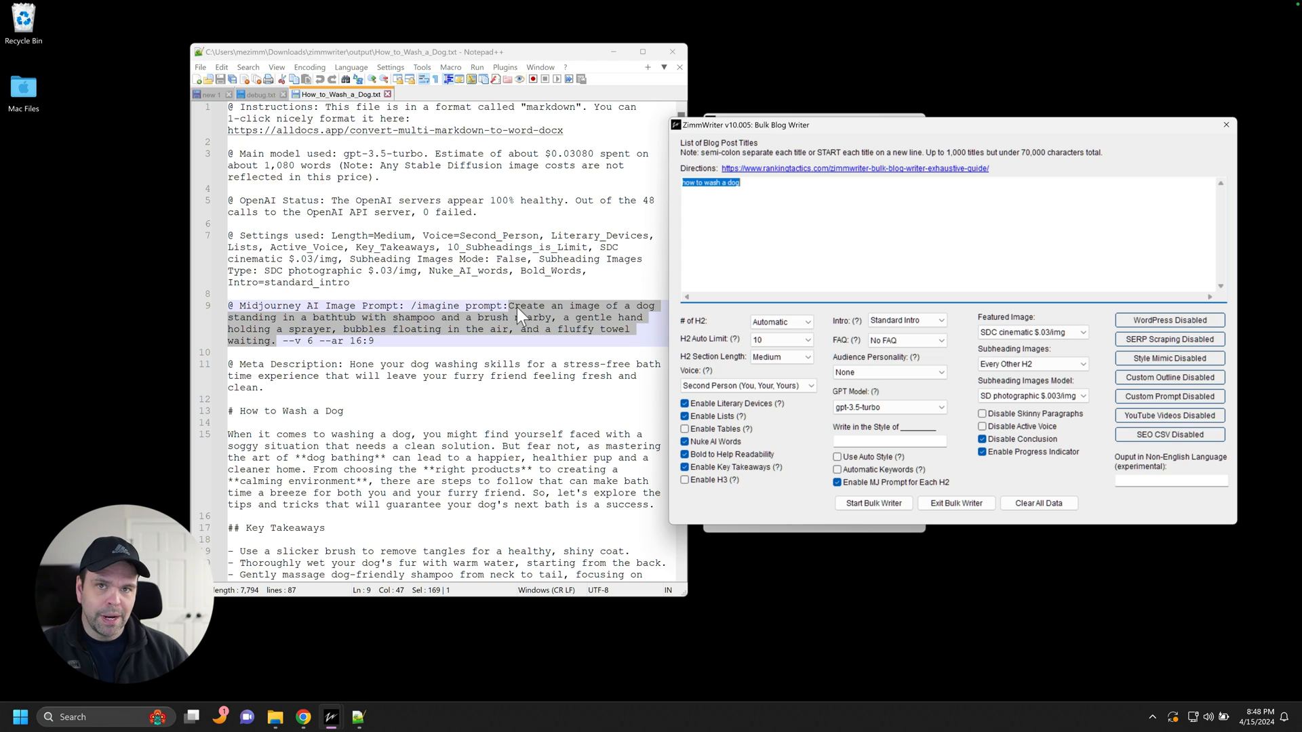
mouse_move(466, 331)
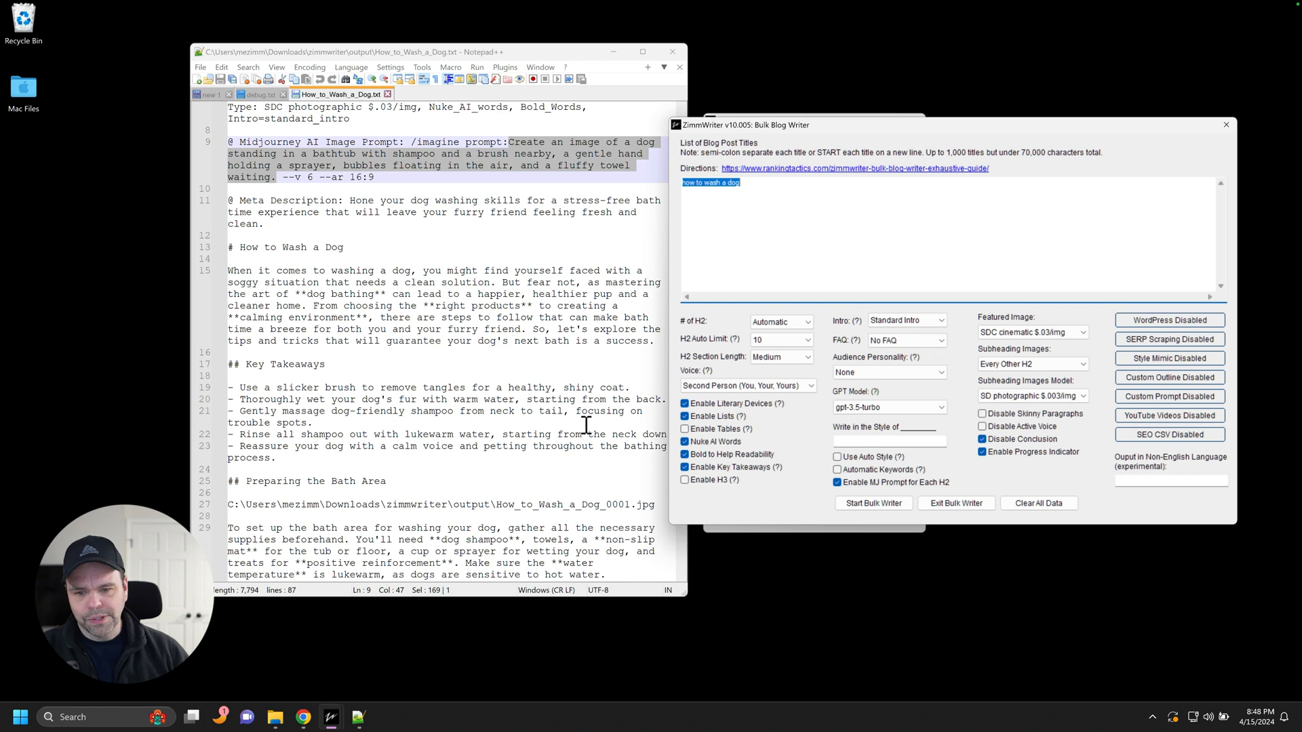
scroll("down", 3)
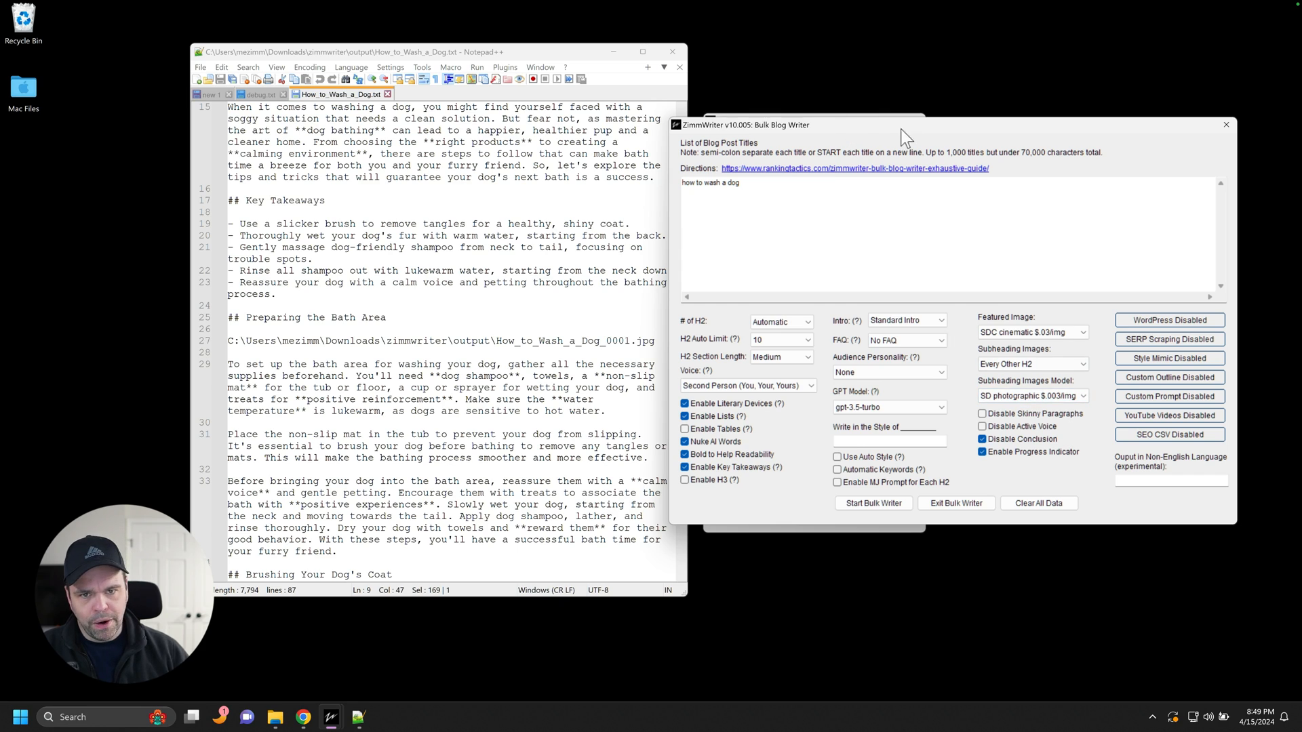
left_click(955, 503)
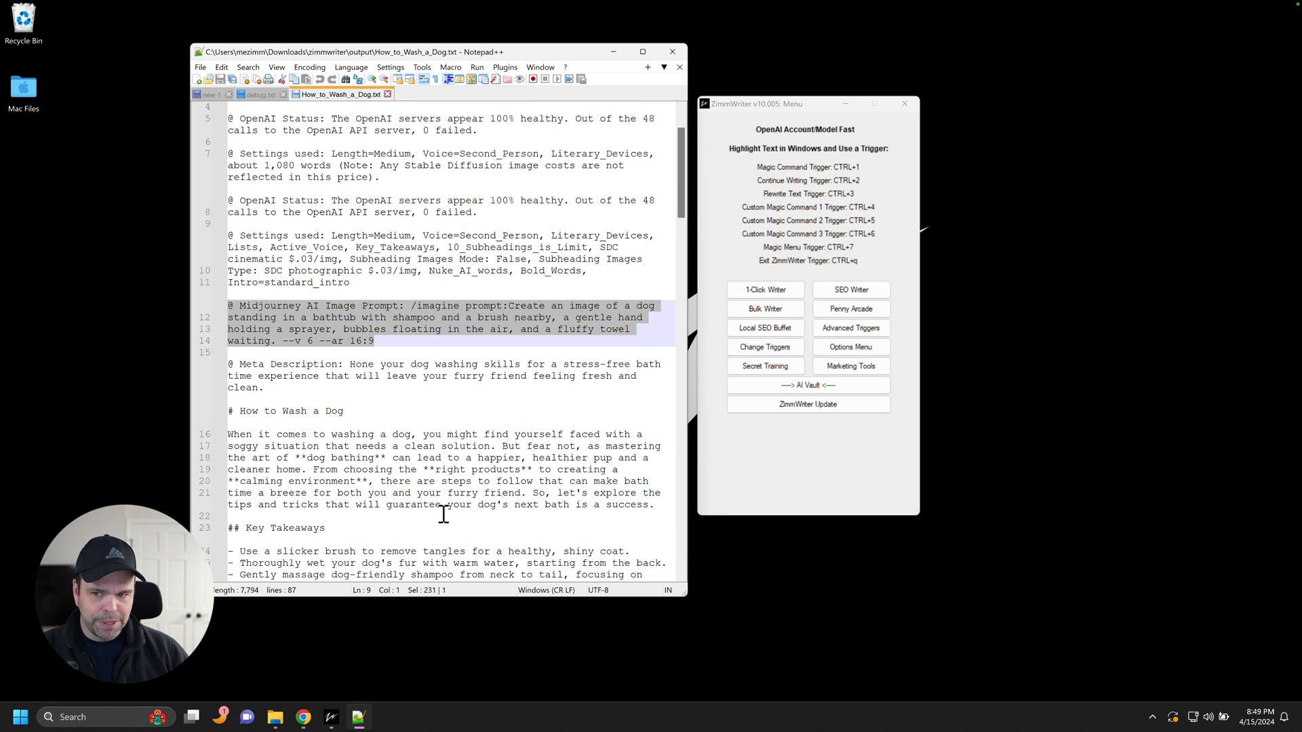
scroll("down", 3)
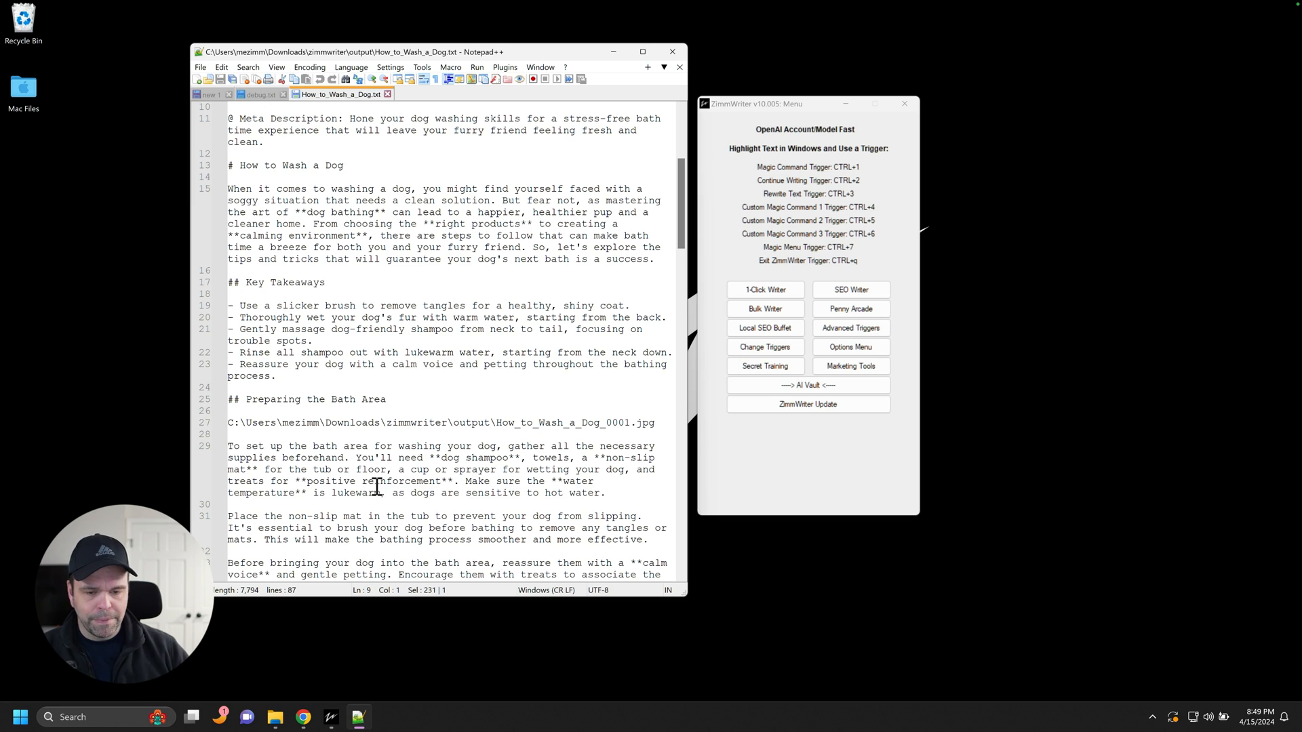
scroll("up", 3)
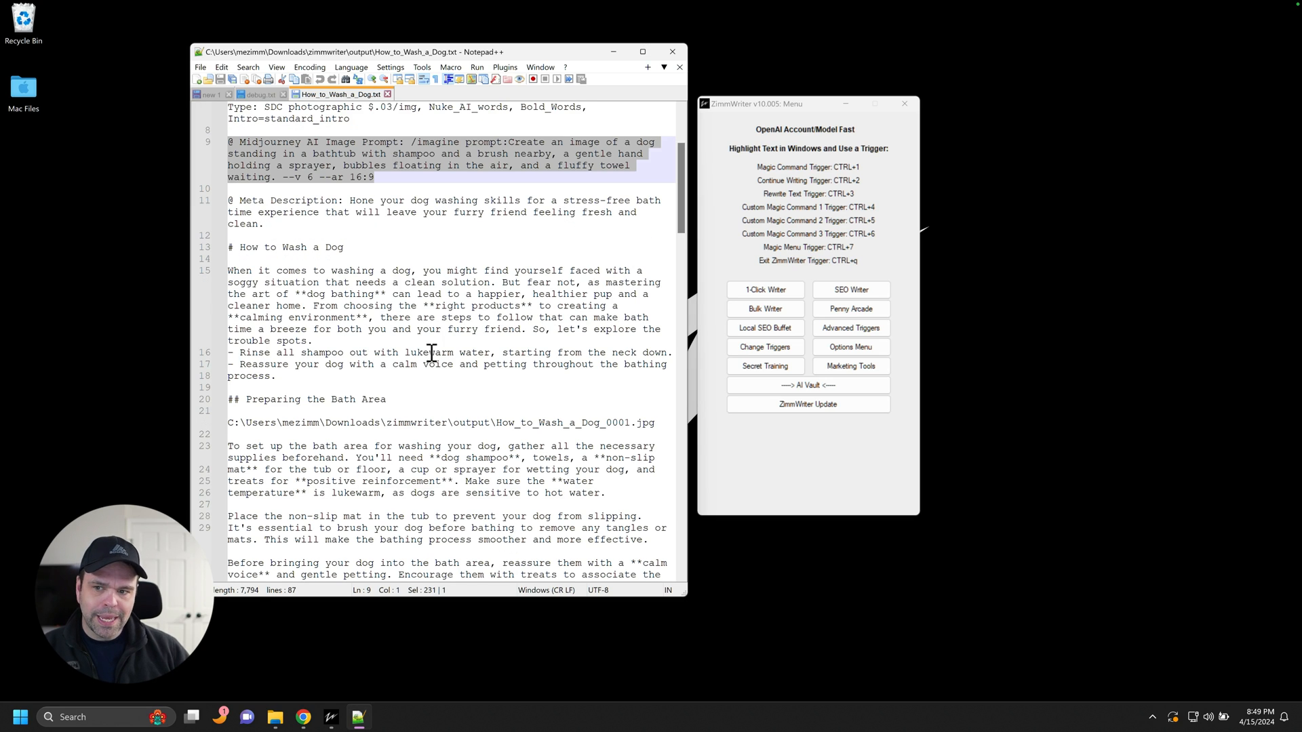
scroll("up", 3)
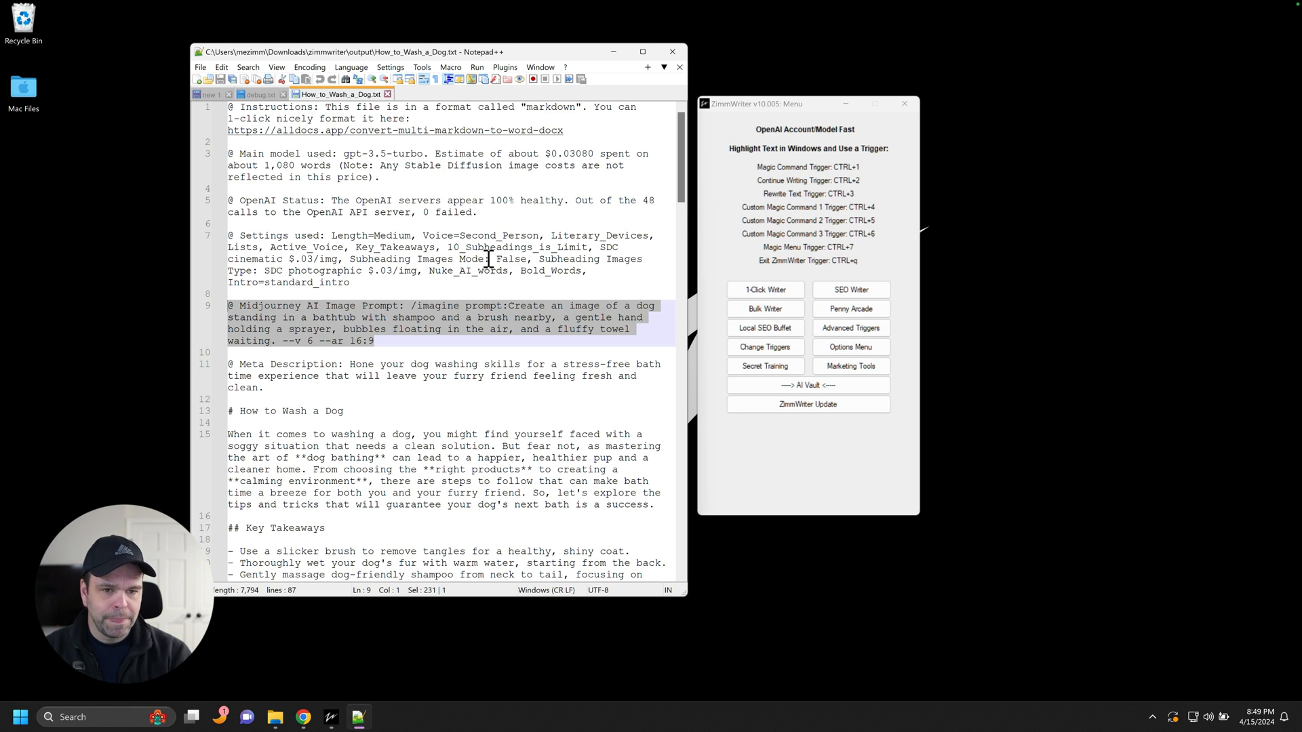
Step: Reach the custom Midjourney prompt editor via Options and list its Save Slots beside the article
left_click(851, 347)
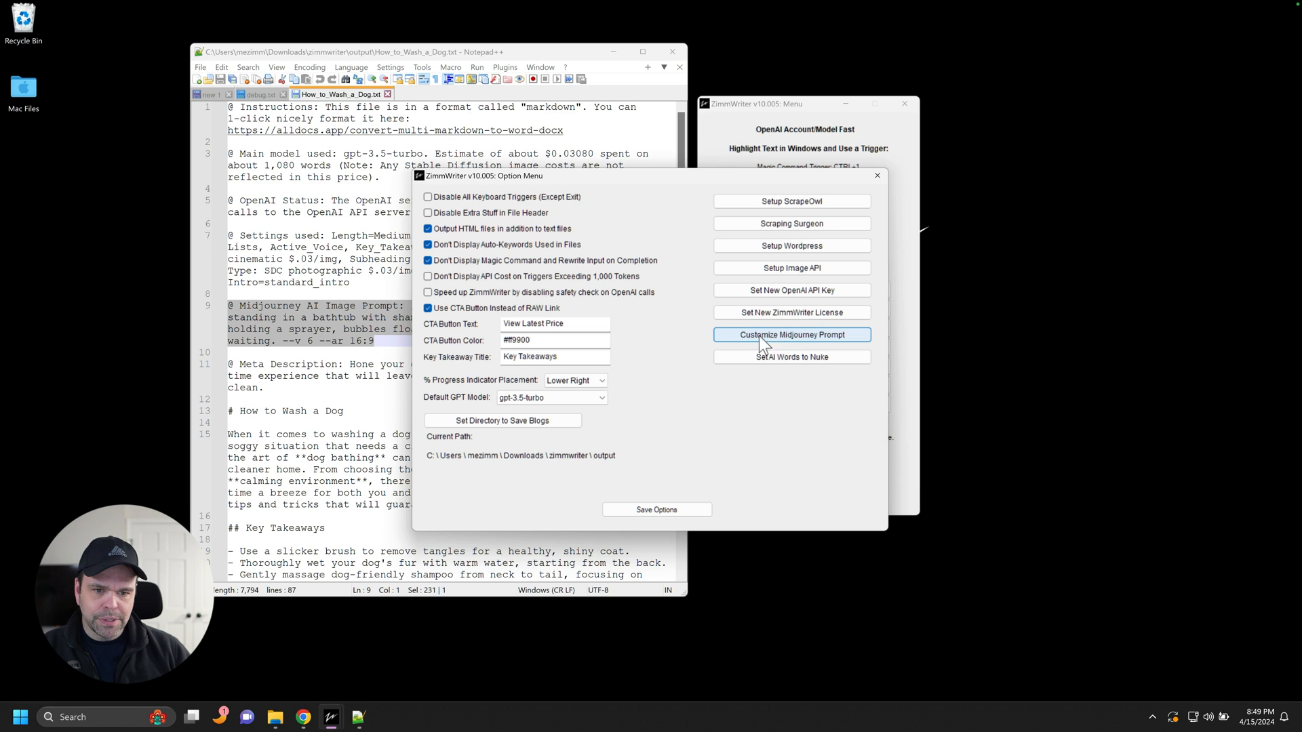
mouse_move(759, 348)
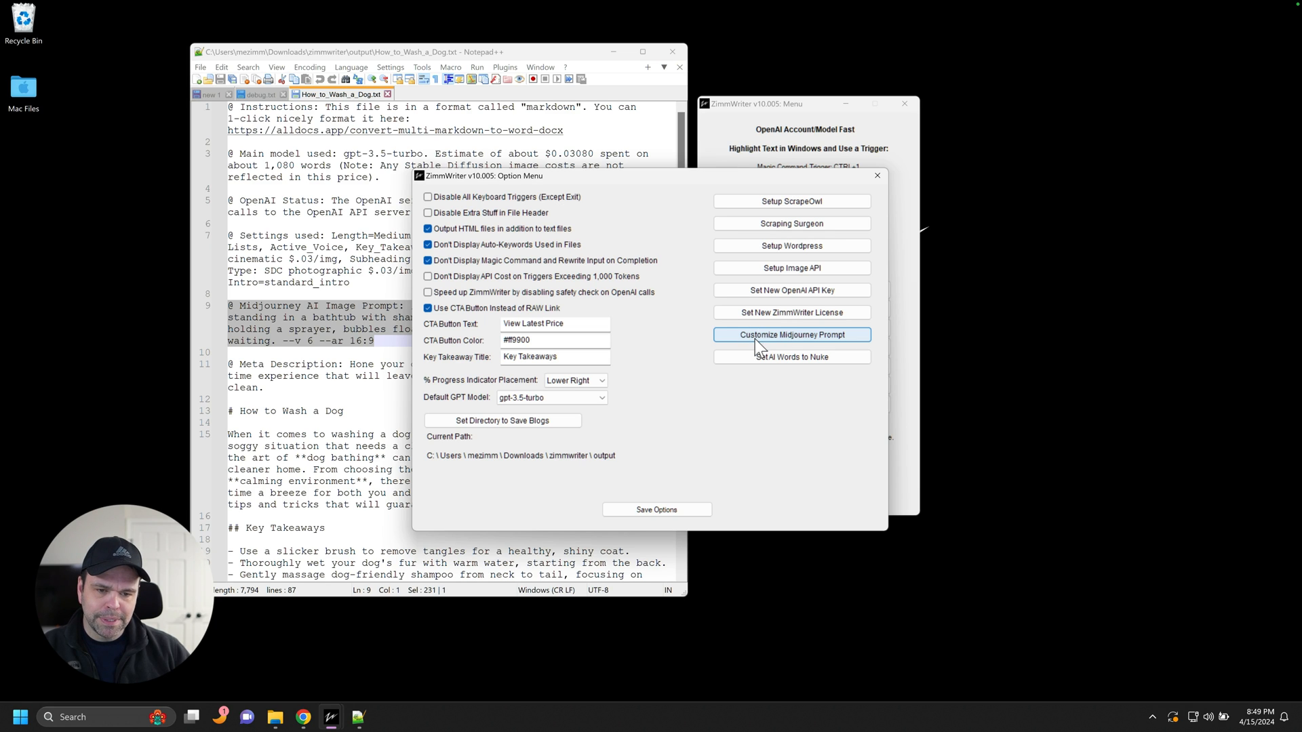
left_click(790, 335)
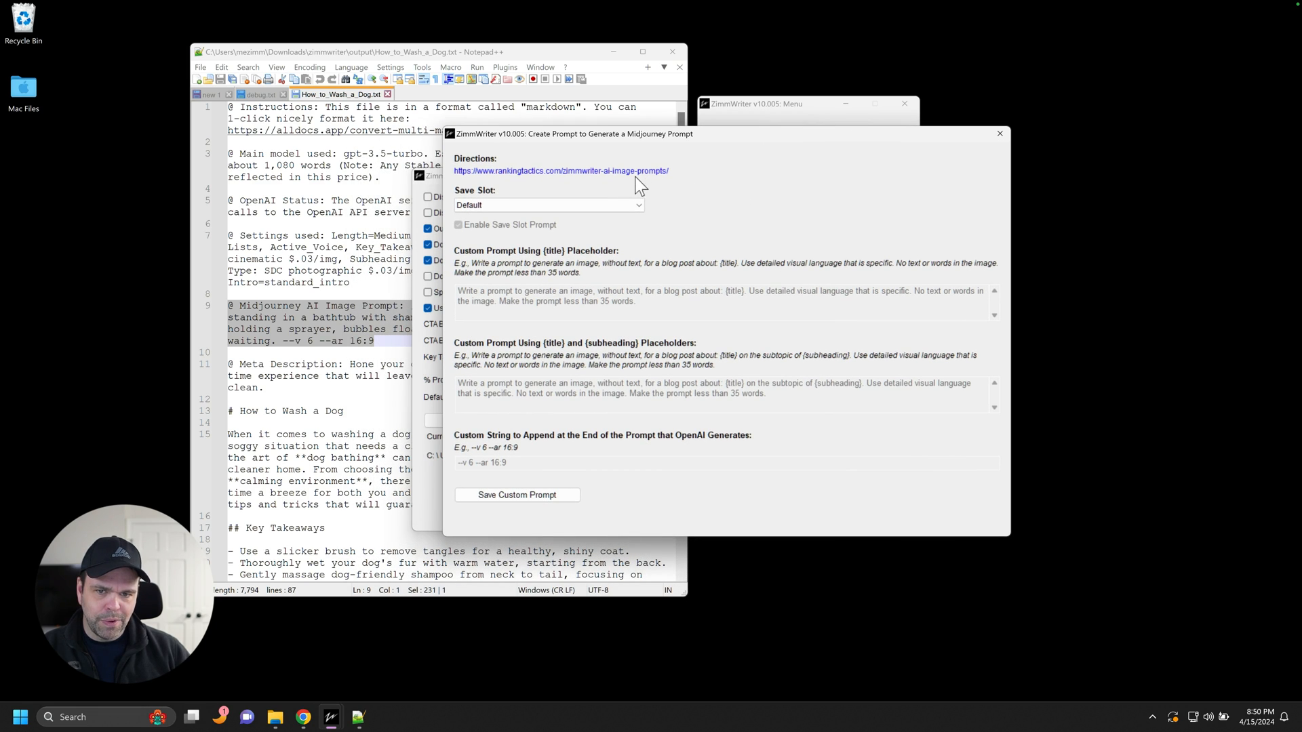
mouse_move(498, 325)
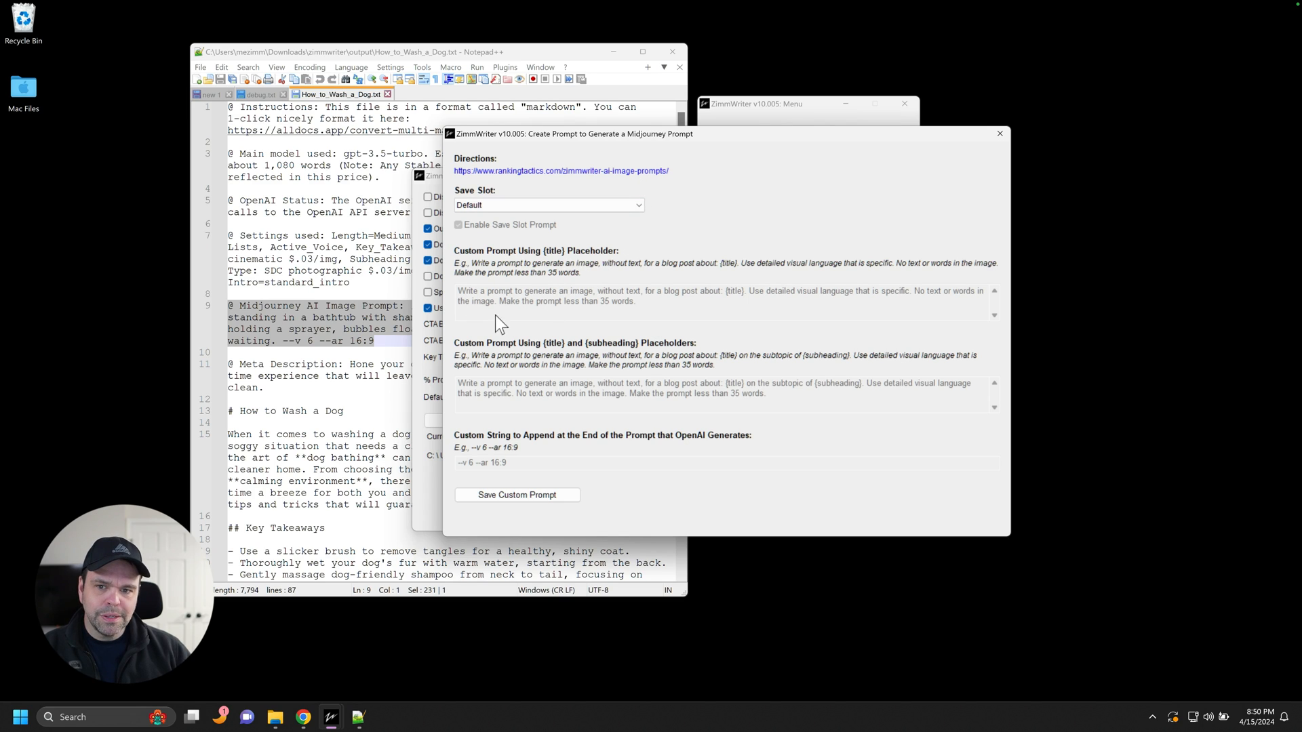
mouse_move(572, 313)
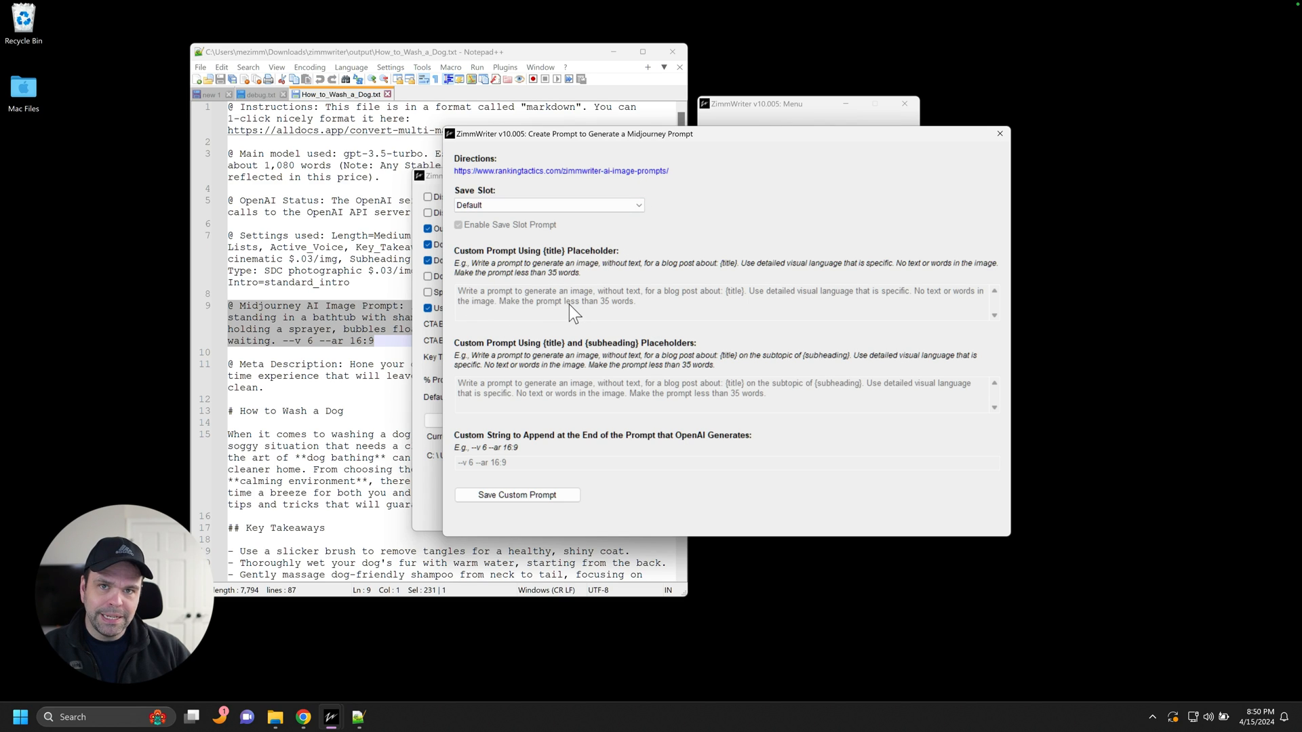
left_click(1000, 133)
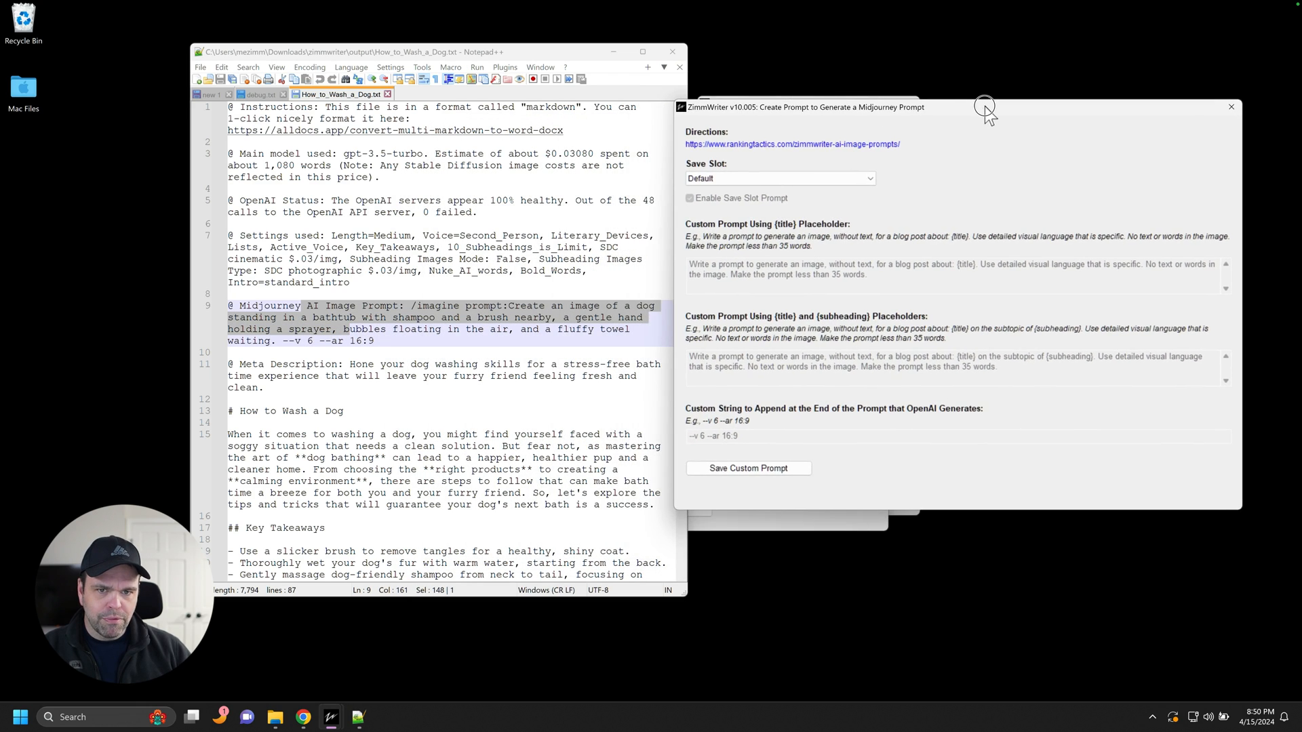
mouse_move(374, 313)
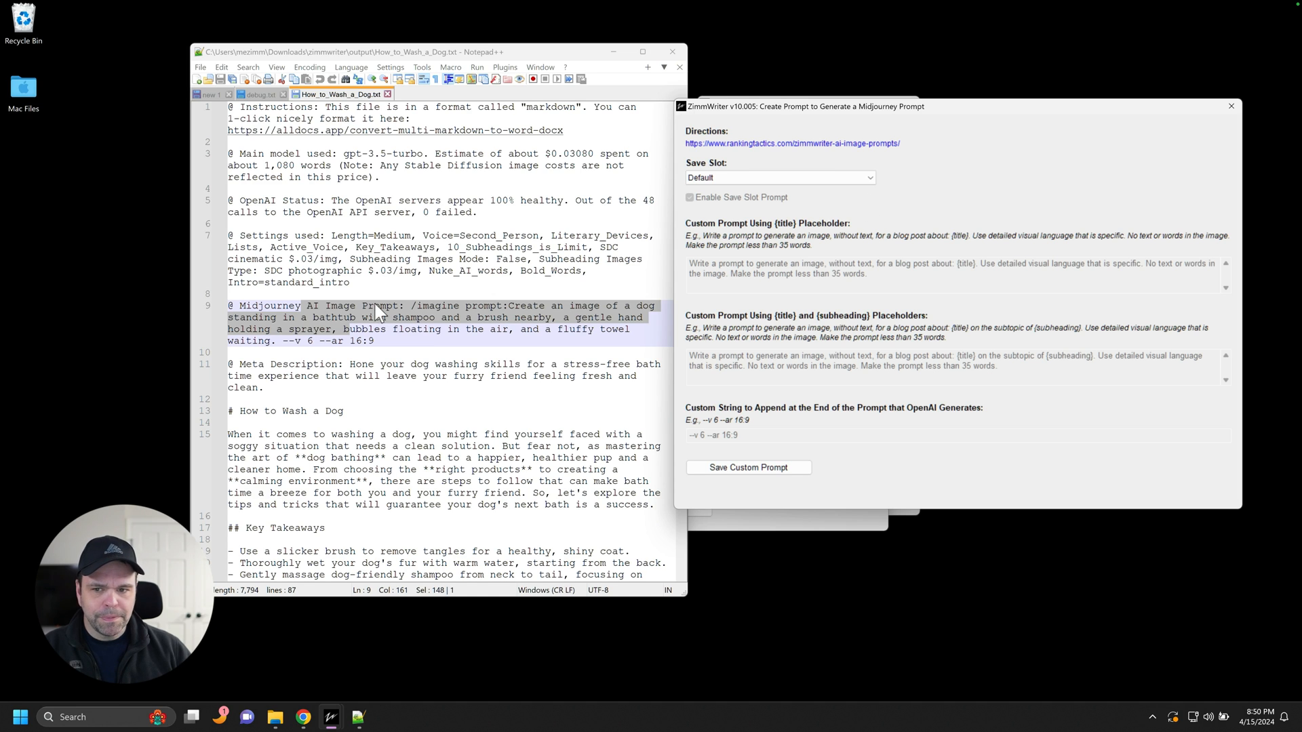
left_click_drag(436, 52, 386, 49)
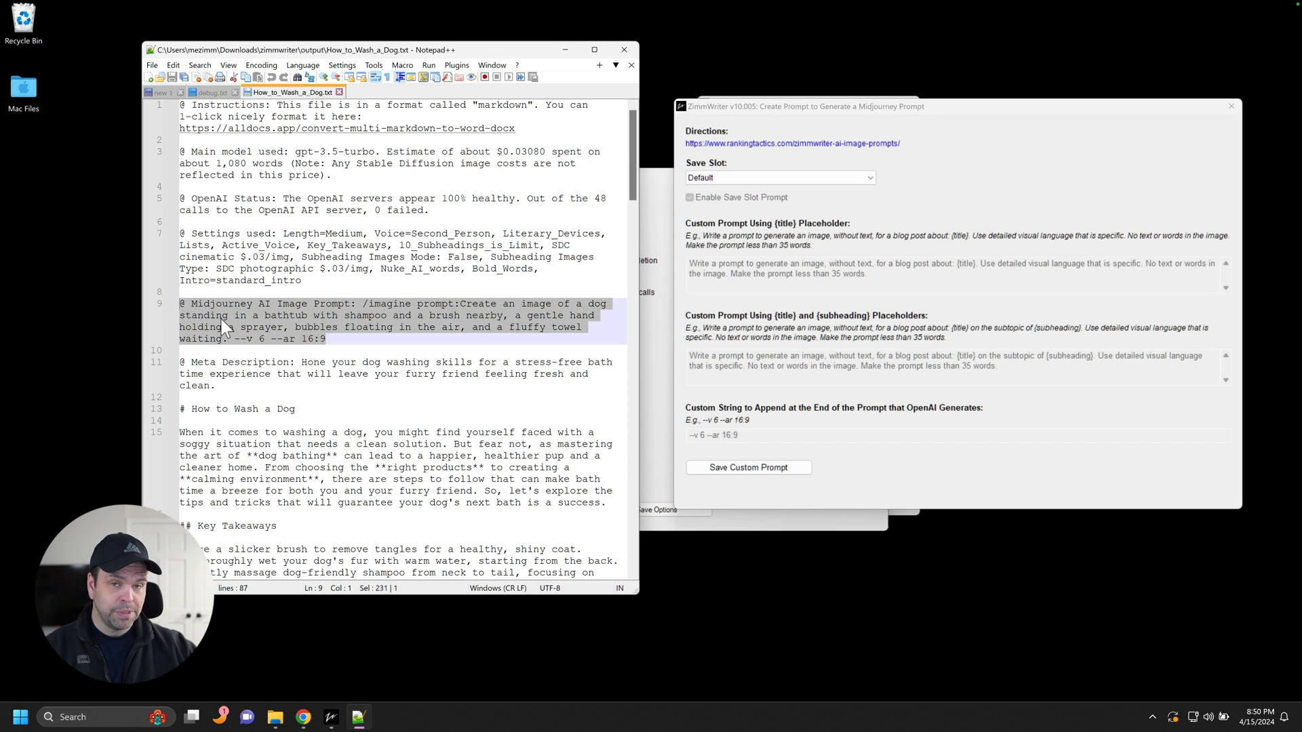
mouse_move(677, 292)
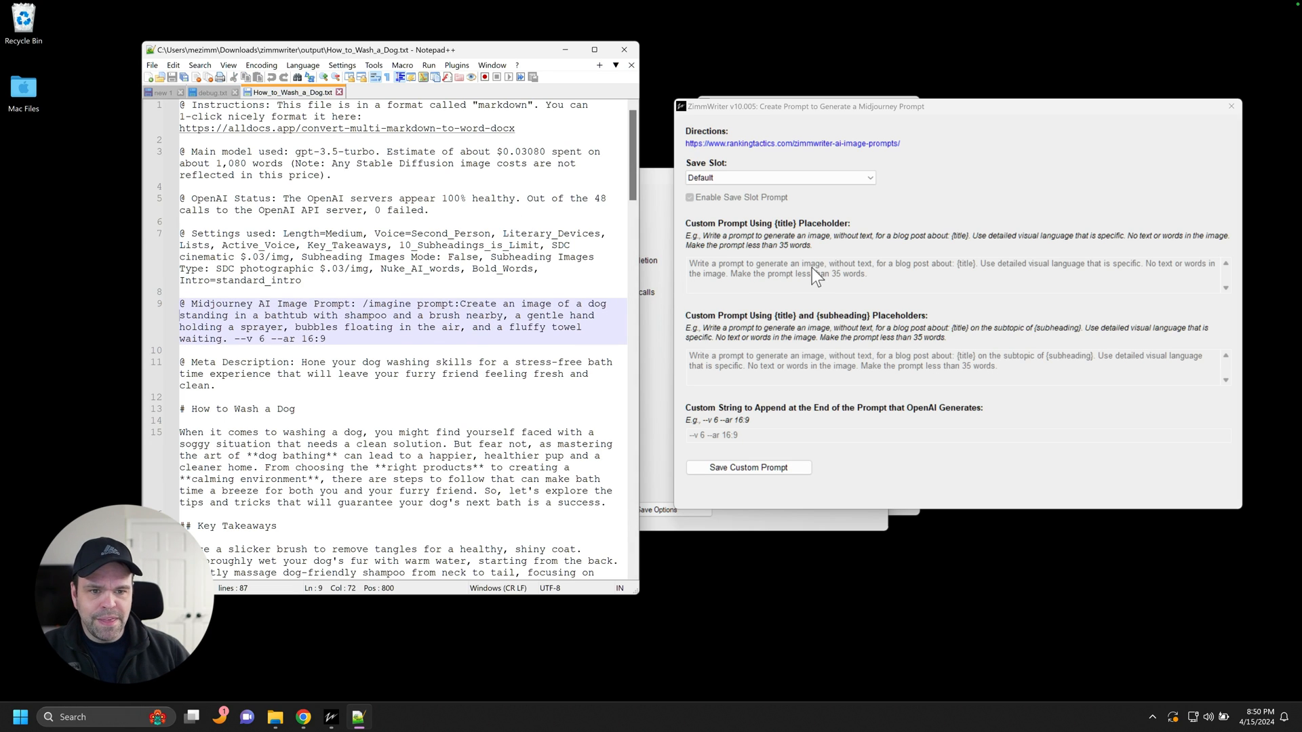
mouse_move(715, 274)
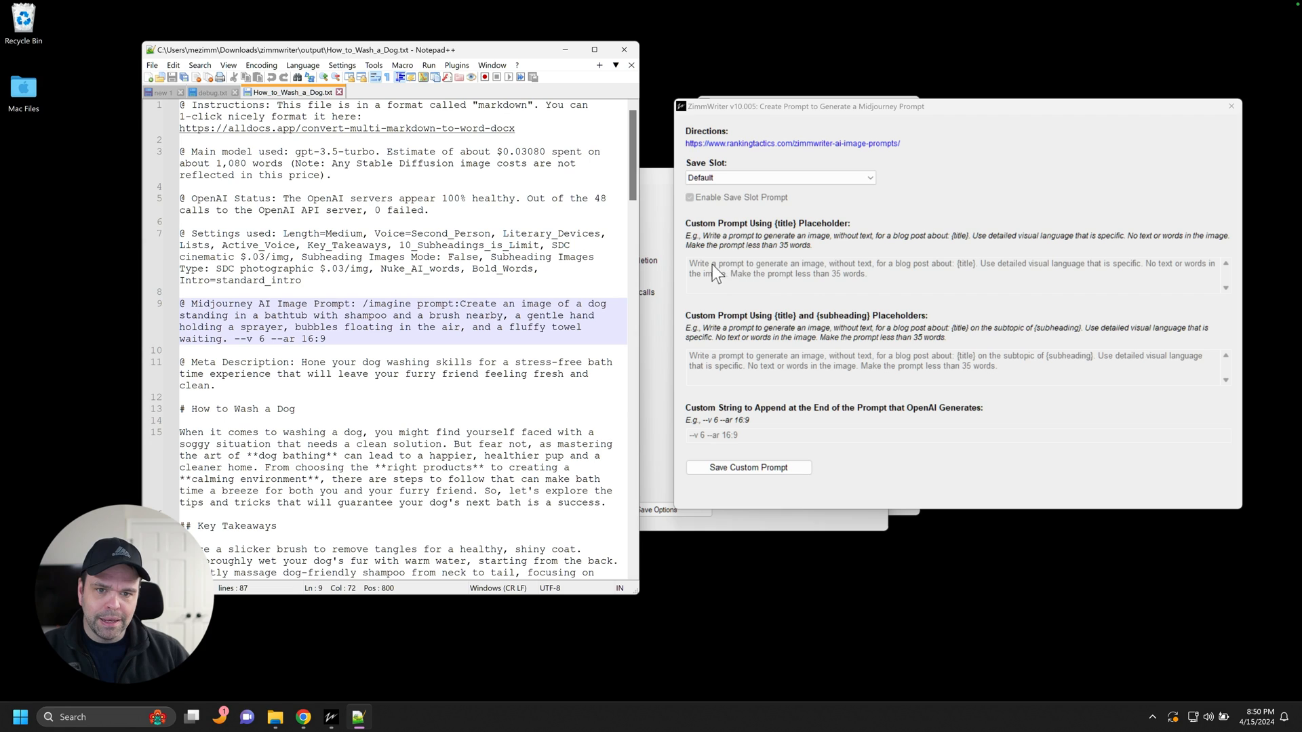
mouse_move(738, 277)
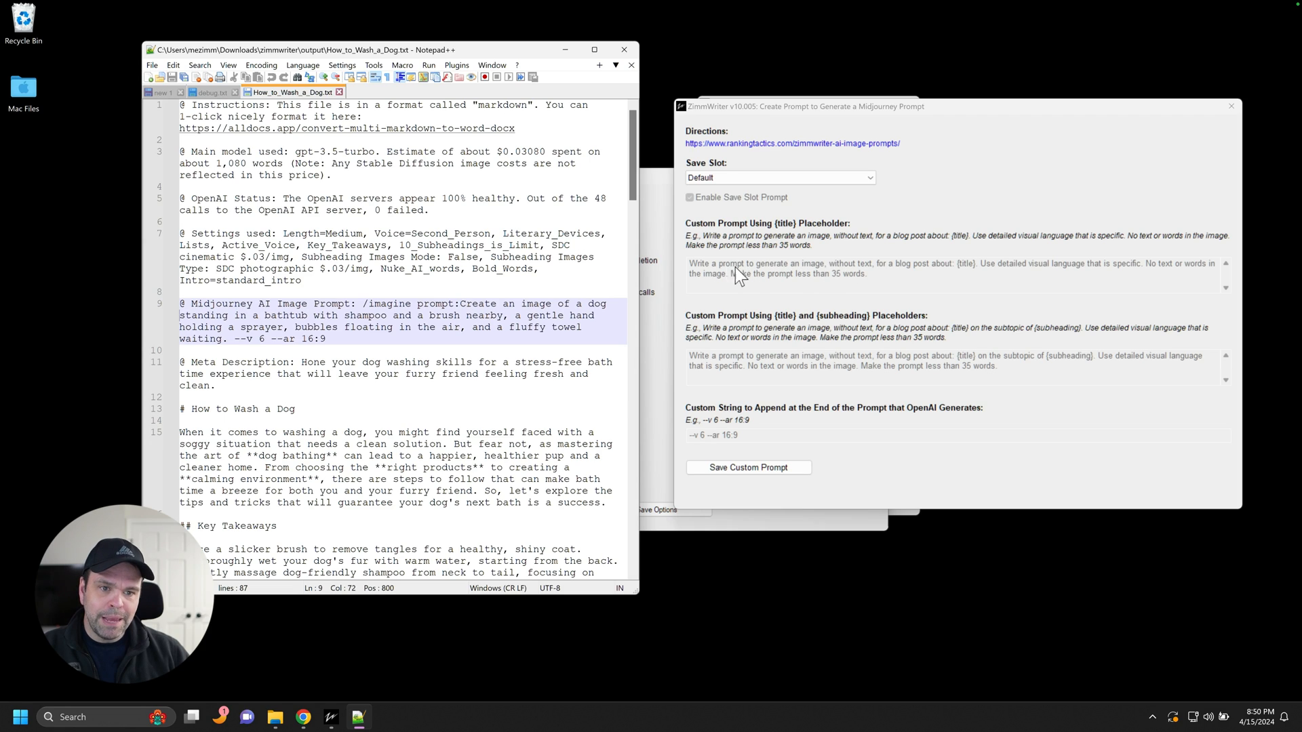
mouse_move(864, 274)
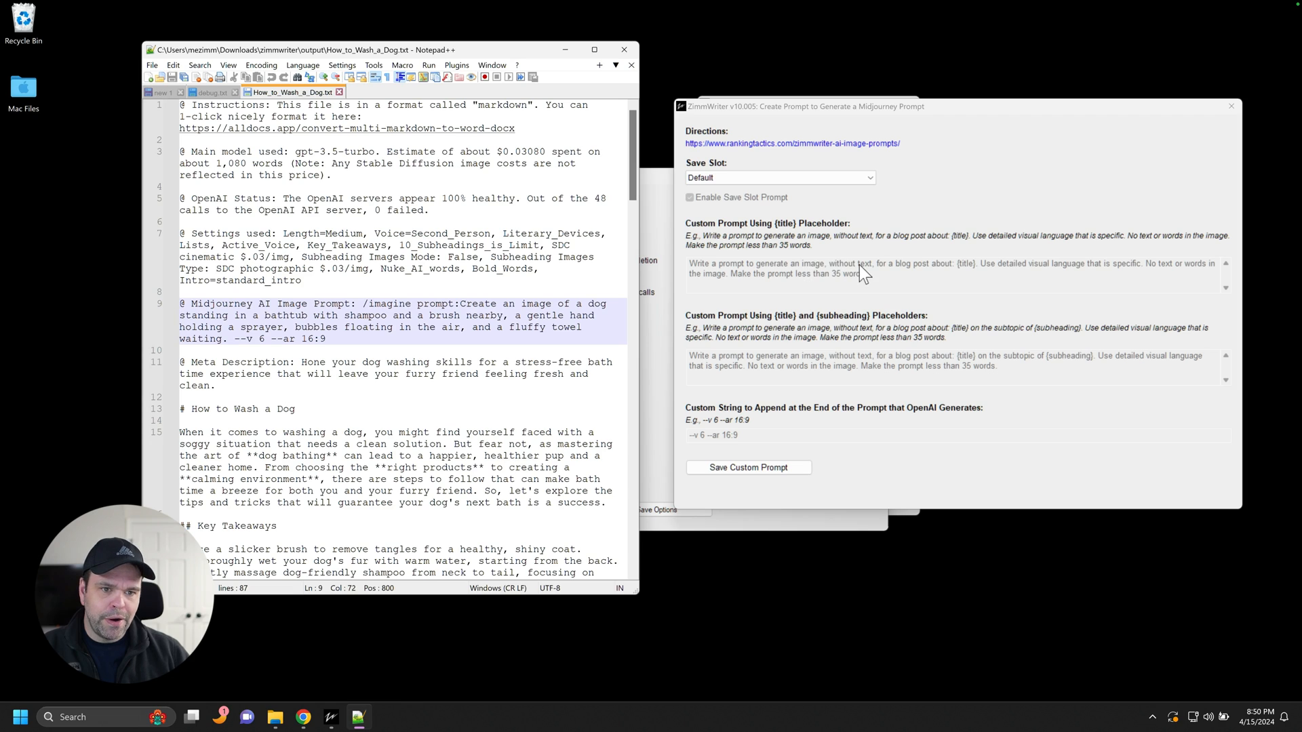
mouse_move(978, 274)
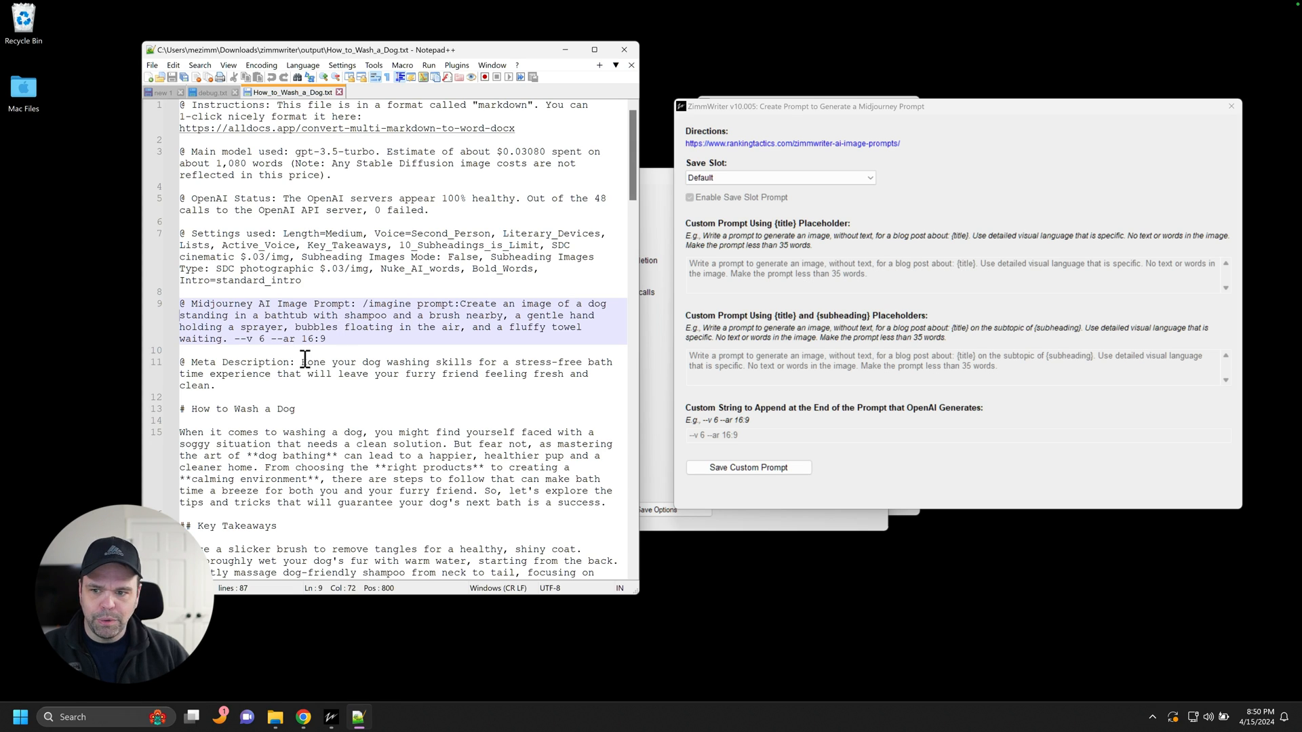
left_click(195, 408)
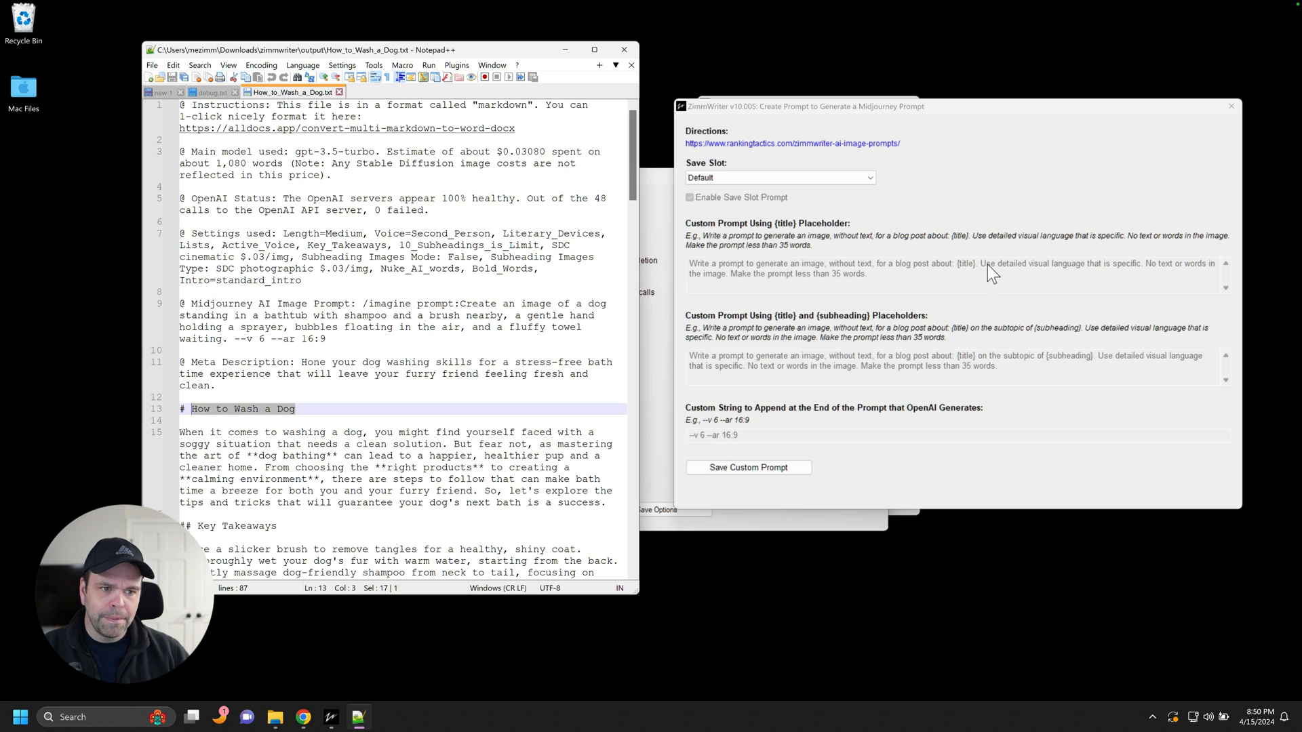
mouse_move(1171, 278)
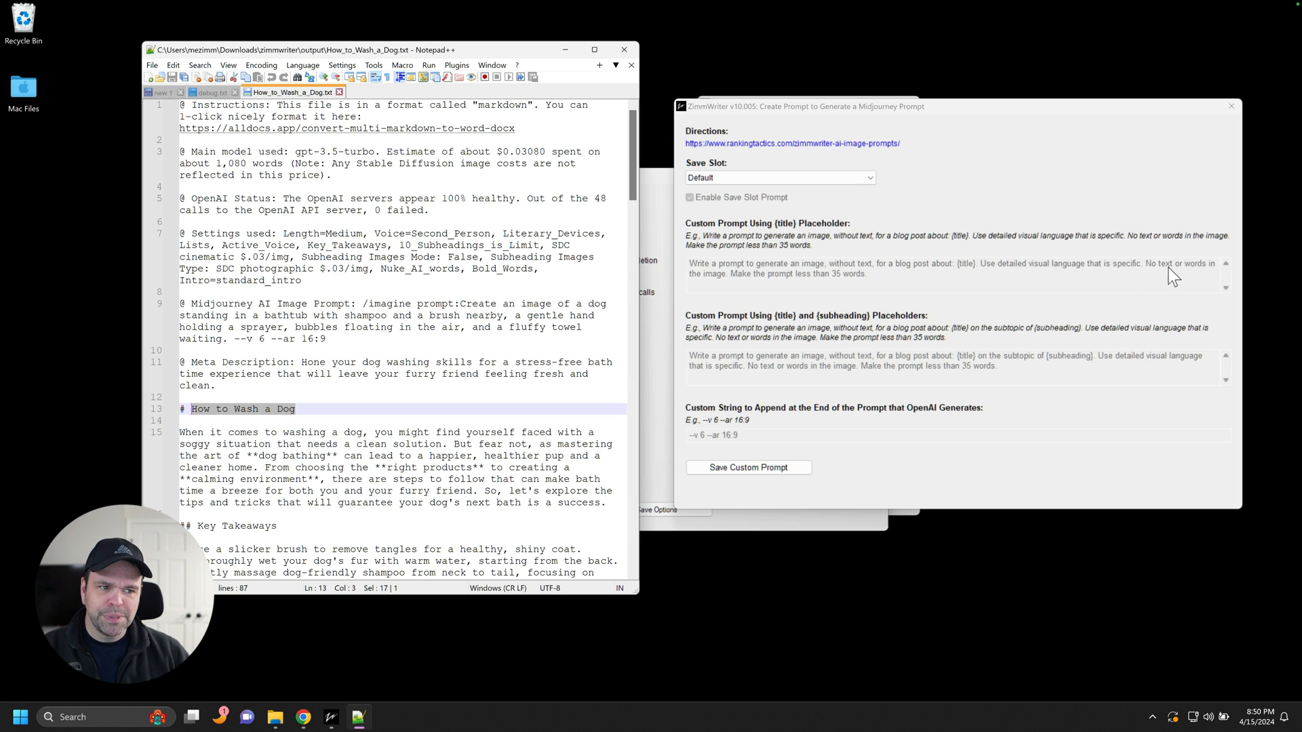
mouse_move(816, 283)
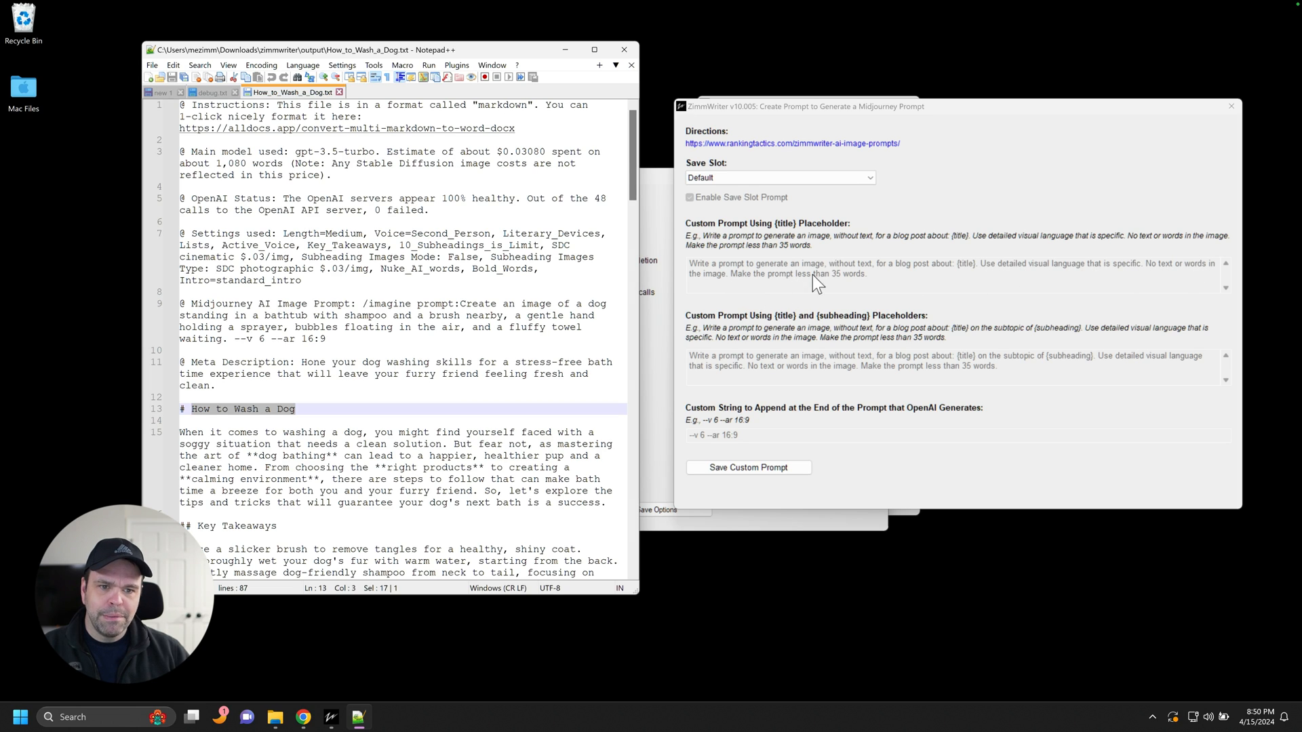
mouse_move(878, 286)
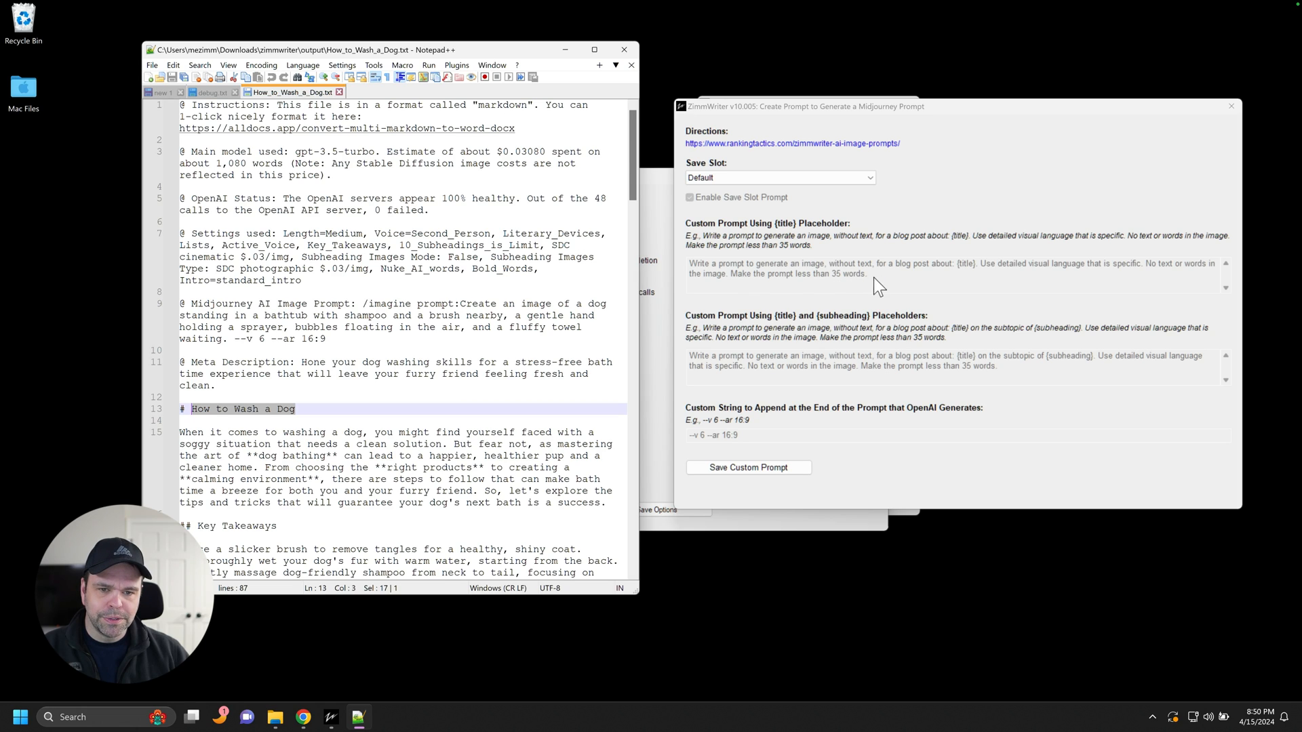
mouse_move(855, 285)
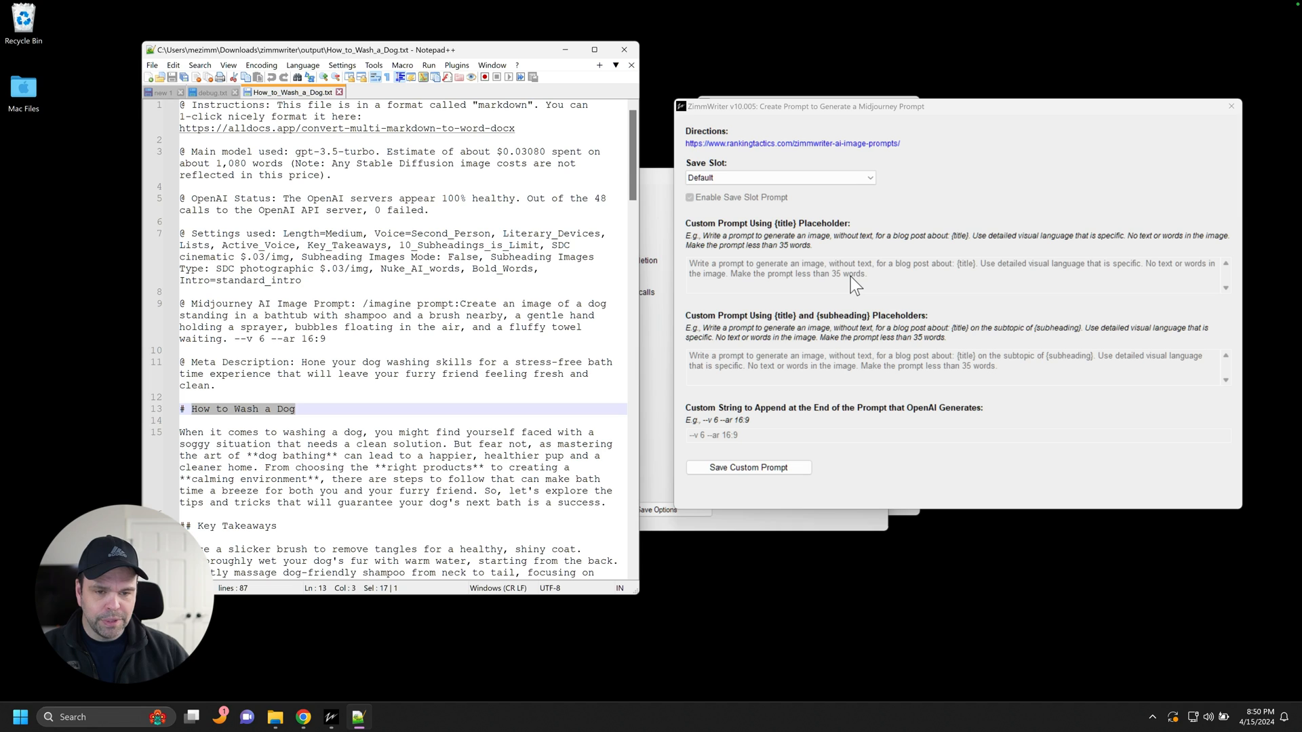
mouse_move(978, 275)
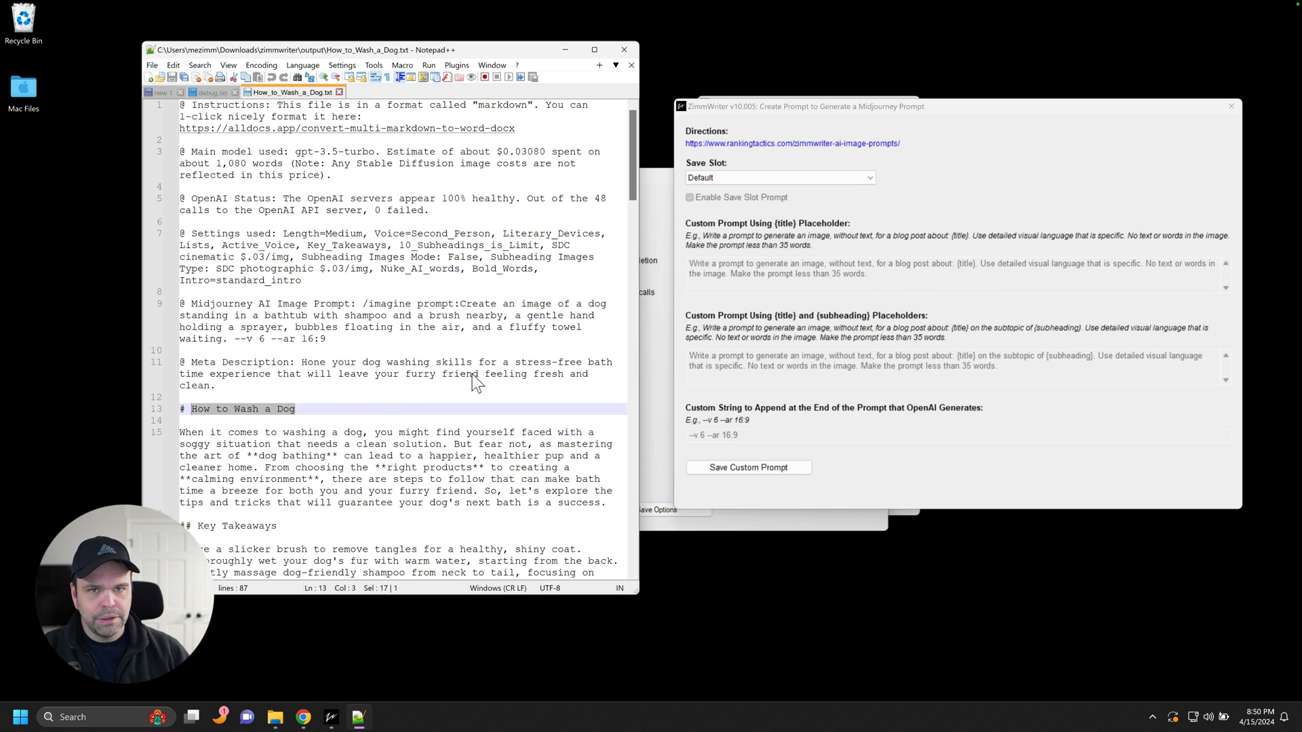
mouse_move(357, 419)
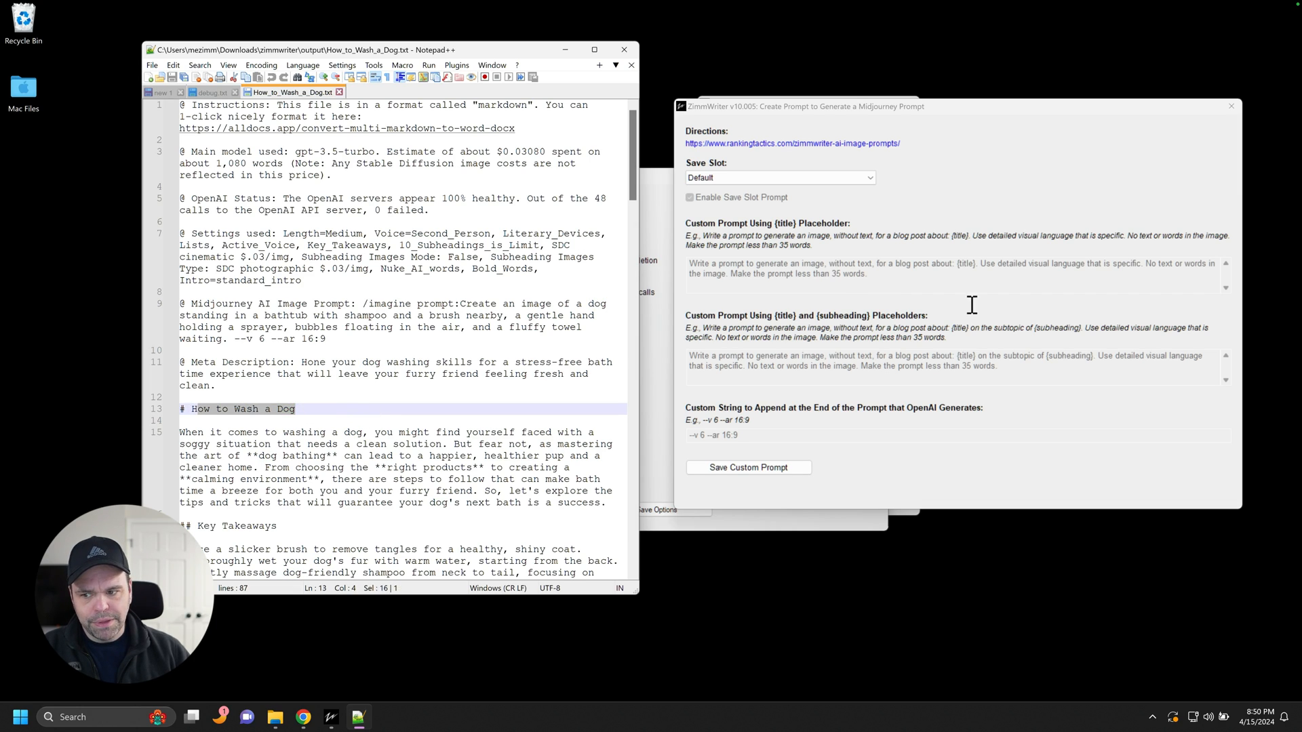
mouse_move(841, 282)
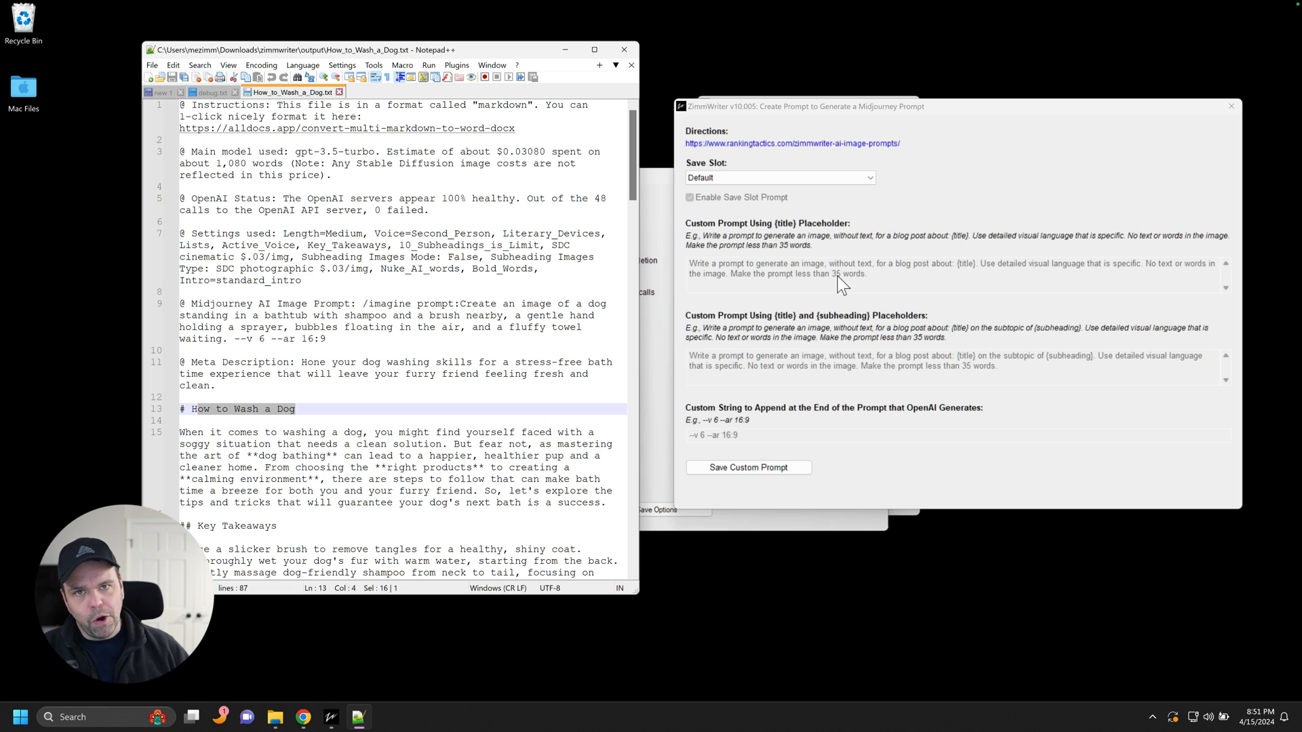
mouse_move(973, 293)
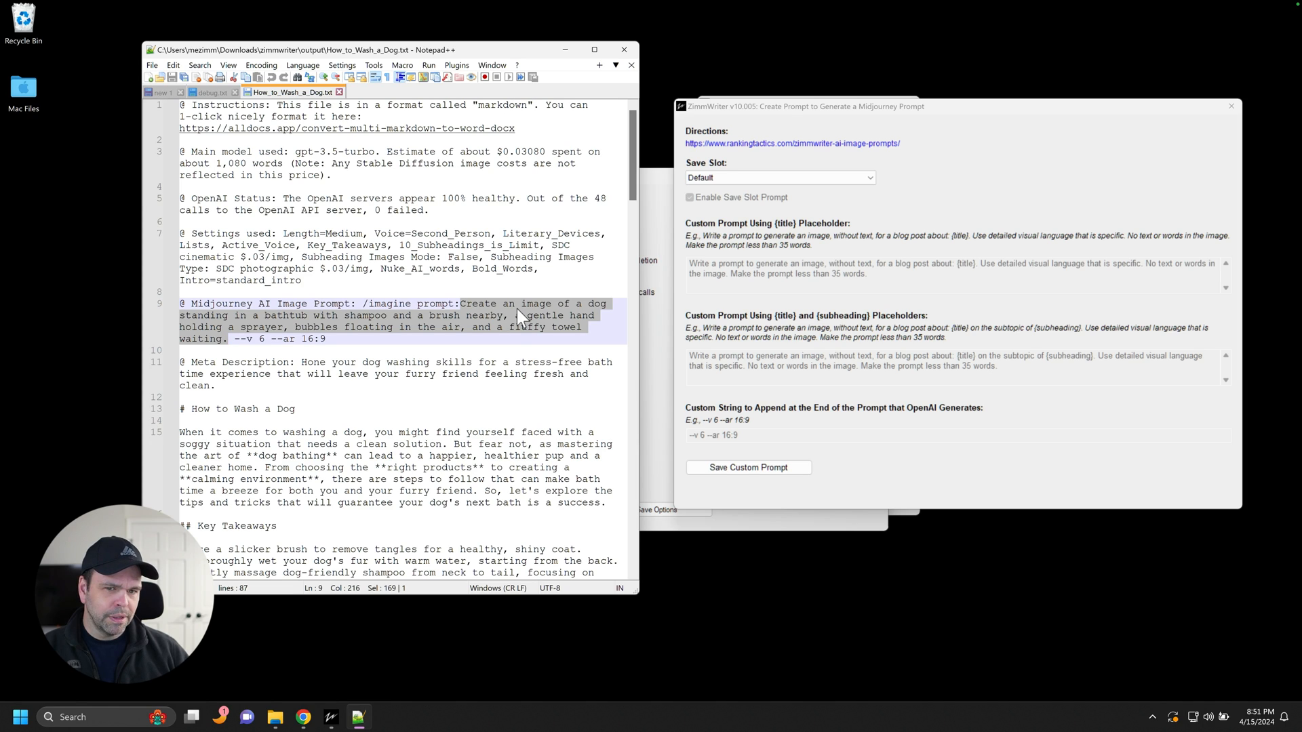
mouse_move(750, 280)
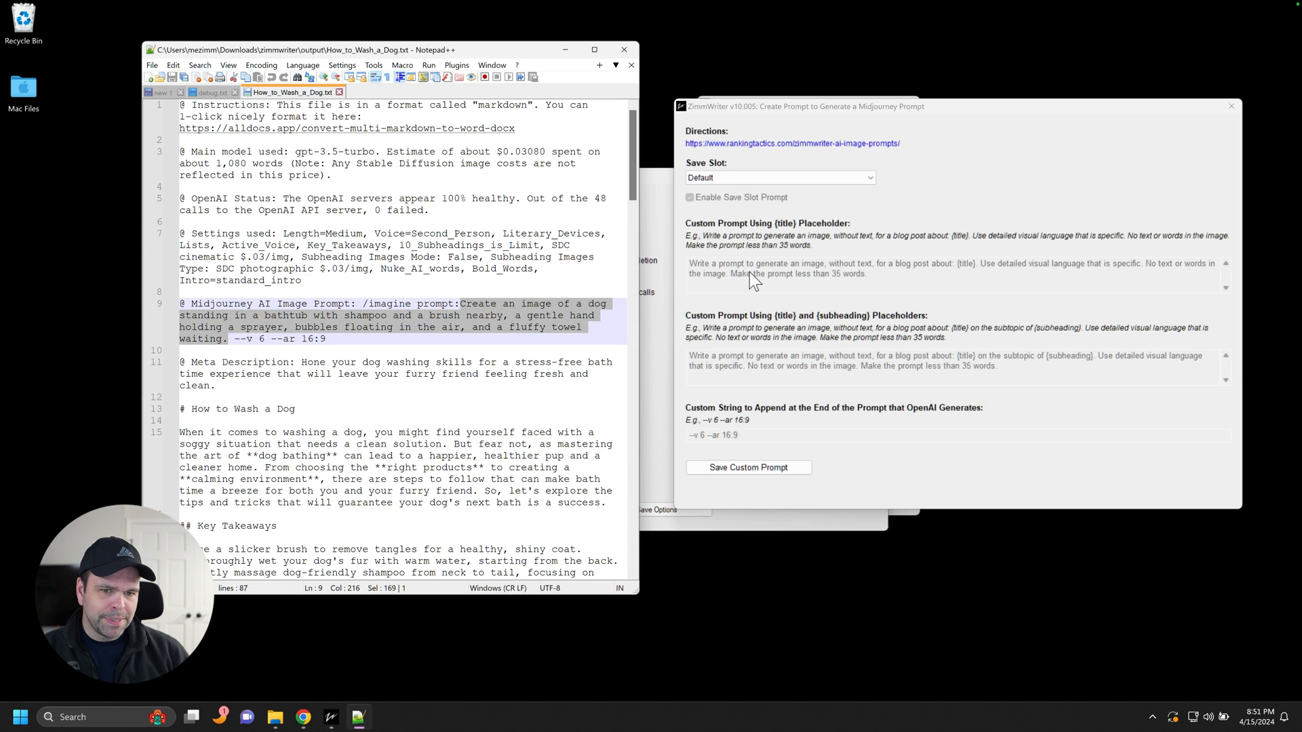
mouse_move(978, 273)
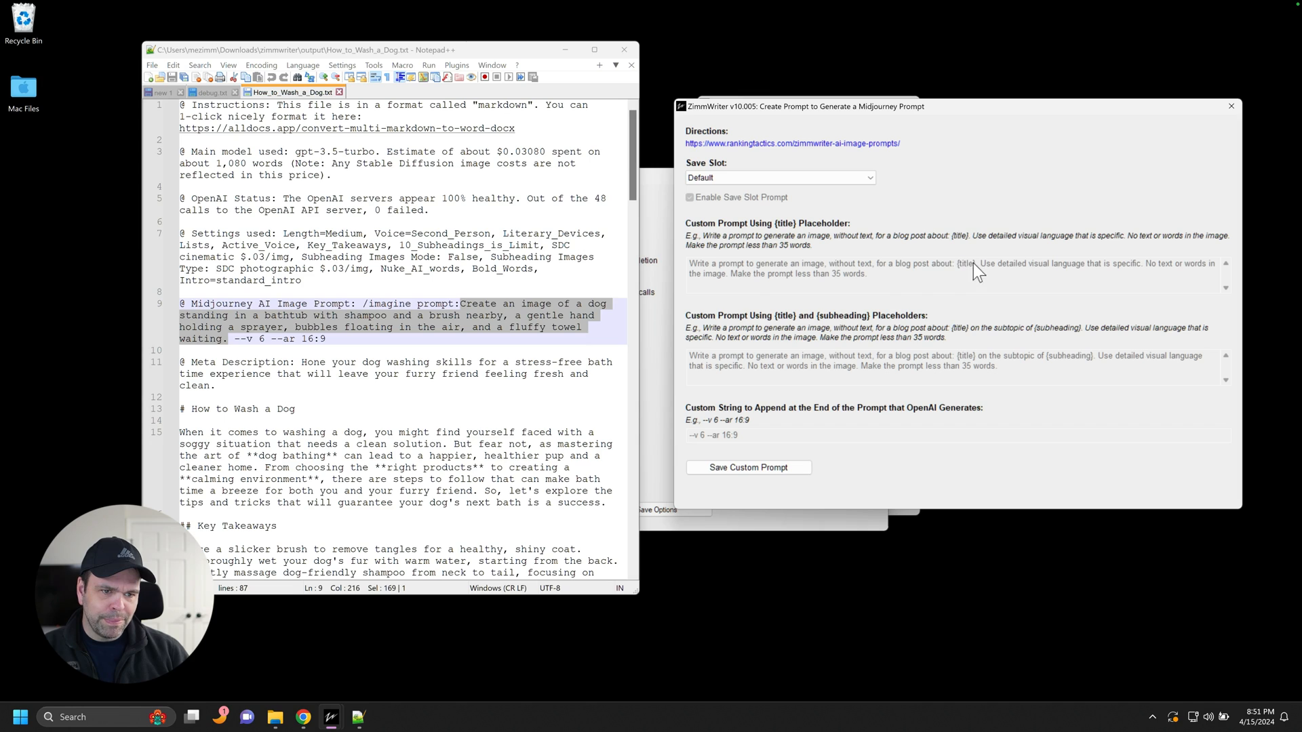
mouse_move(888, 280)
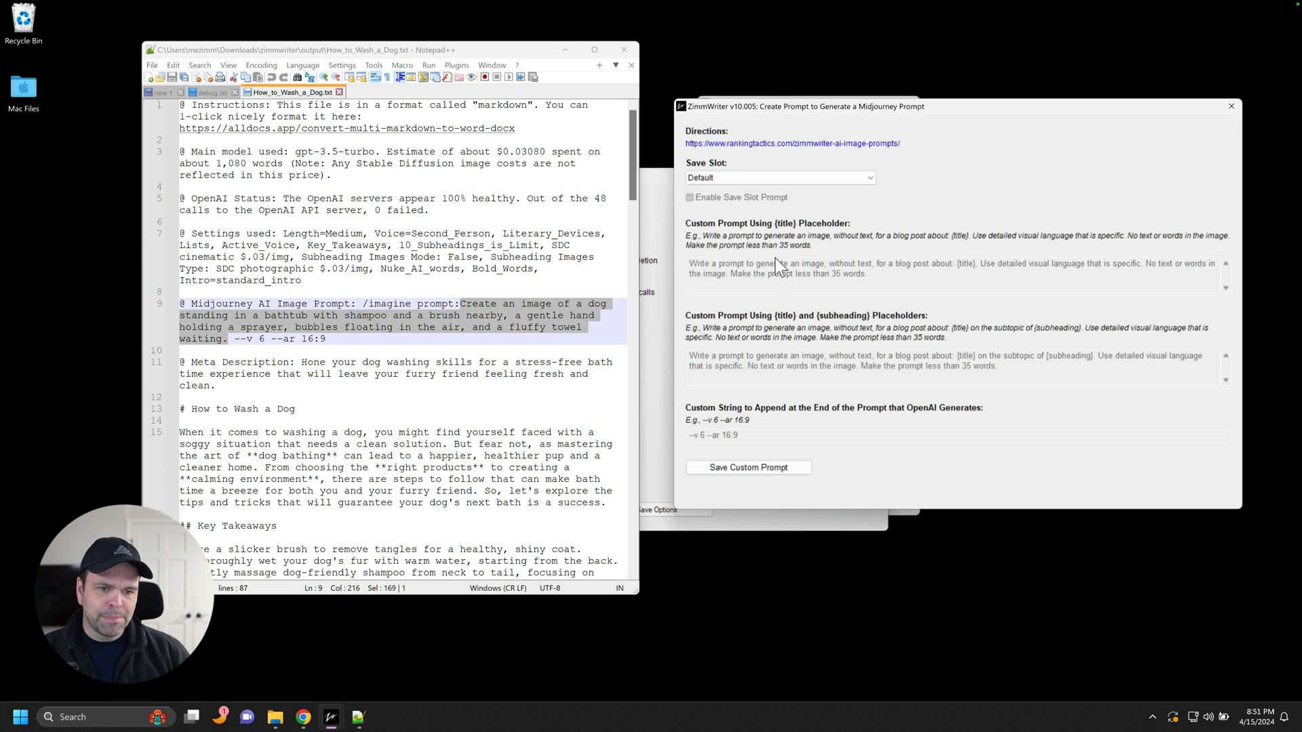
mouse_move(720, 308)
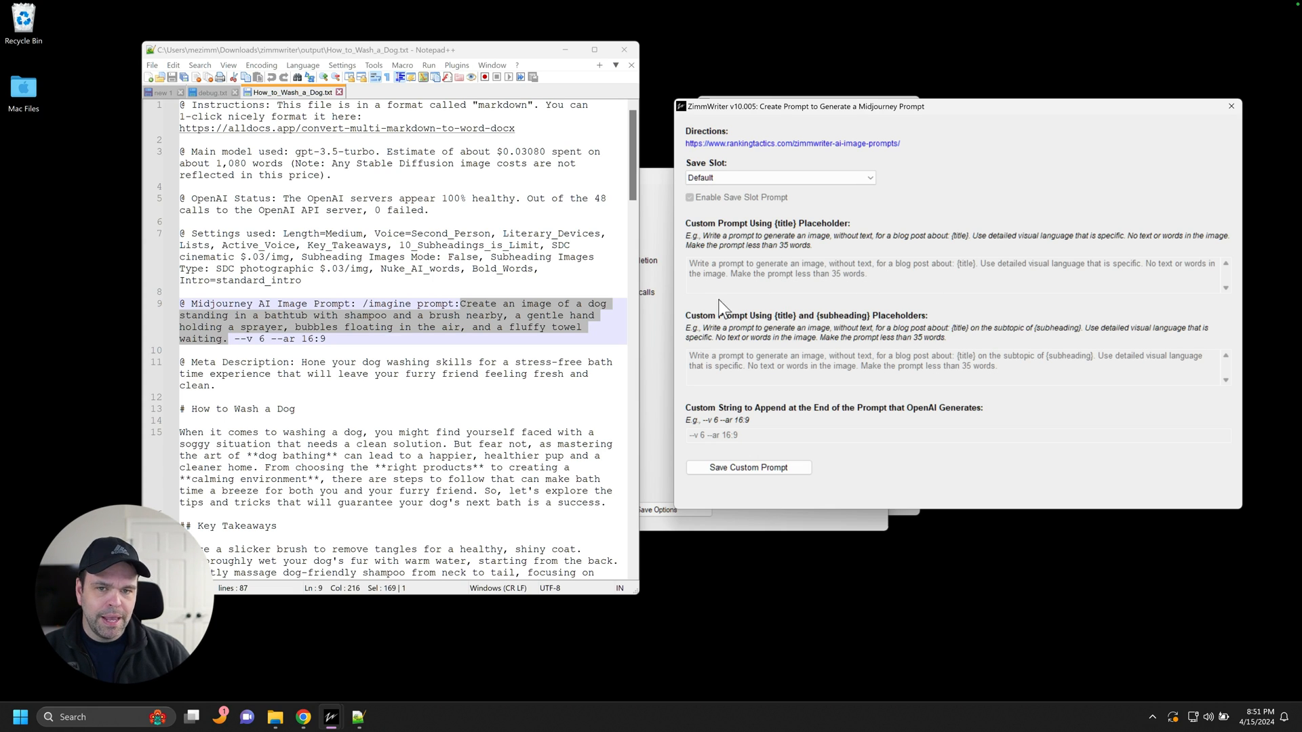
mouse_move(231, 349)
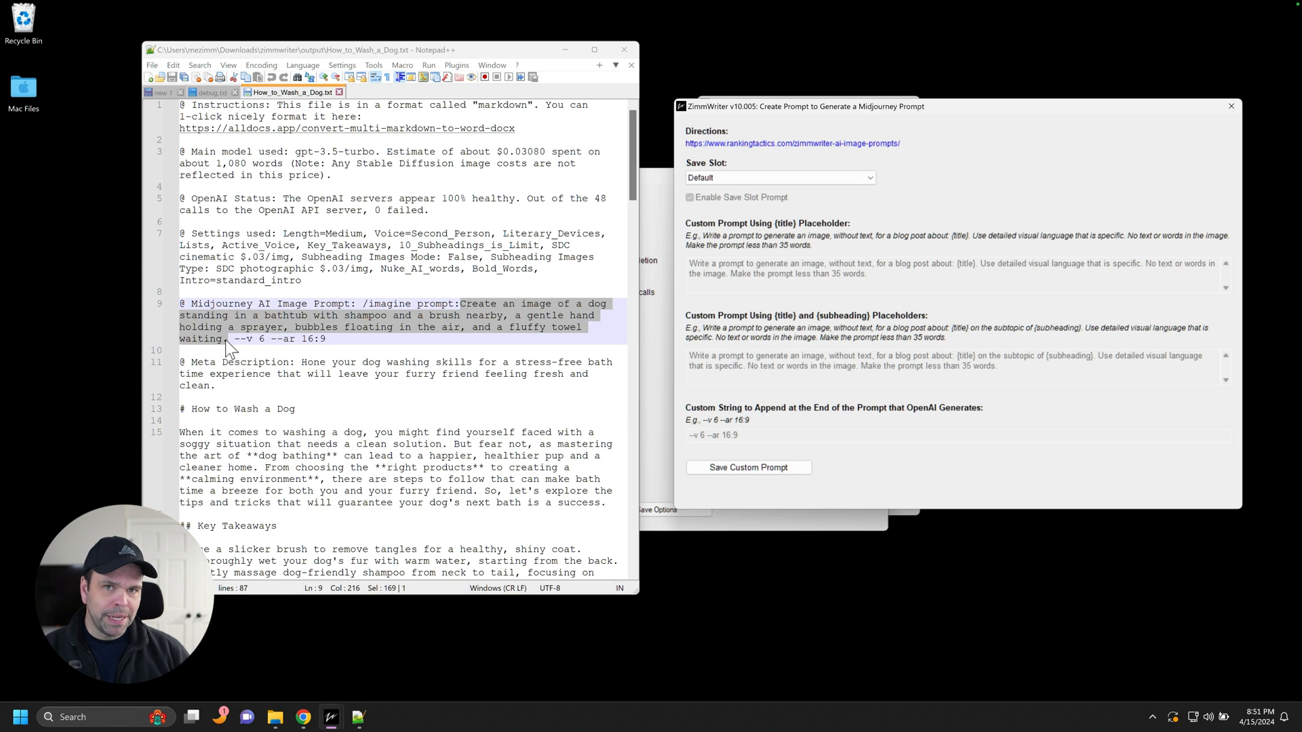
mouse_move(485, 323)
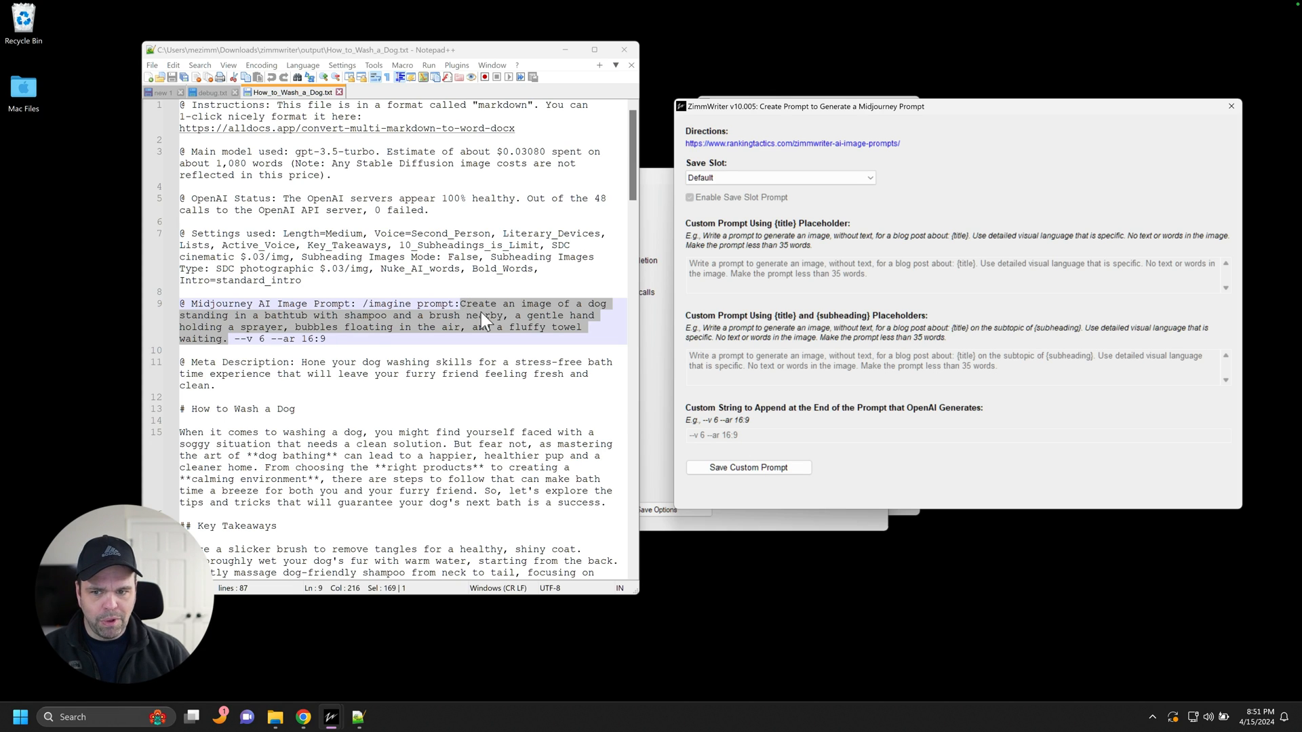
mouse_move(339, 338)
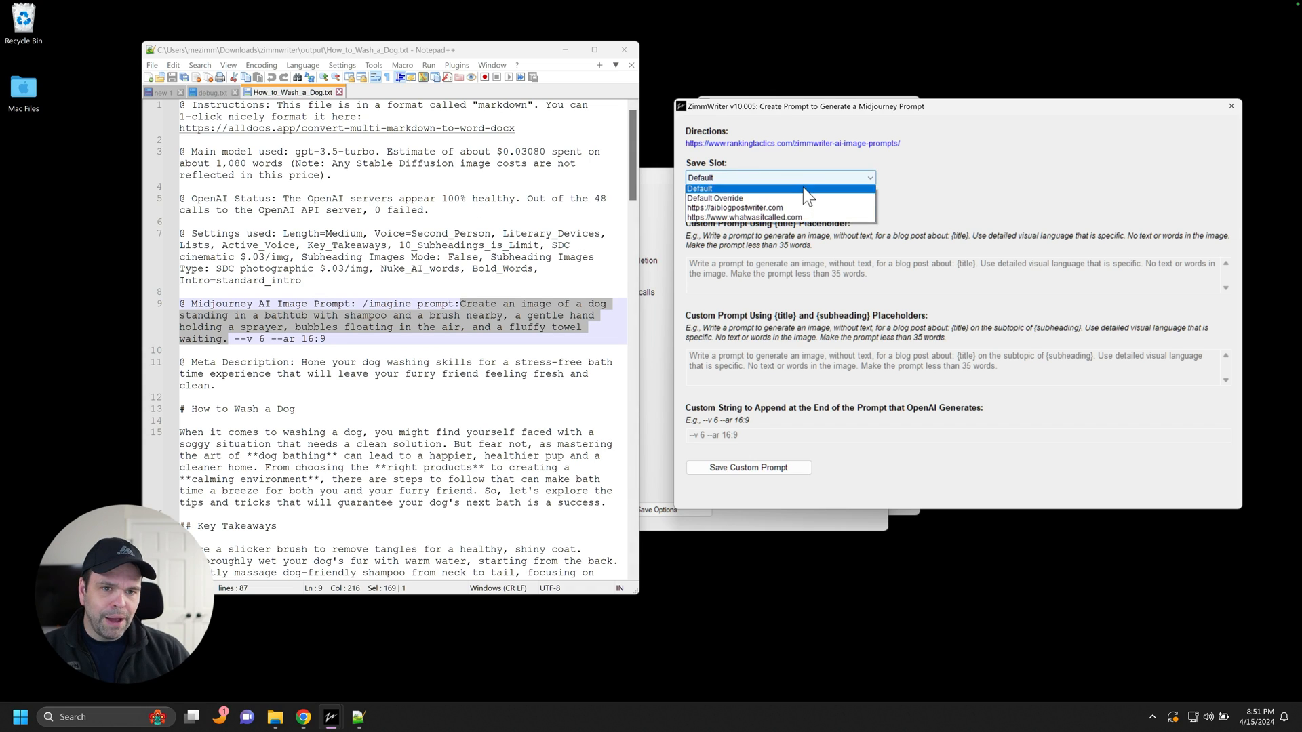
Step: Write the no-text, under-35-word image prompt about {title} into both Default Override fields
left_click(720, 198)
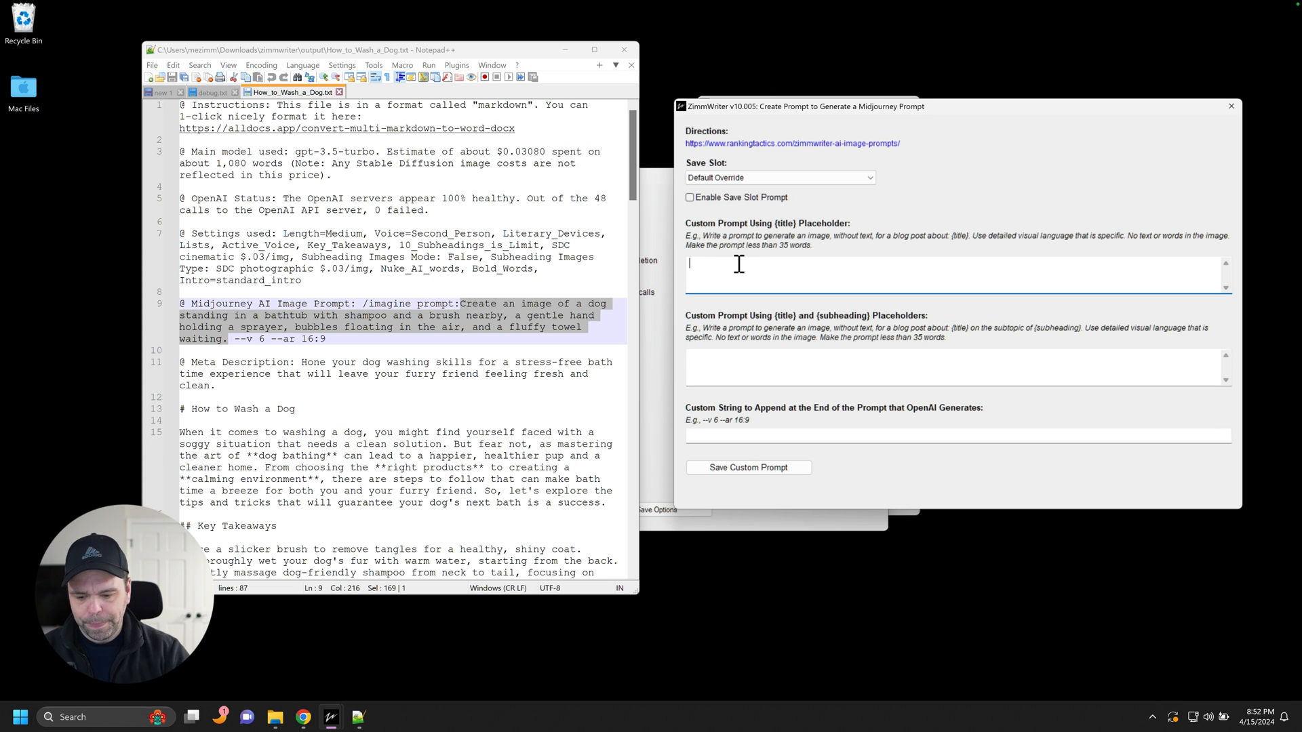
type("Write a prompt")
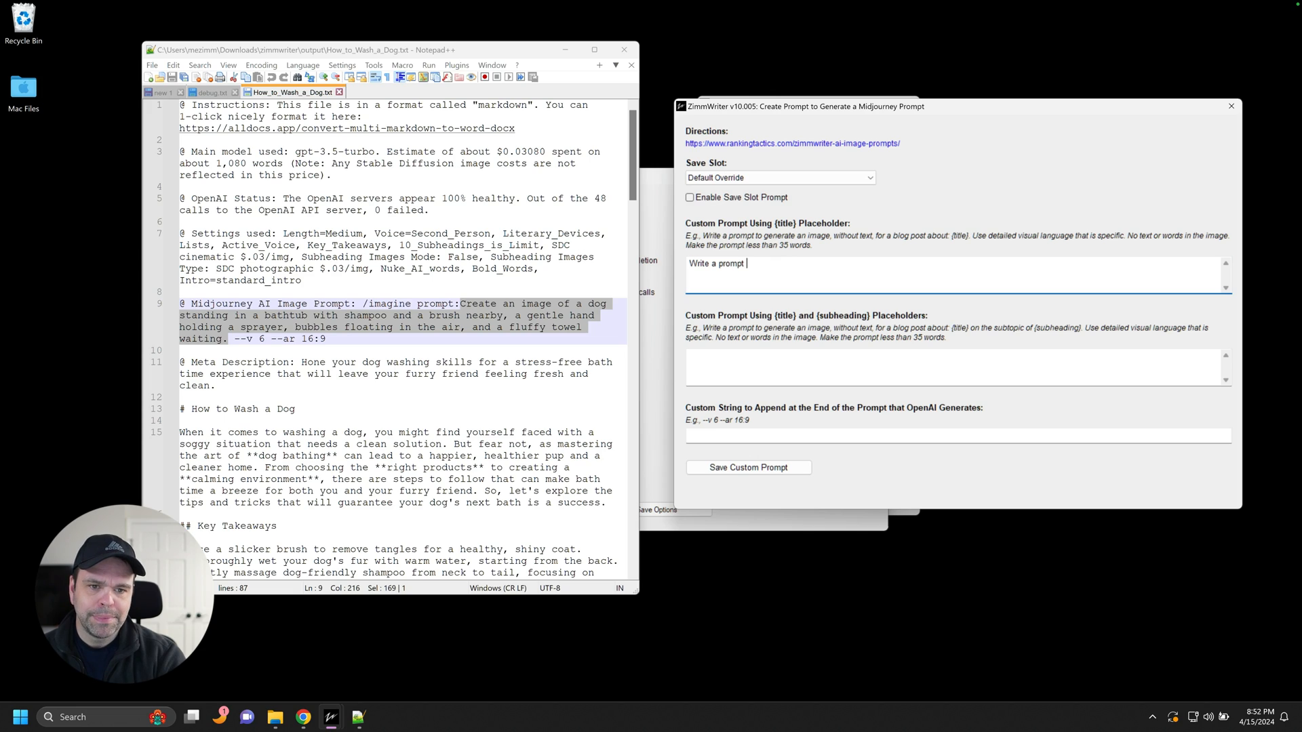
type("to generate an image")
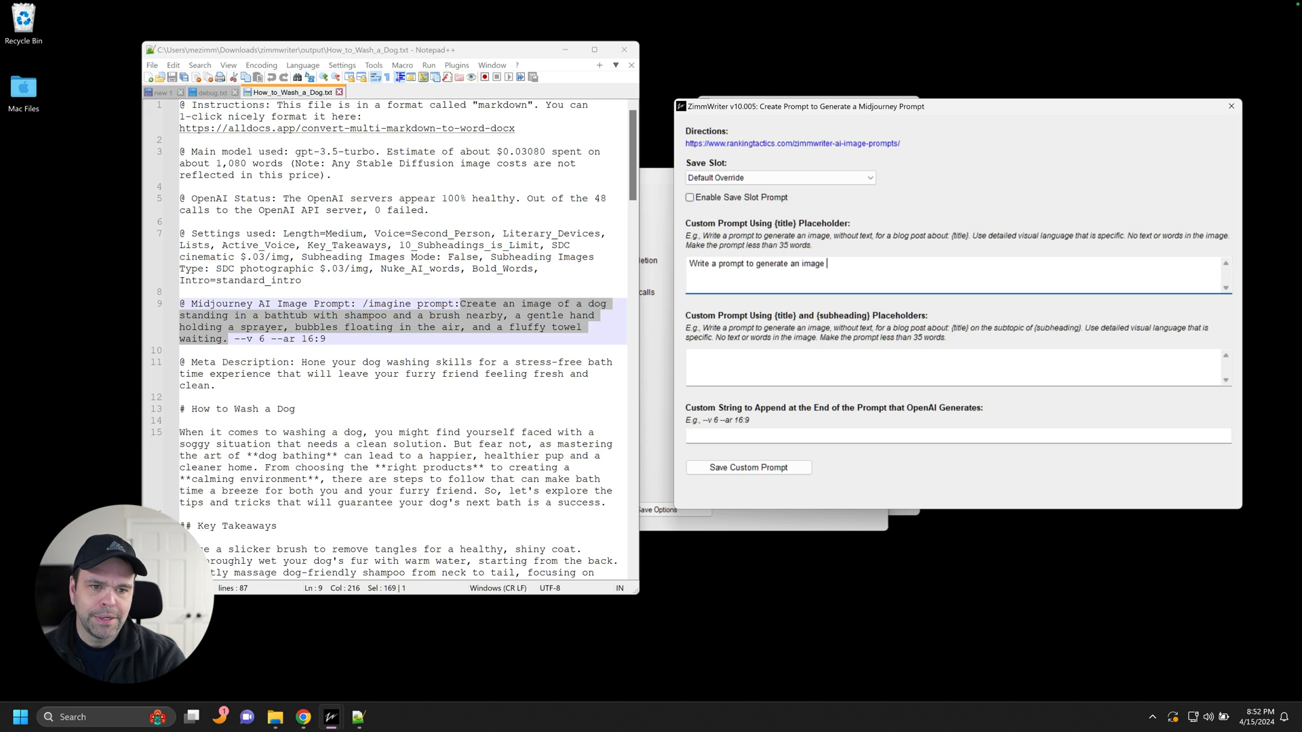
type(", without text, for")
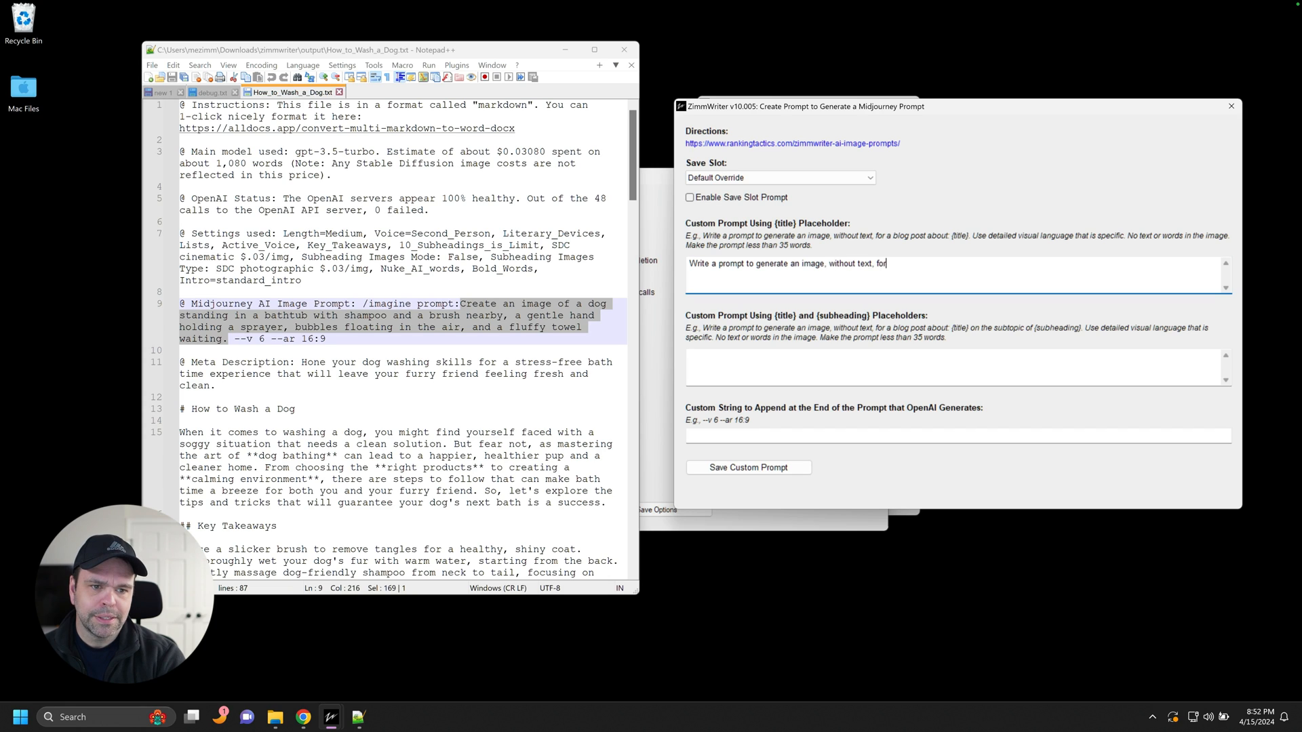
type("a blog post about")
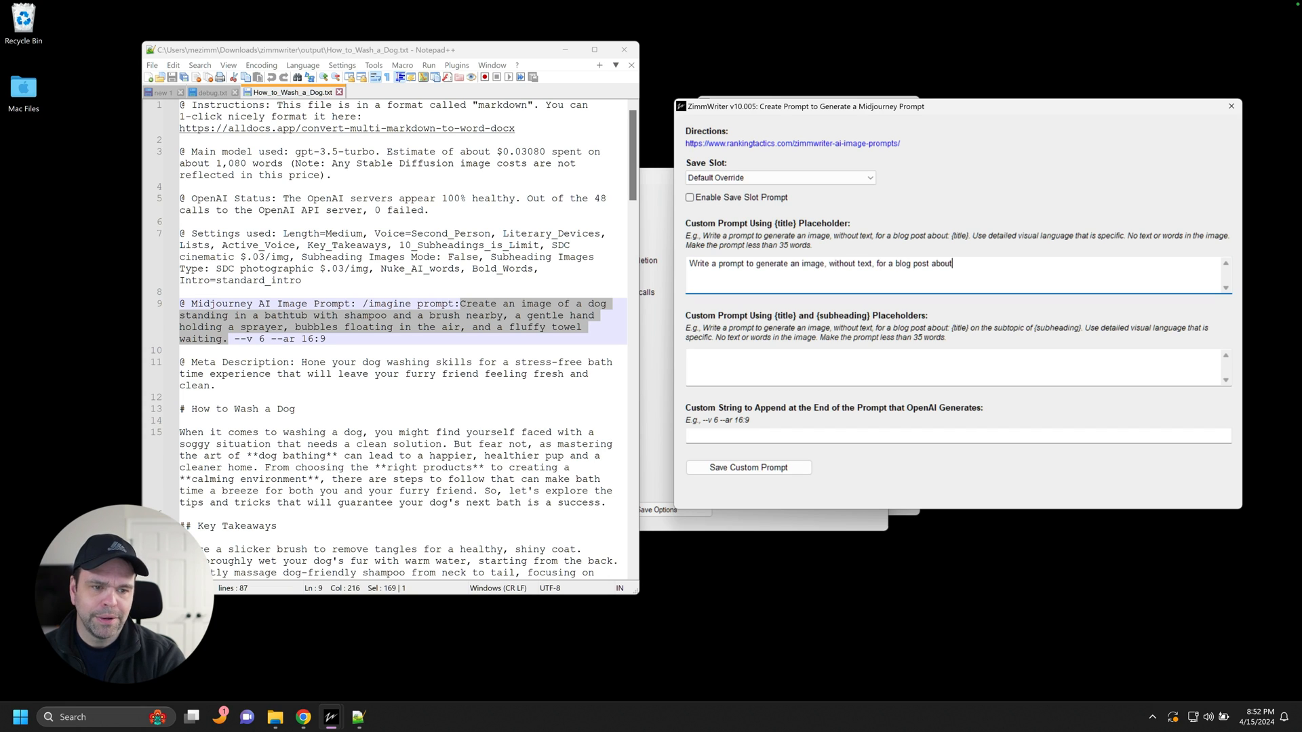
type("{title")
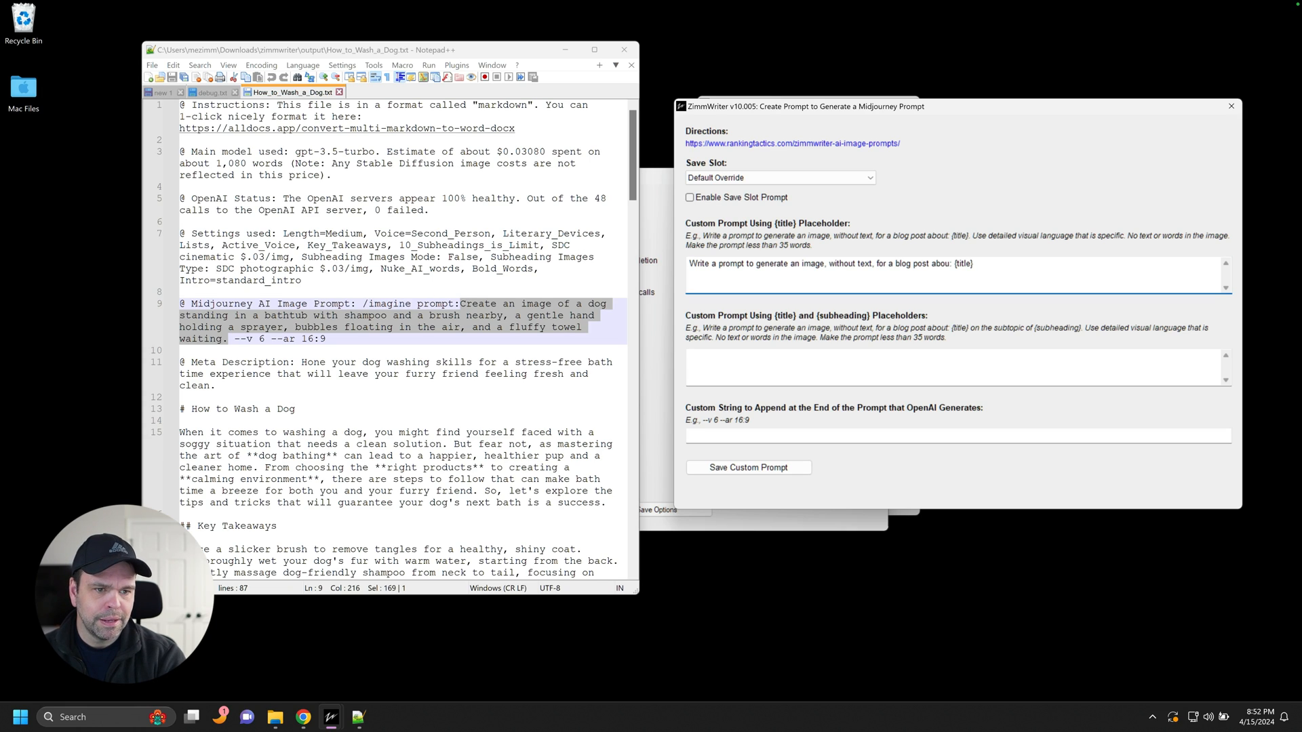
type("Use detailed")
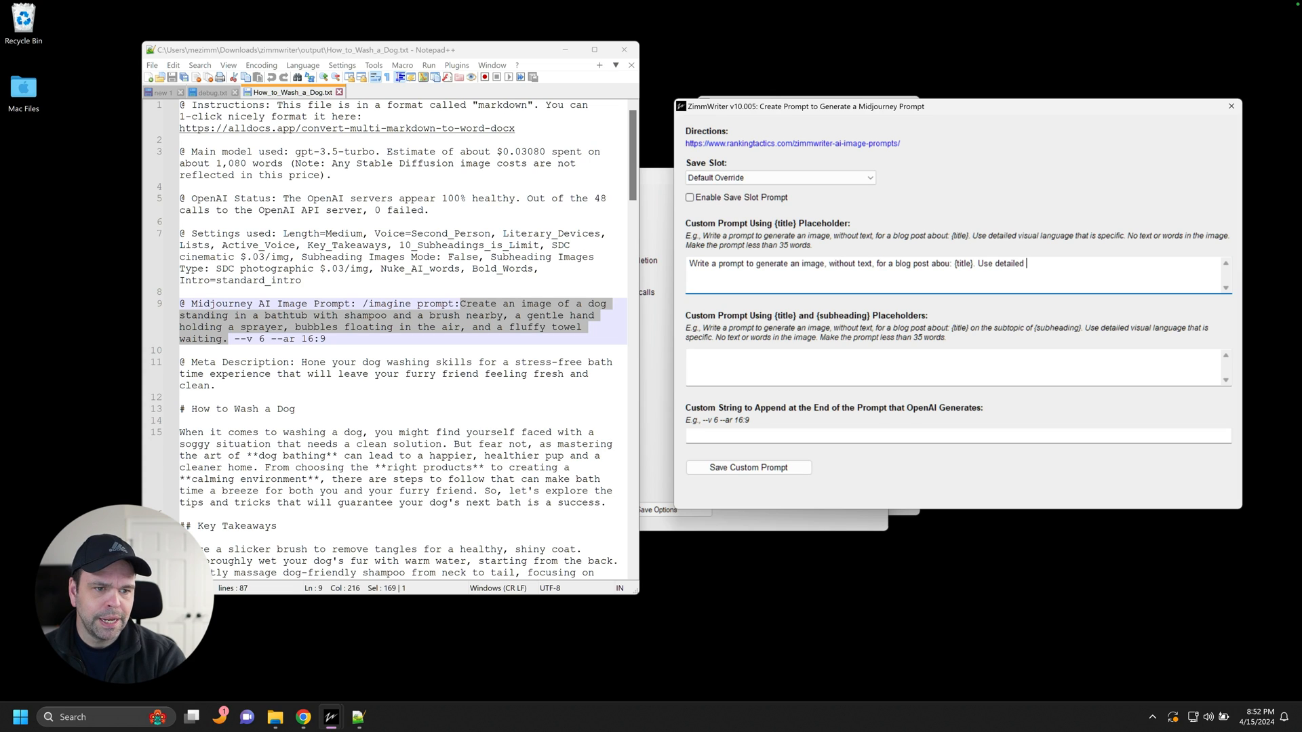
type("visual language that is specific. No text or words in the image. Make the p")
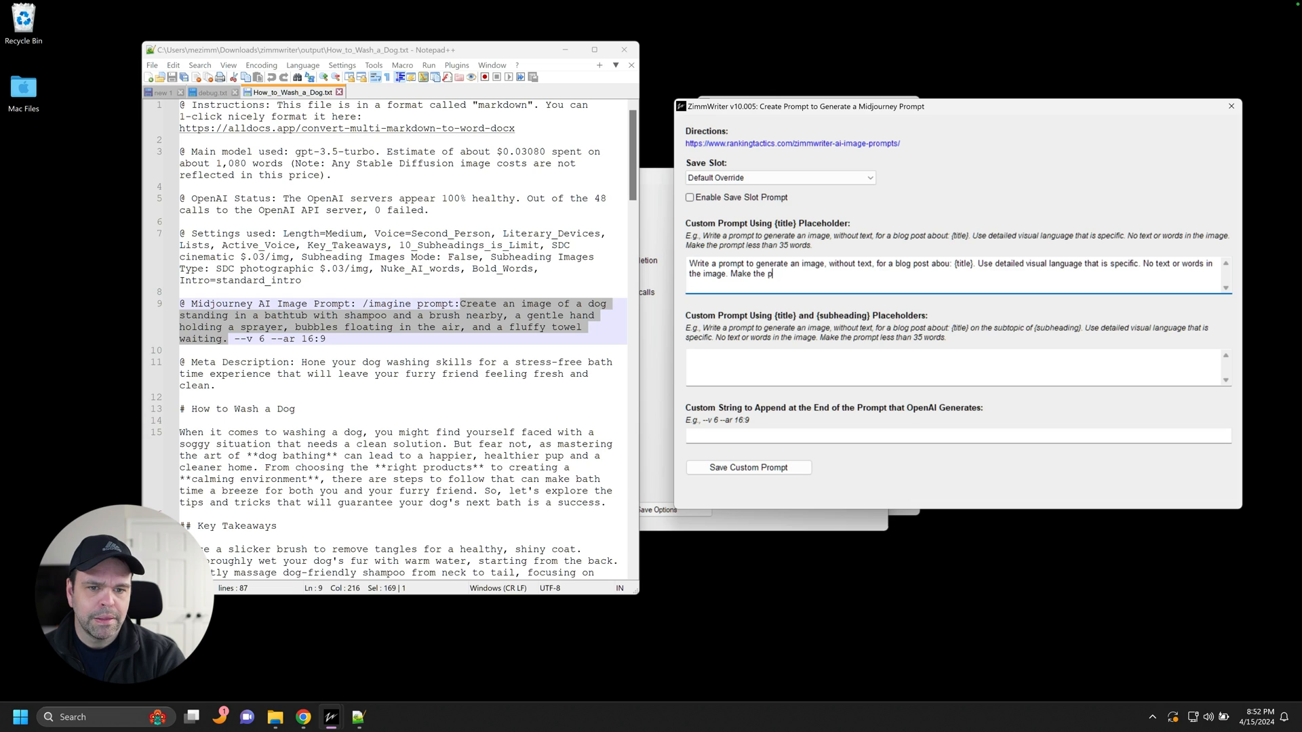
type("rompt less than 3")
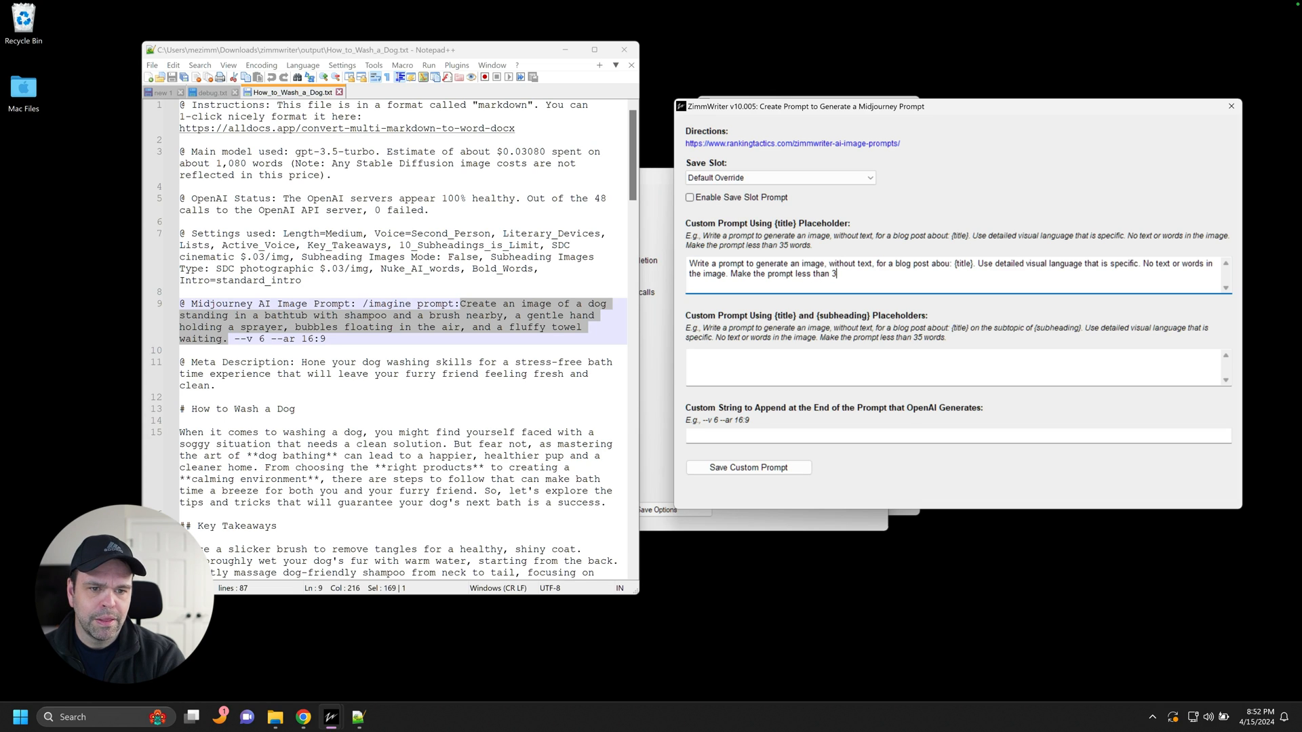
type("5 words.")
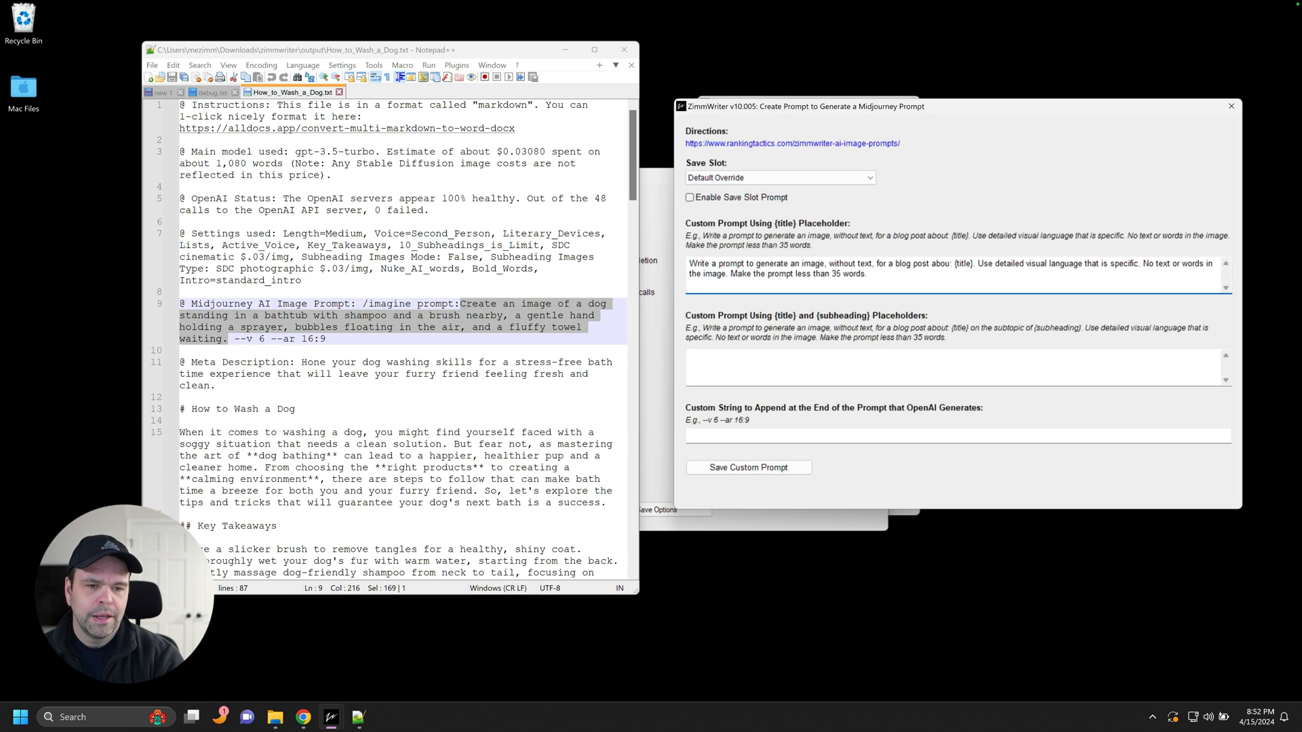
triple_click(913, 269)
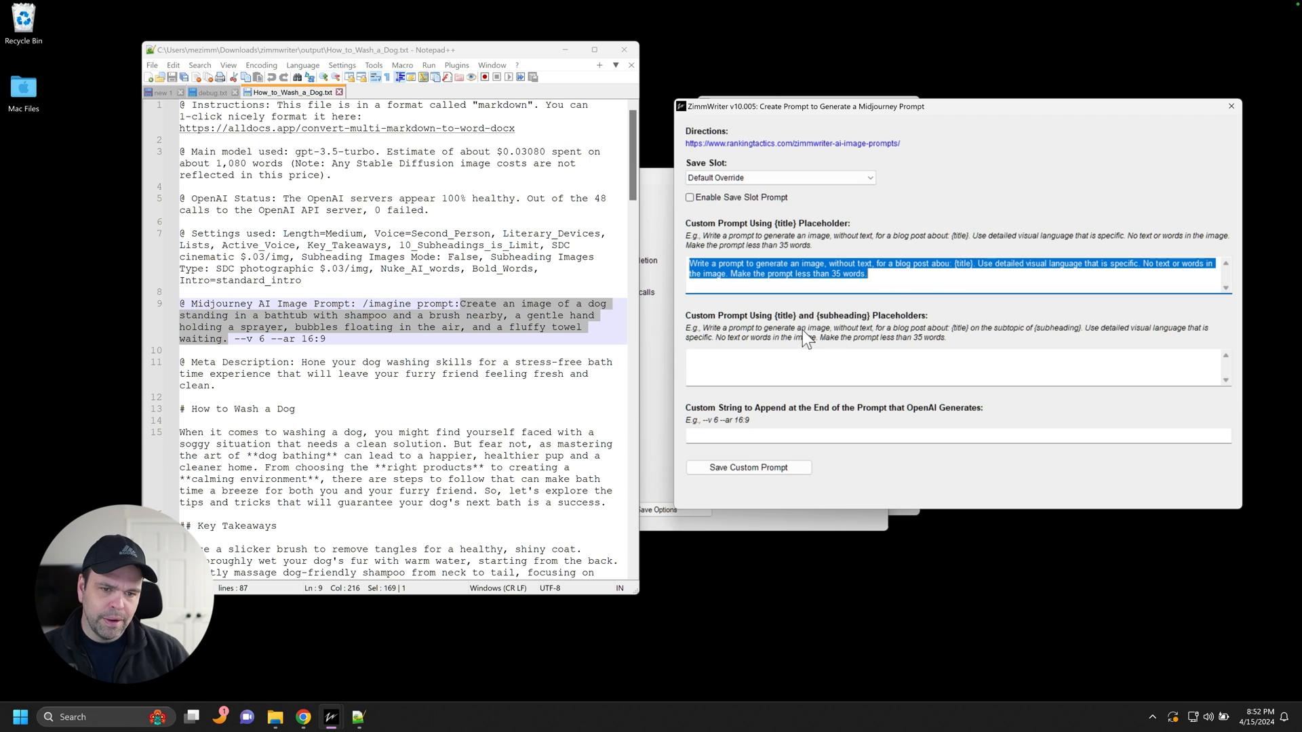
mouse_move(818, 258)
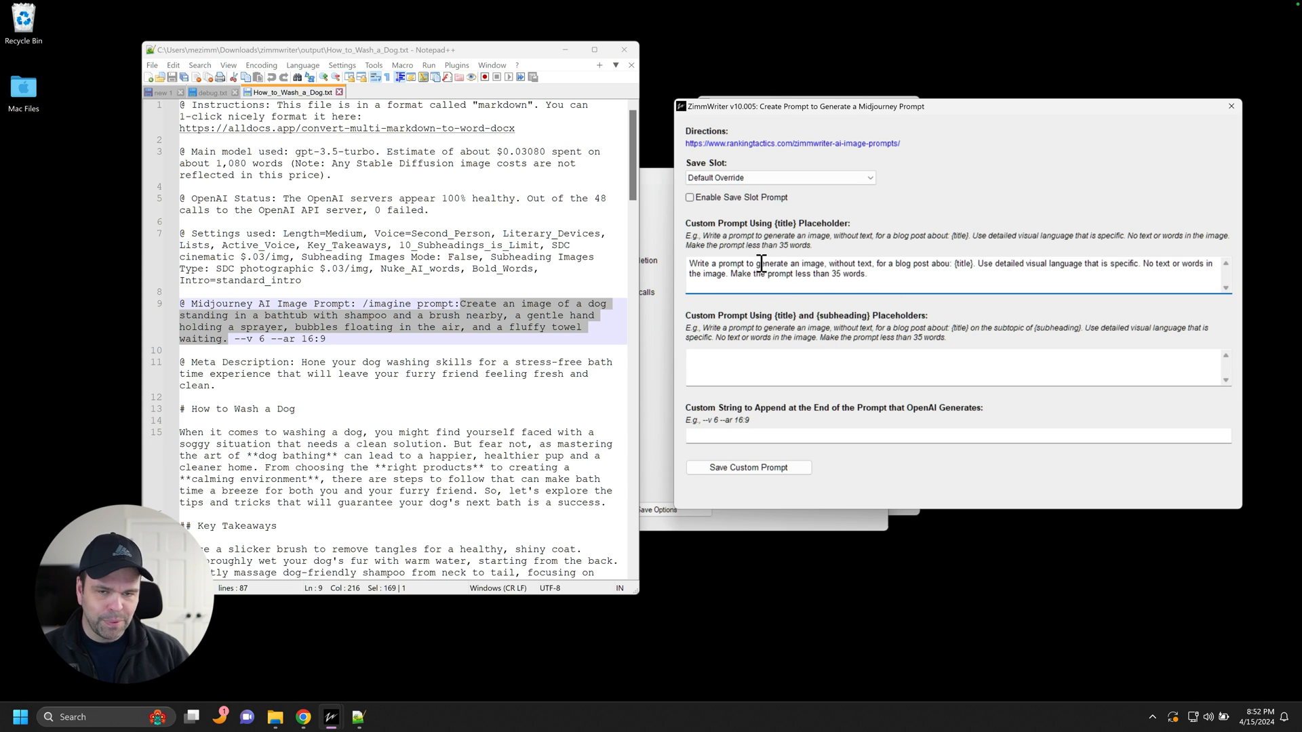
left_click(912, 367)
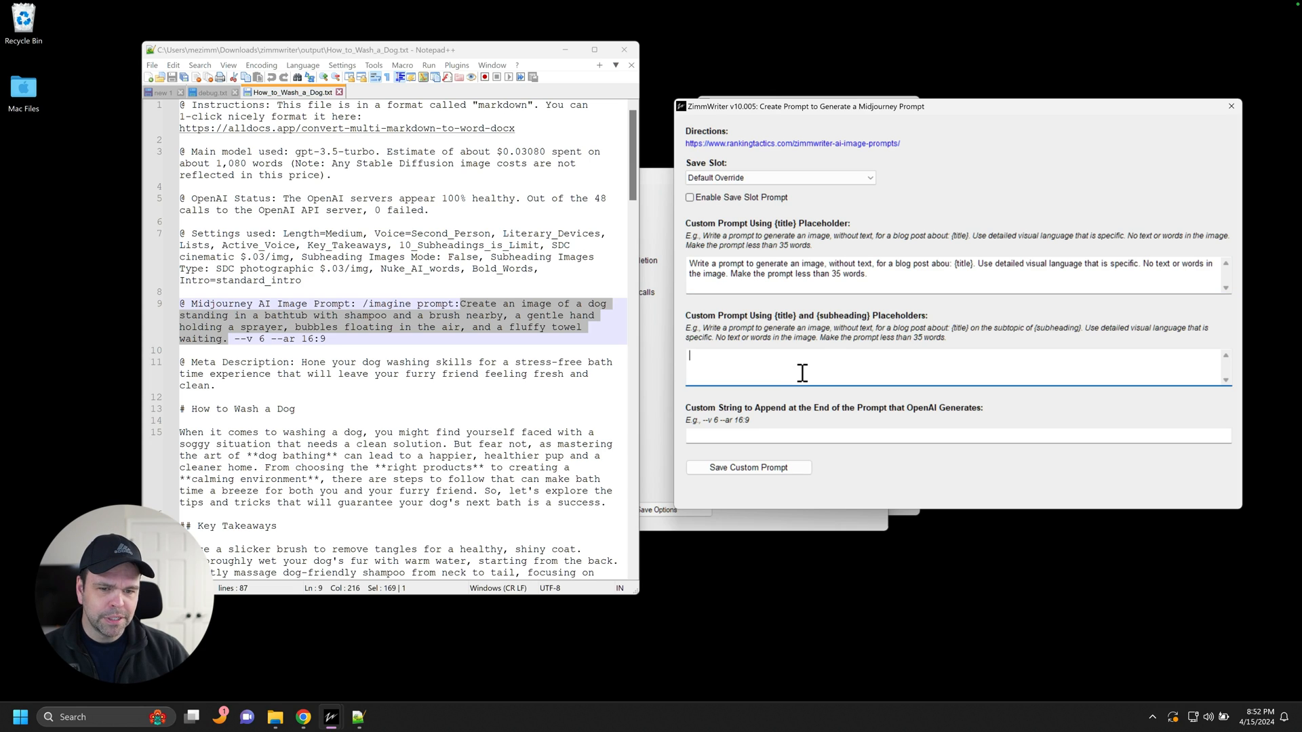
mouse_move(782, 343)
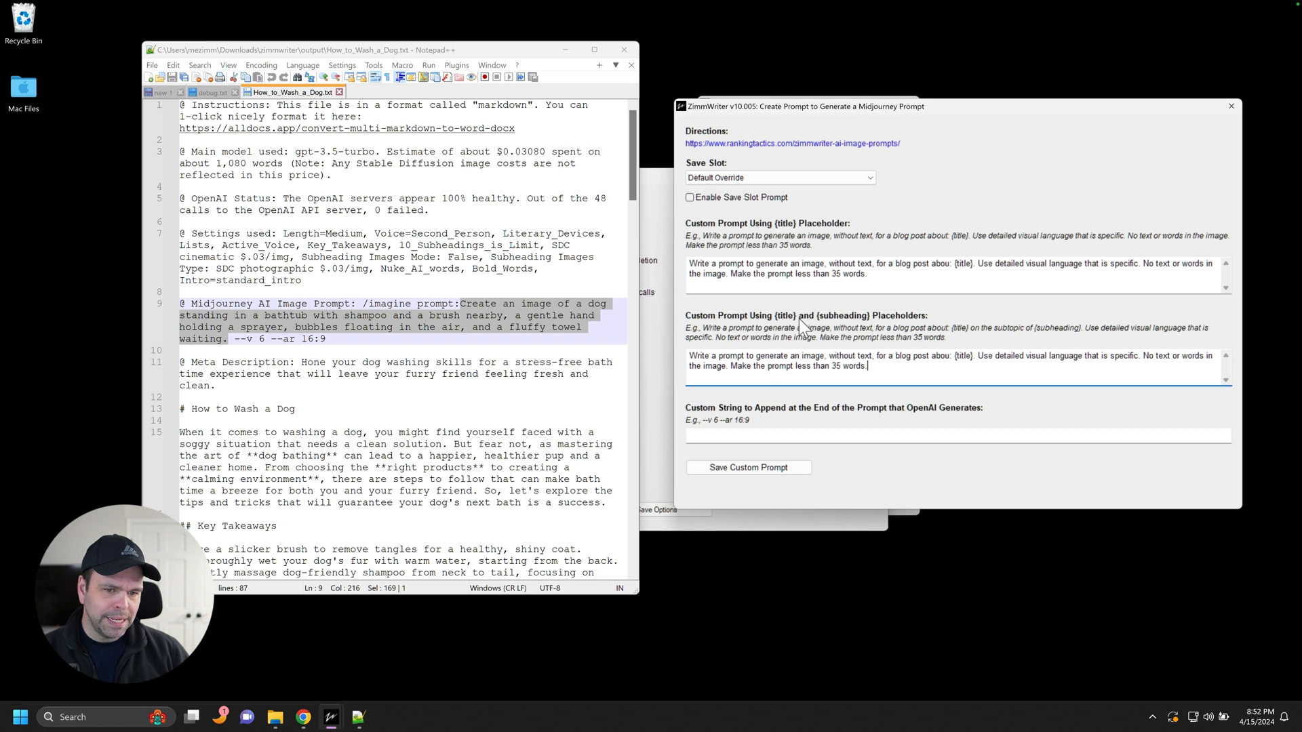
mouse_move(901, 357)
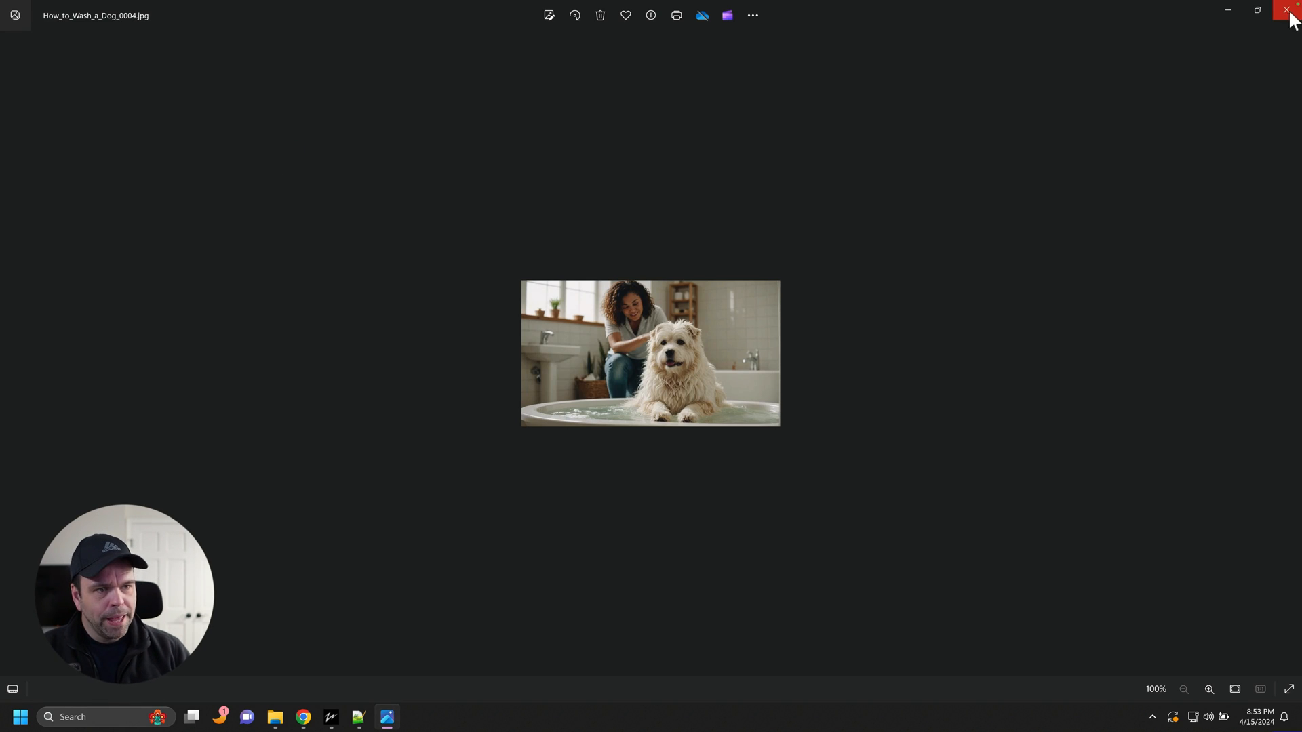
Step: Append 'Add a cat to the image.' to the prompts, save the custom prompt and close the editor
left_click(1290, 10)
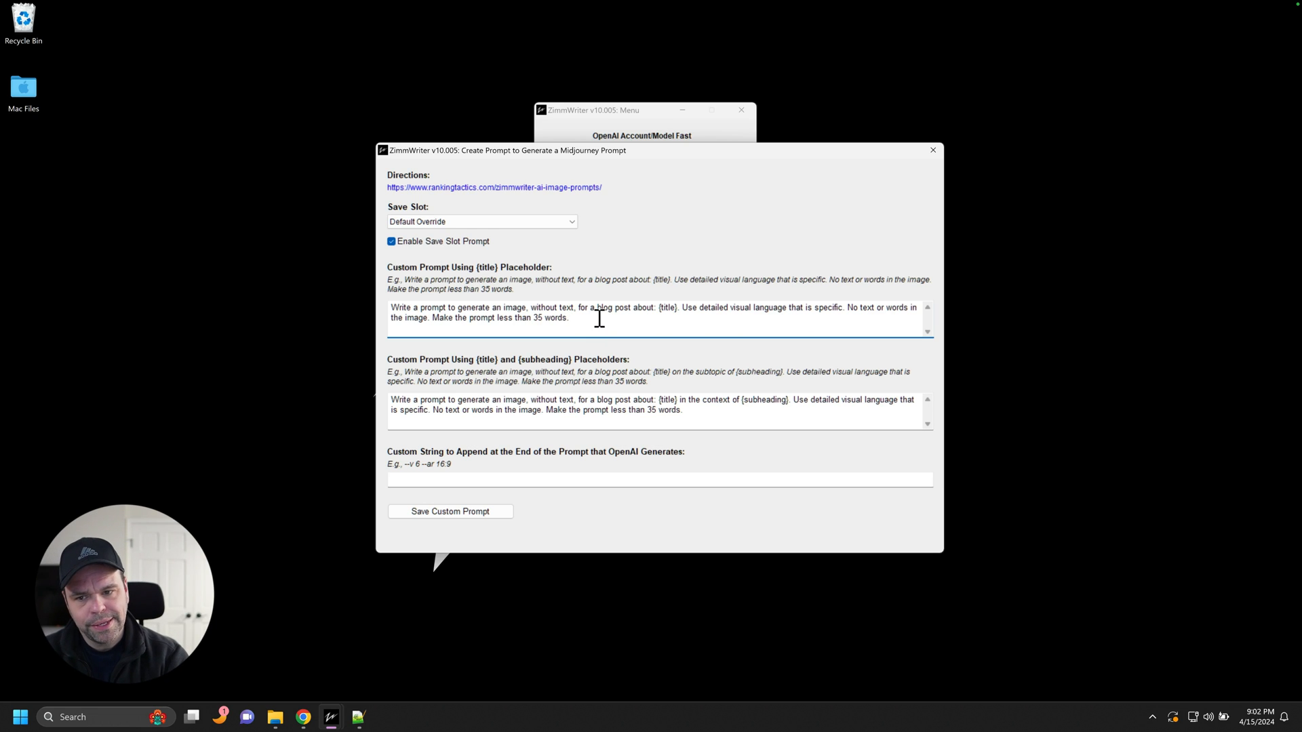
type("Add a cat to t")
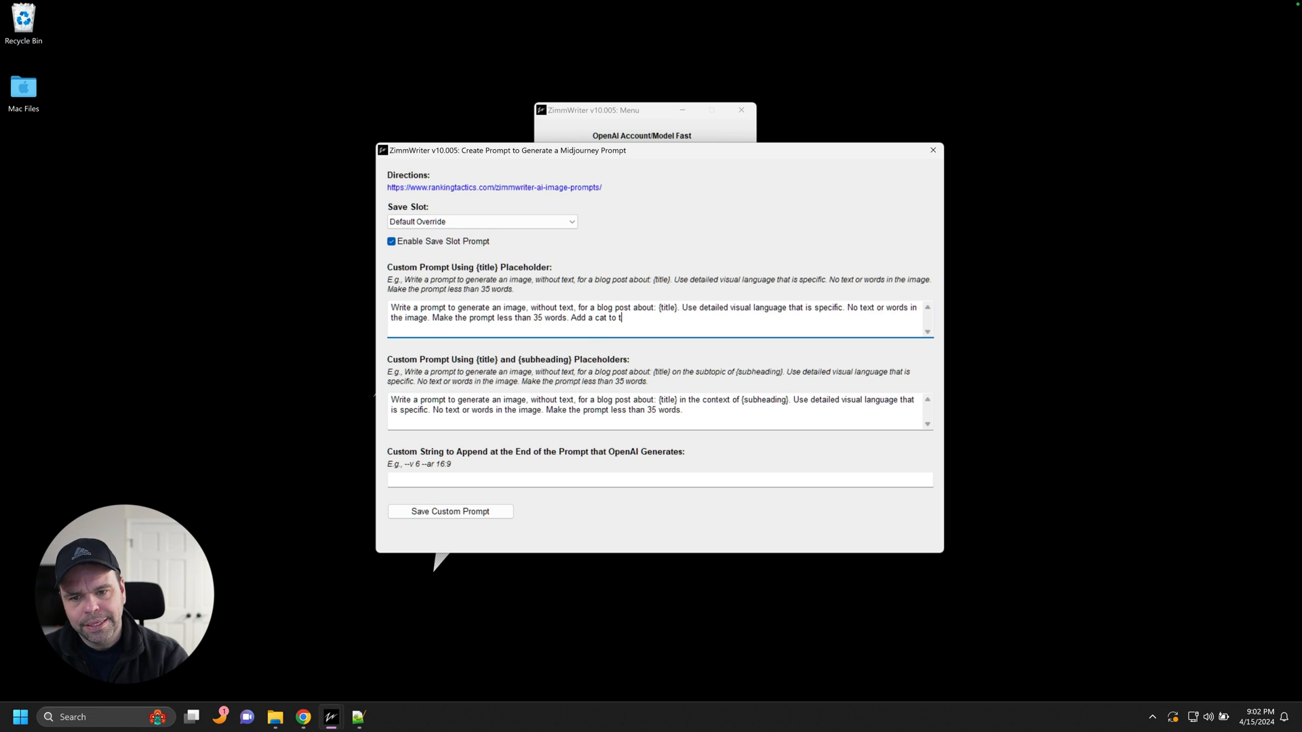
type("he image.")
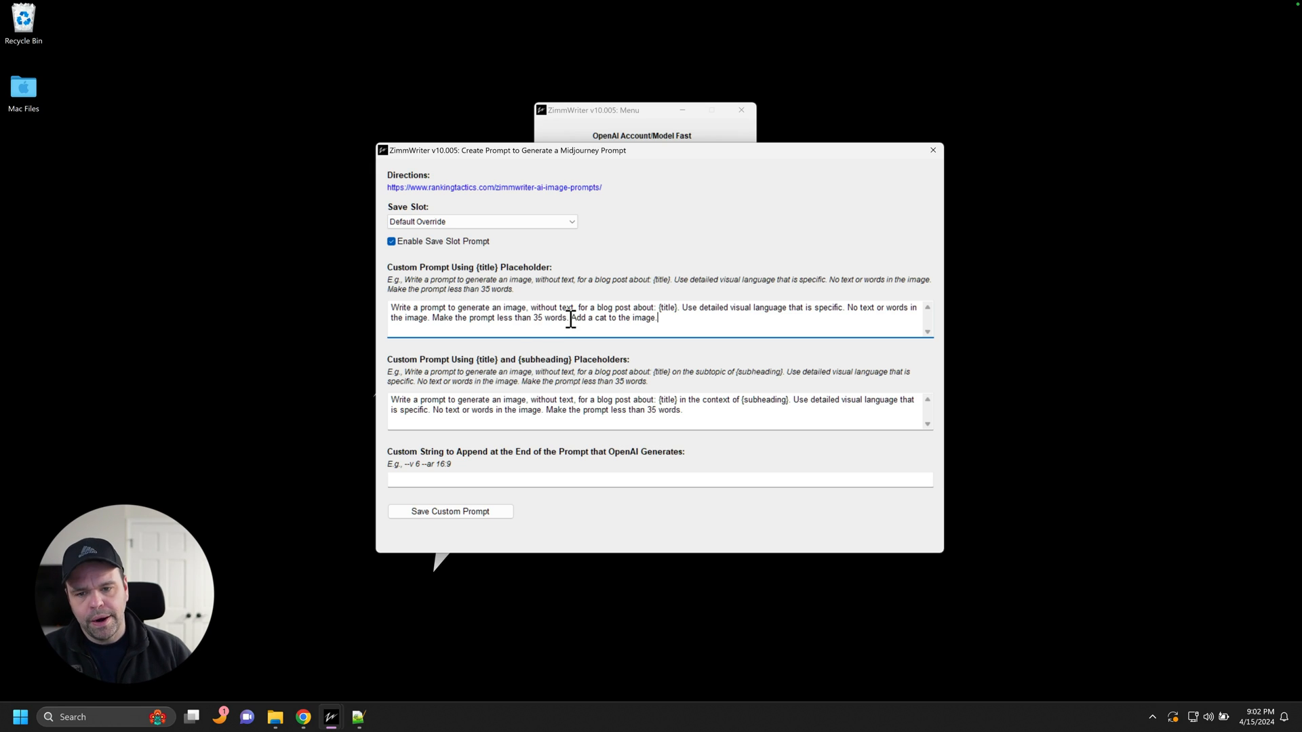
left_click(449, 512)
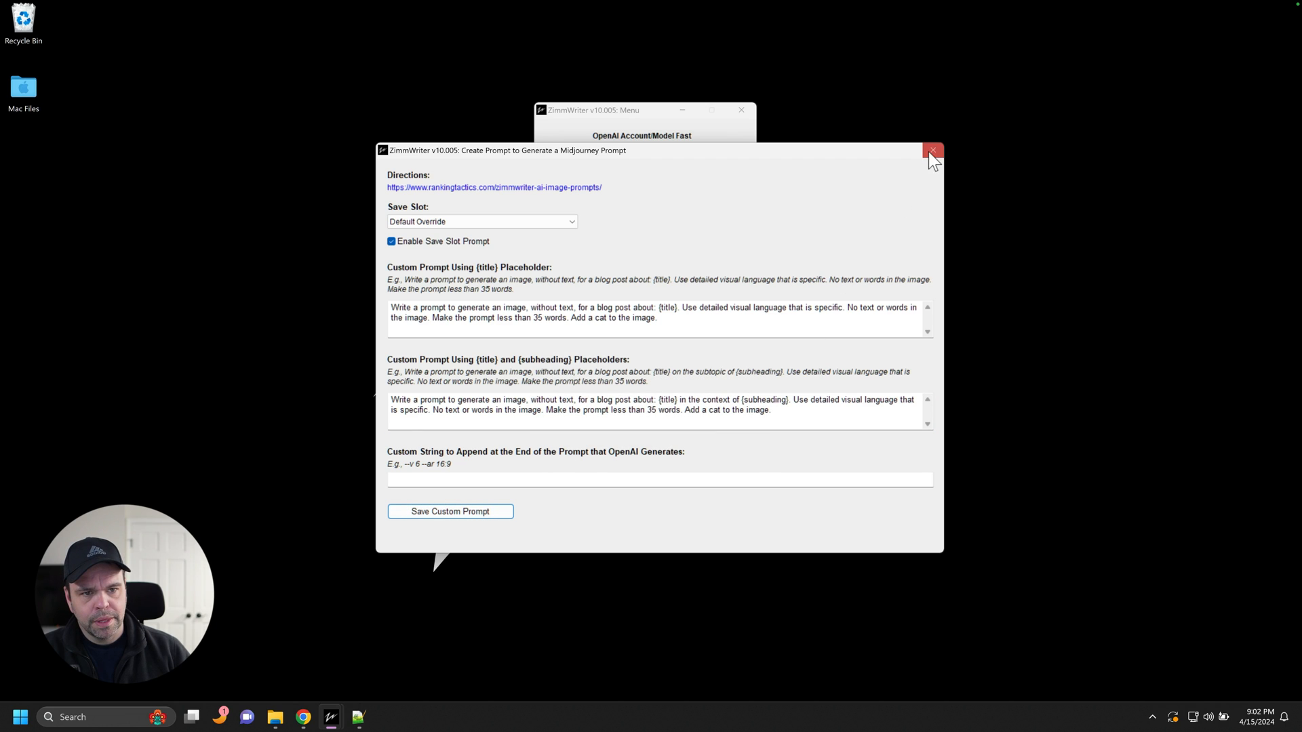
left_click(932, 150)
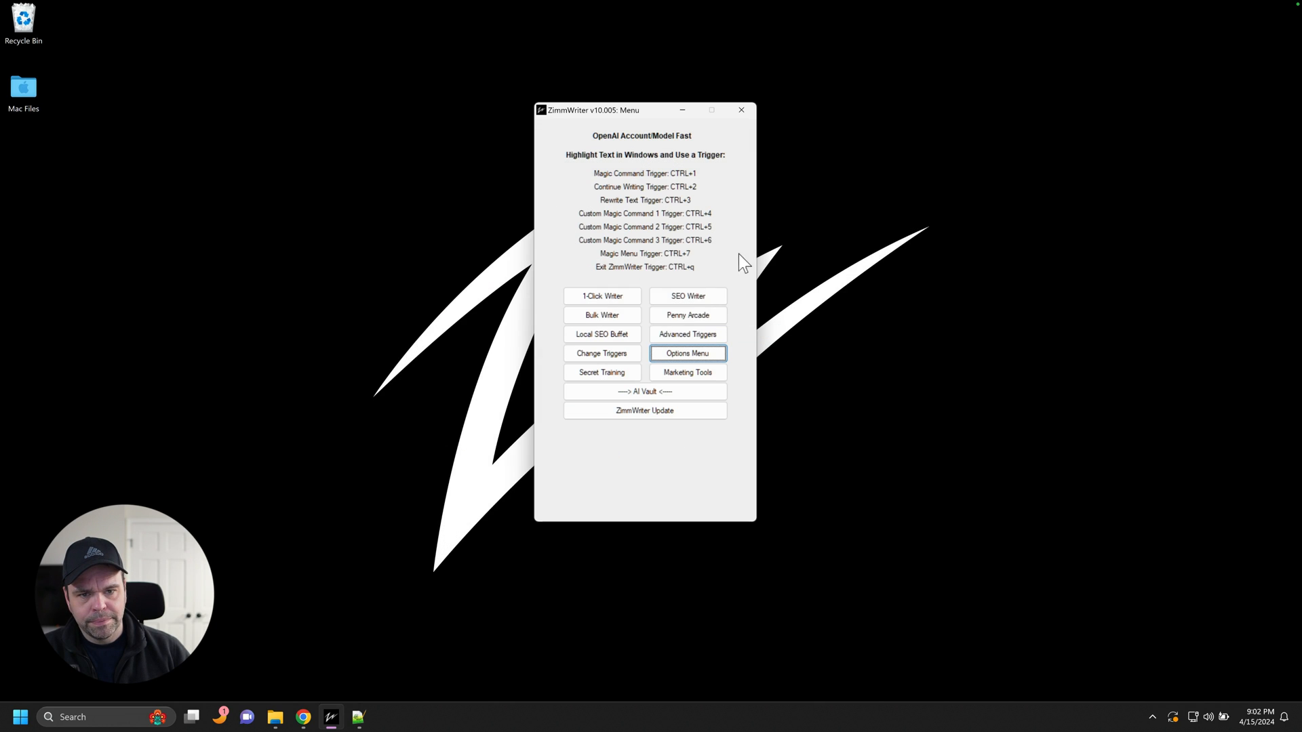
Step: Start the bulk writer on 'why is the sky blue' and let it finish
left_click(601, 314)
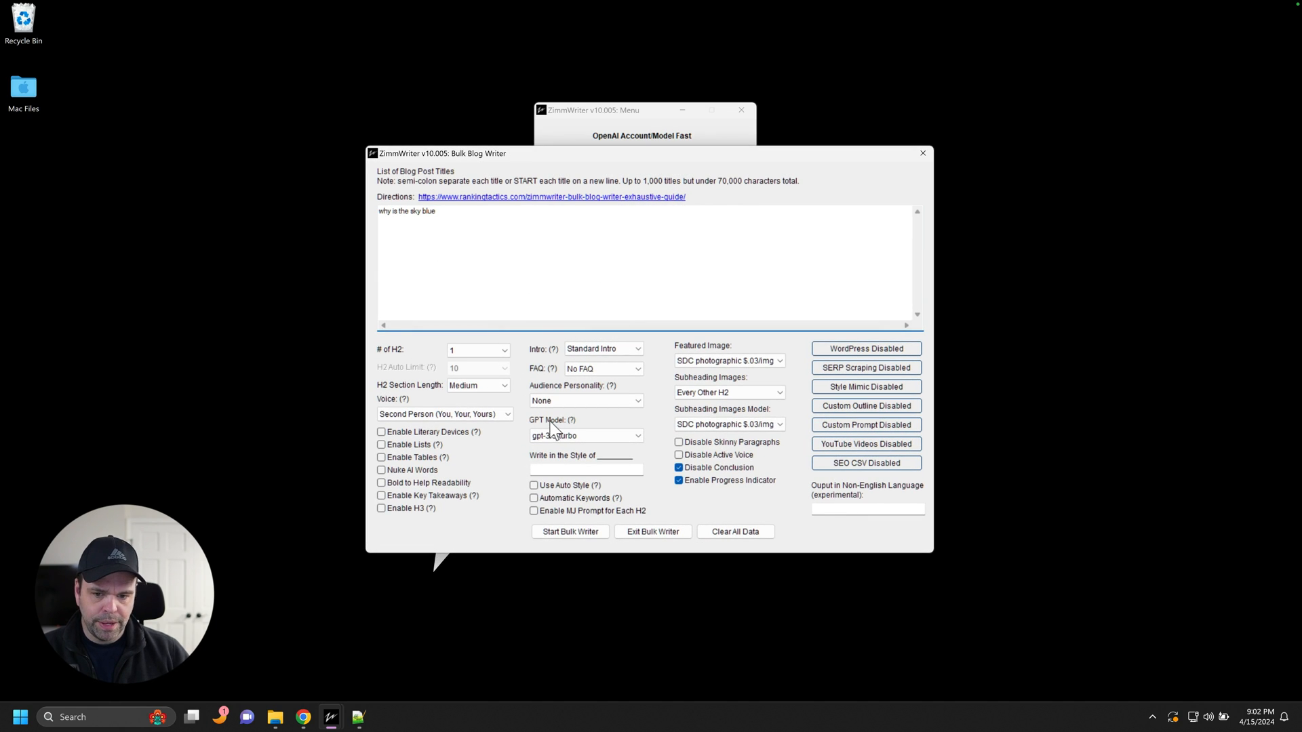
left_click(570, 532)
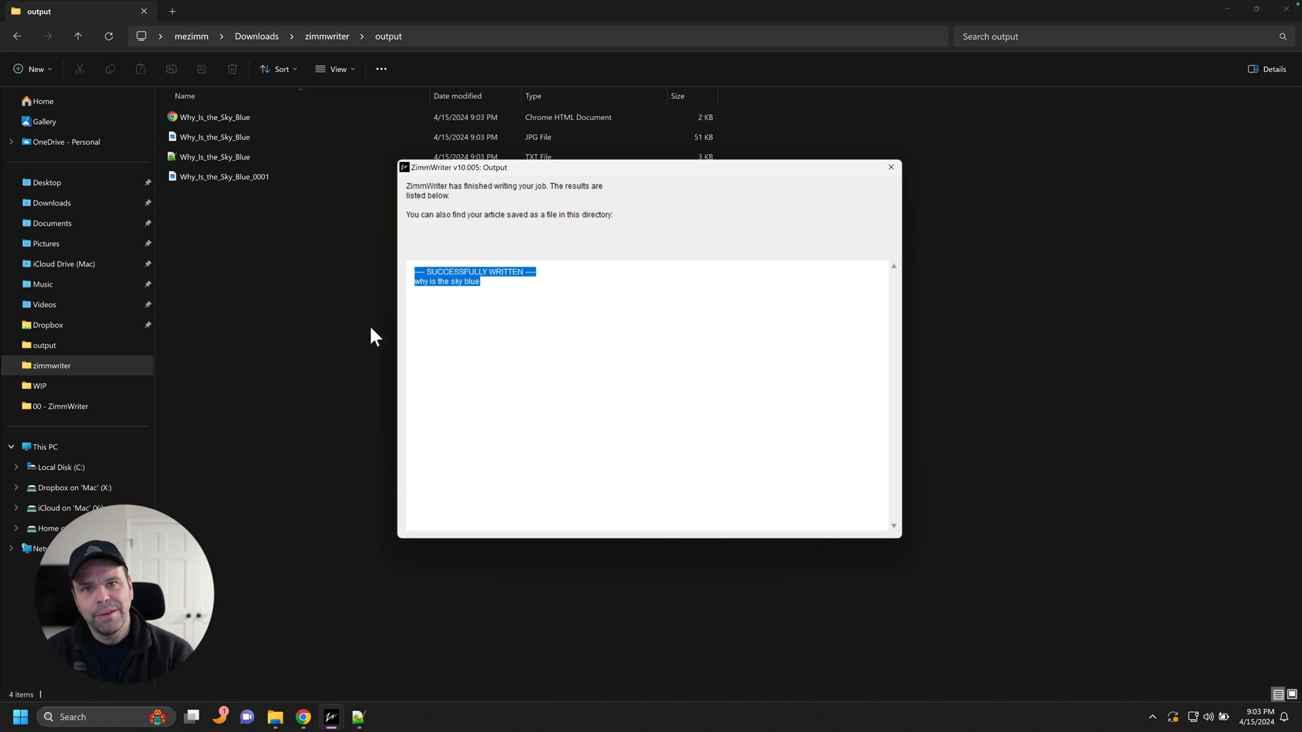
Step: Dismiss the job-finished notice and view the generated cat-in-blue-sky JPG image
left_click(415, 301)
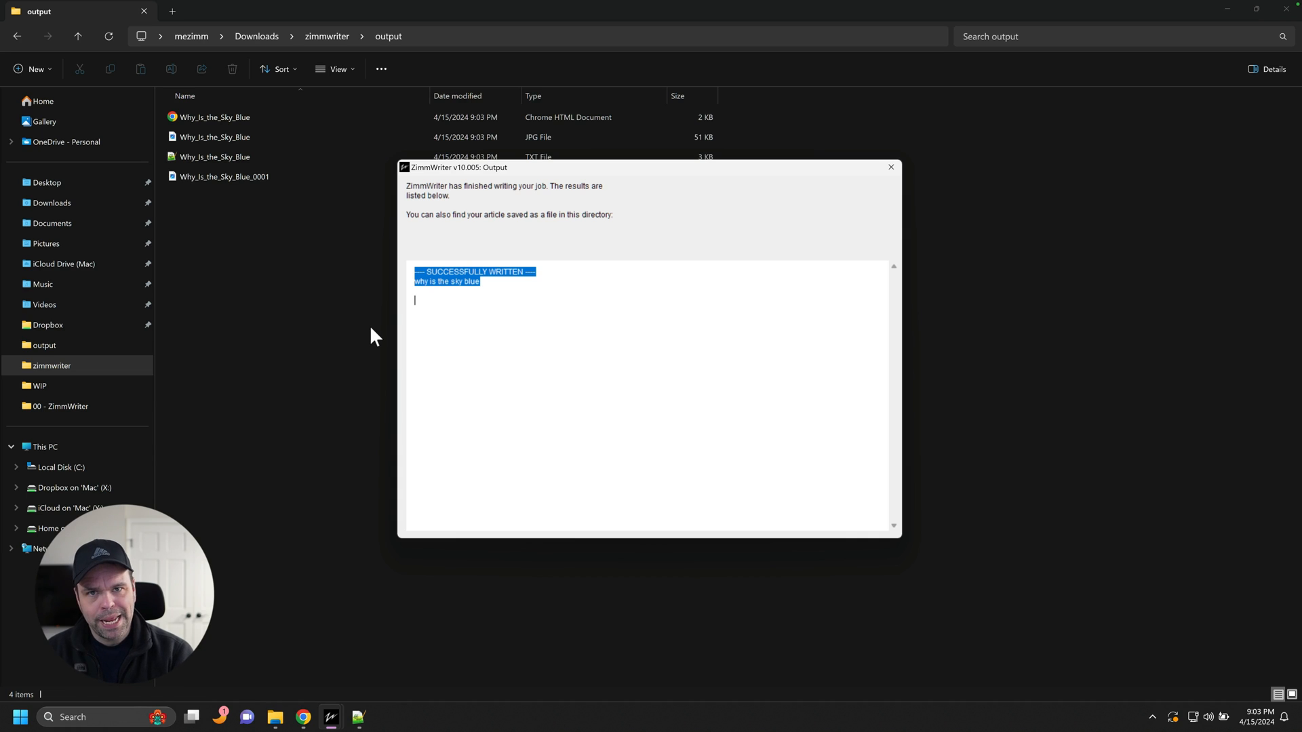
mouse_move(1142, 137)
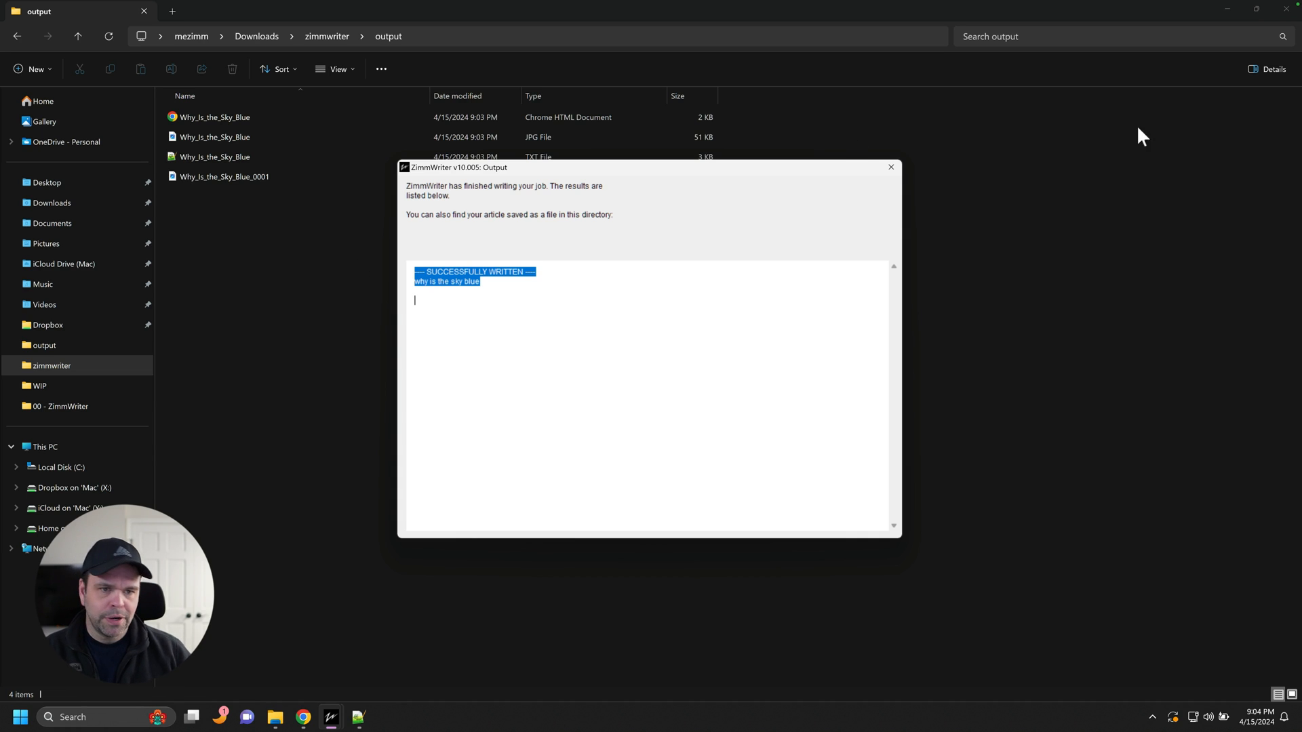
left_click(891, 167)
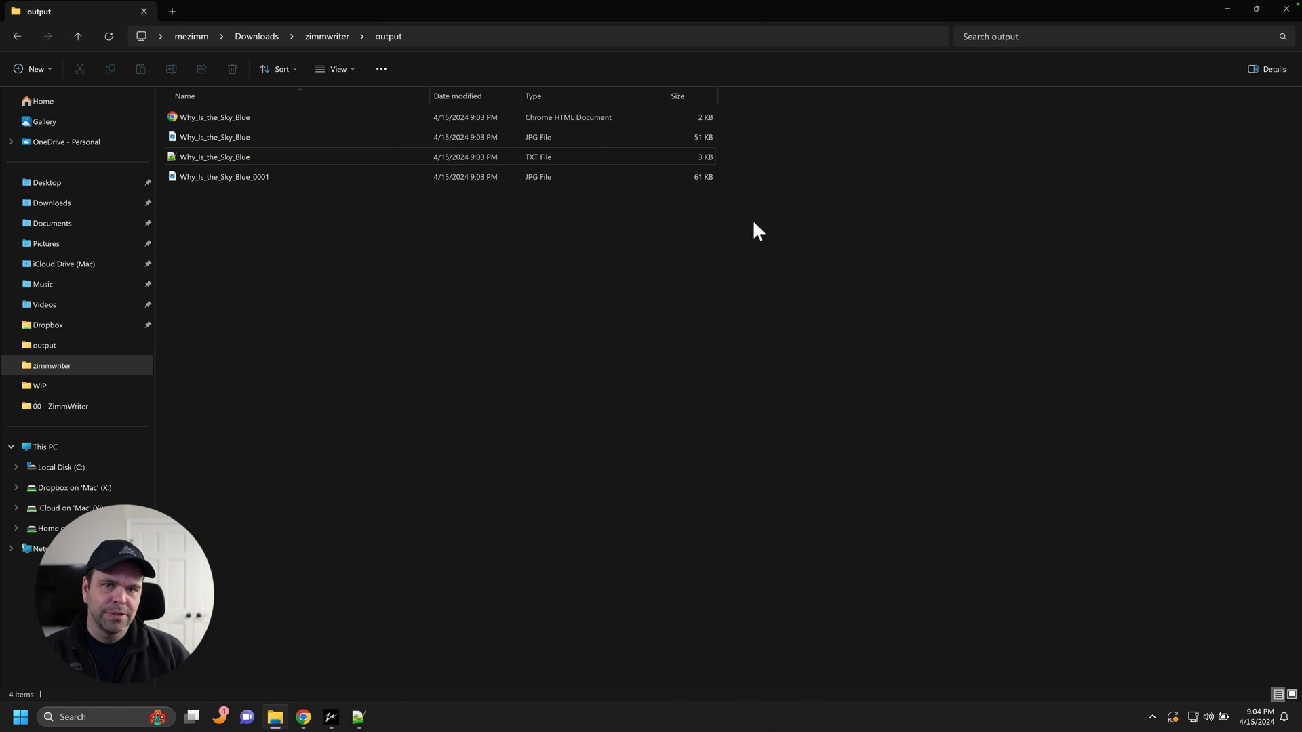
mouse_move(256, 150)
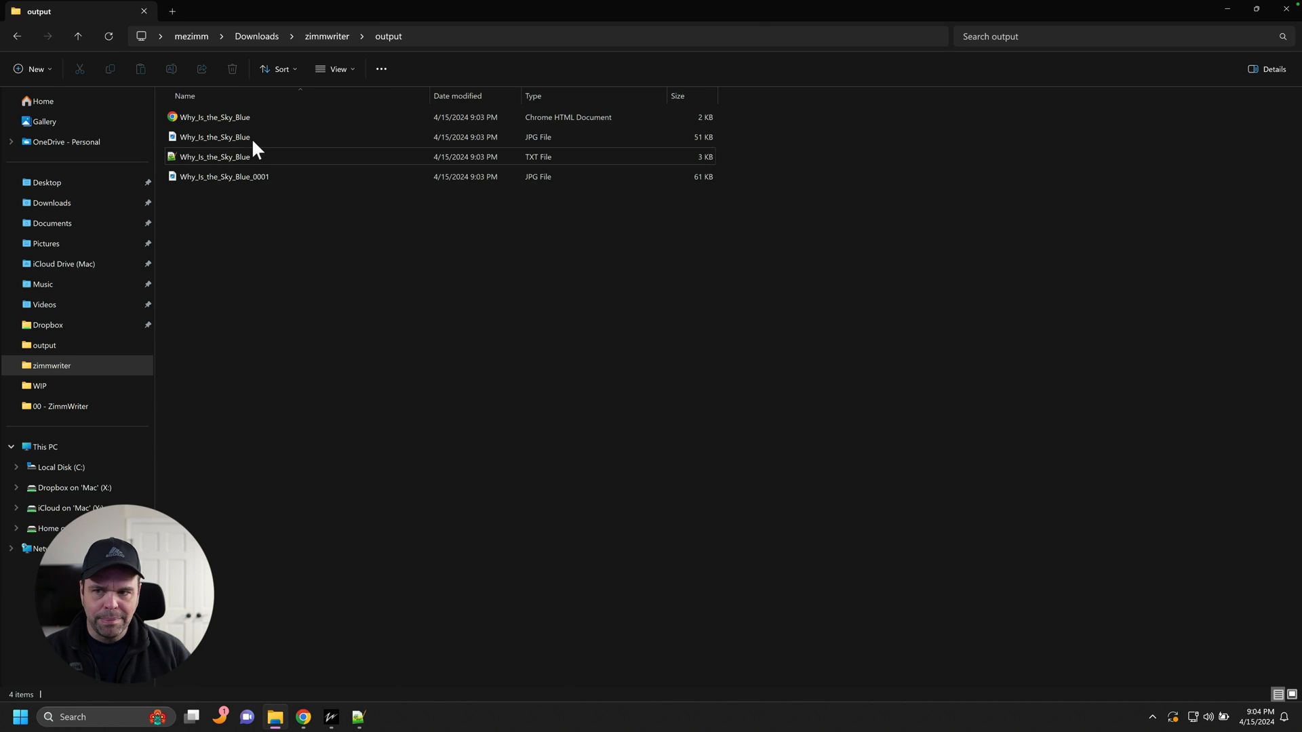
double_click(214, 137)
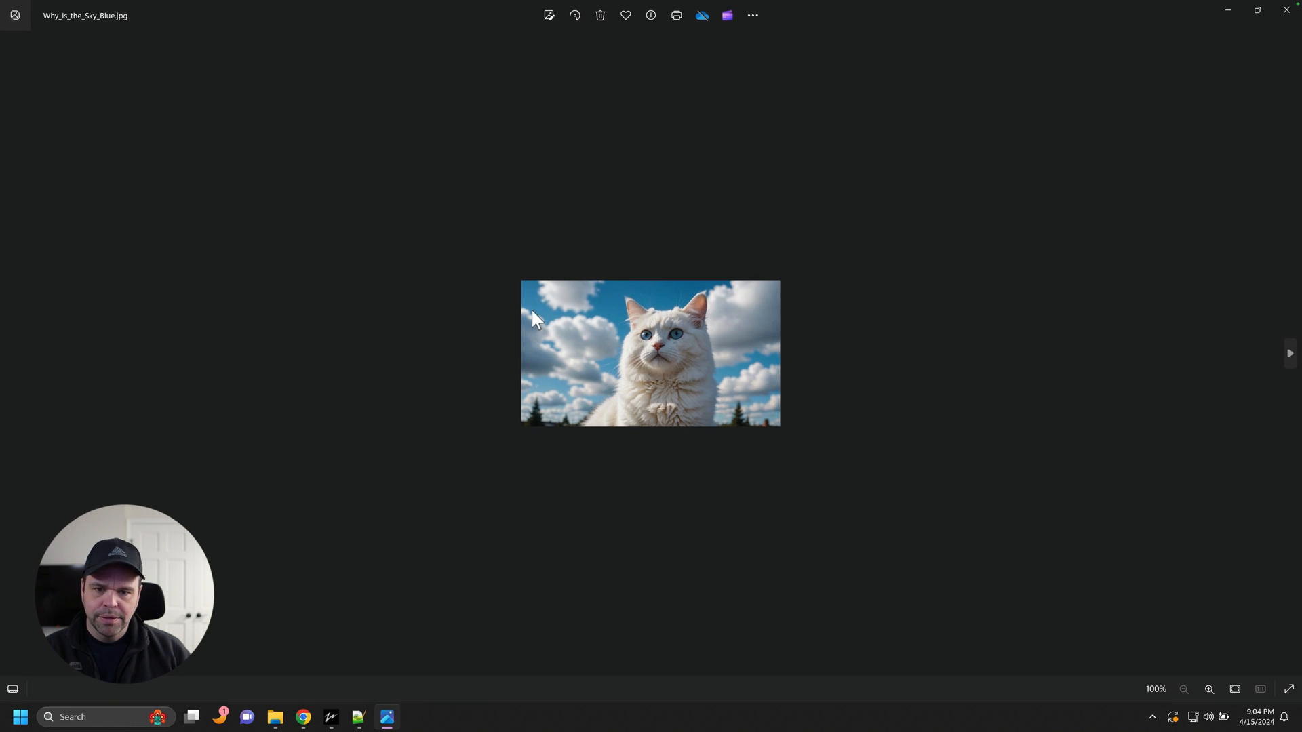
mouse_move(345, 169)
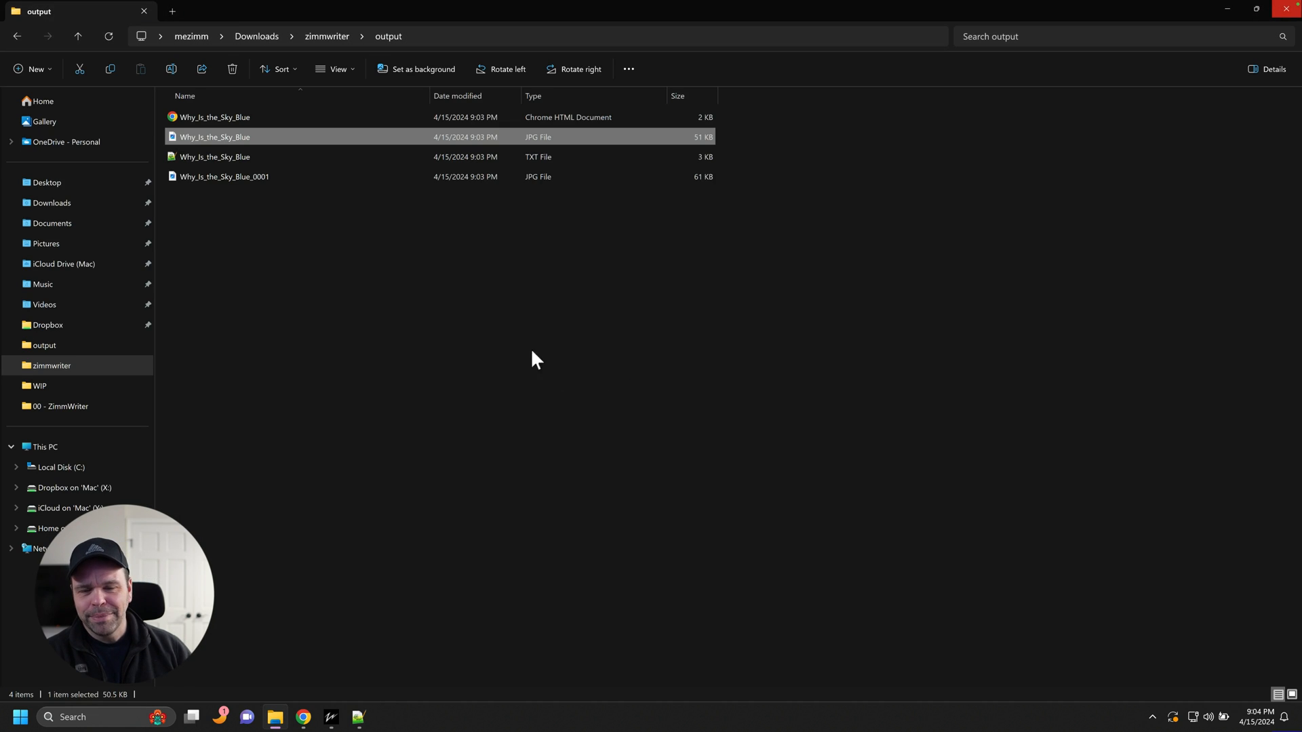
Step: Open the article's TXT file in Notepad++ to read its markdown
left_click(214, 157)
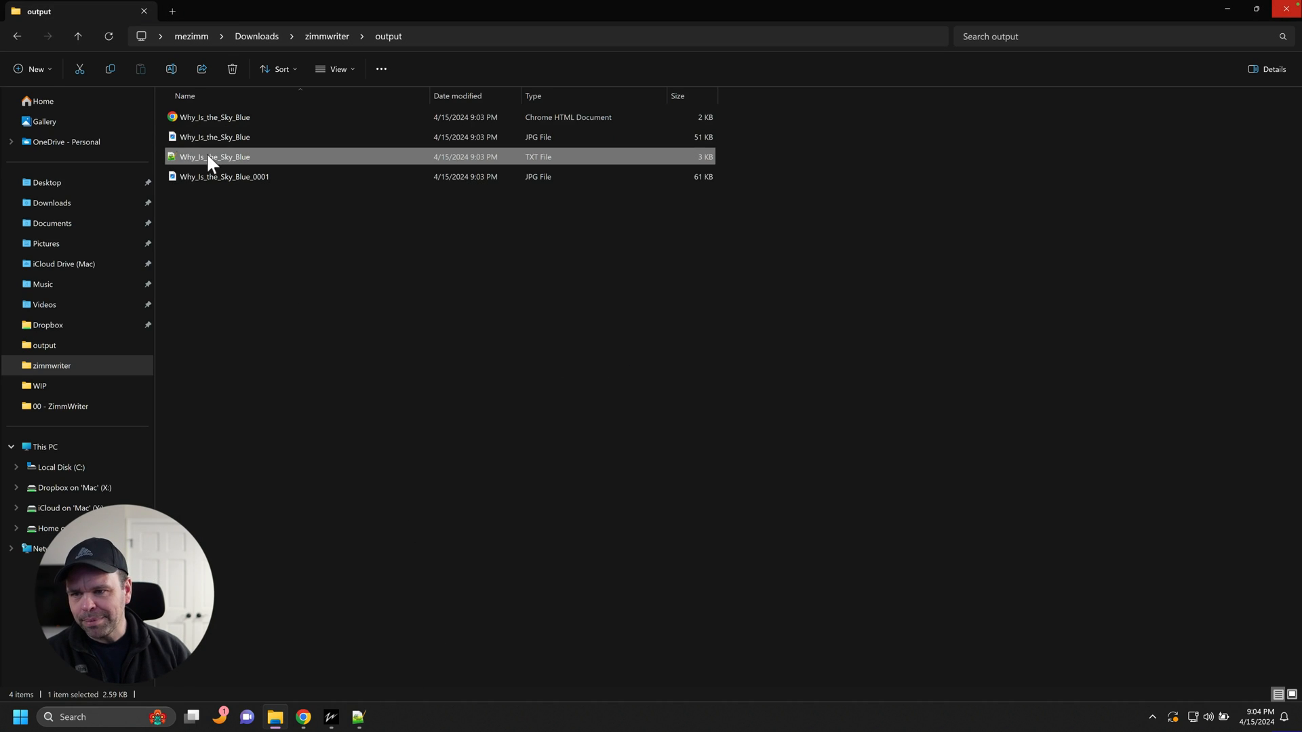
double_click(213, 157)
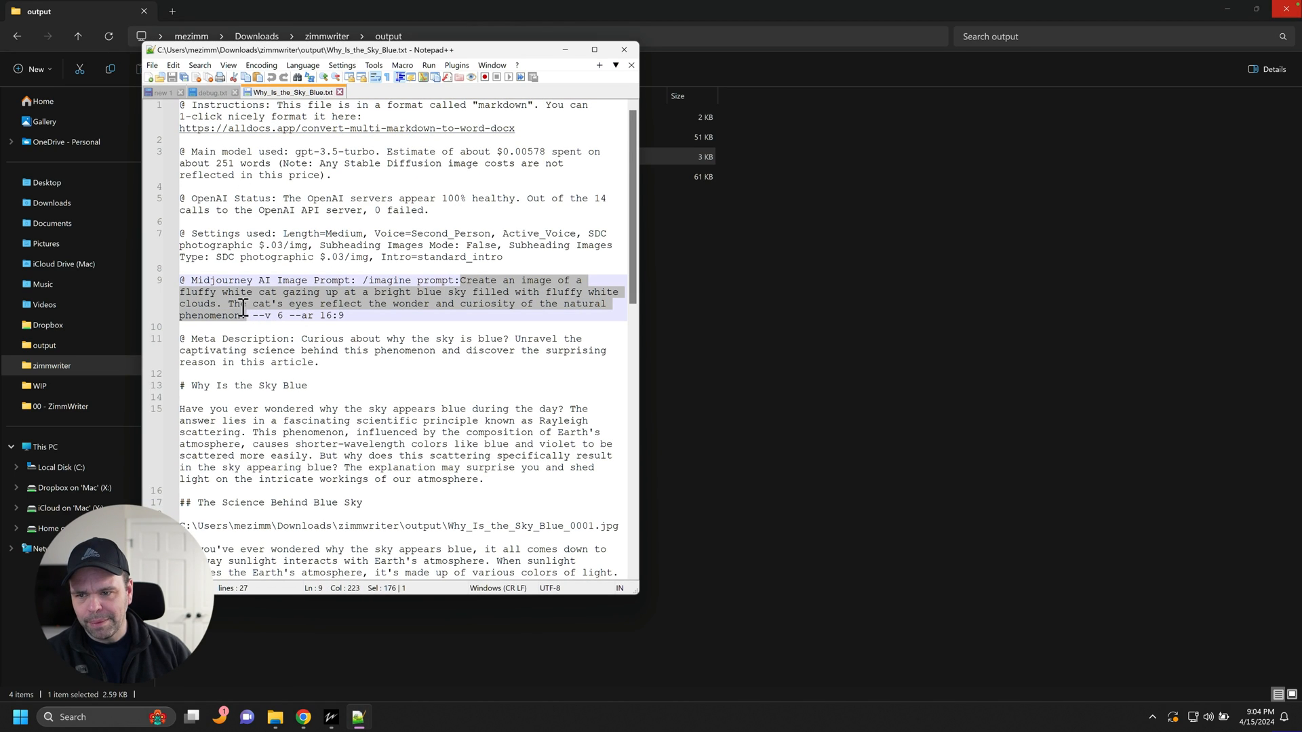
mouse_move(332, 312)
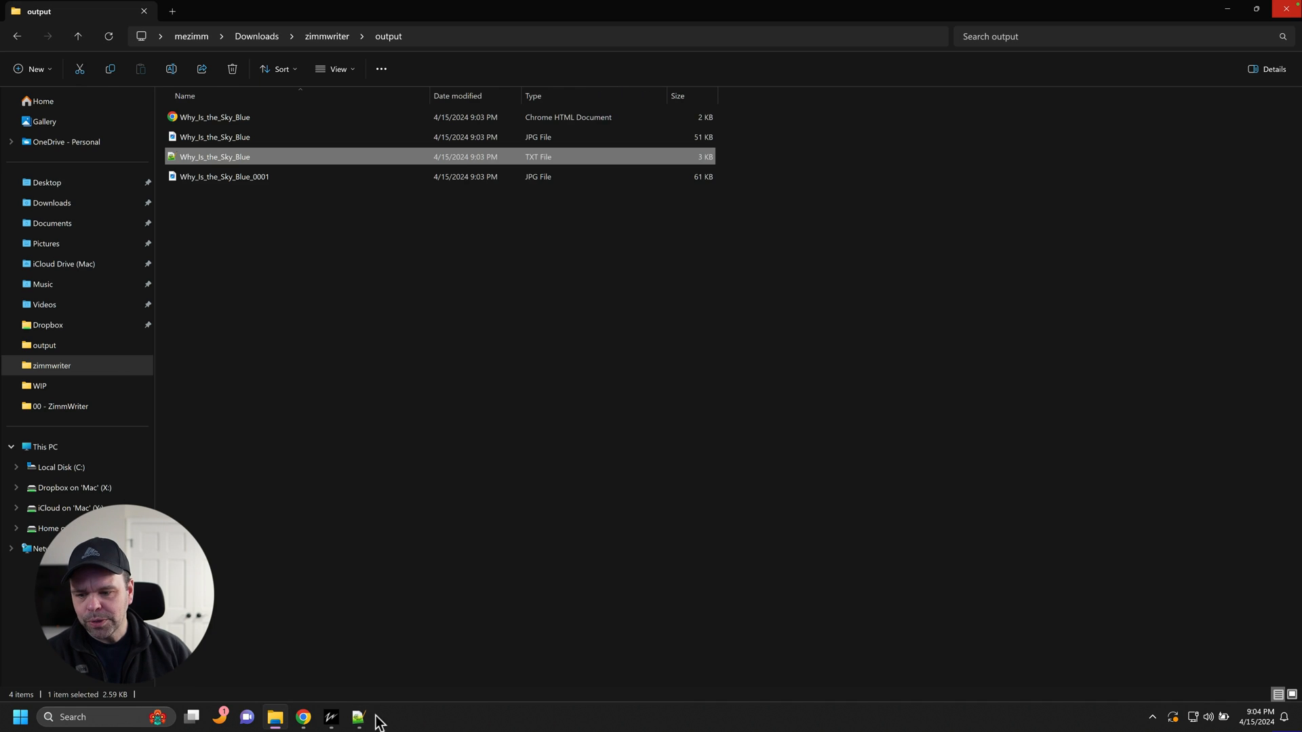
Step: Disable the Default Override save slot's custom Midjourney prompt and save the setting
left_click(359, 716)
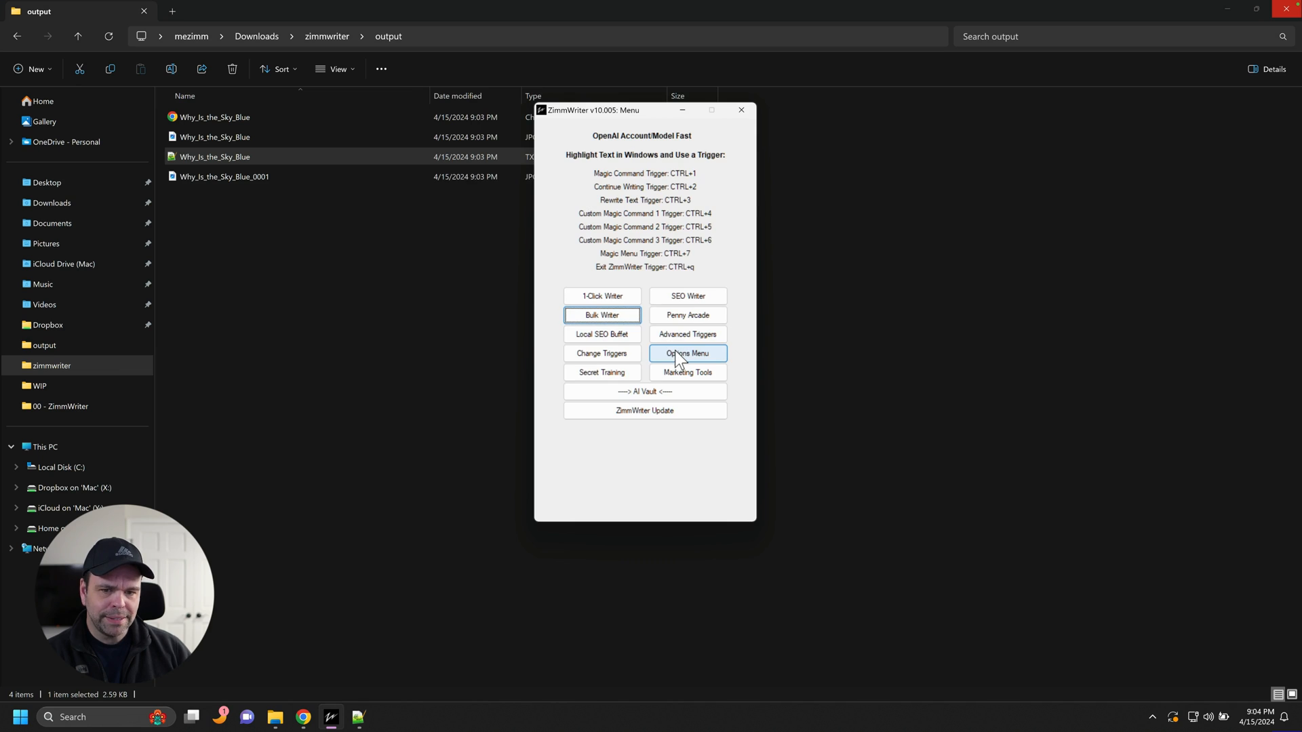
left_click(688, 353)
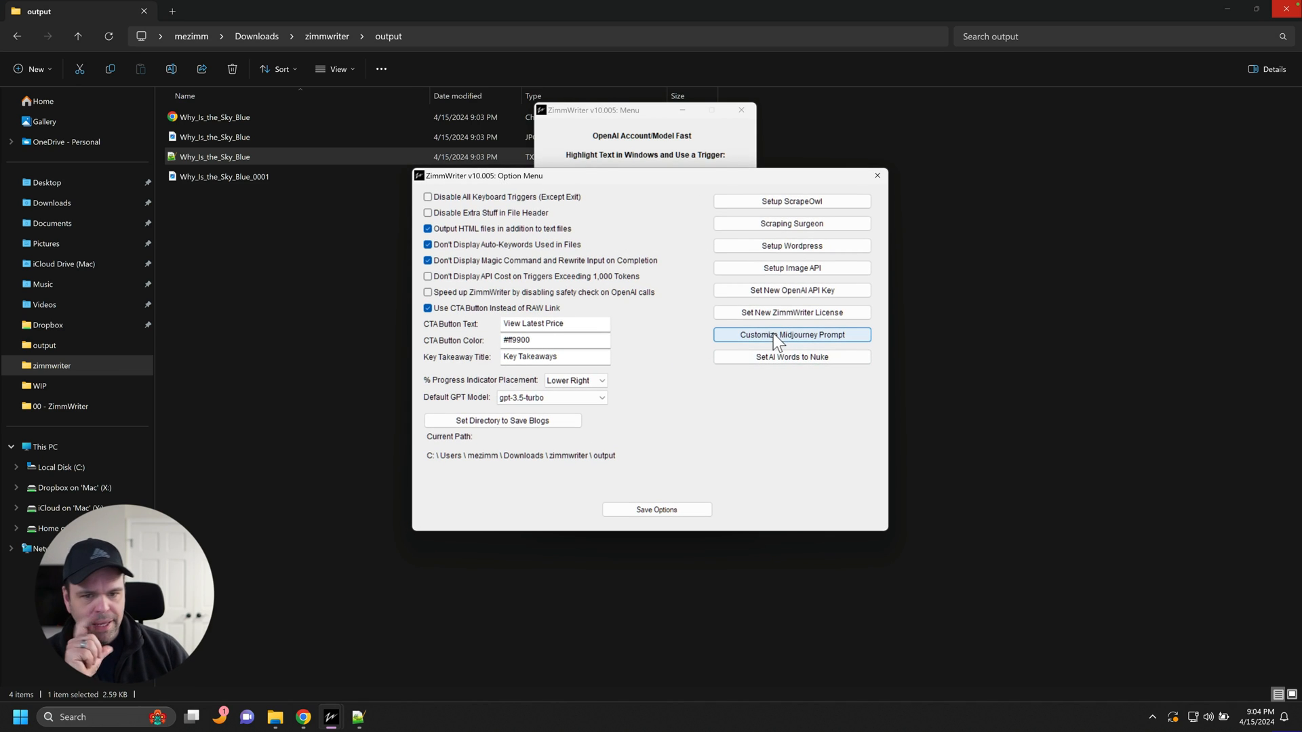
left_click(791, 335)
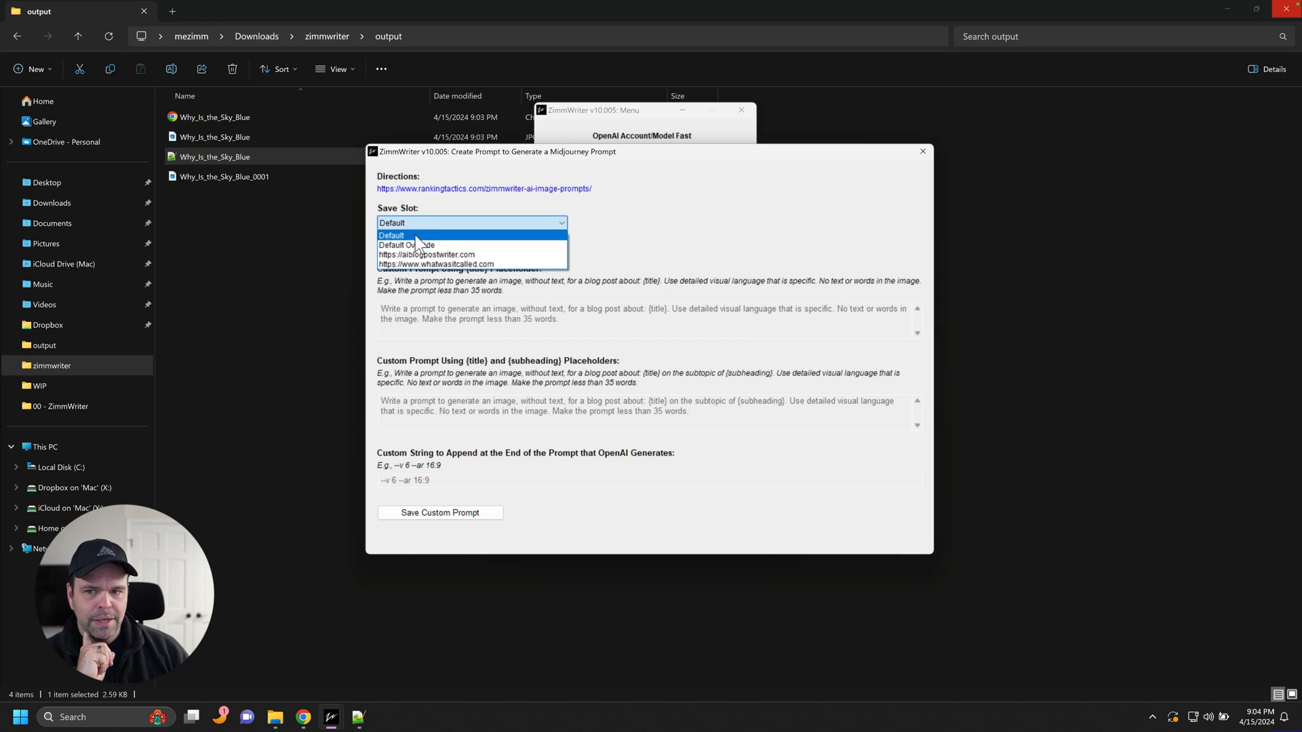
left_click(407, 244)
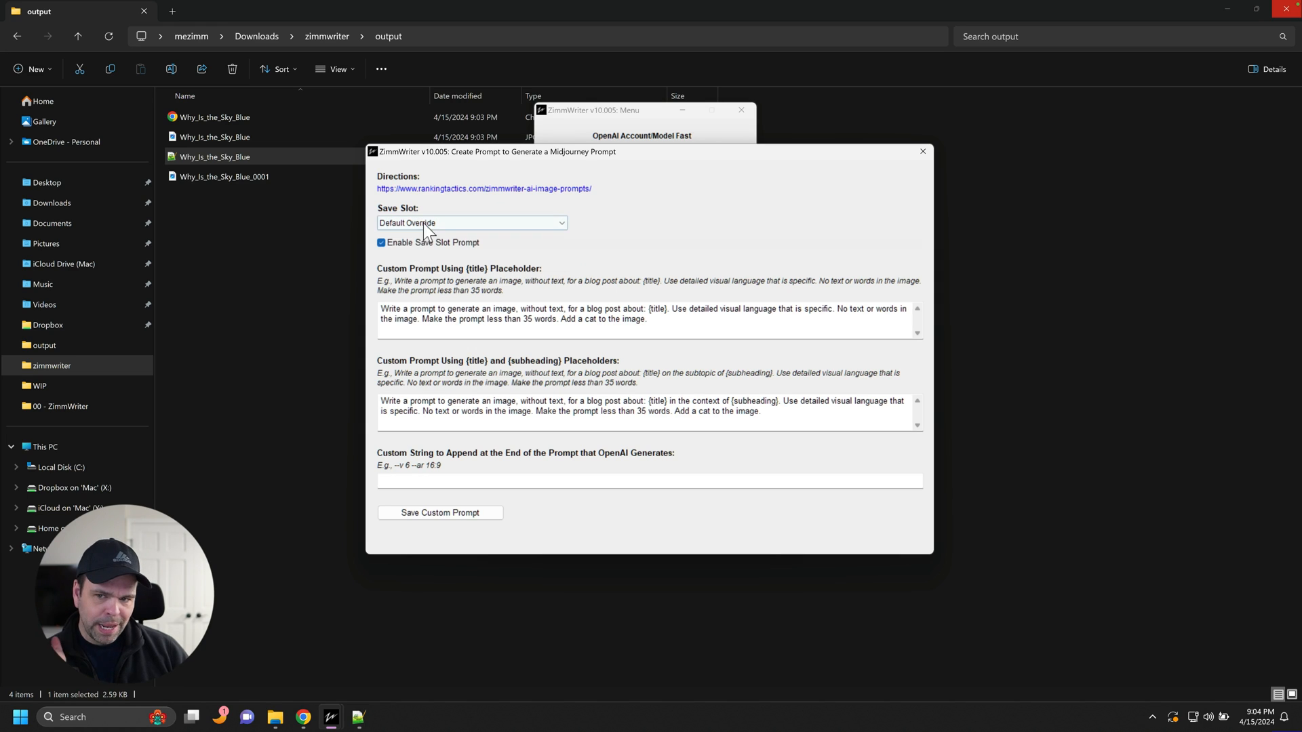
left_click(381, 242)
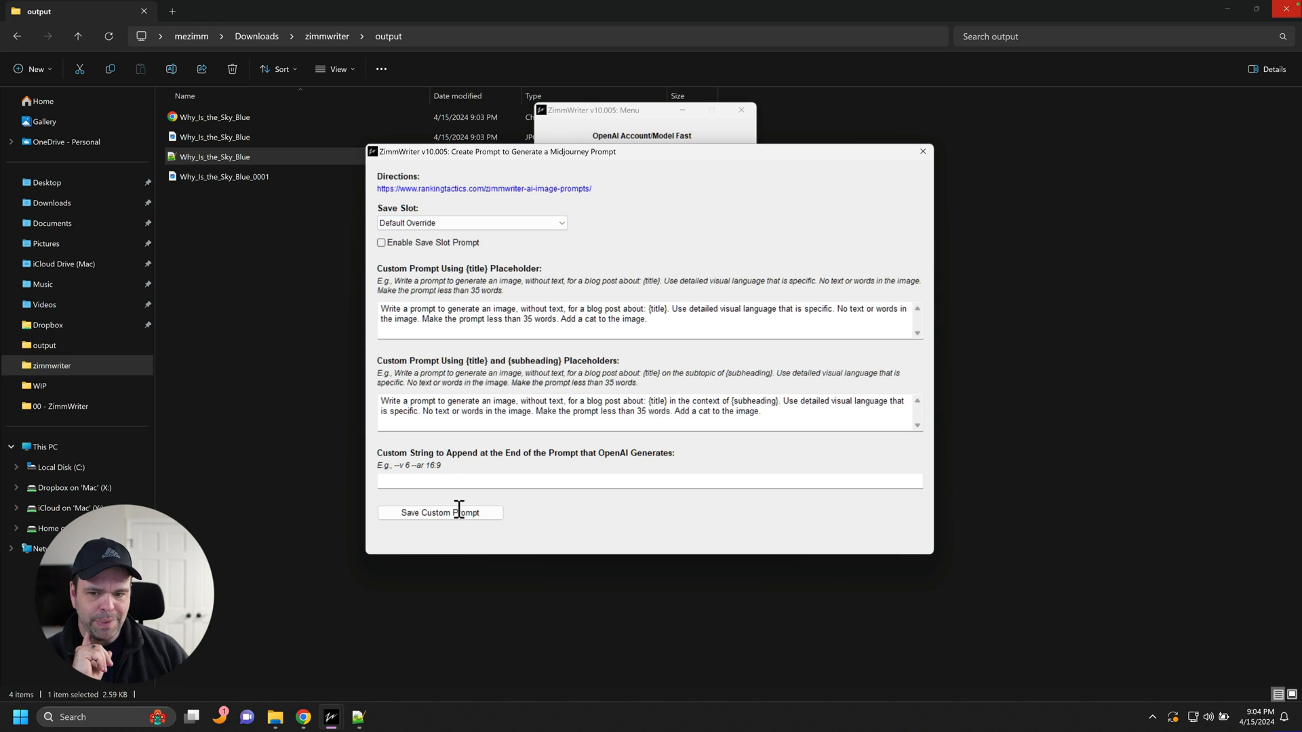
left_click(439, 513)
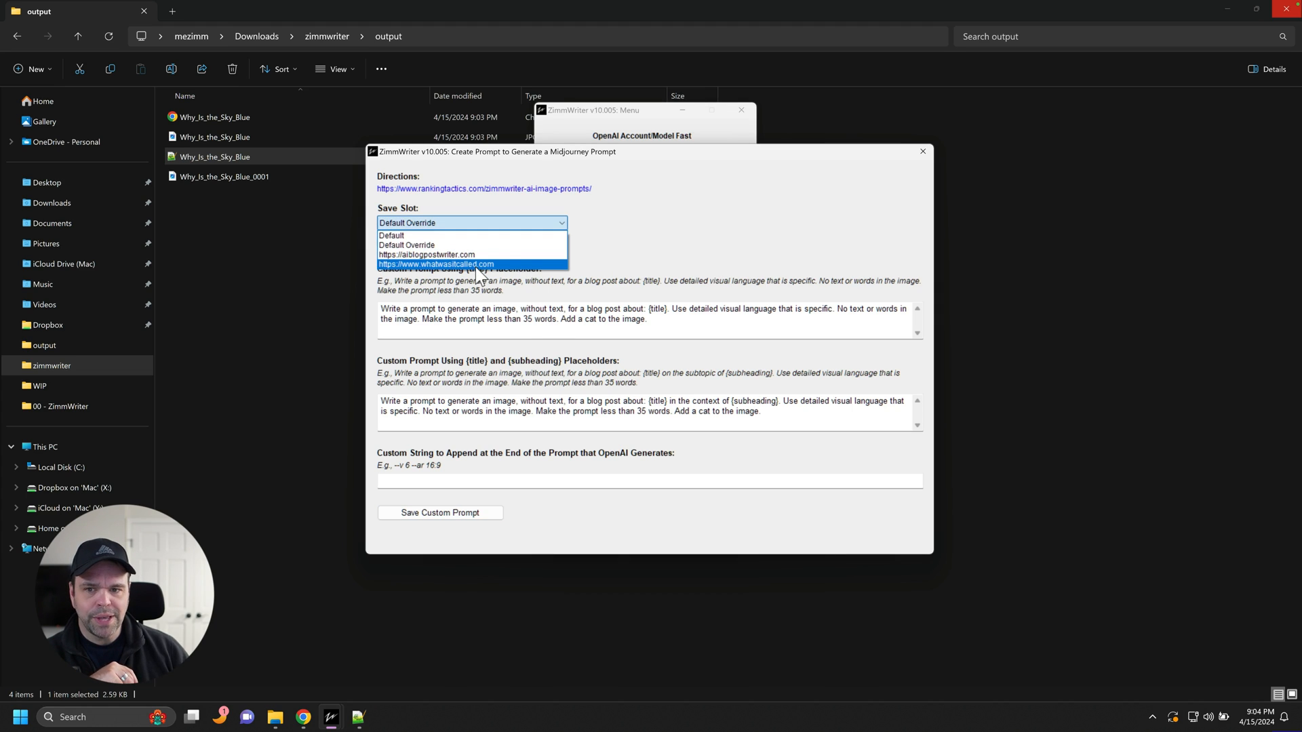
left_click(407, 244)
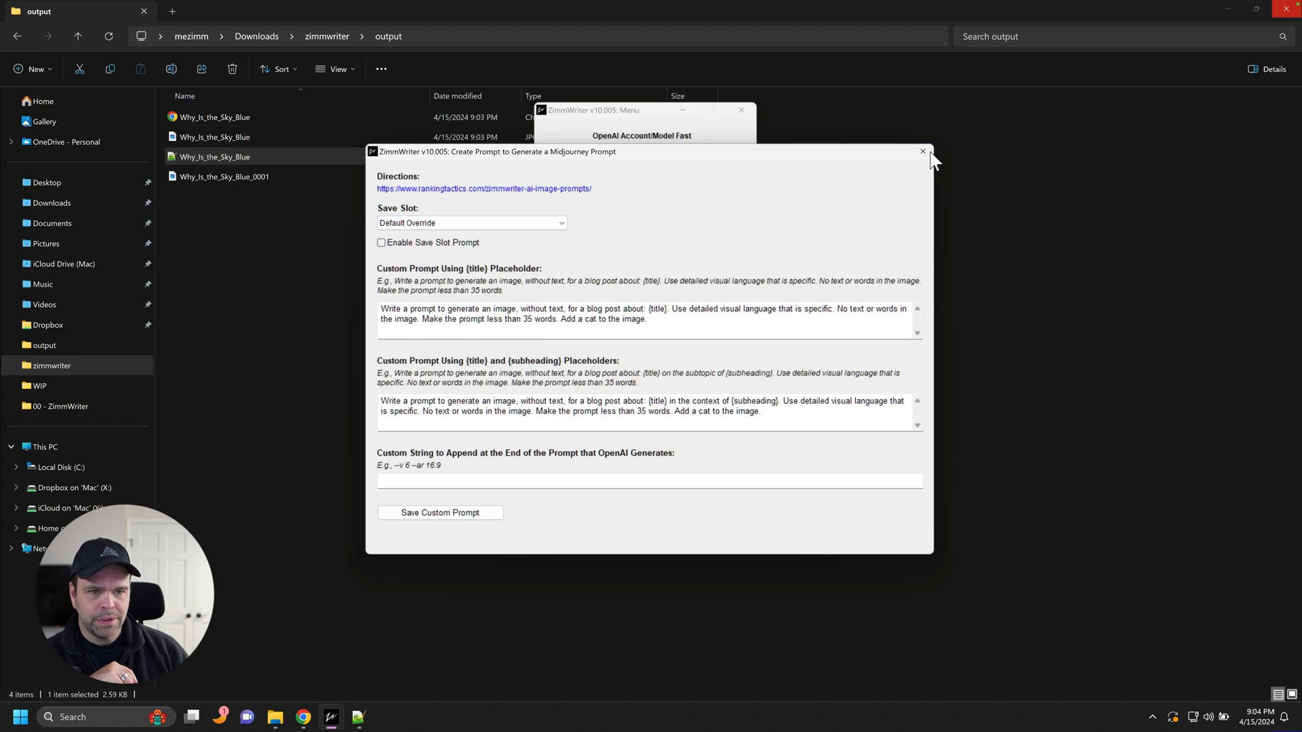
left_click(922, 152)
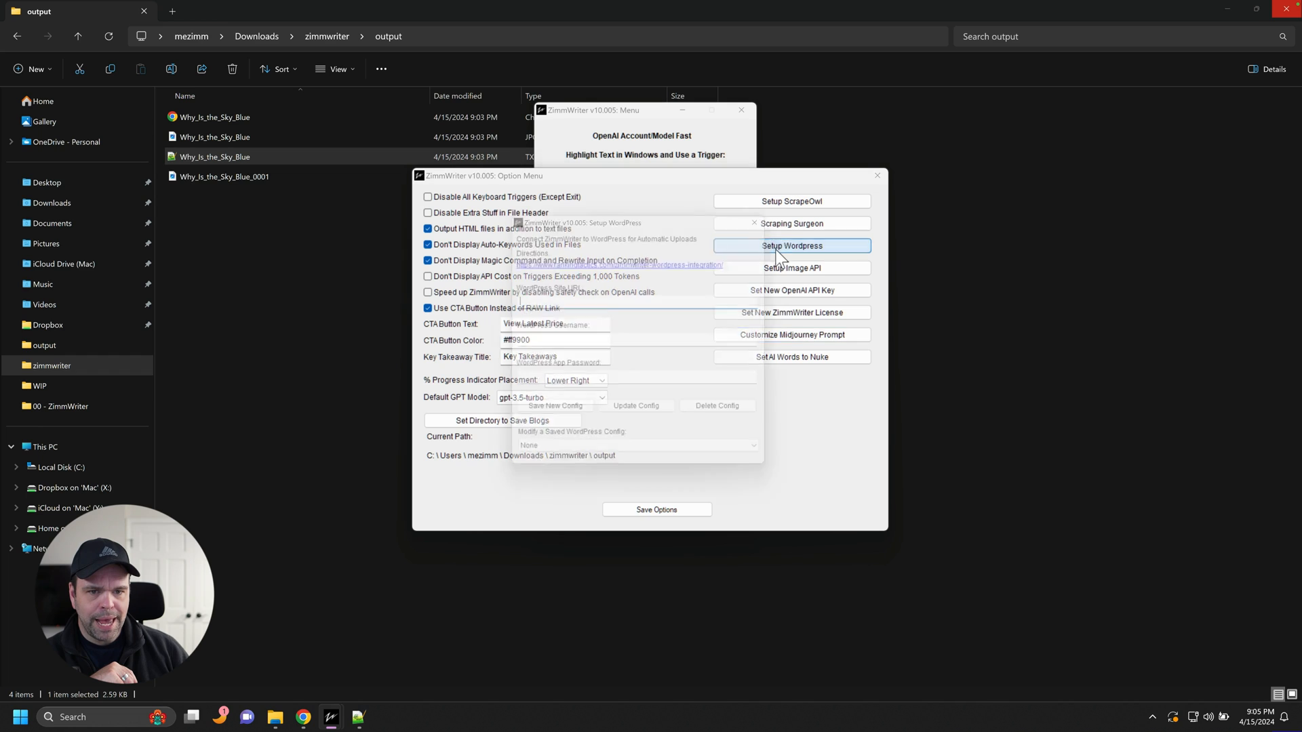
Step: Browse a per-site save slot showing empty custom prompt fields, then return to the main menu
left_click(753, 224)
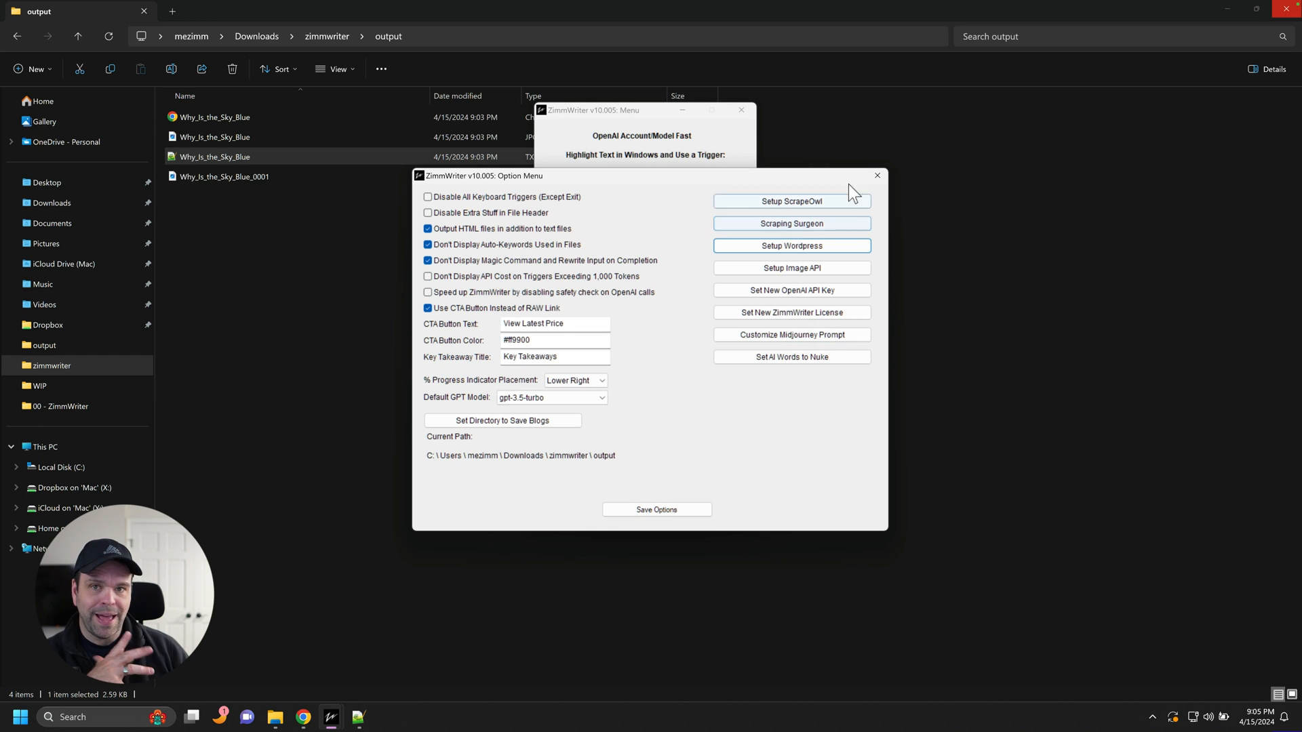
left_click(791, 335)
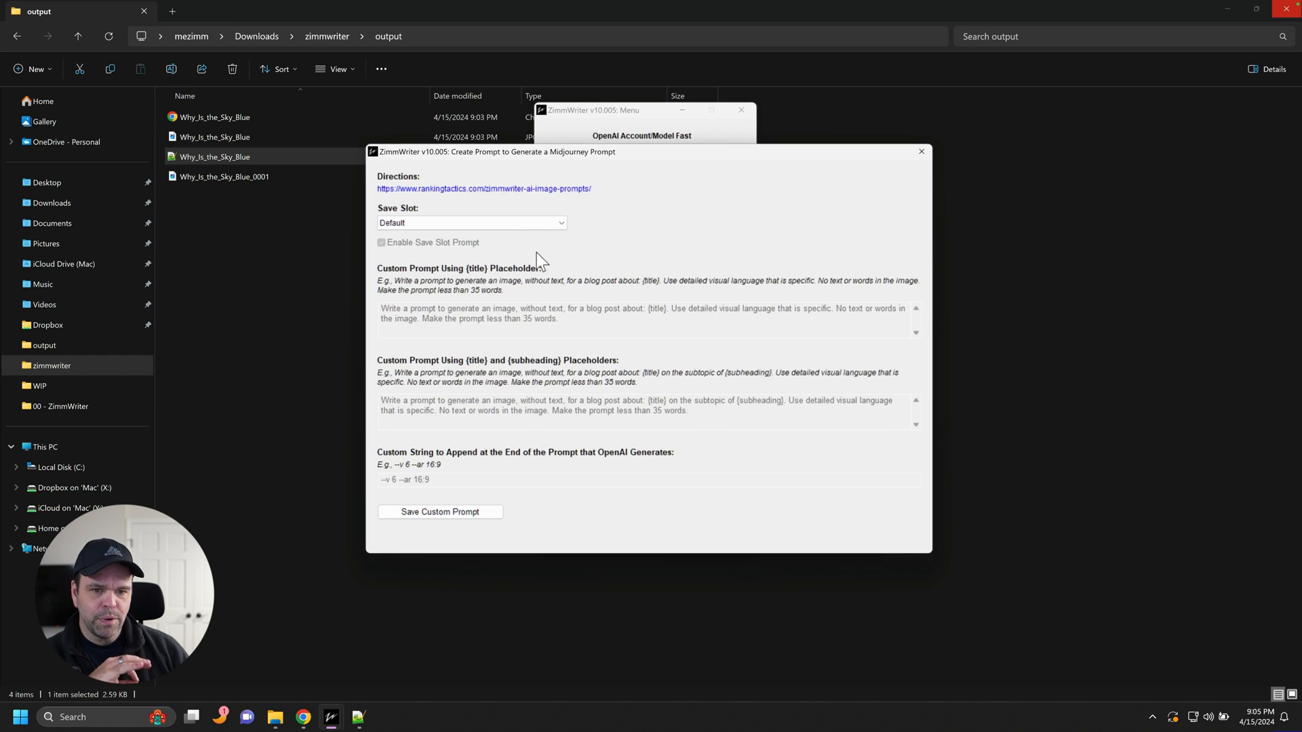
left_click(471, 223)
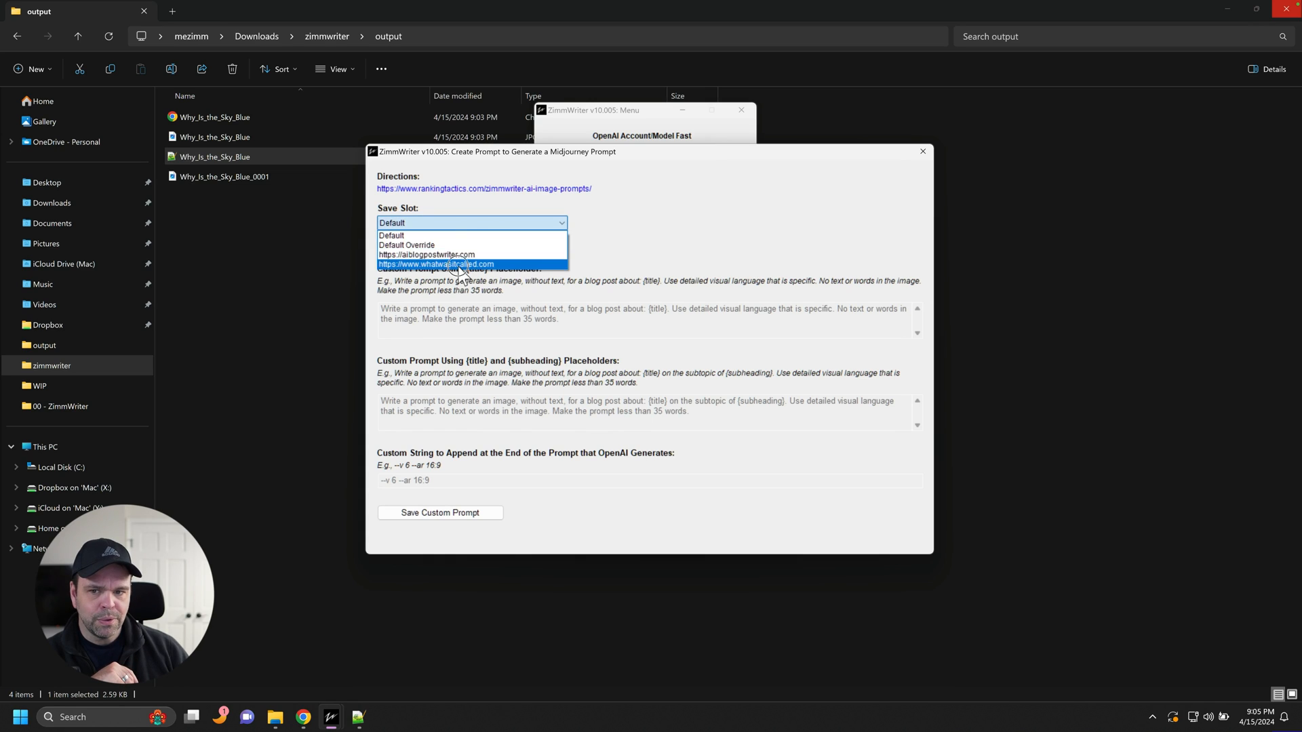
left_click(434, 265)
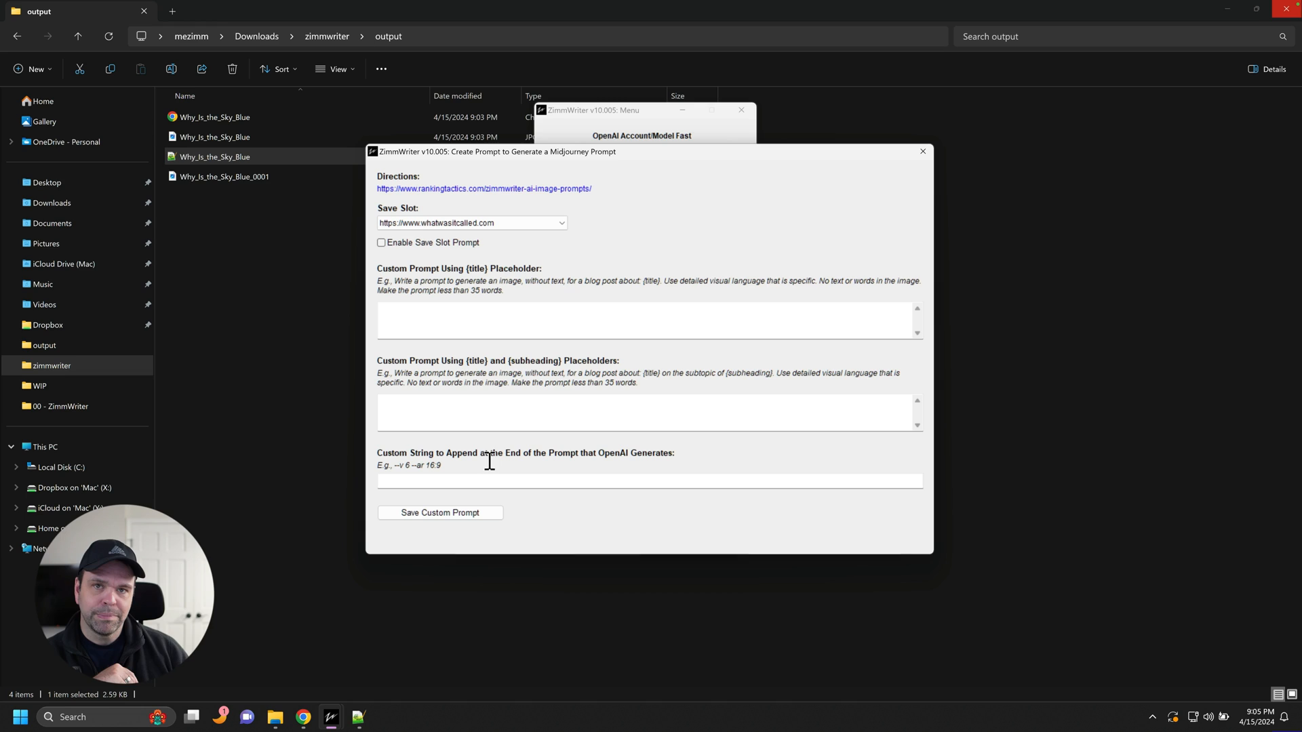
mouse_move(494, 462)
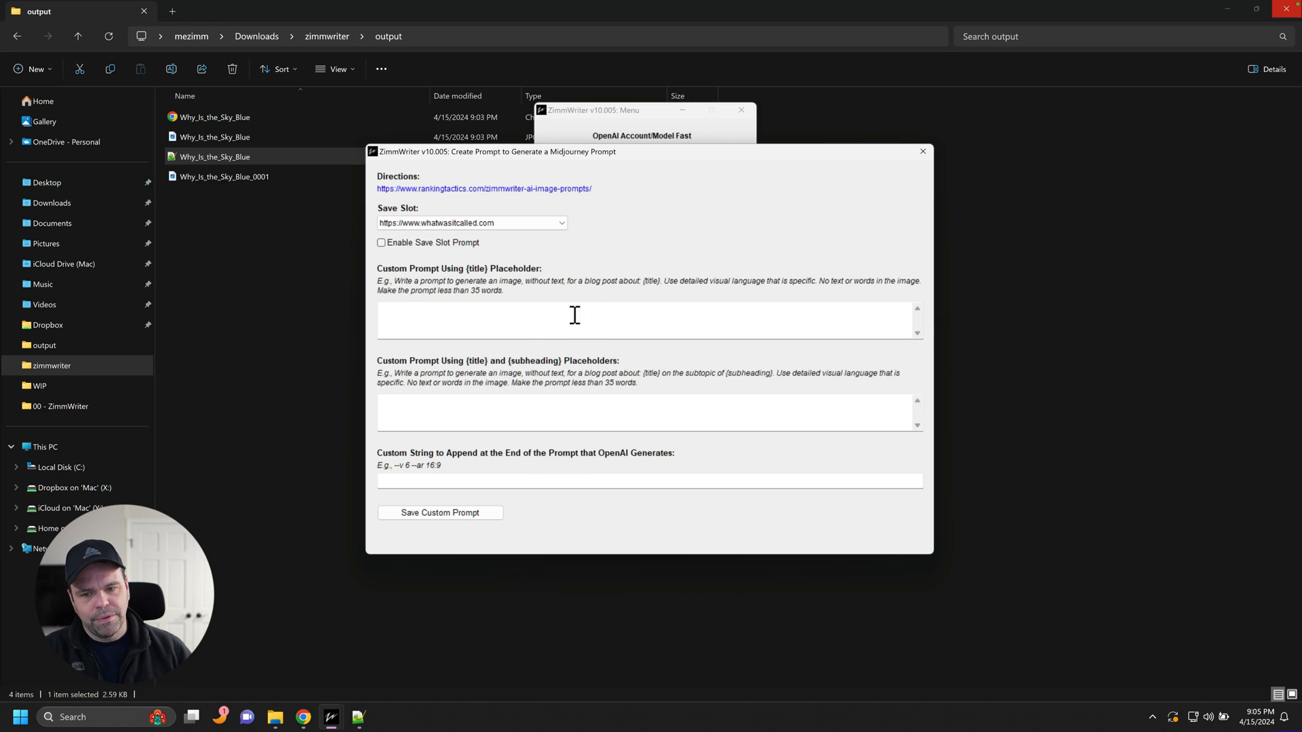
left_click(581, 320)
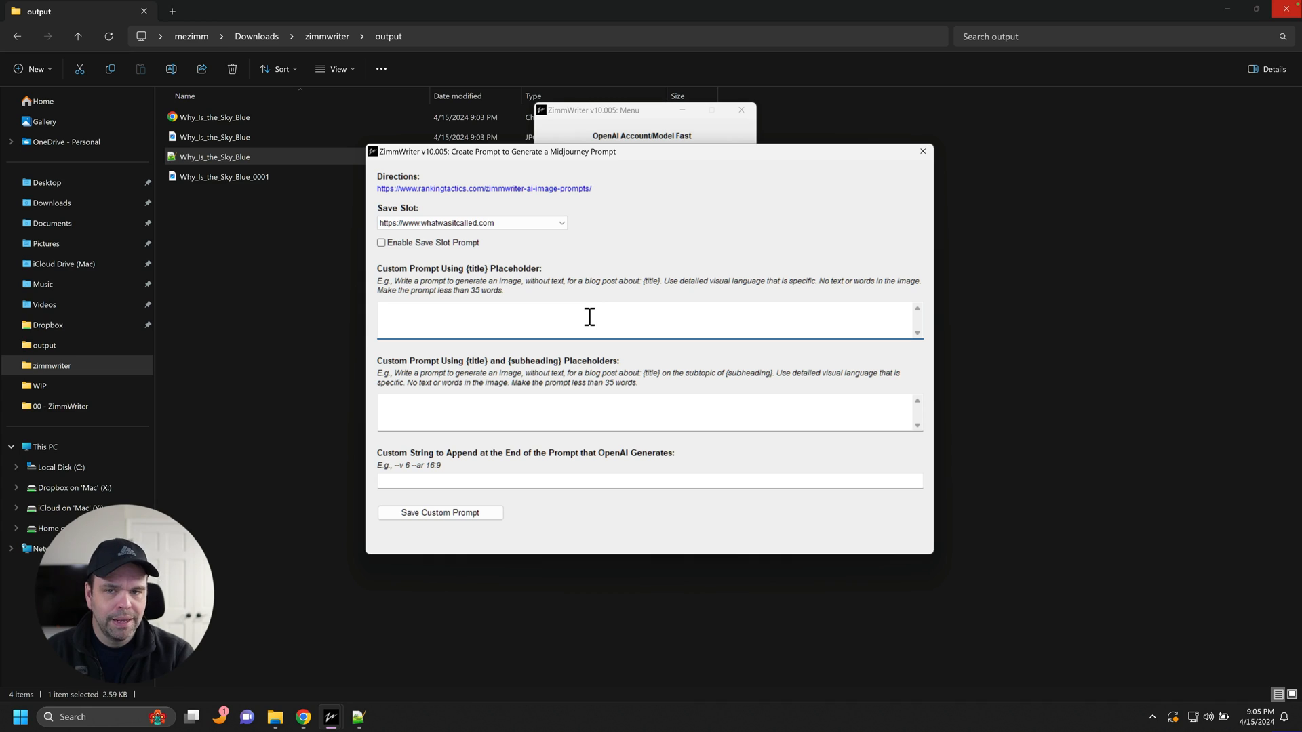
left_click(582, 317)
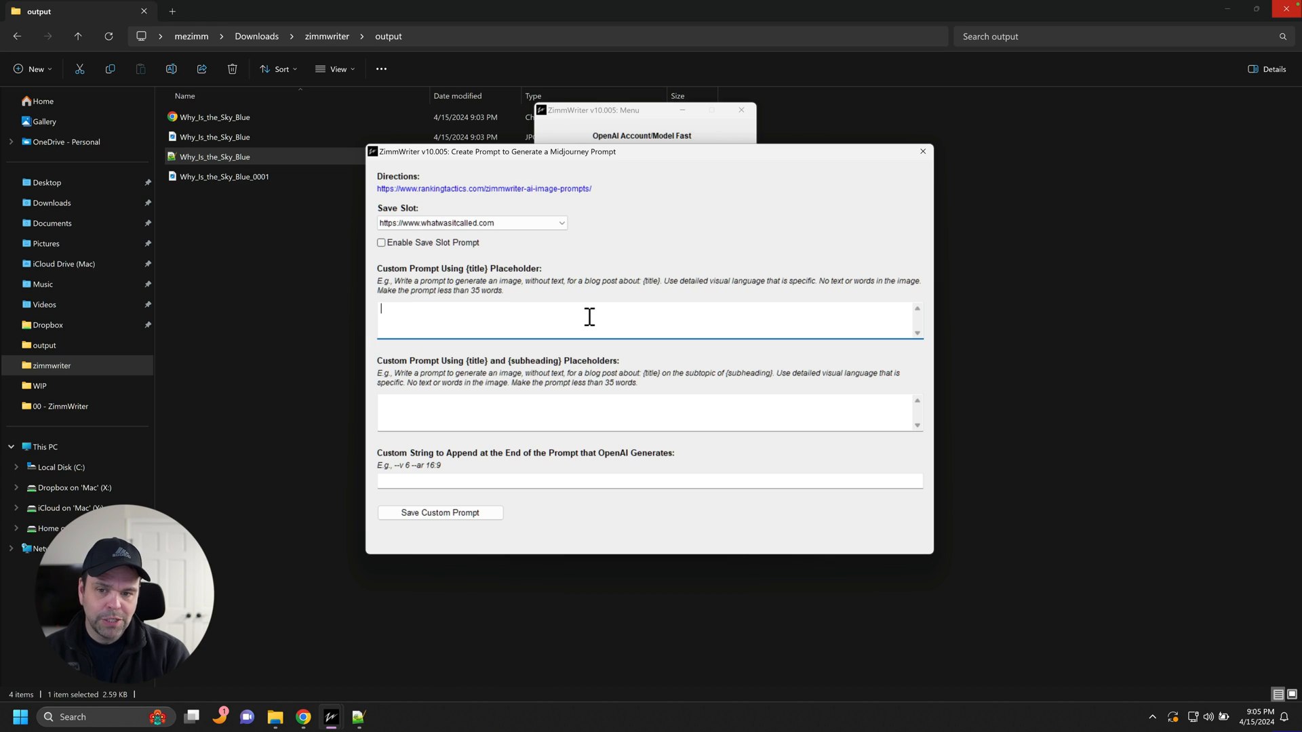
mouse_move(547, 298)
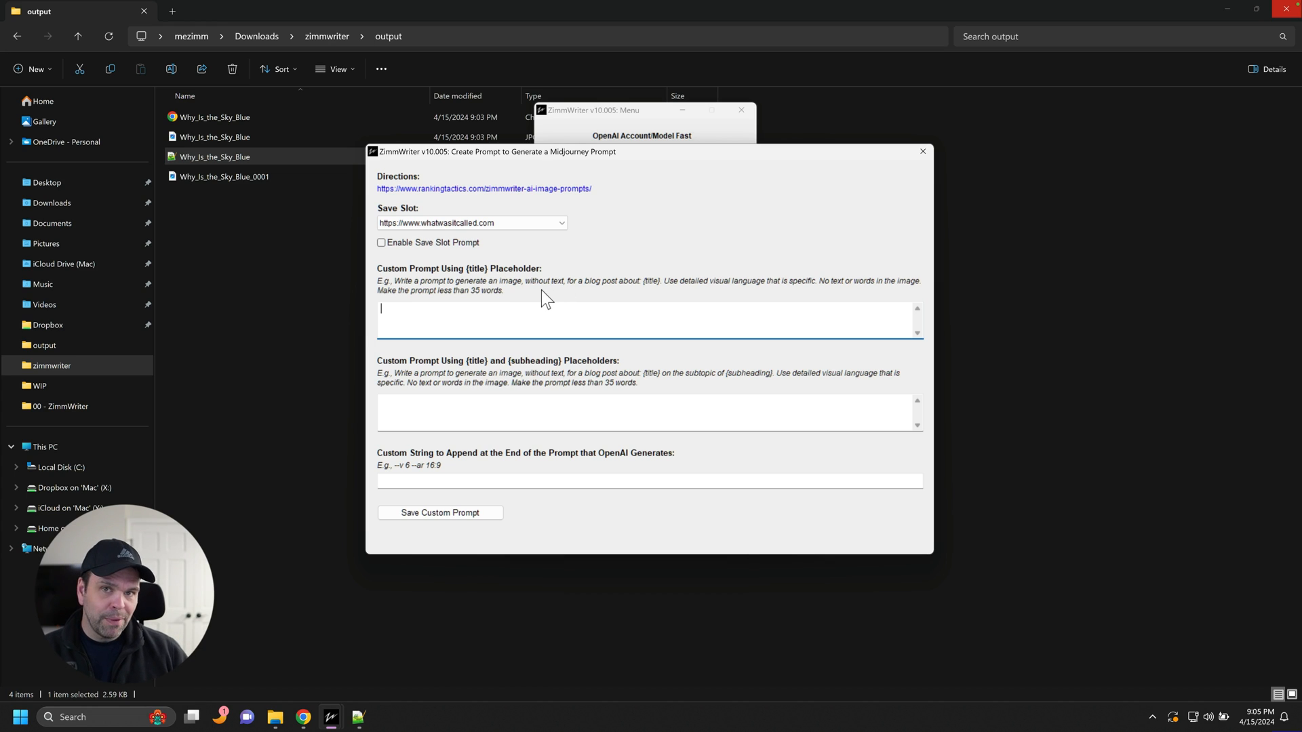
mouse_move(588, 247)
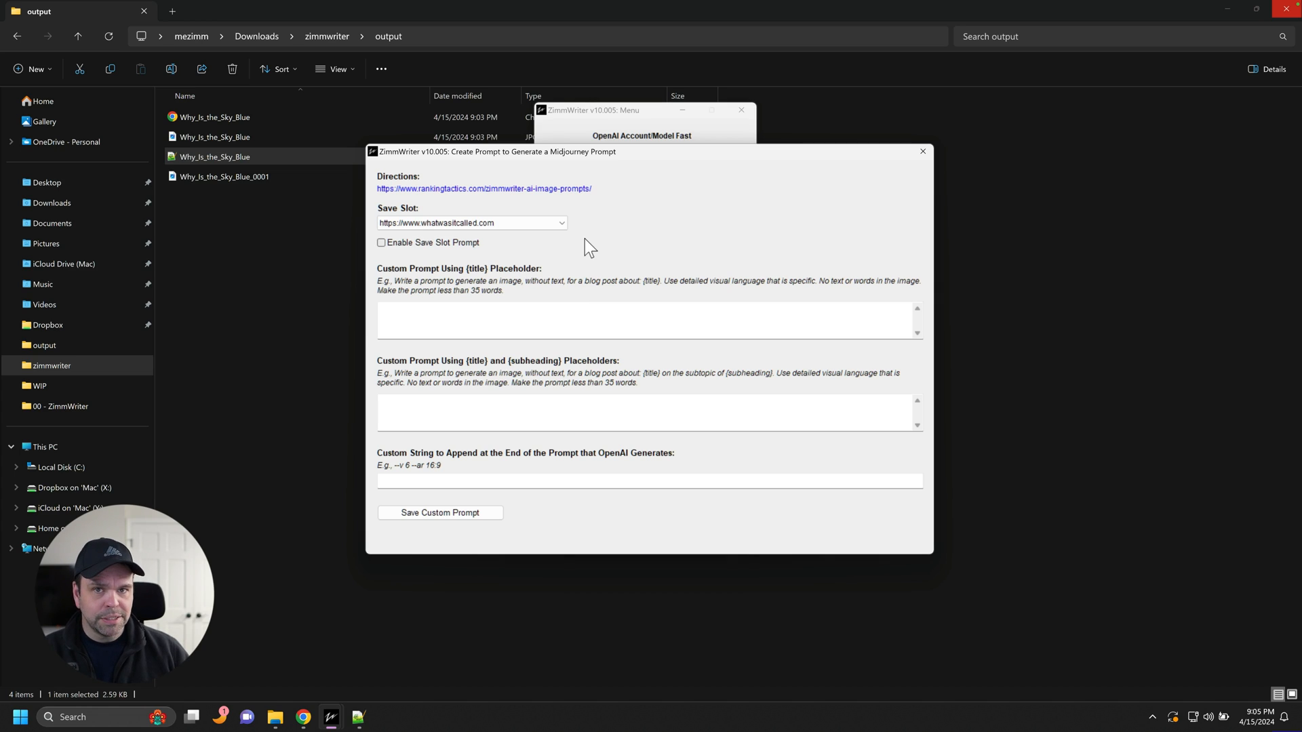
mouse_move(857, 161)
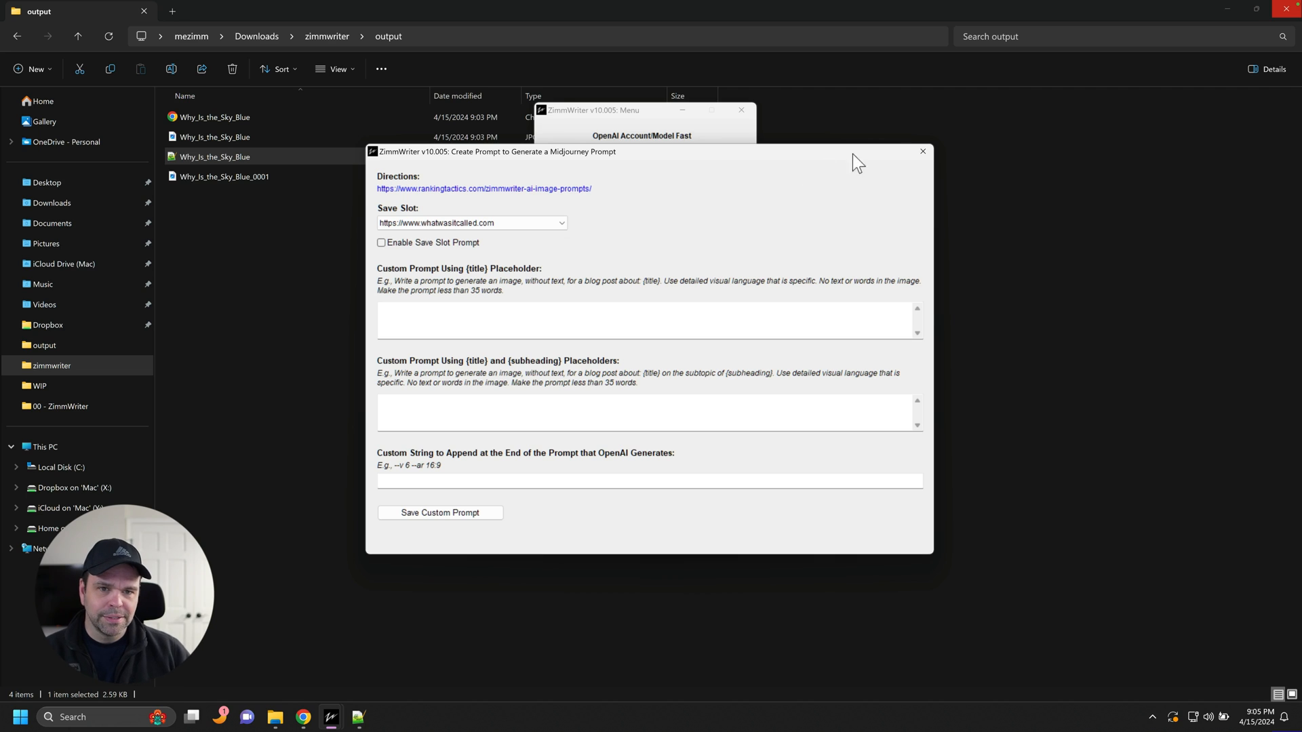
left_click(922, 151)
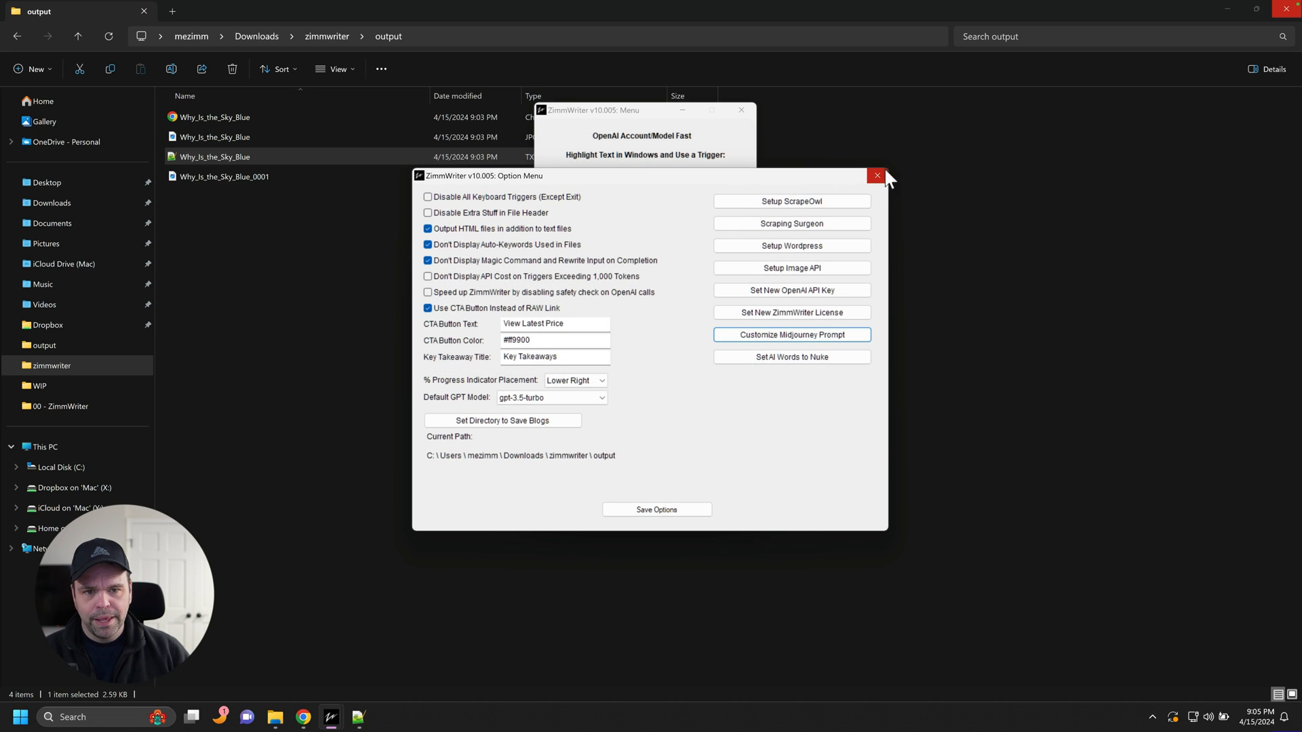
left_click(878, 175)
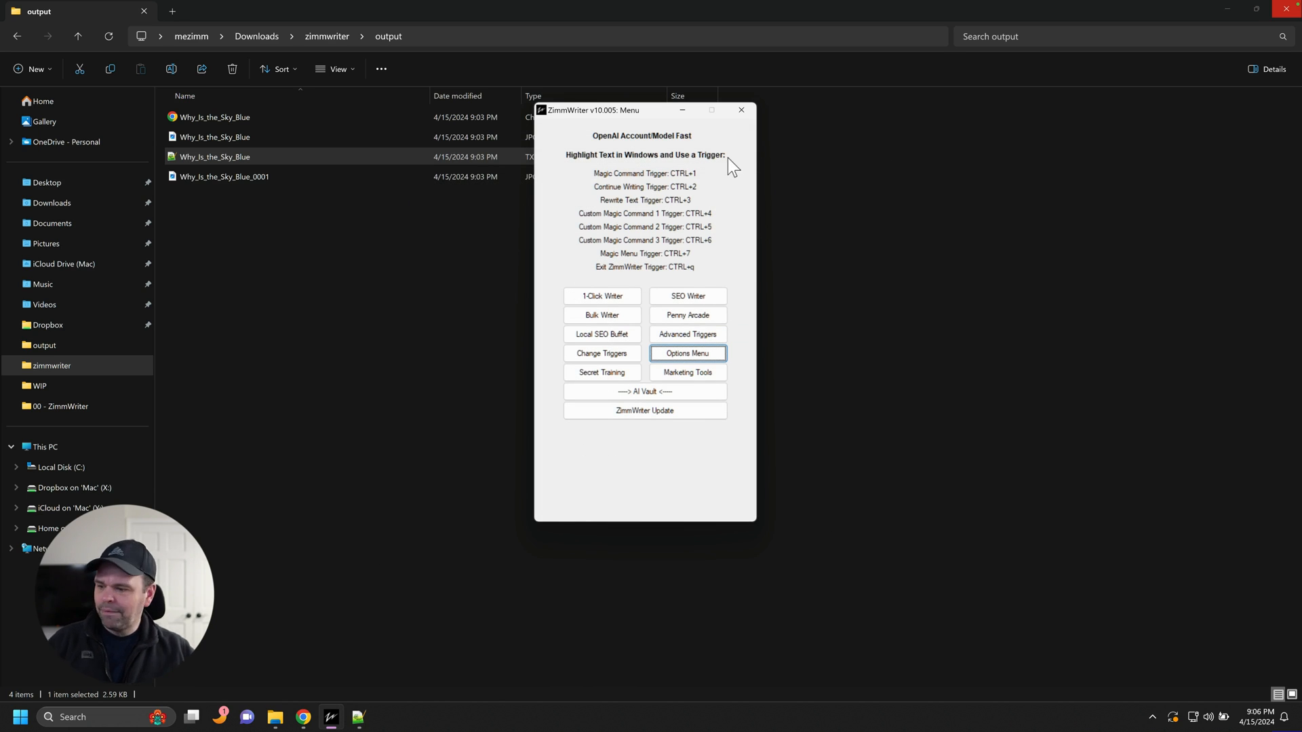